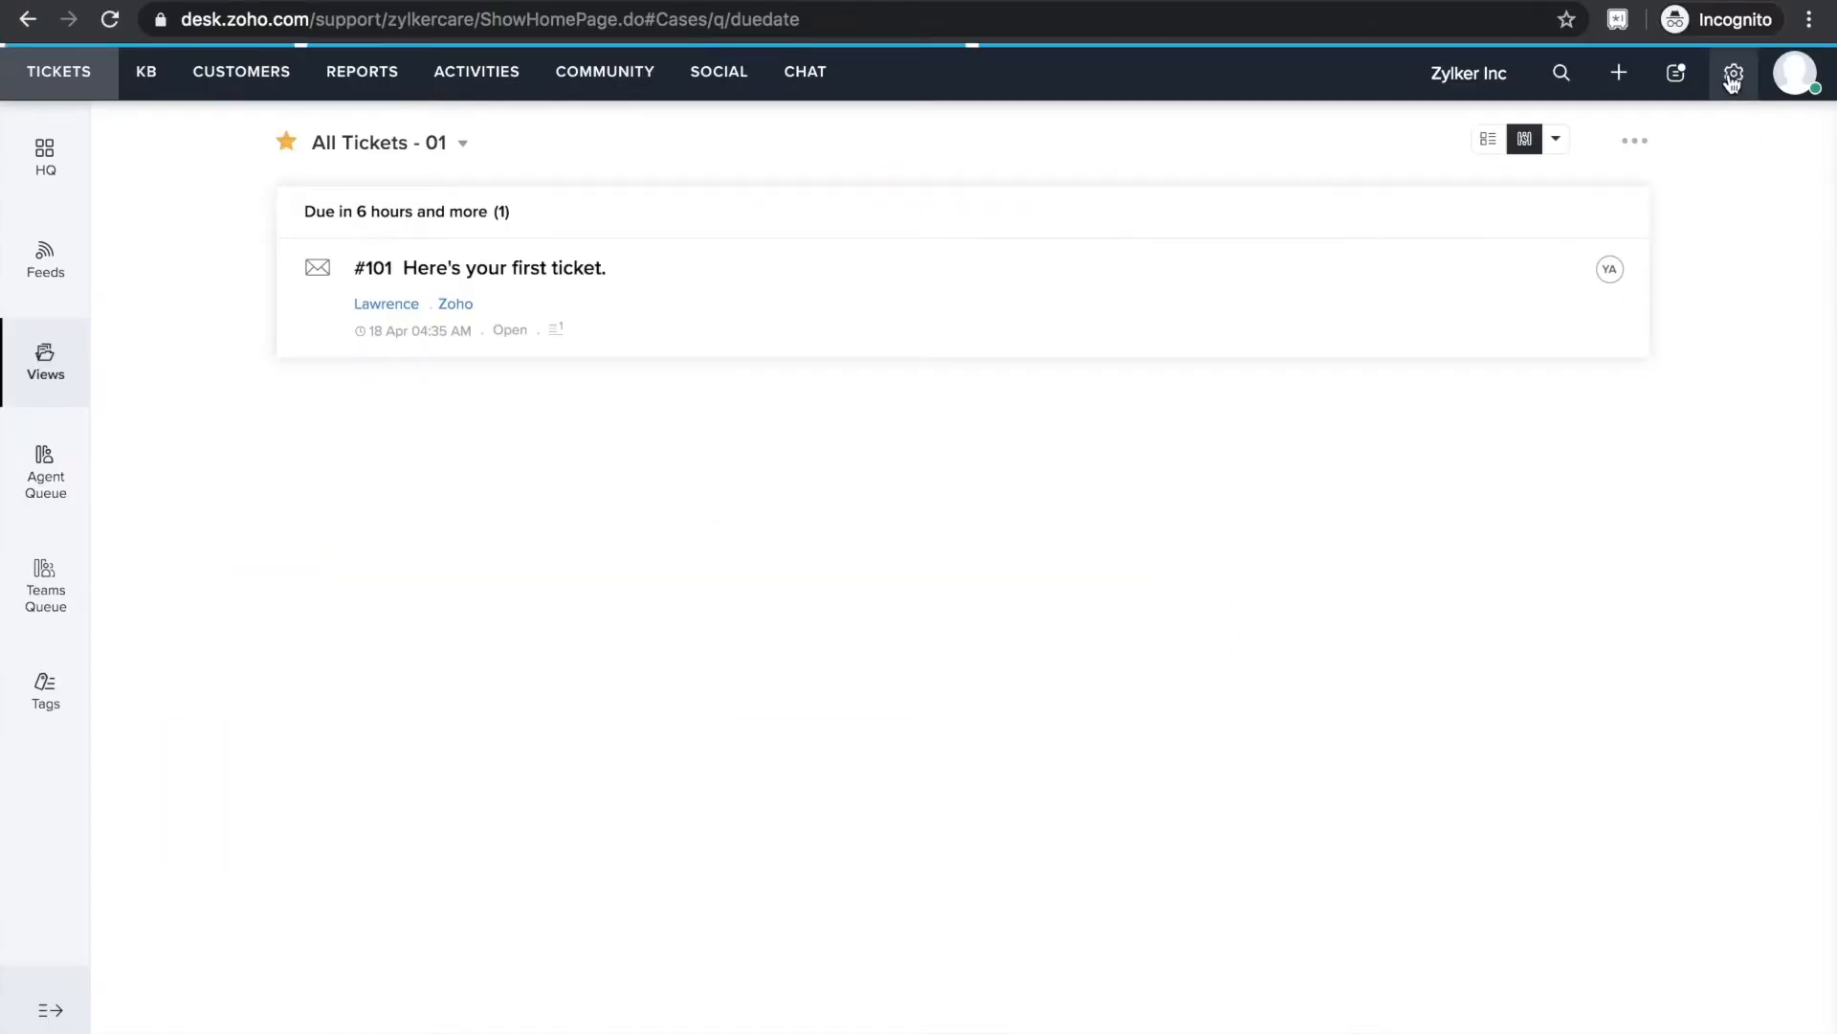
# Step: Reach the Departments settings listing the active default department Zylker Inc
pyautogui.click(1733, 73)
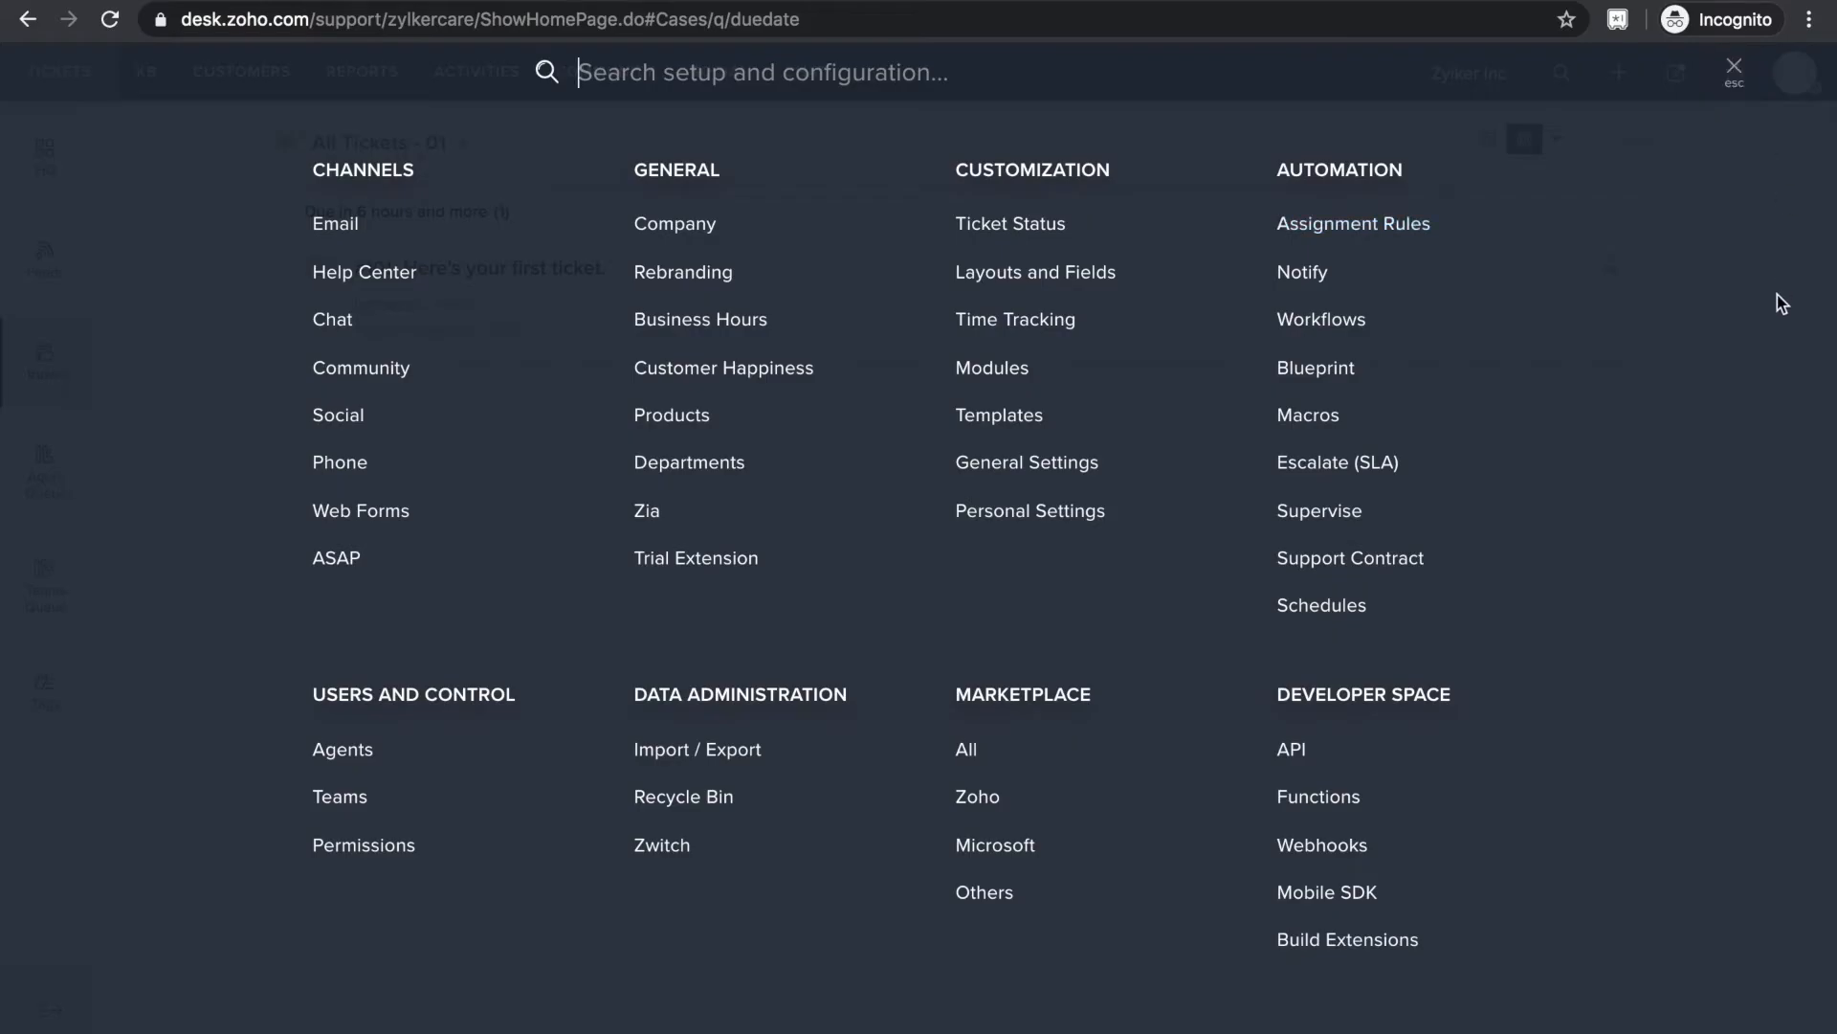
pyautogui.click(689, 461)
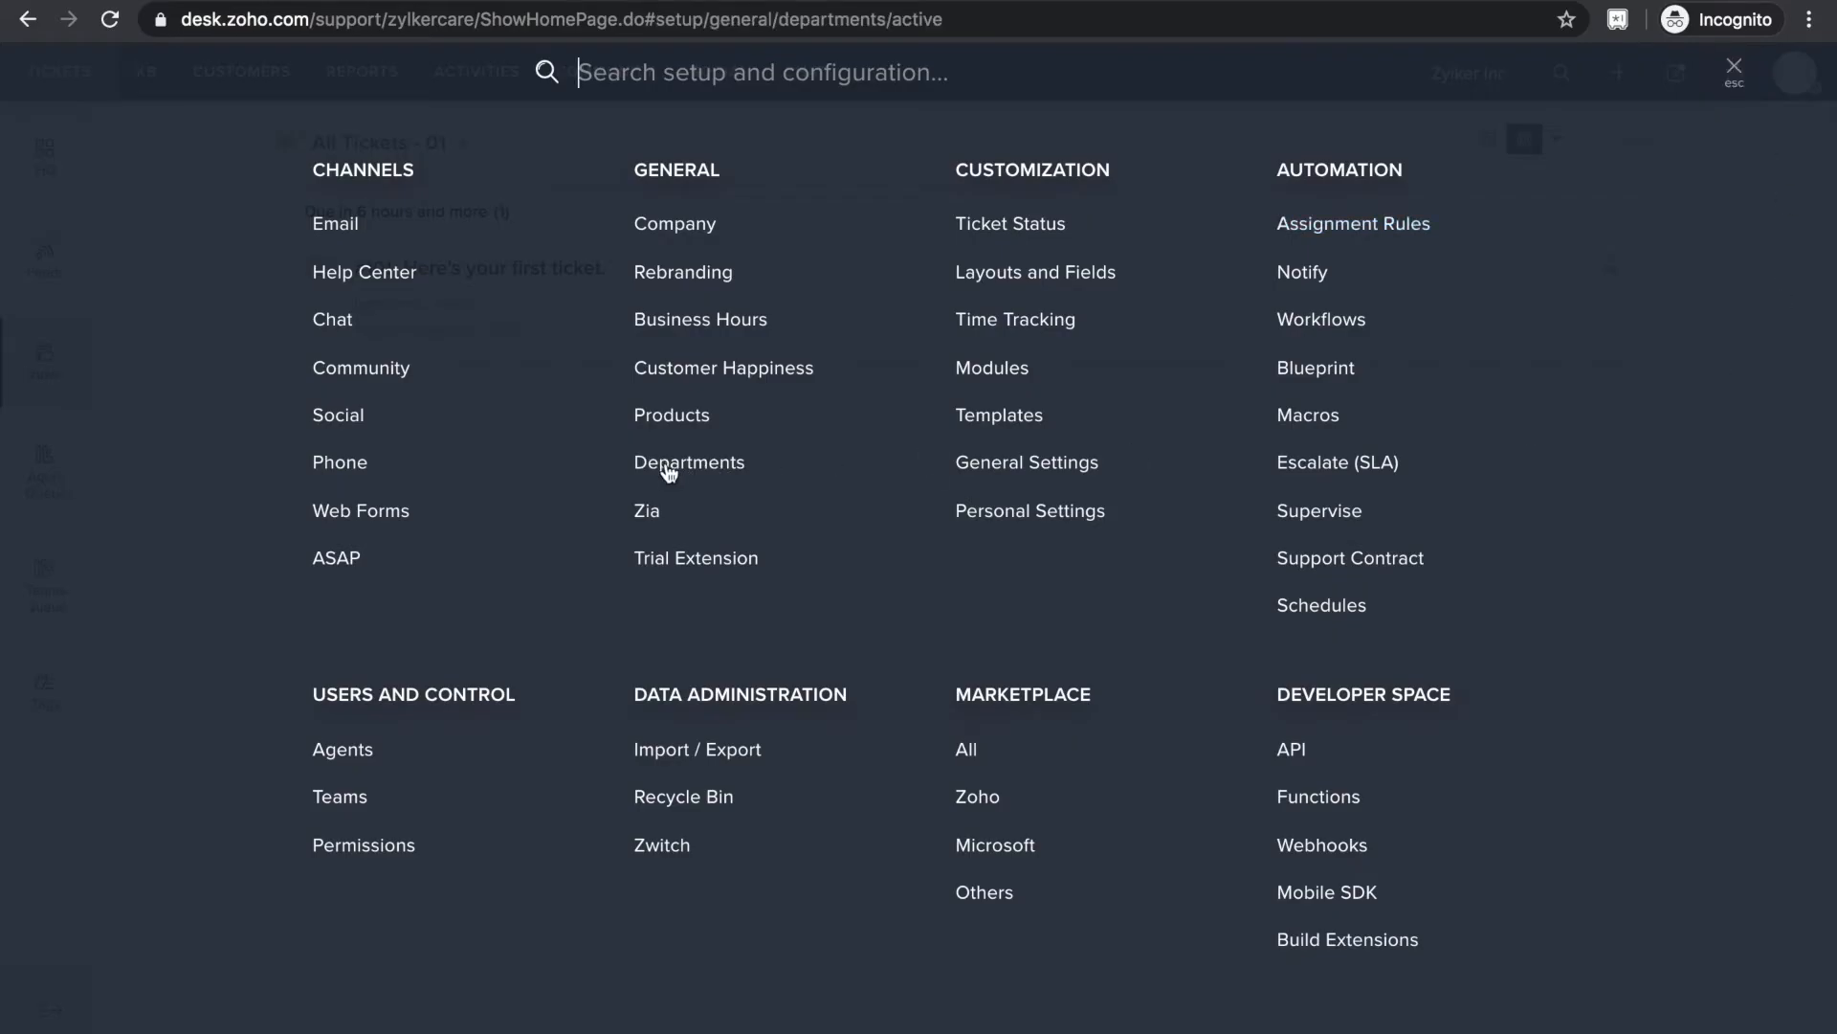
pyautogui.click(689, 461)
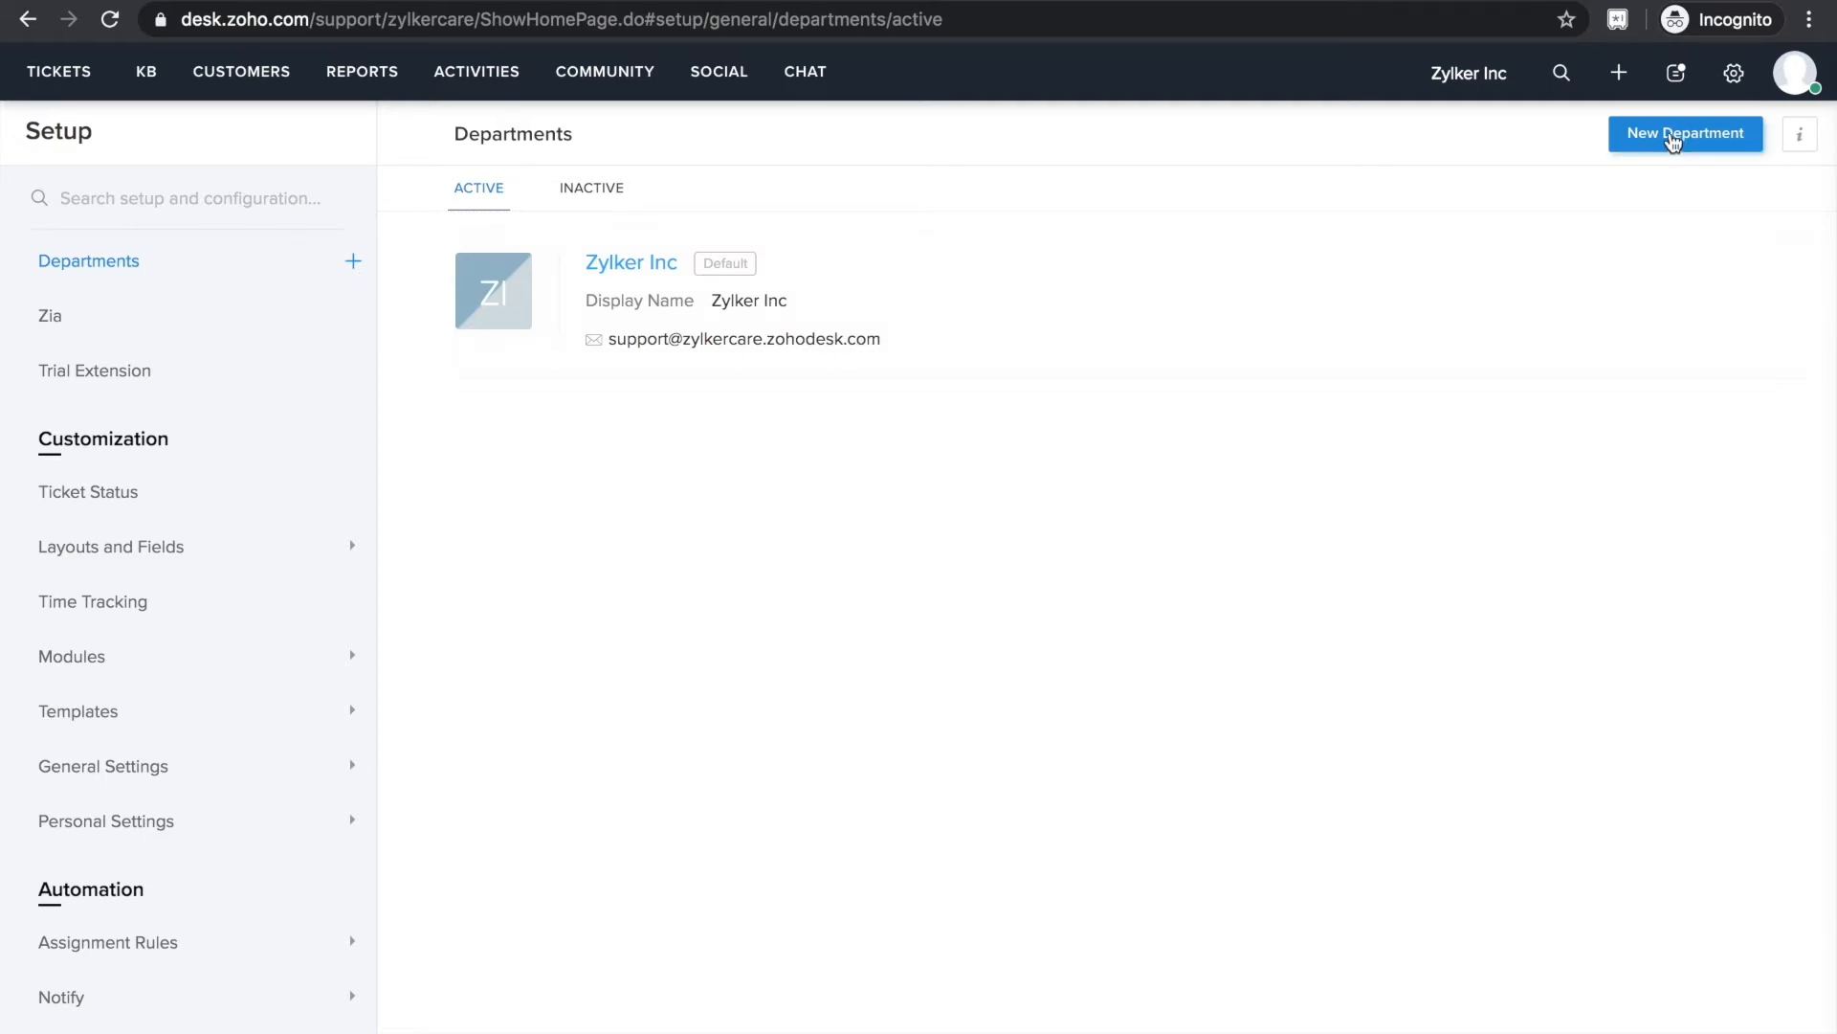
# Step: Create a new department named 'Returns and Refunds' and save it to channel setup
pyautogui.click(1684, 132)
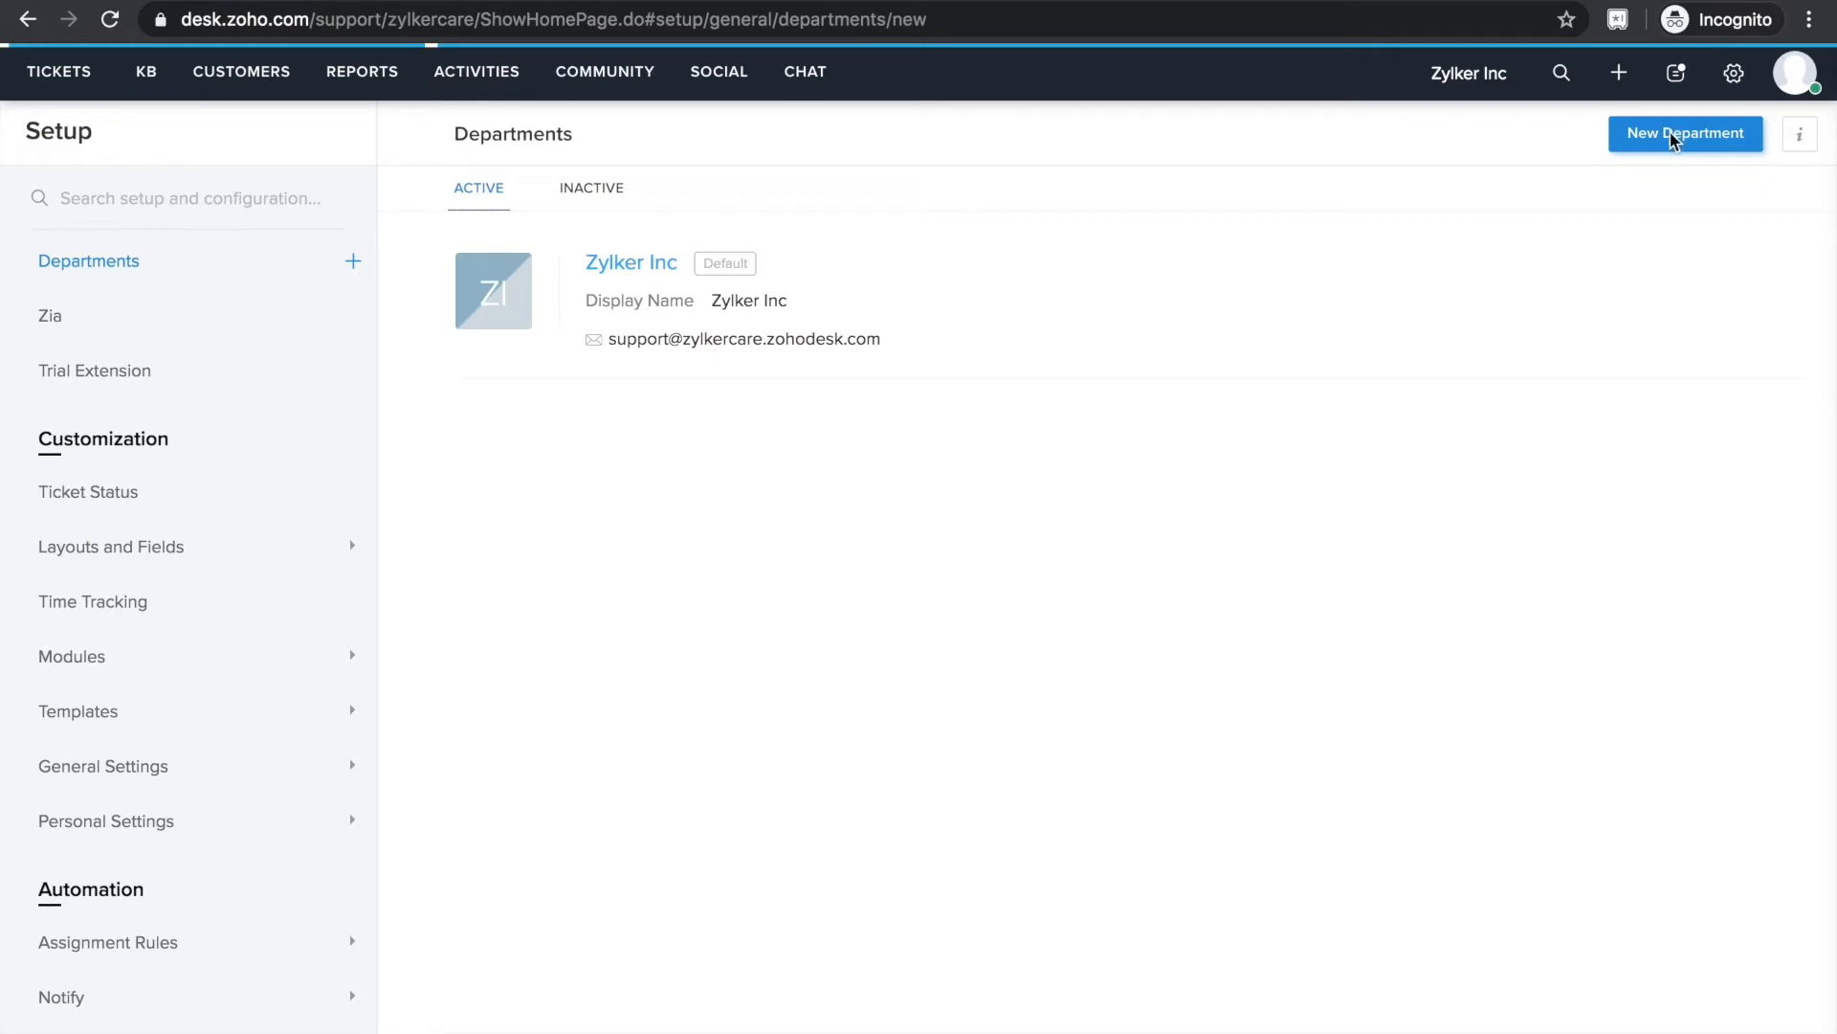
pyautogui.click(1684, 134)
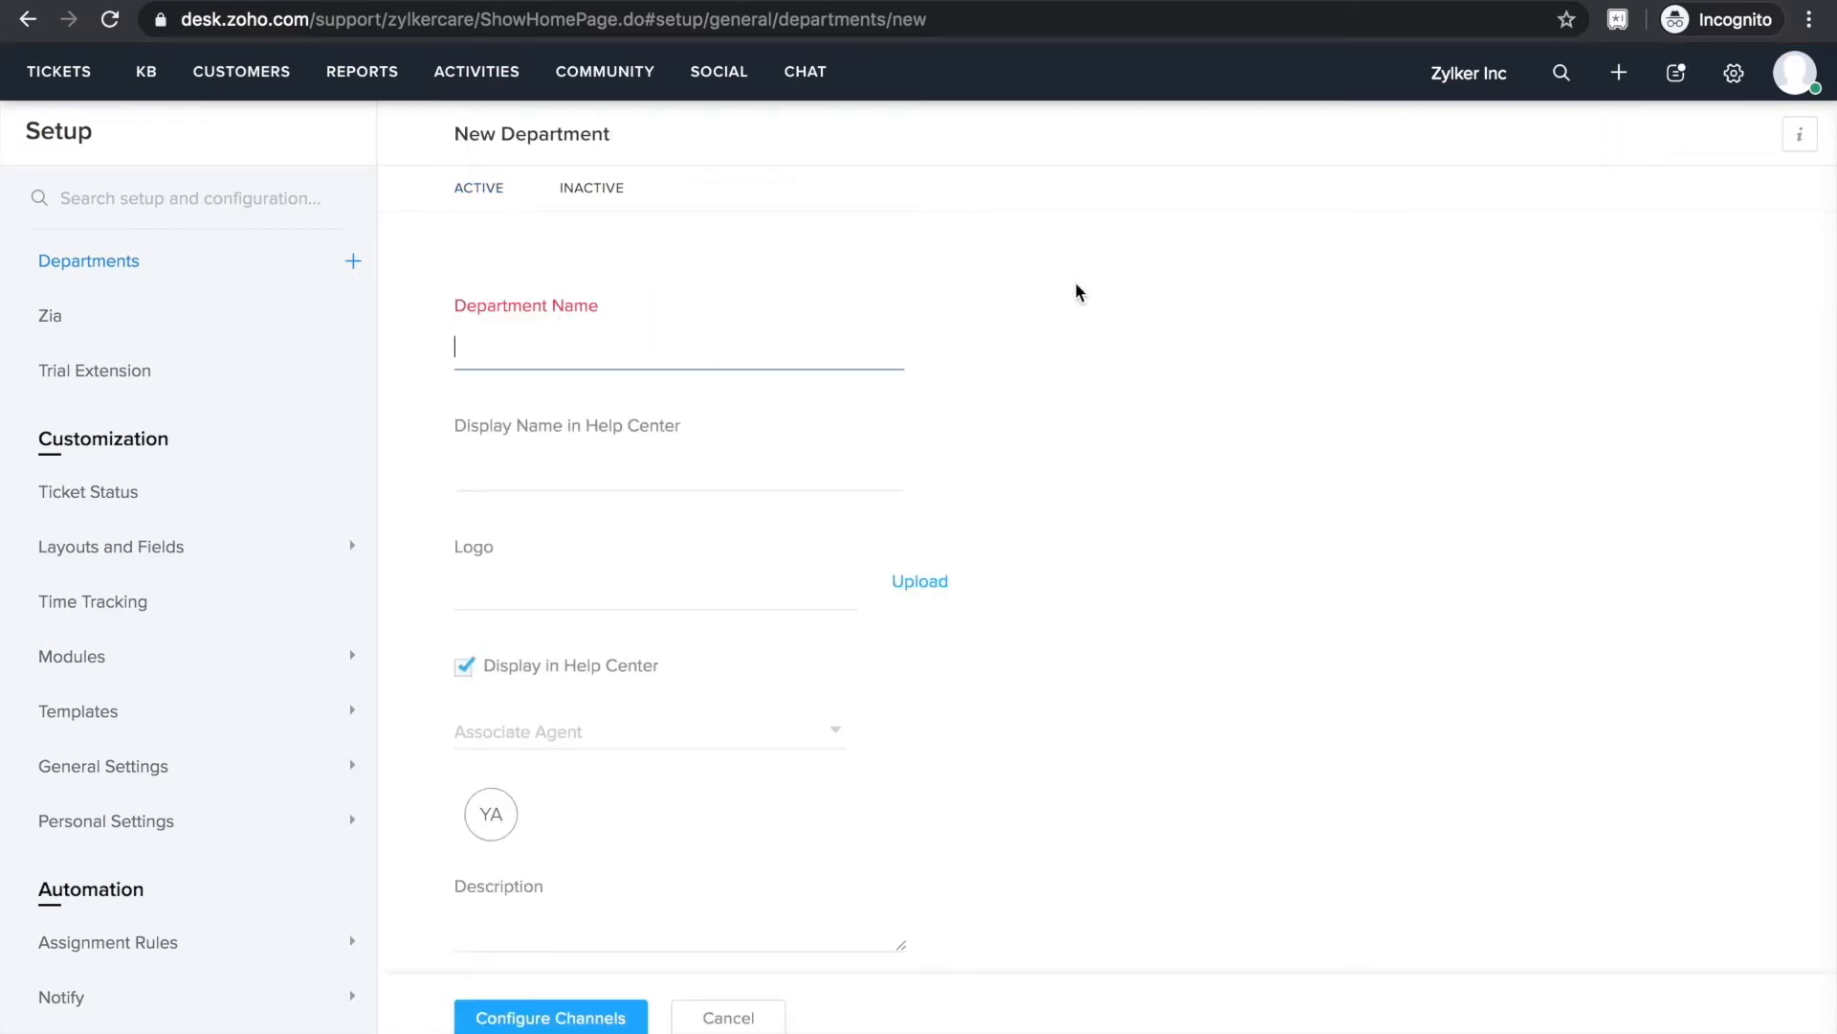
pyautogui.write('Returns and Refunds')
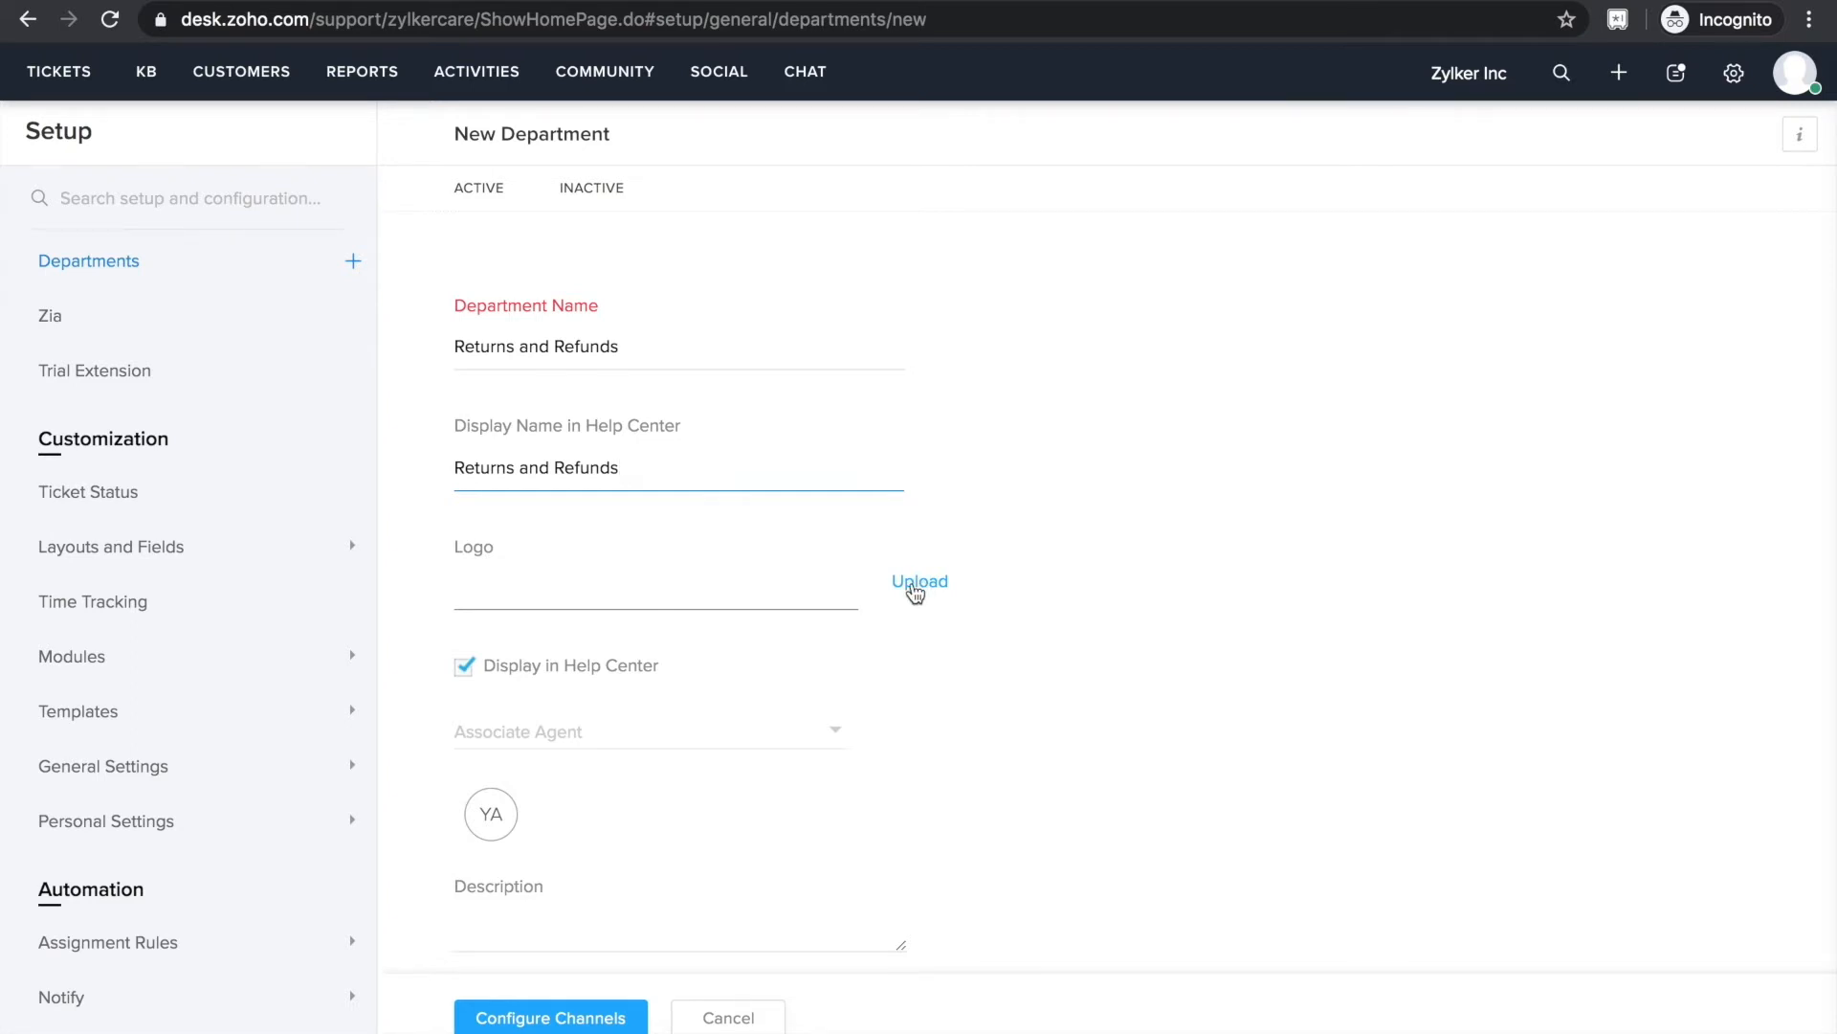
pyautogui.moveTo(559, 651)
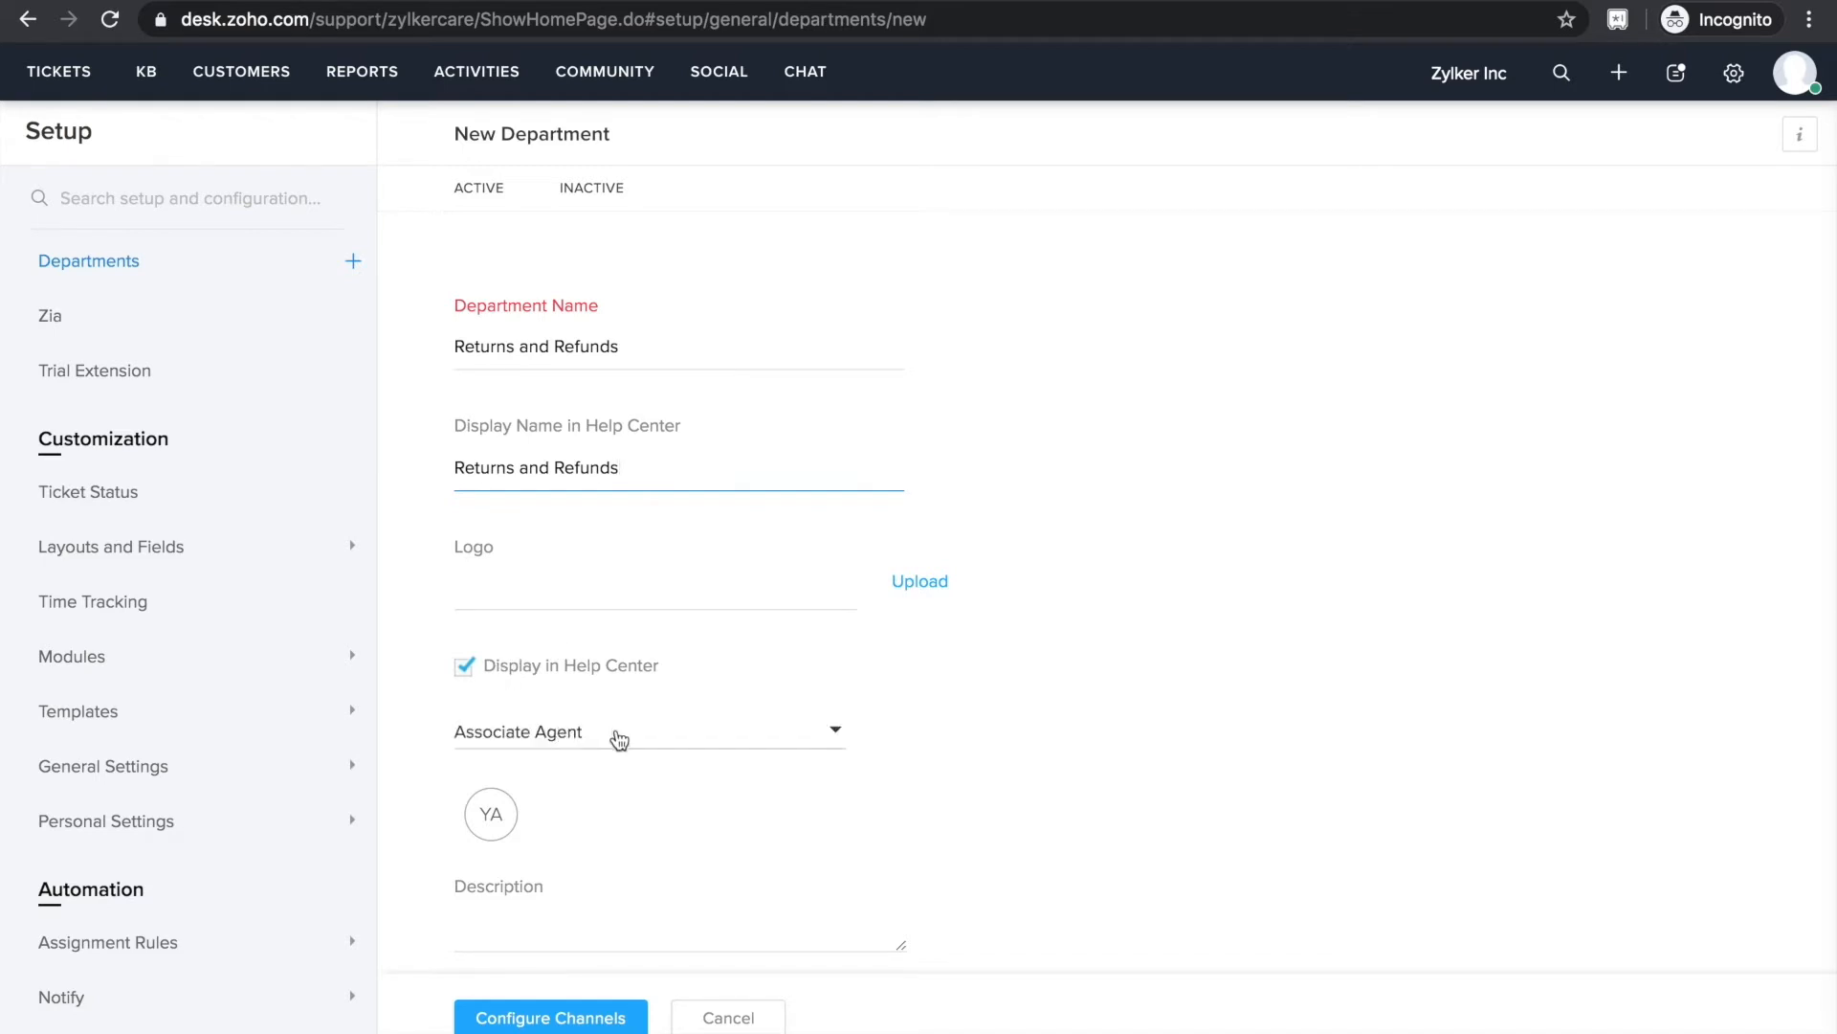
pyautogui.click(647, 731)
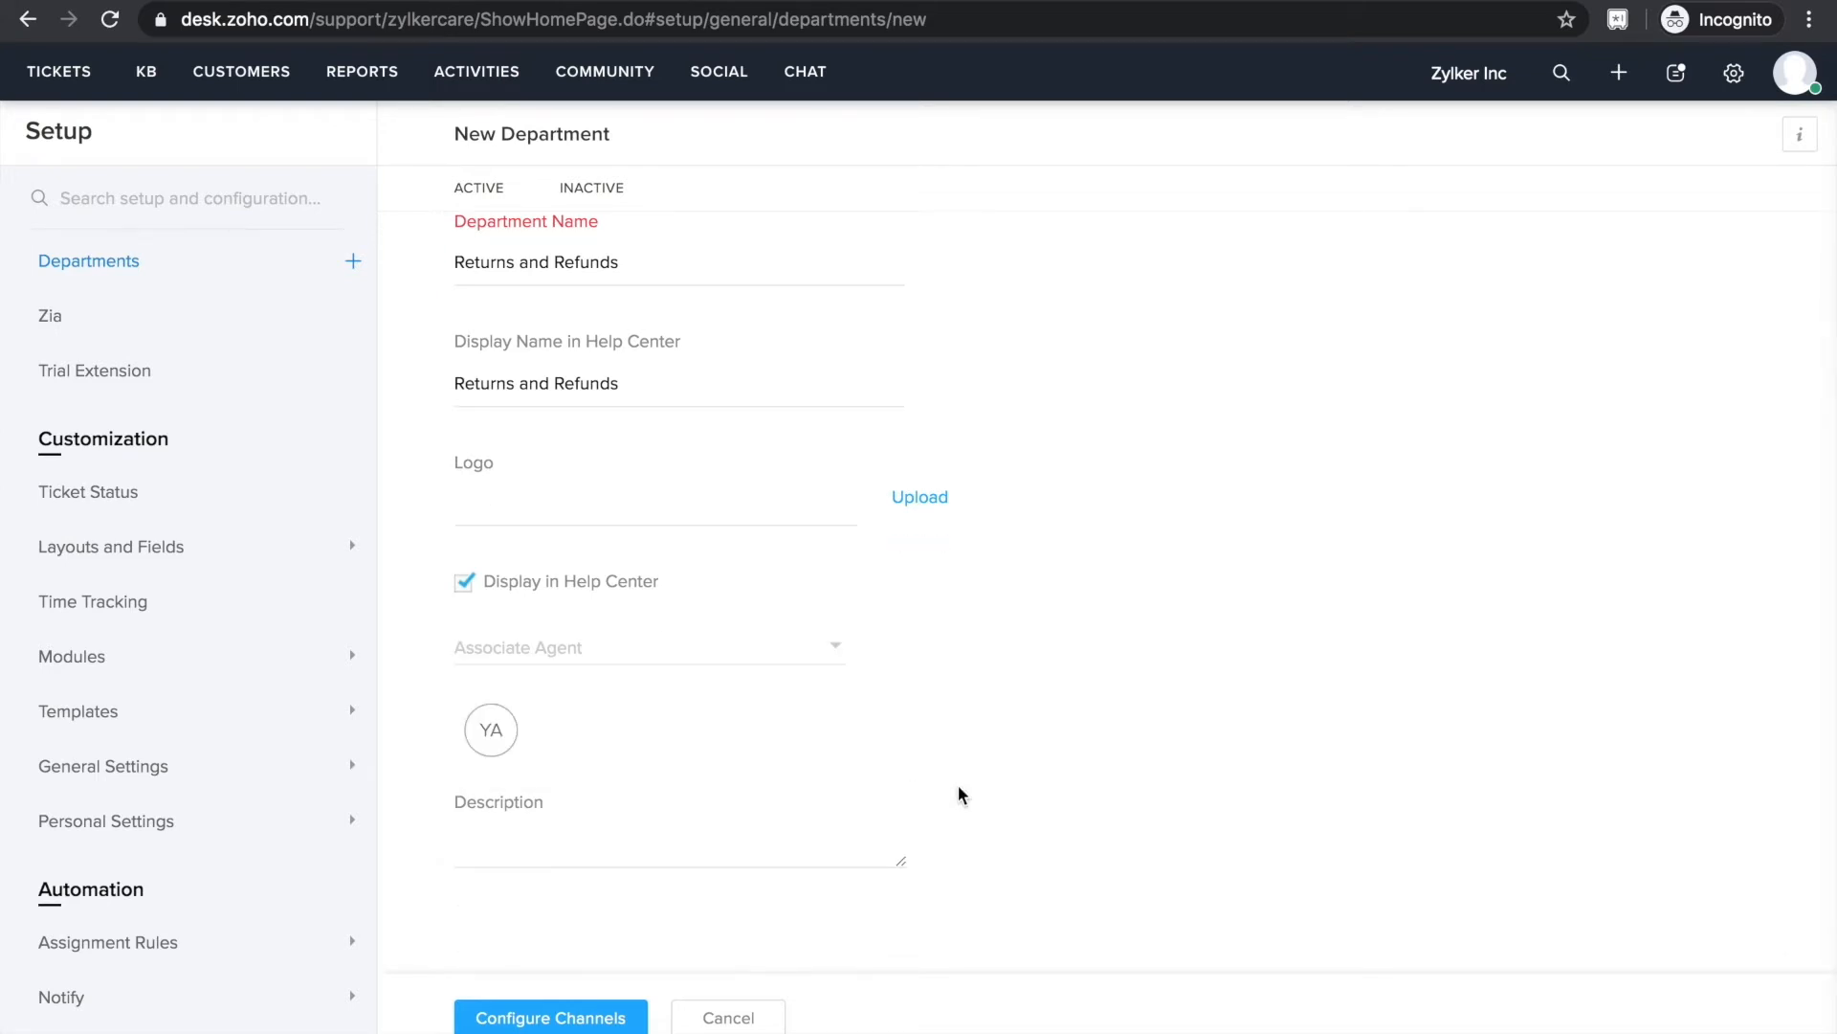
pyautogui.moveTo(854, 857)
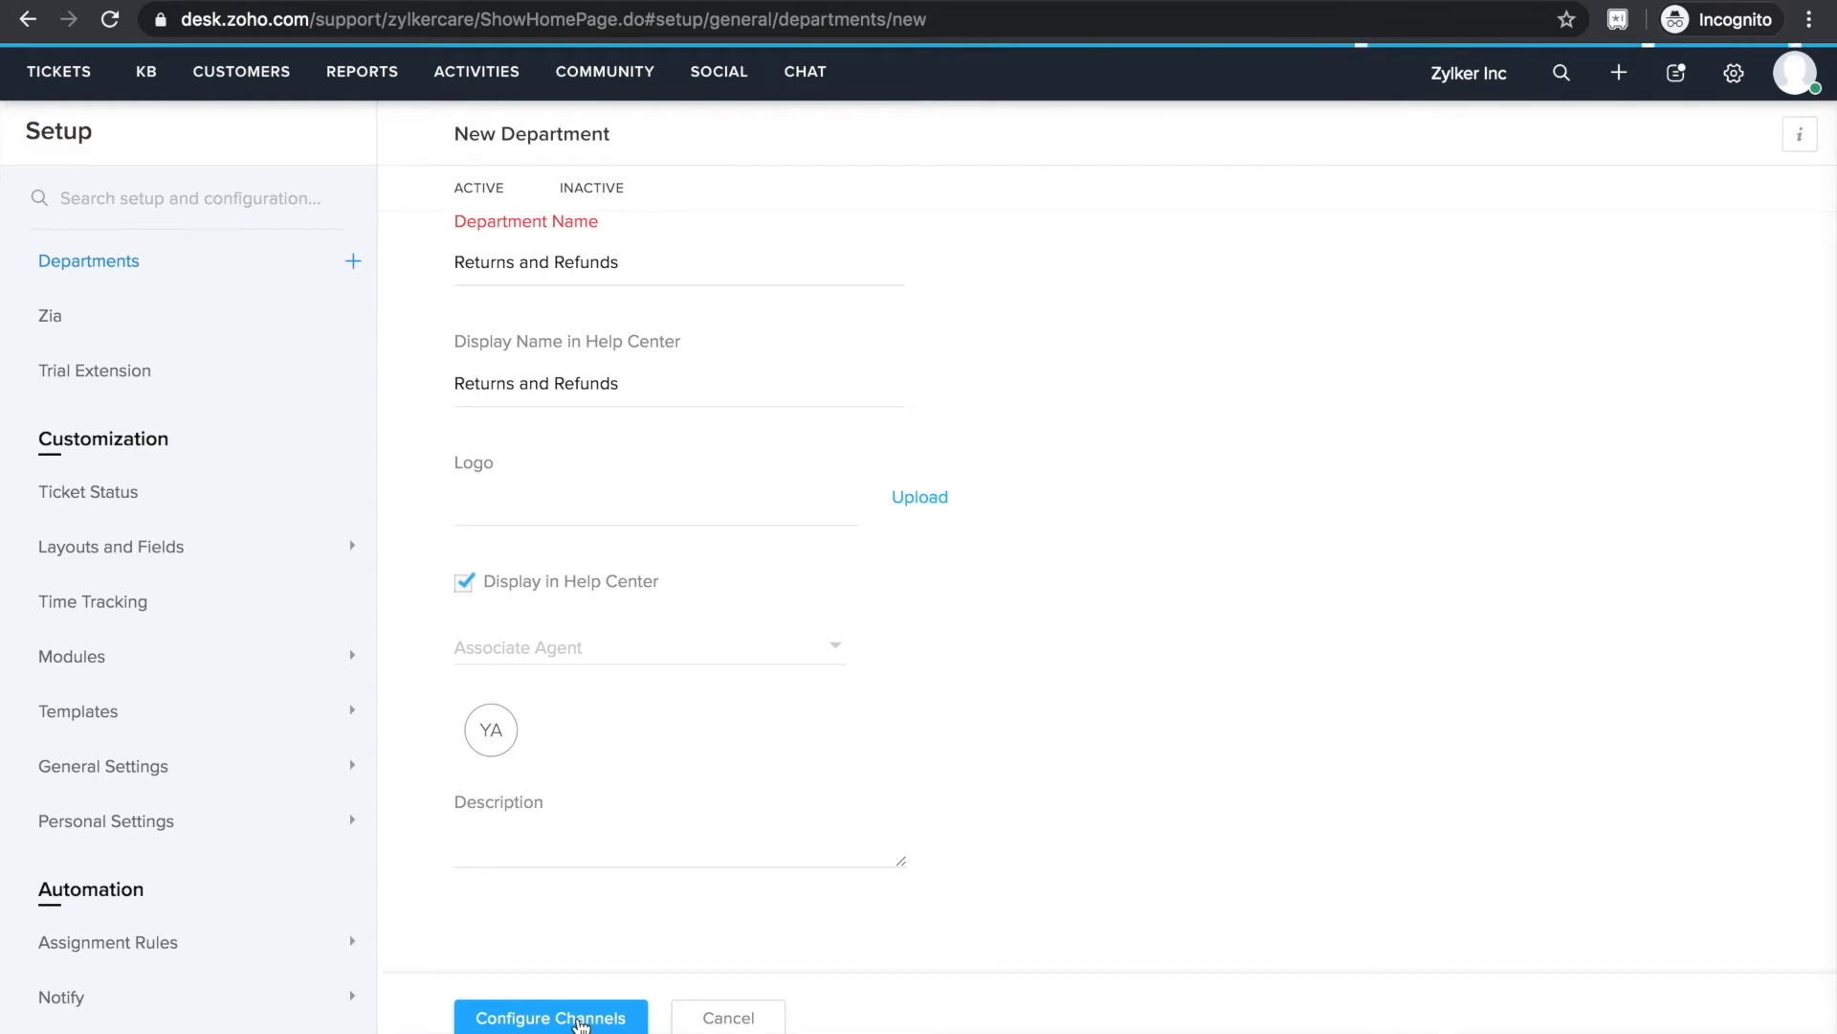
pyautogui.click(549, 1017)
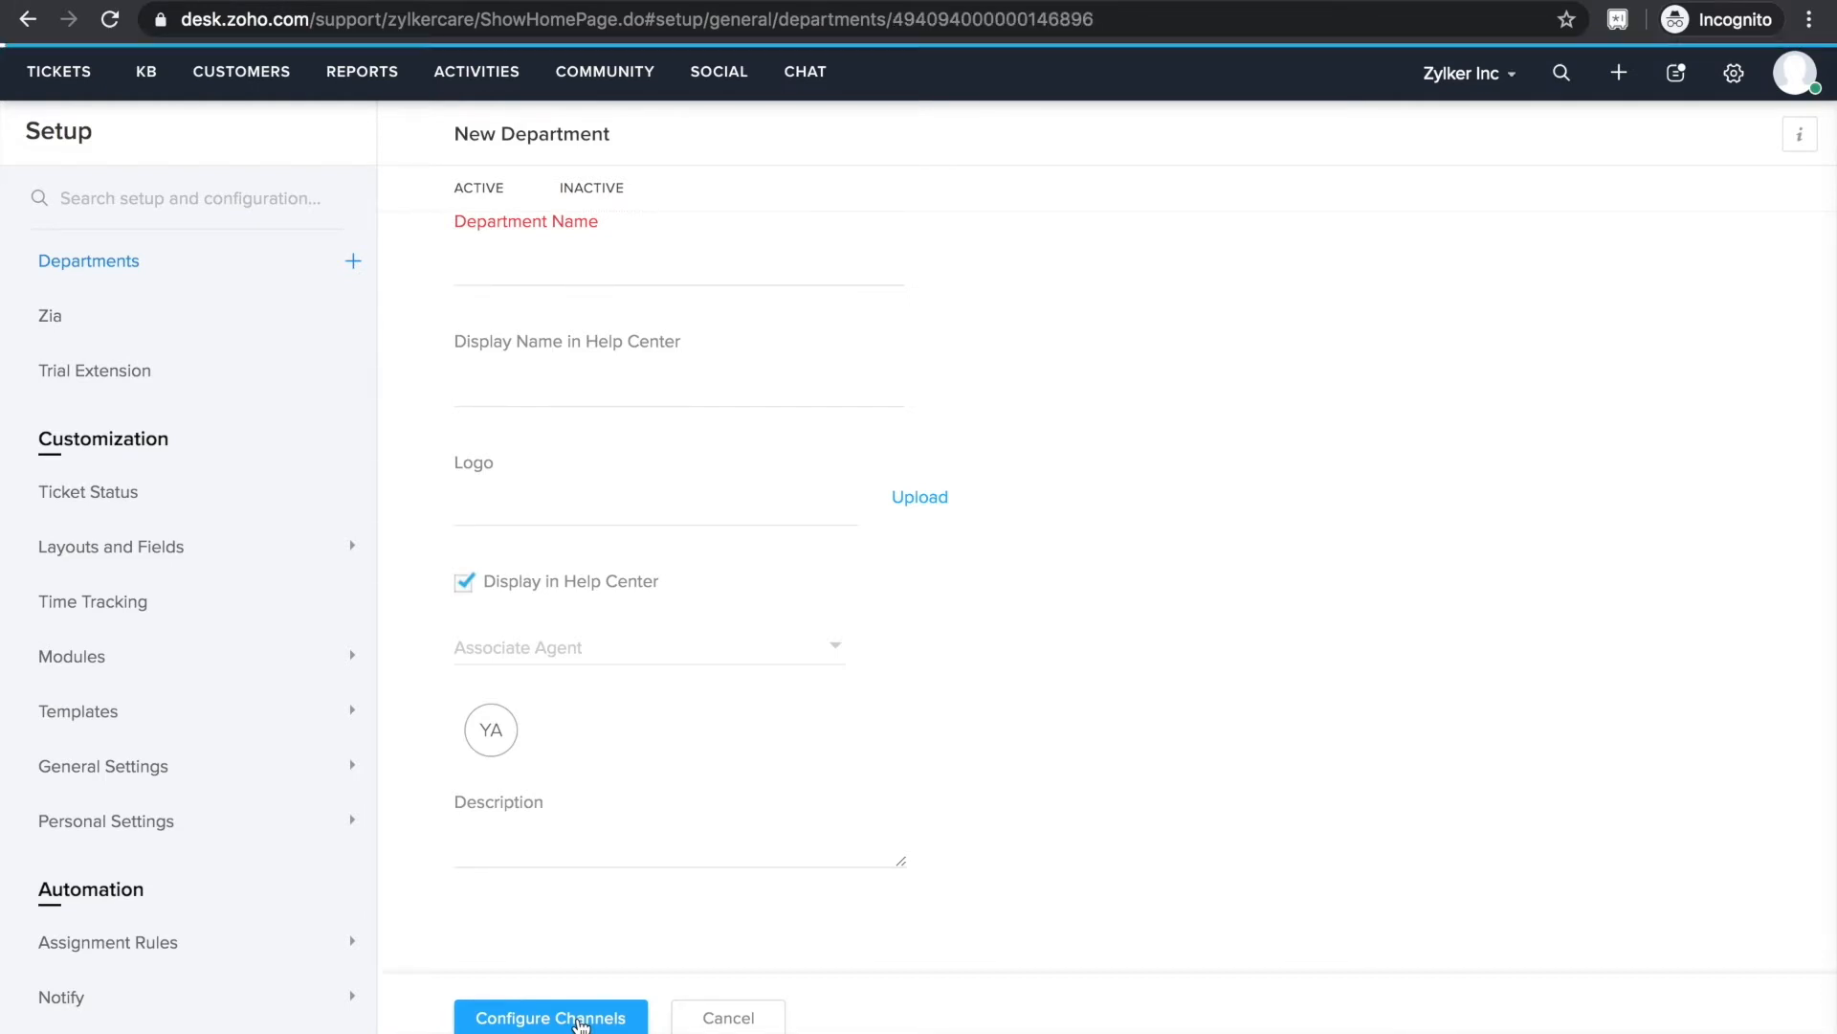
pyautogui.click(549, 1017)
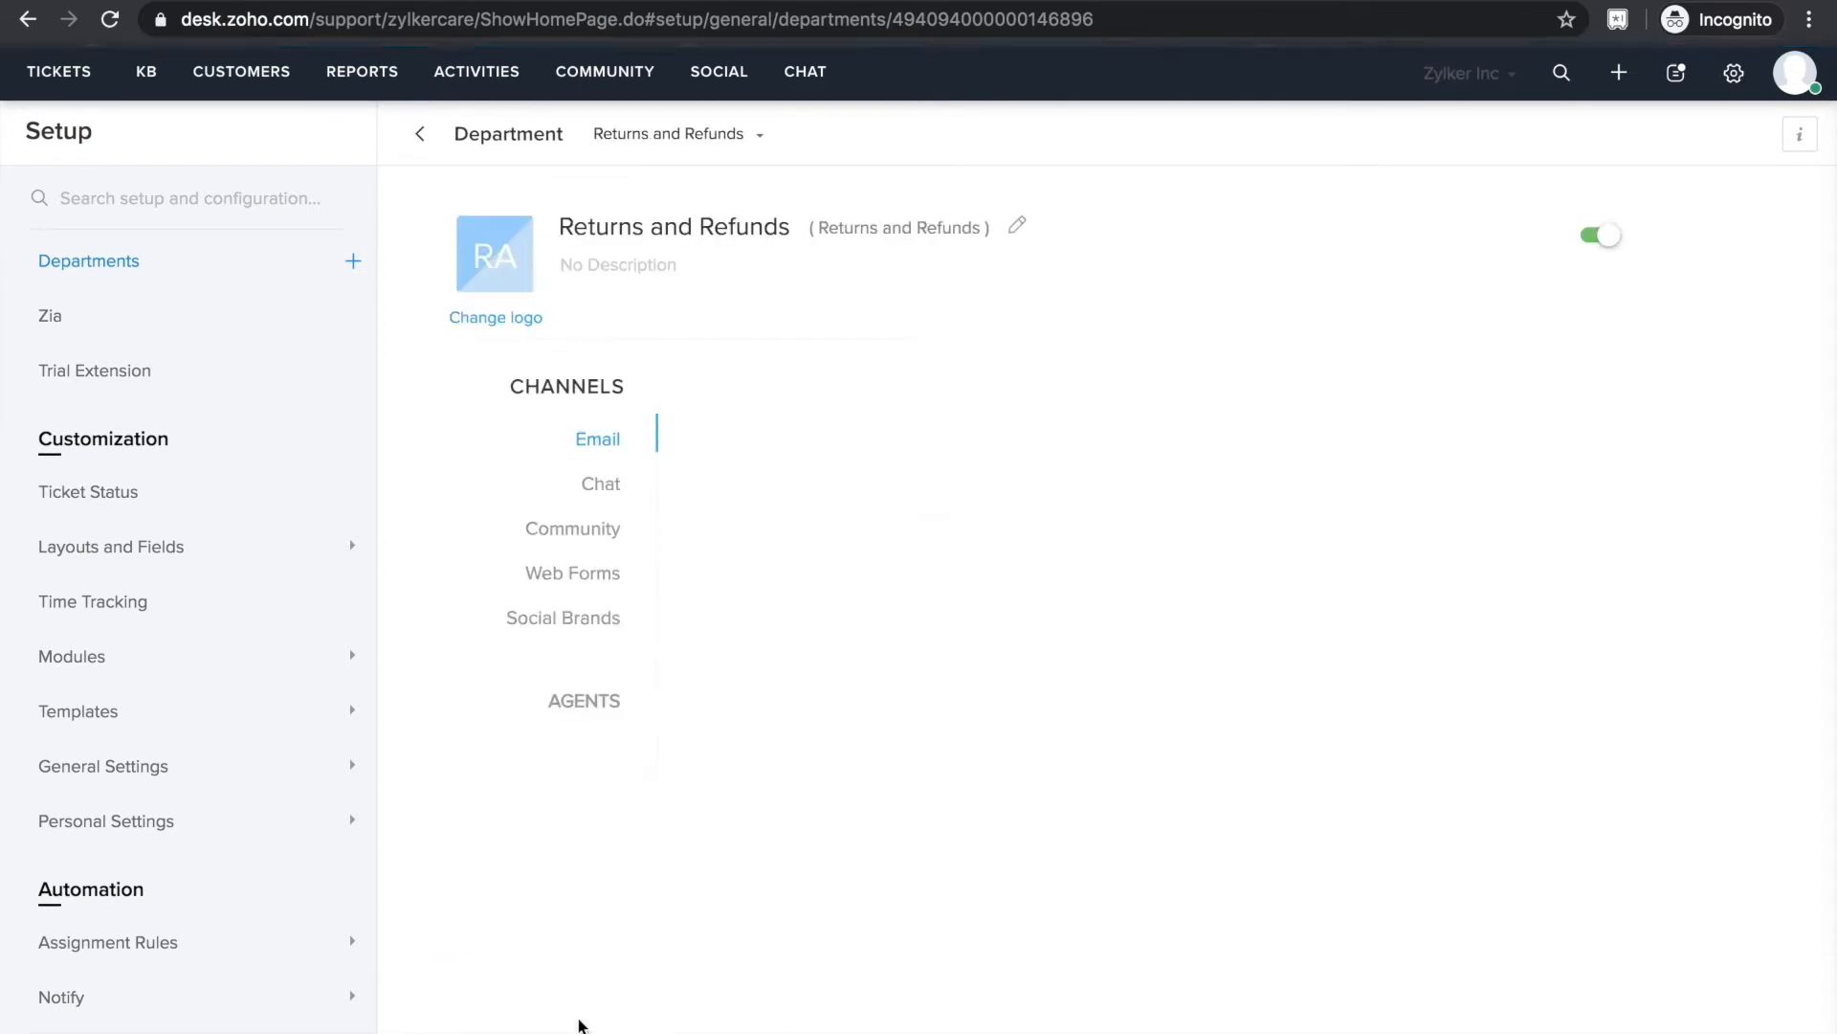
# Step: Review the department's Email channel and assigned Agents, then return to the list
pyautogui.click(598, 438)
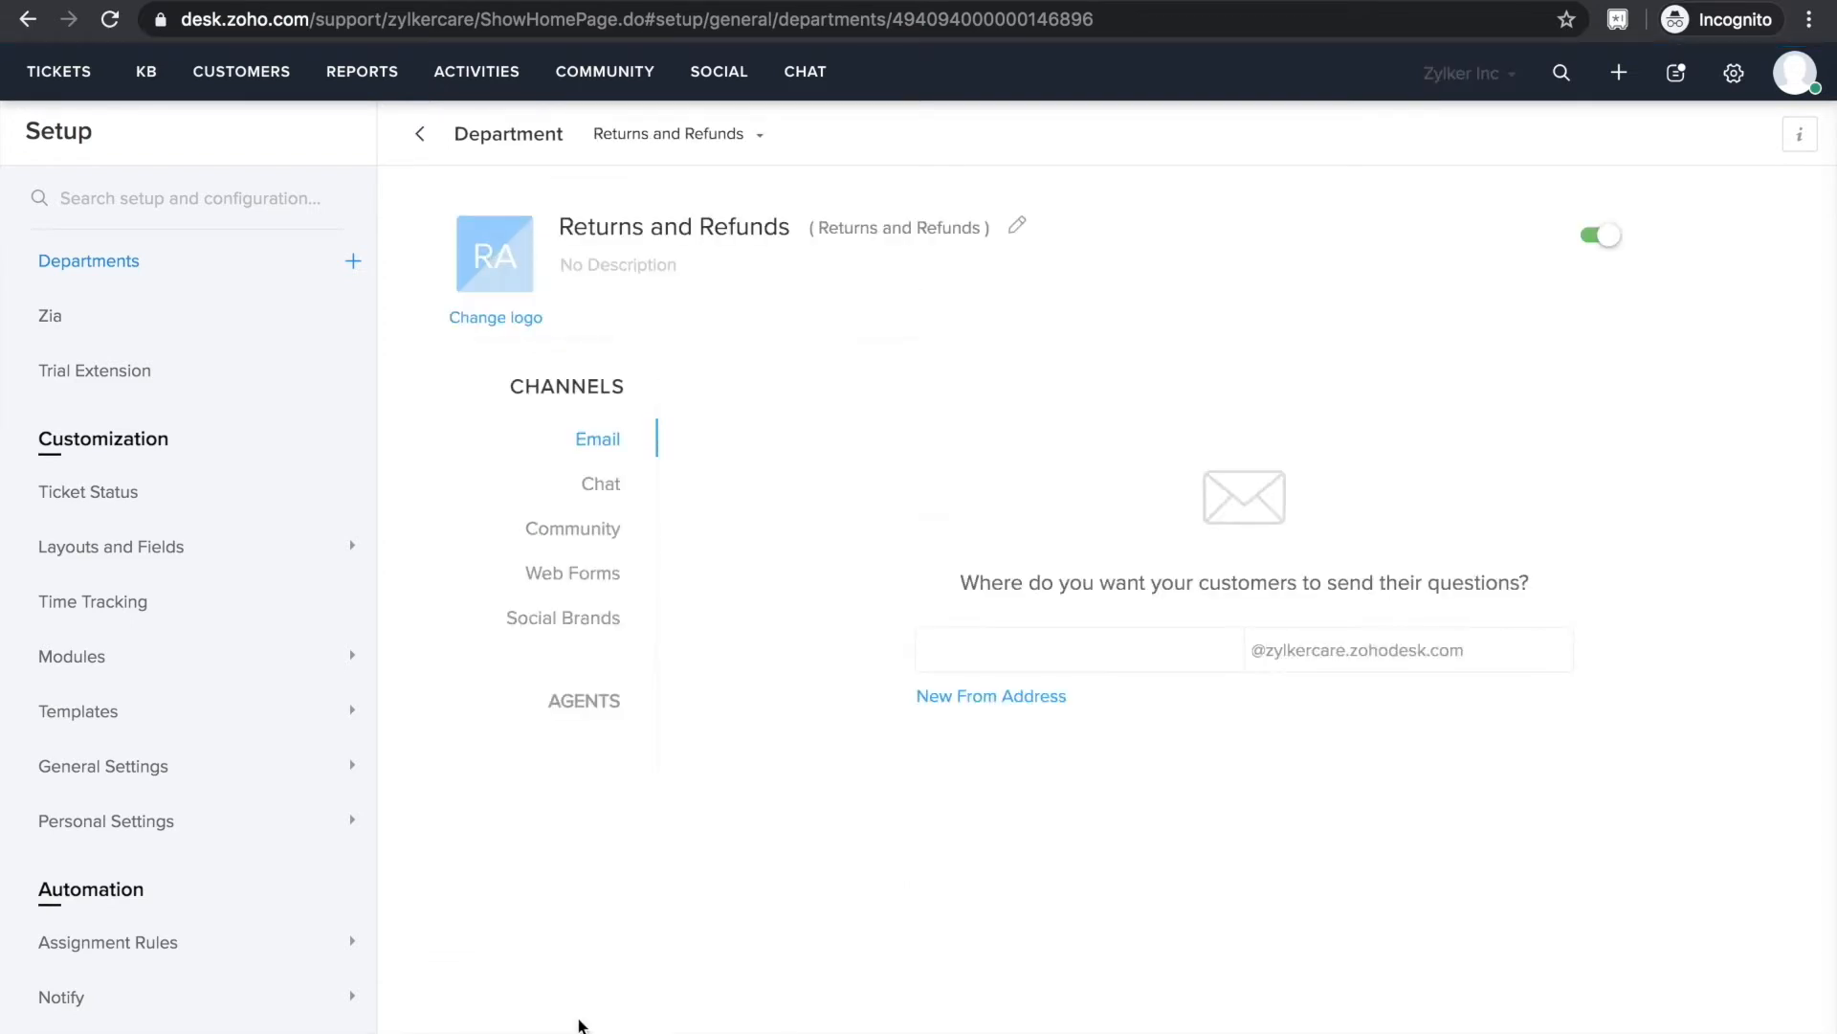
pyautogui.click(584, 700)
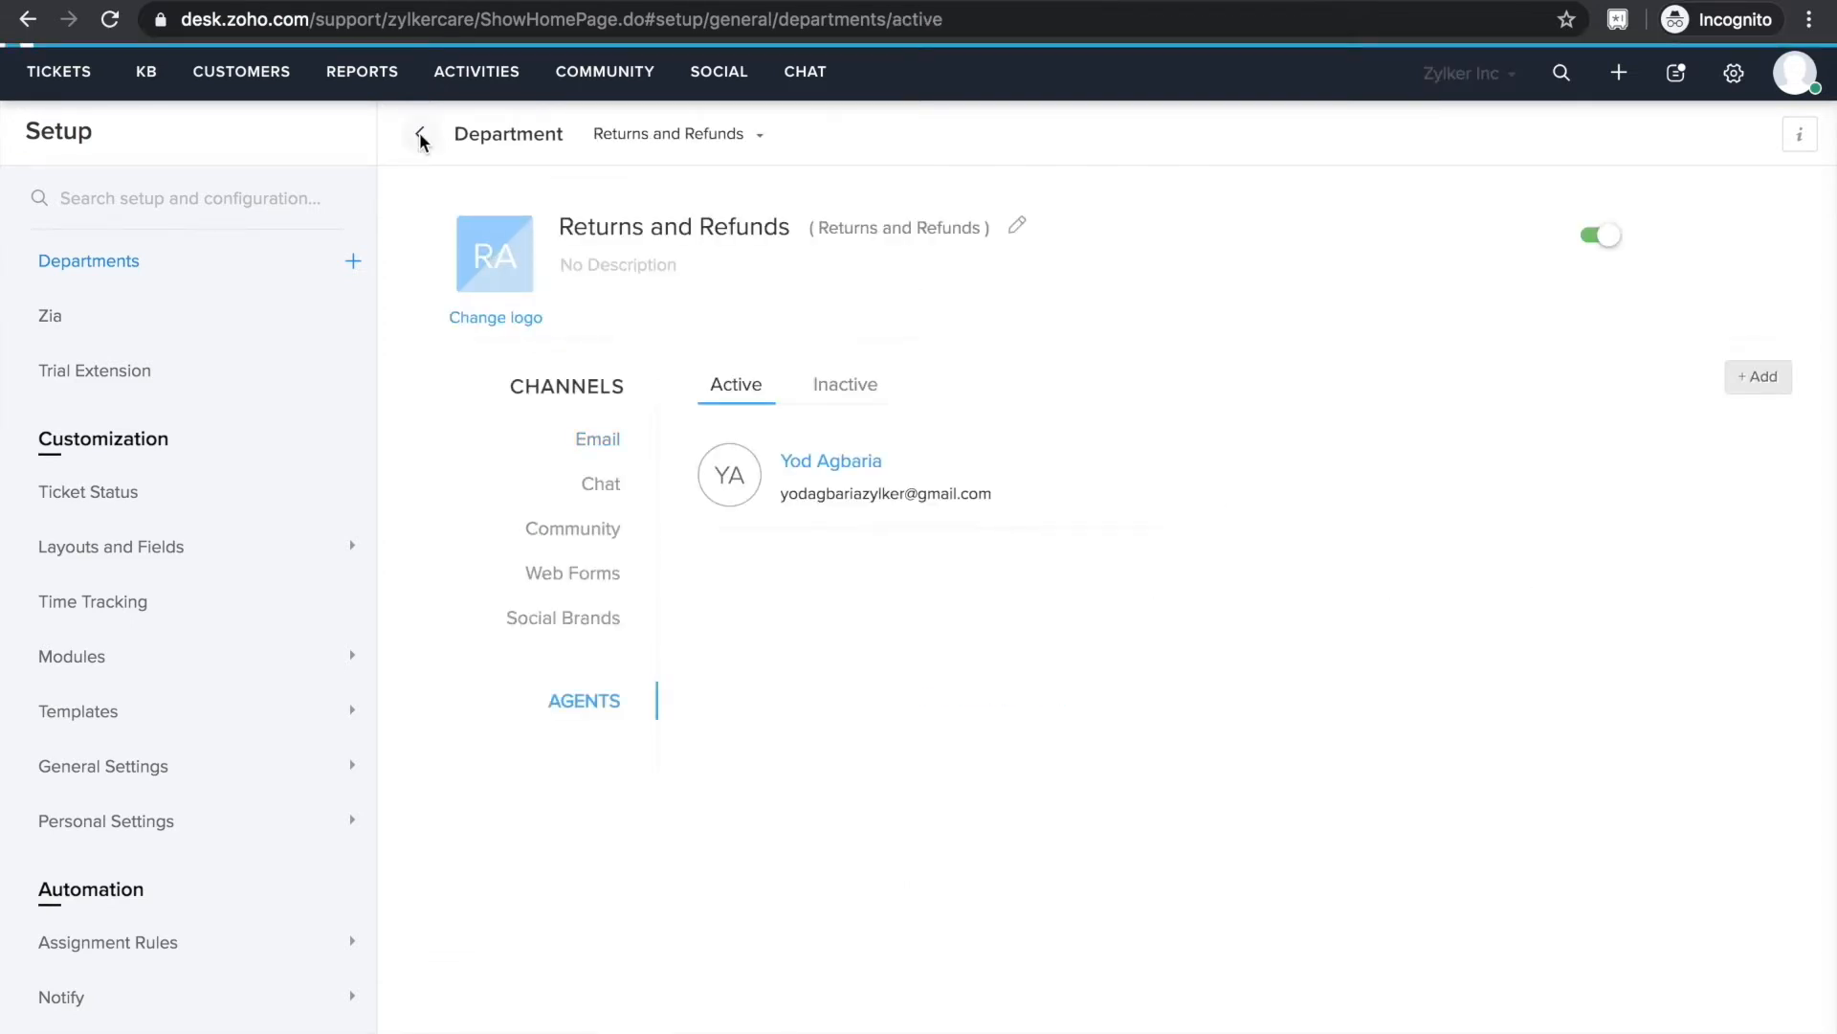
pyautogui.click(419, 136)
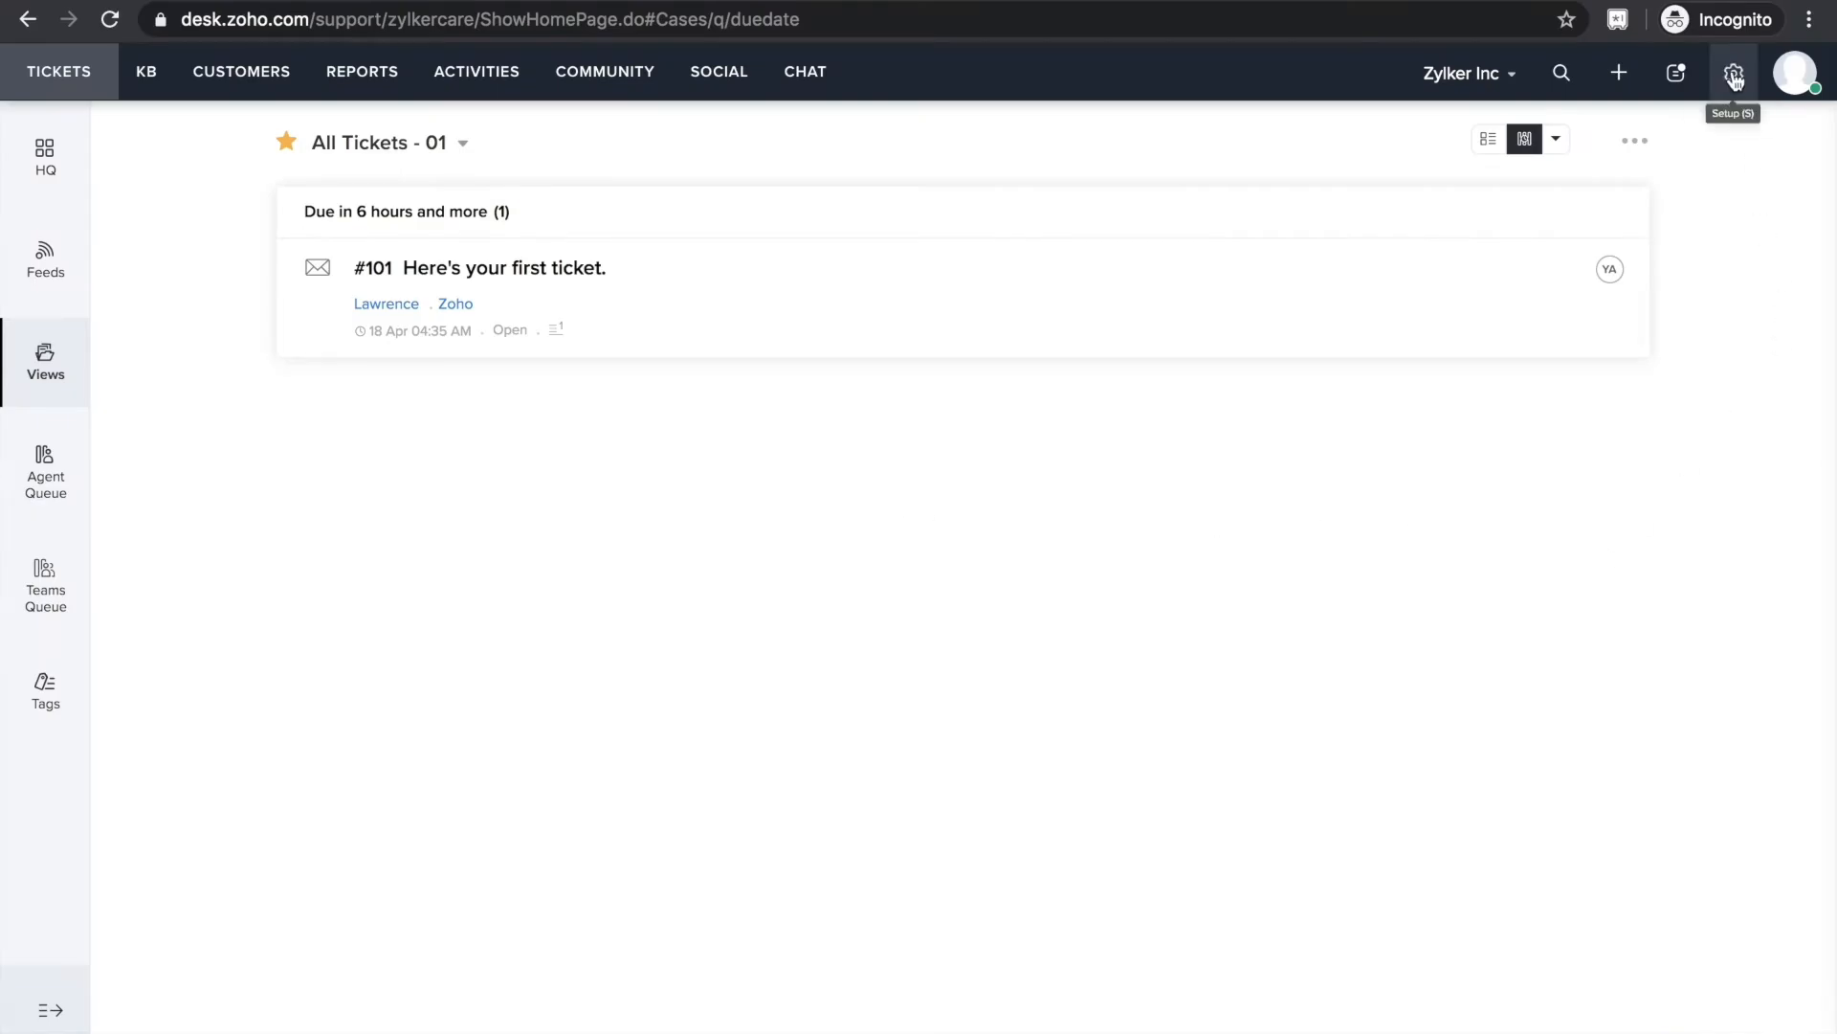
pyautogui.click(1735, 73)
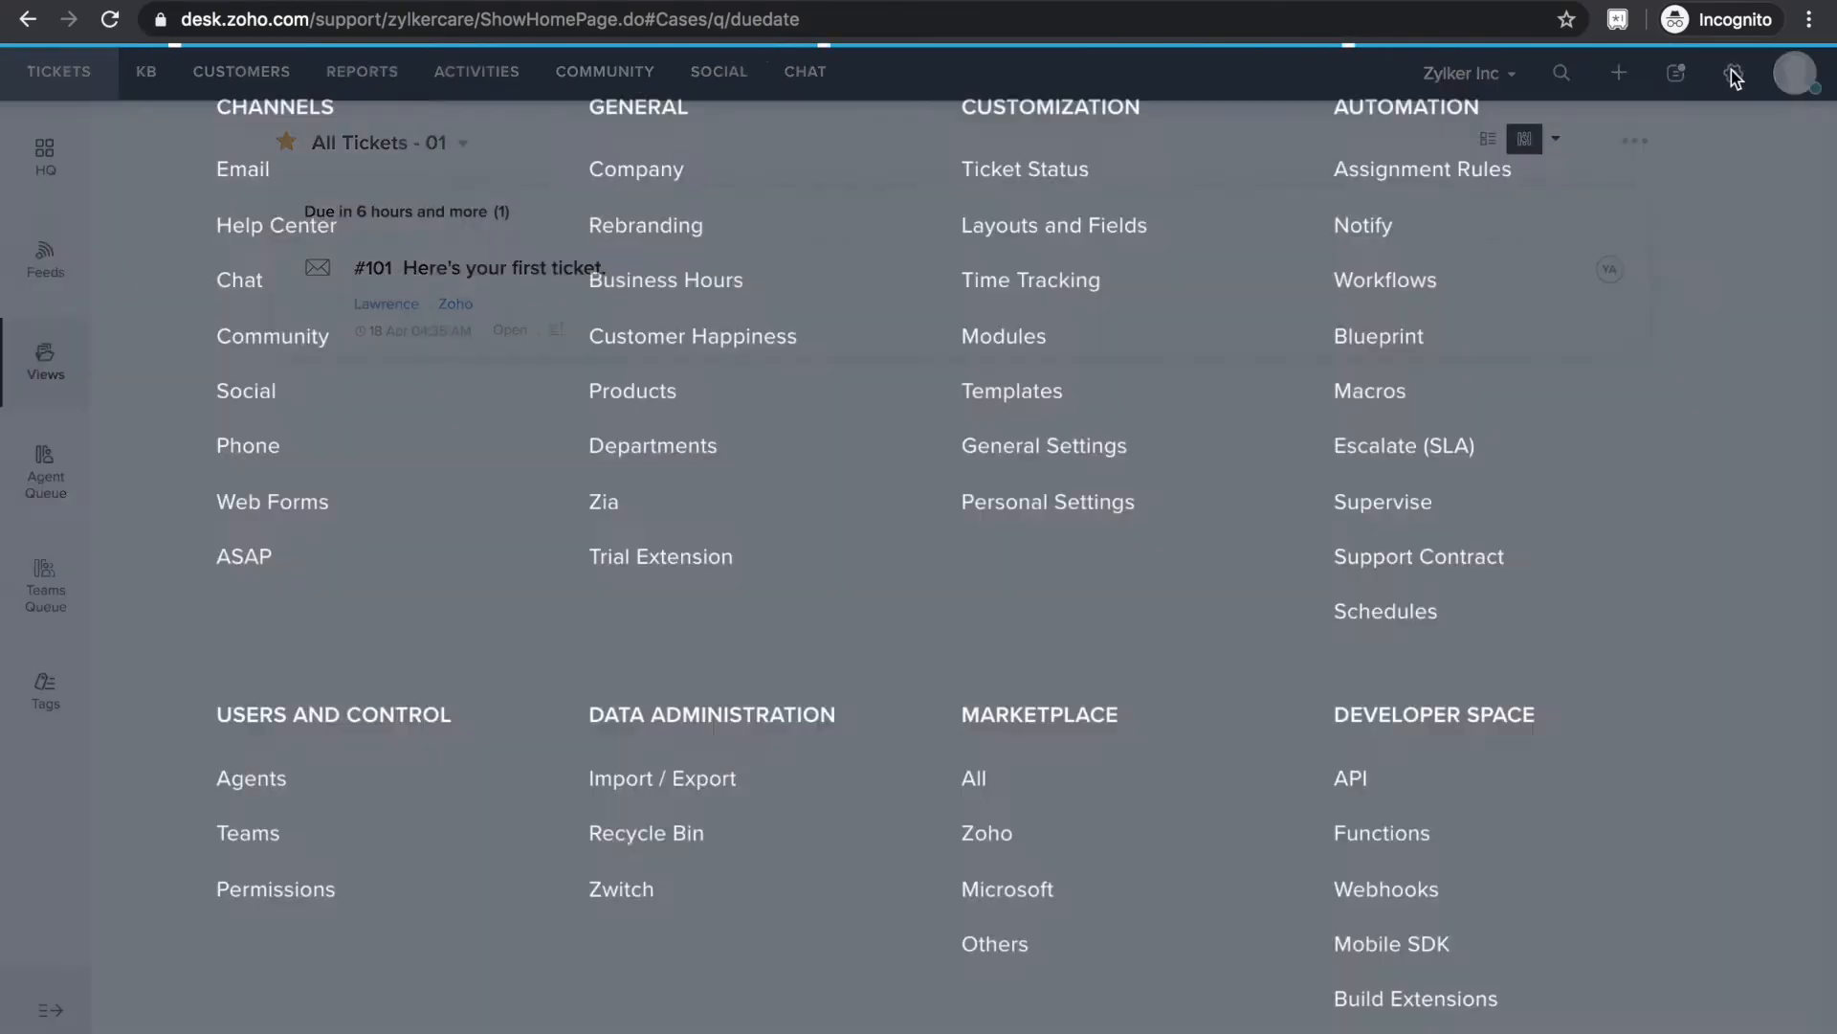
pyautogui.click(1734, 73)
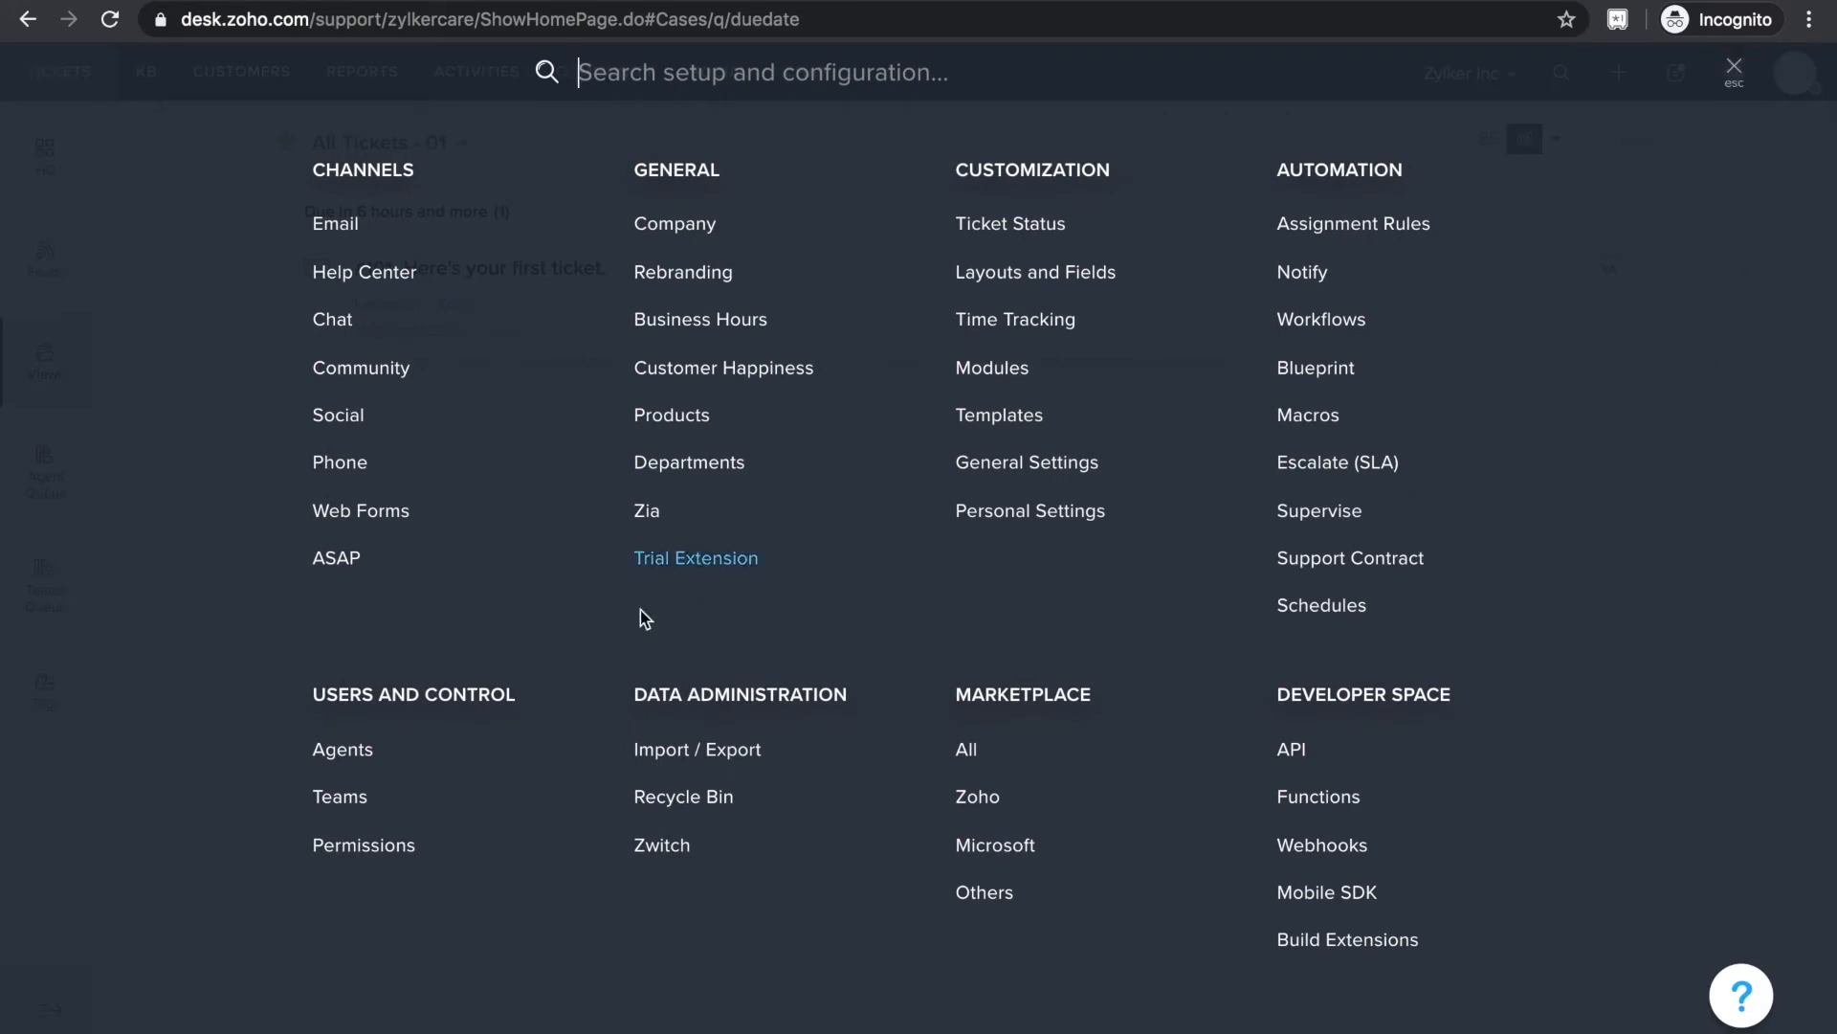
pyautogui.click(343, 750)
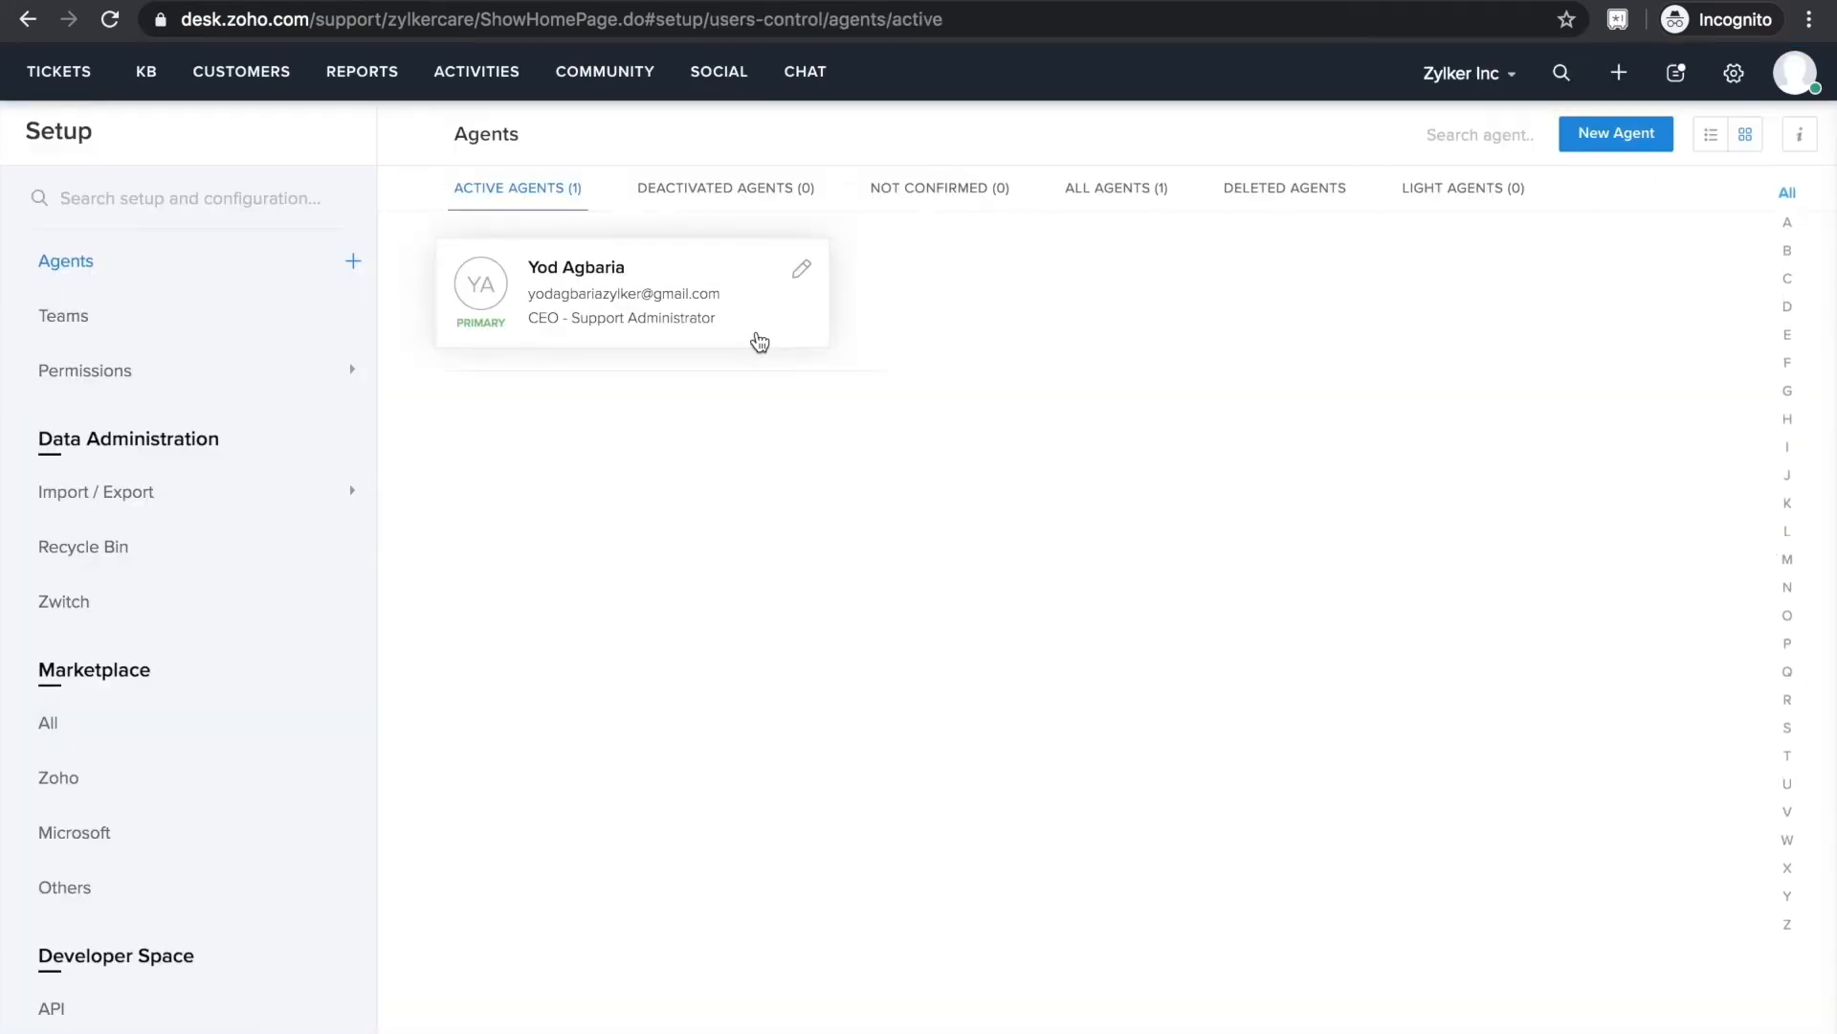
pyautogui.click(1616, 133)
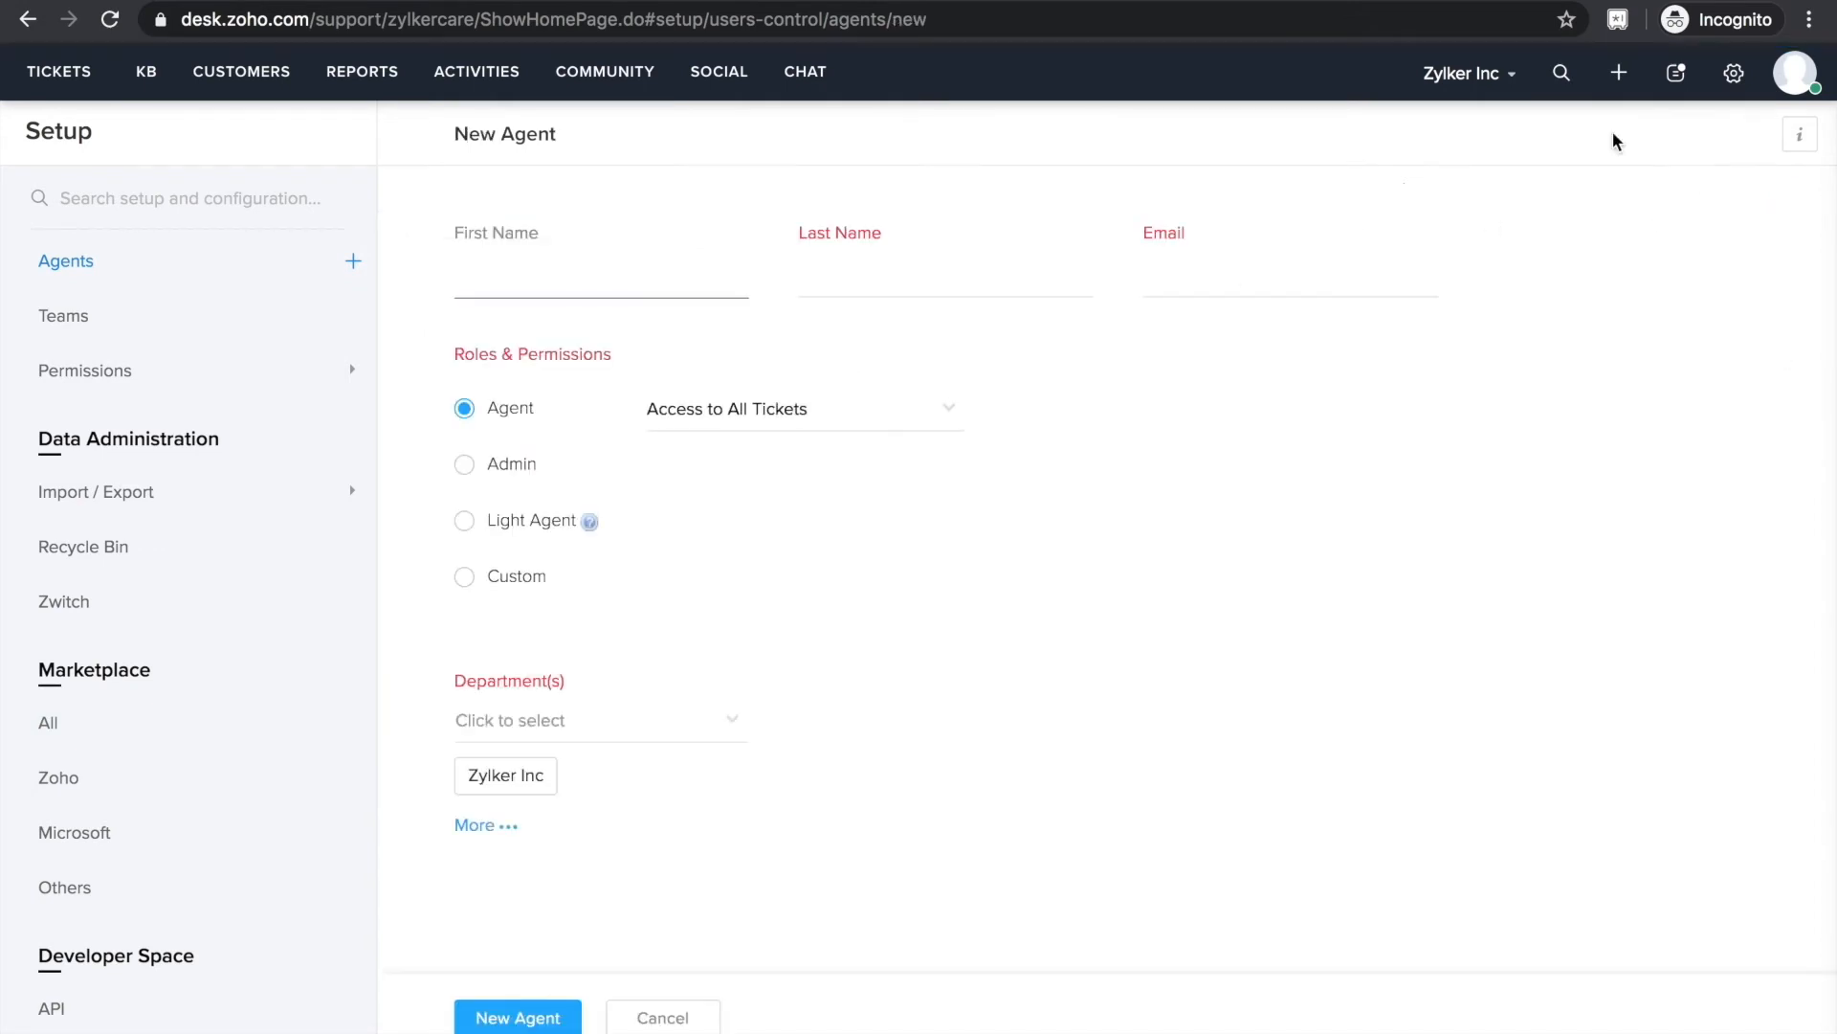
pyautogui.write('j')
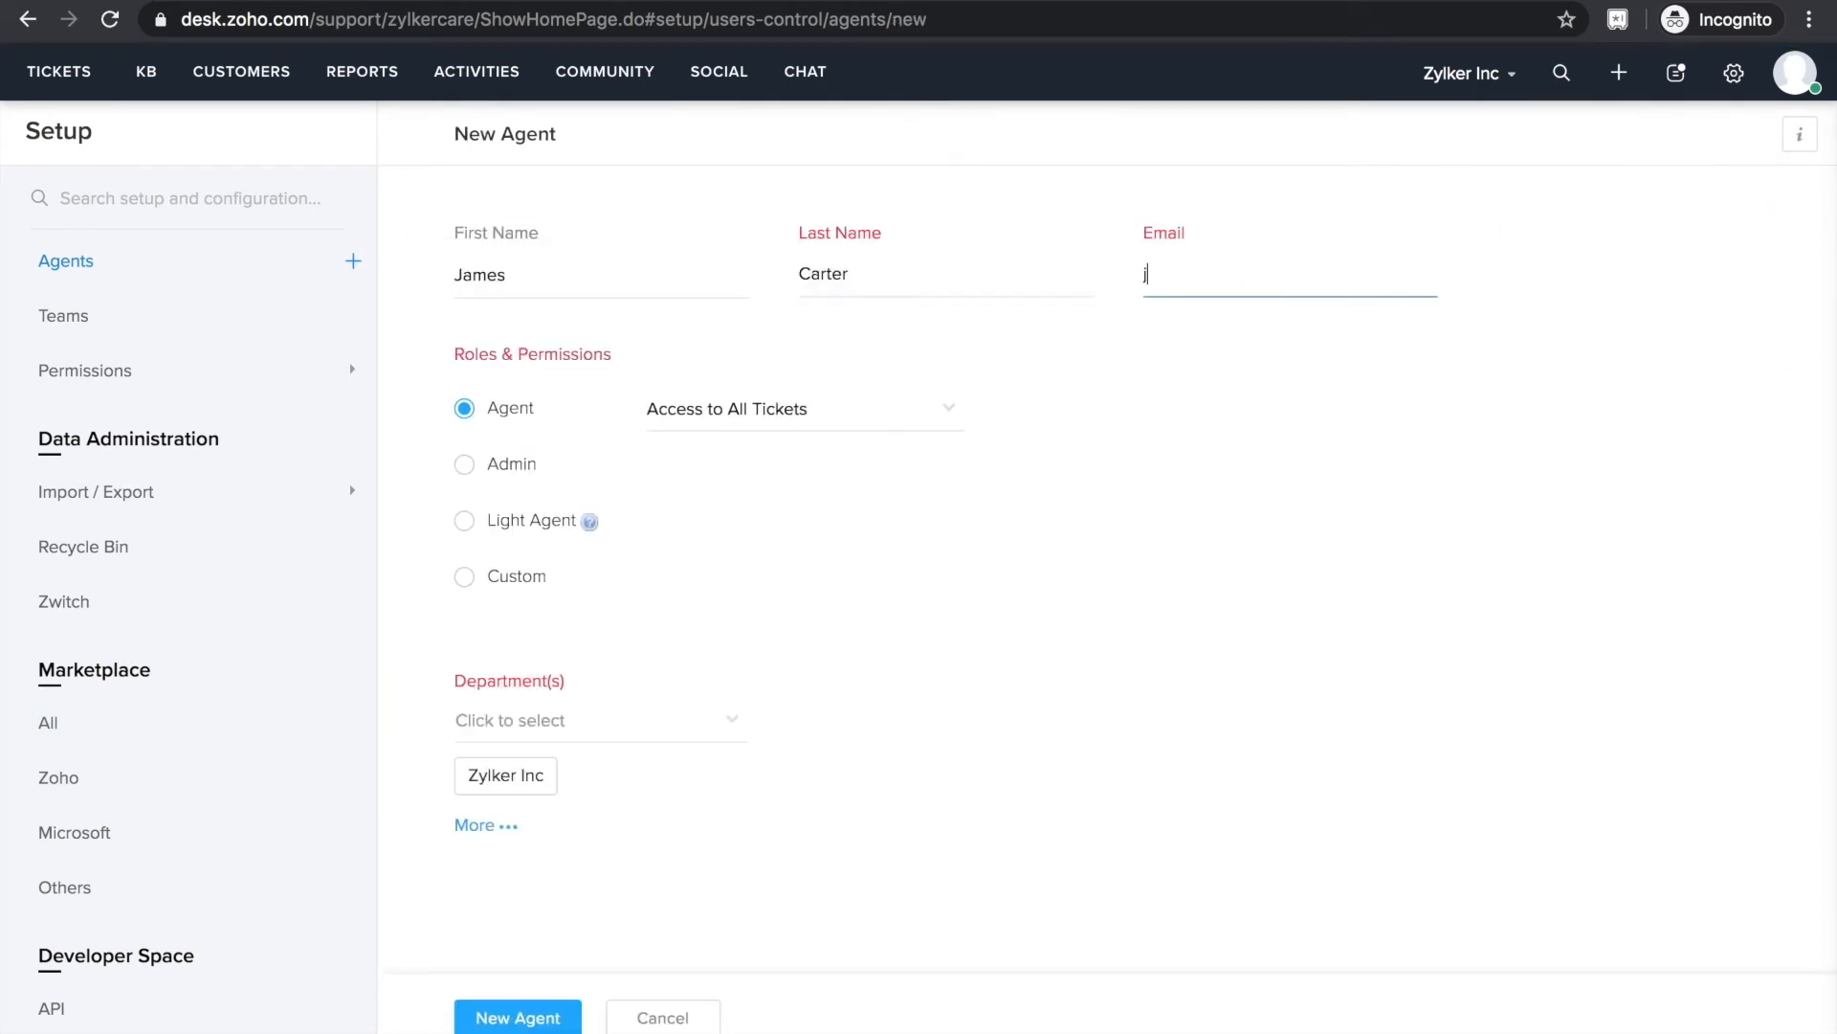
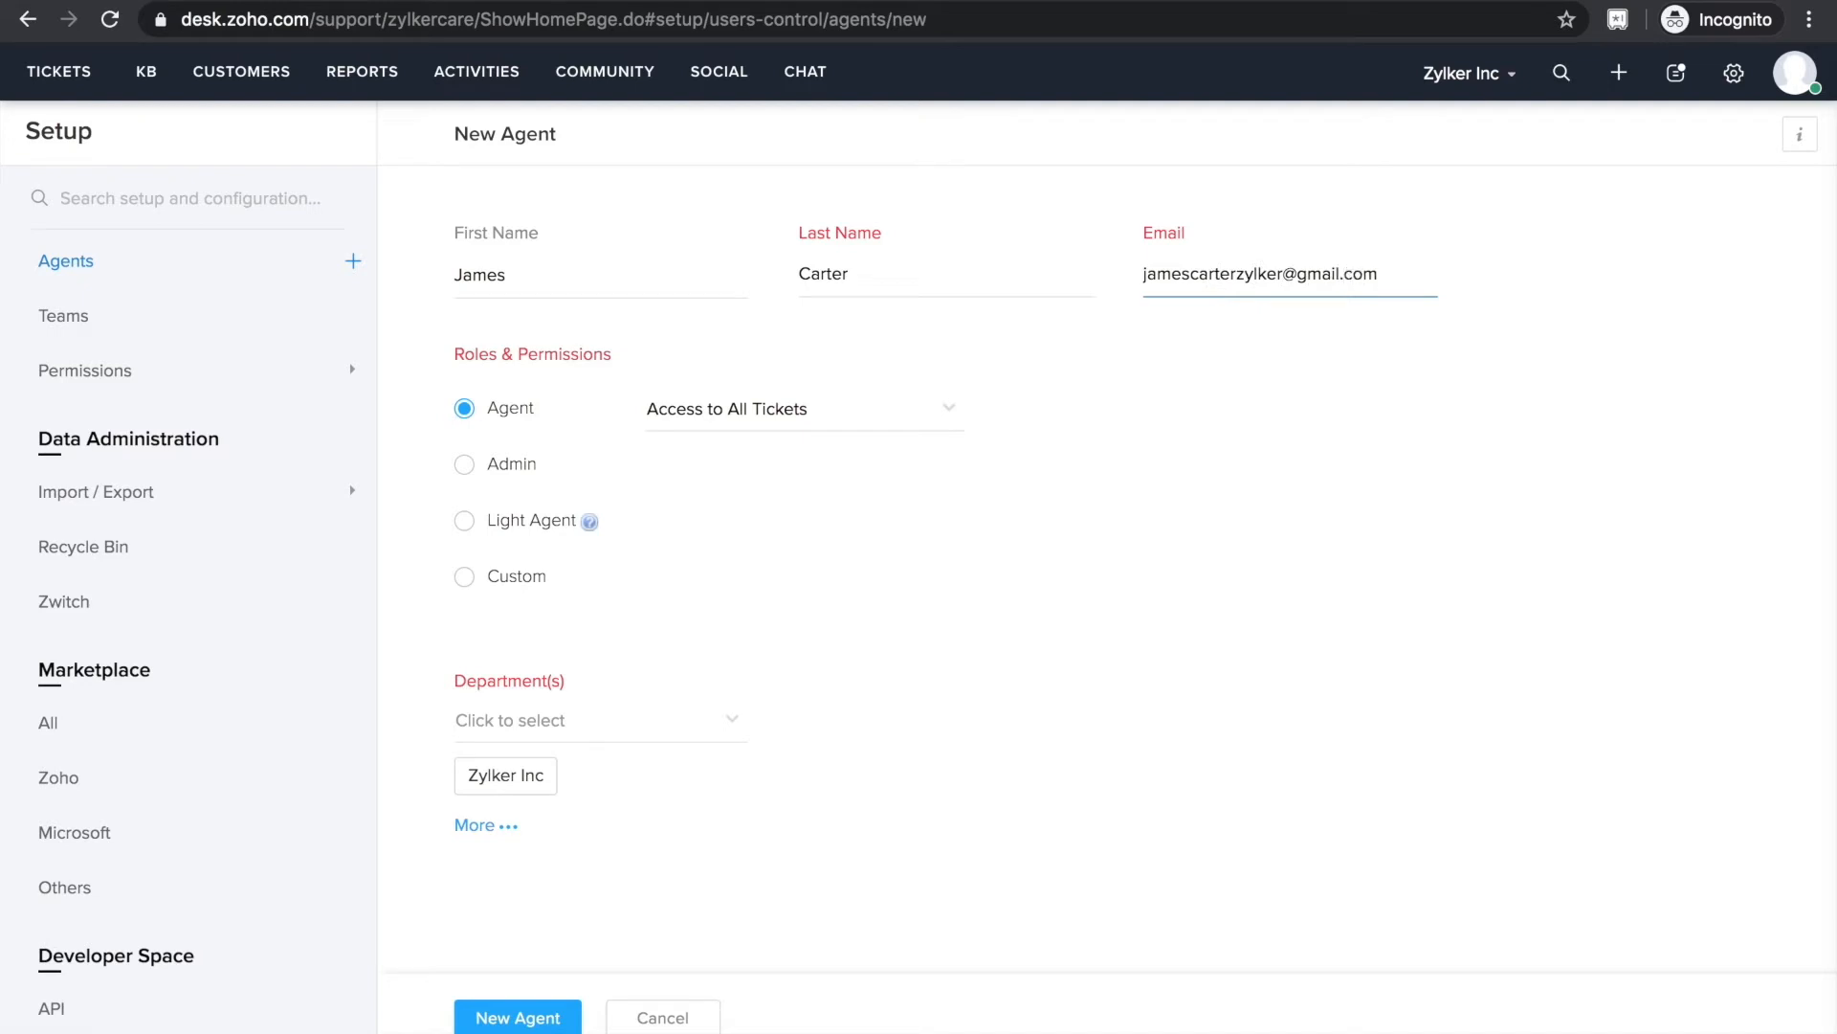
pyautogui.moveTo(666, 348)
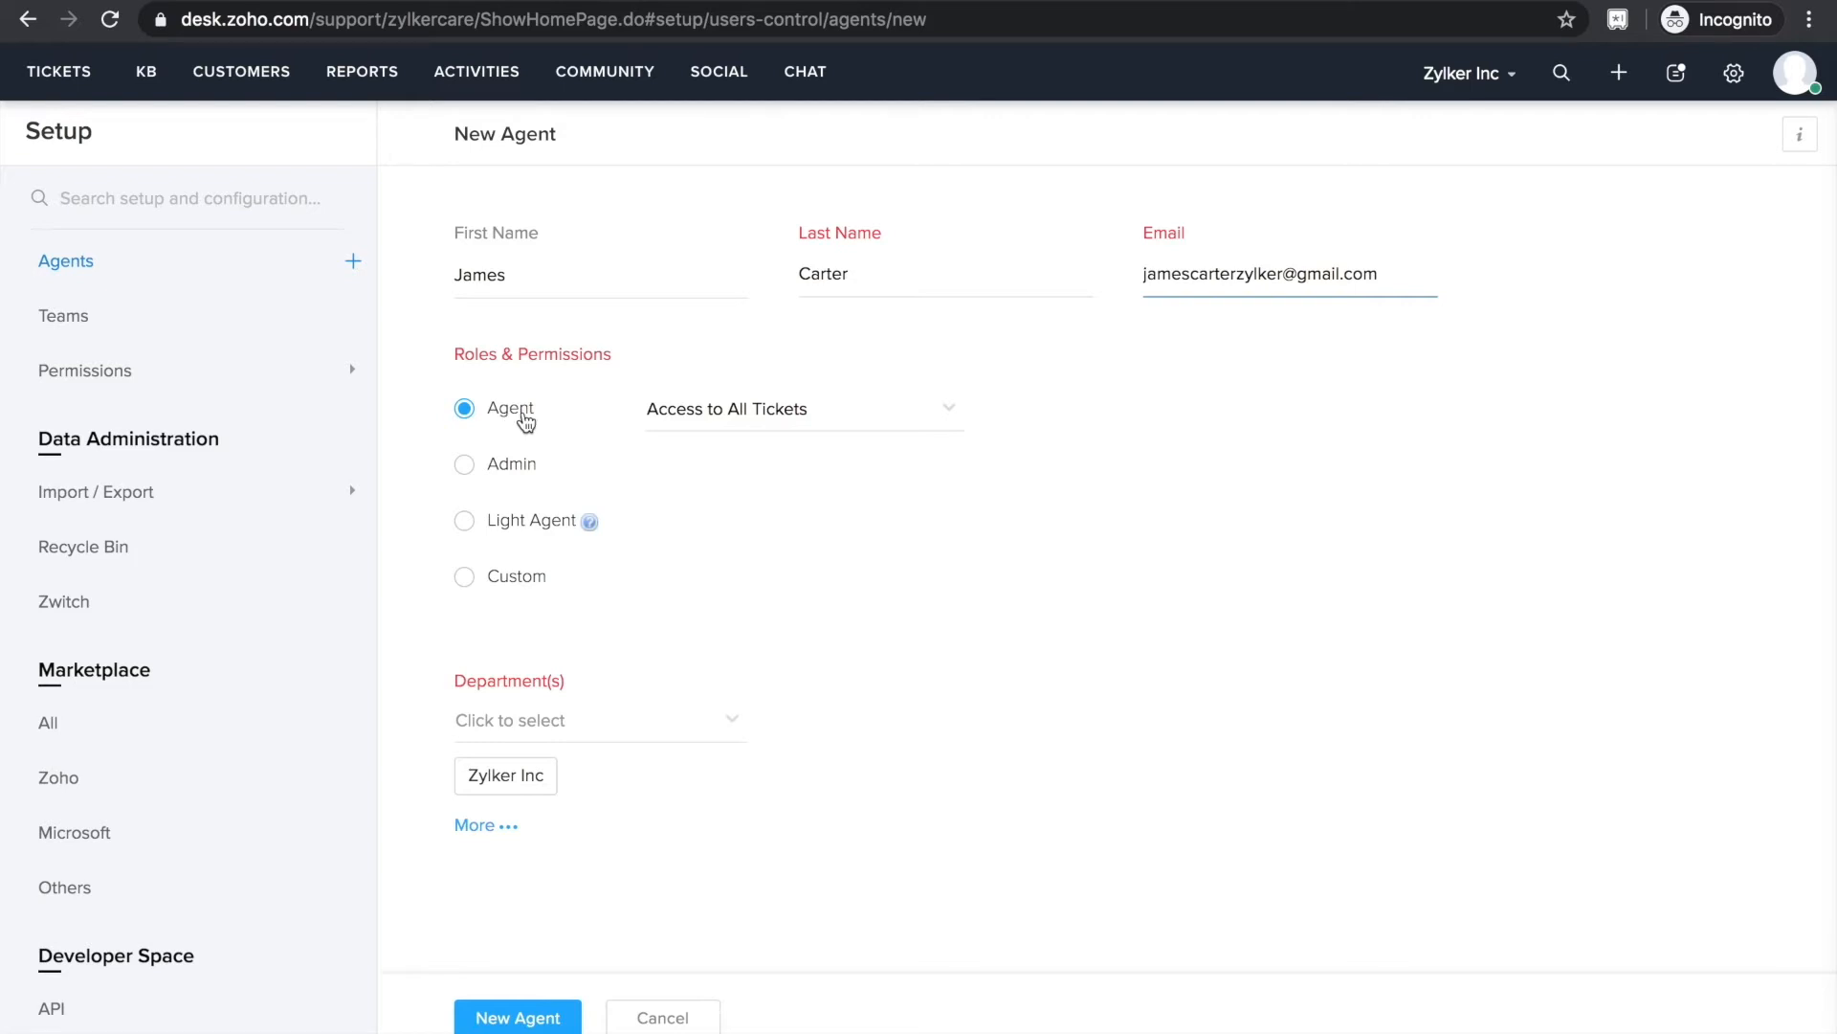
# Step: Try Admin and Light Agent access, then set the new agent to a Custom role
pyautogui.click(802, 408)
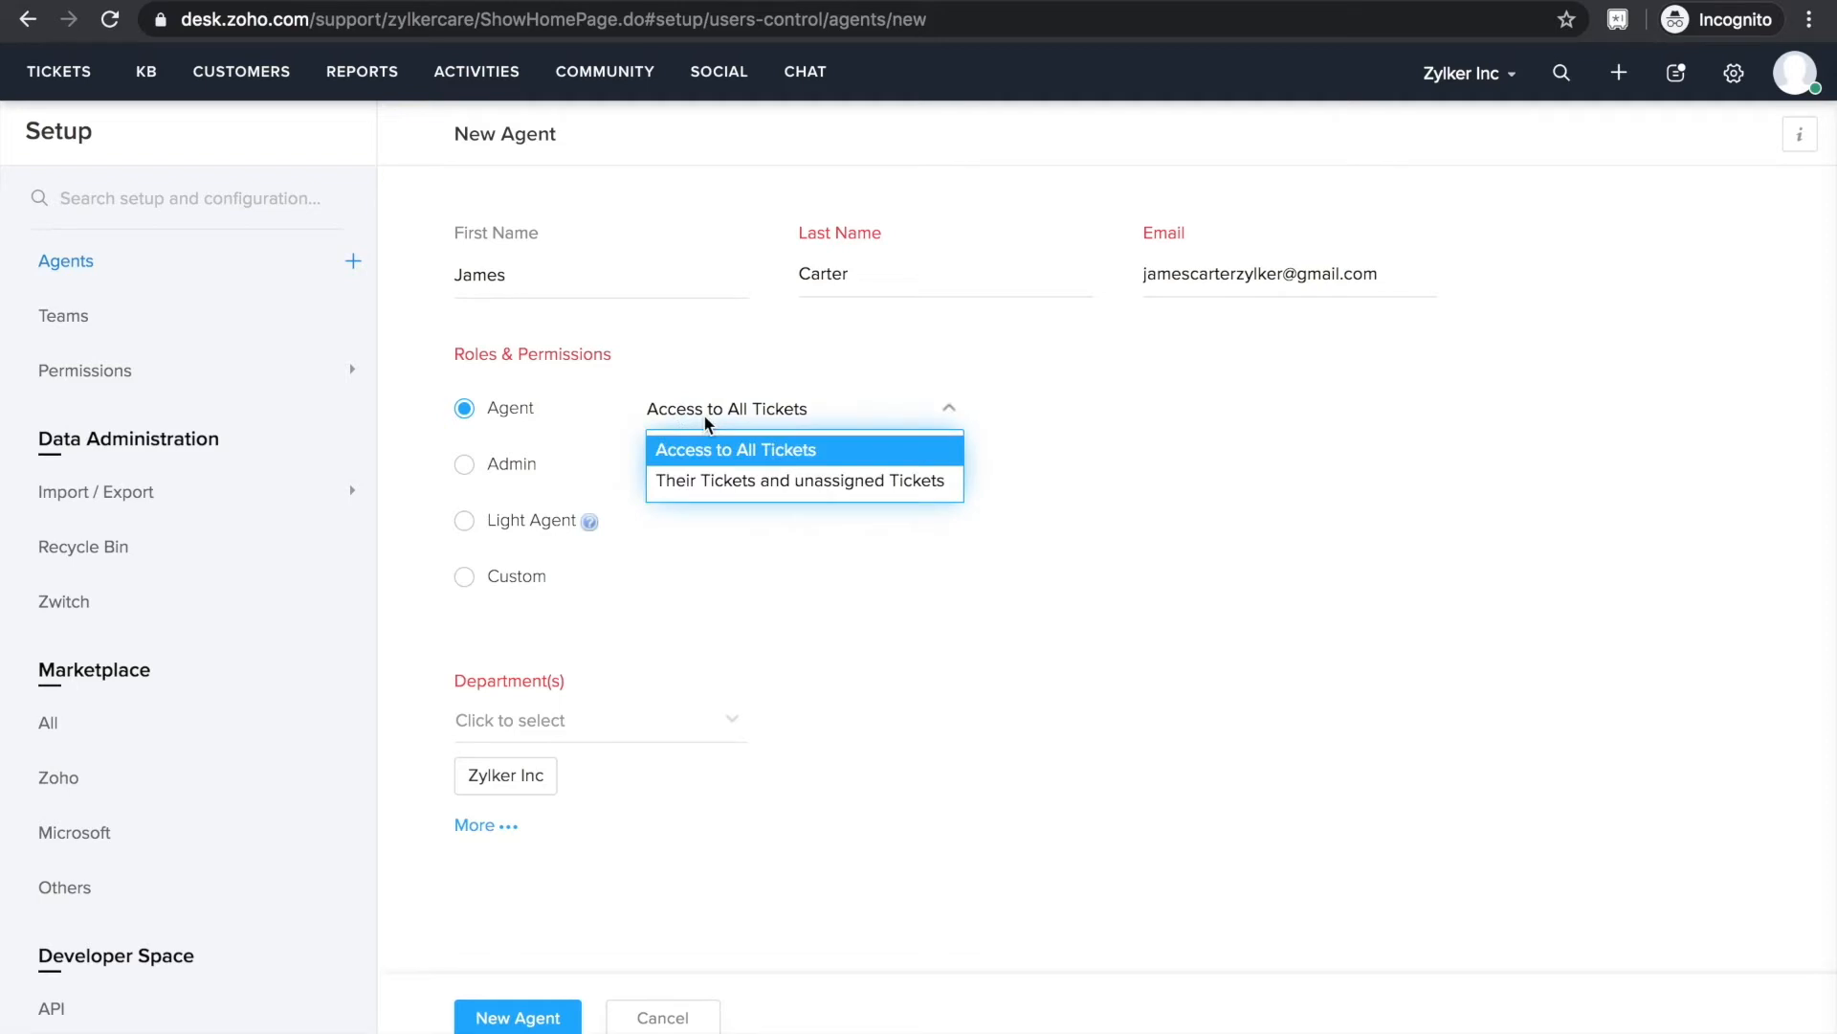
pyautogui.moveTo(729, 480)
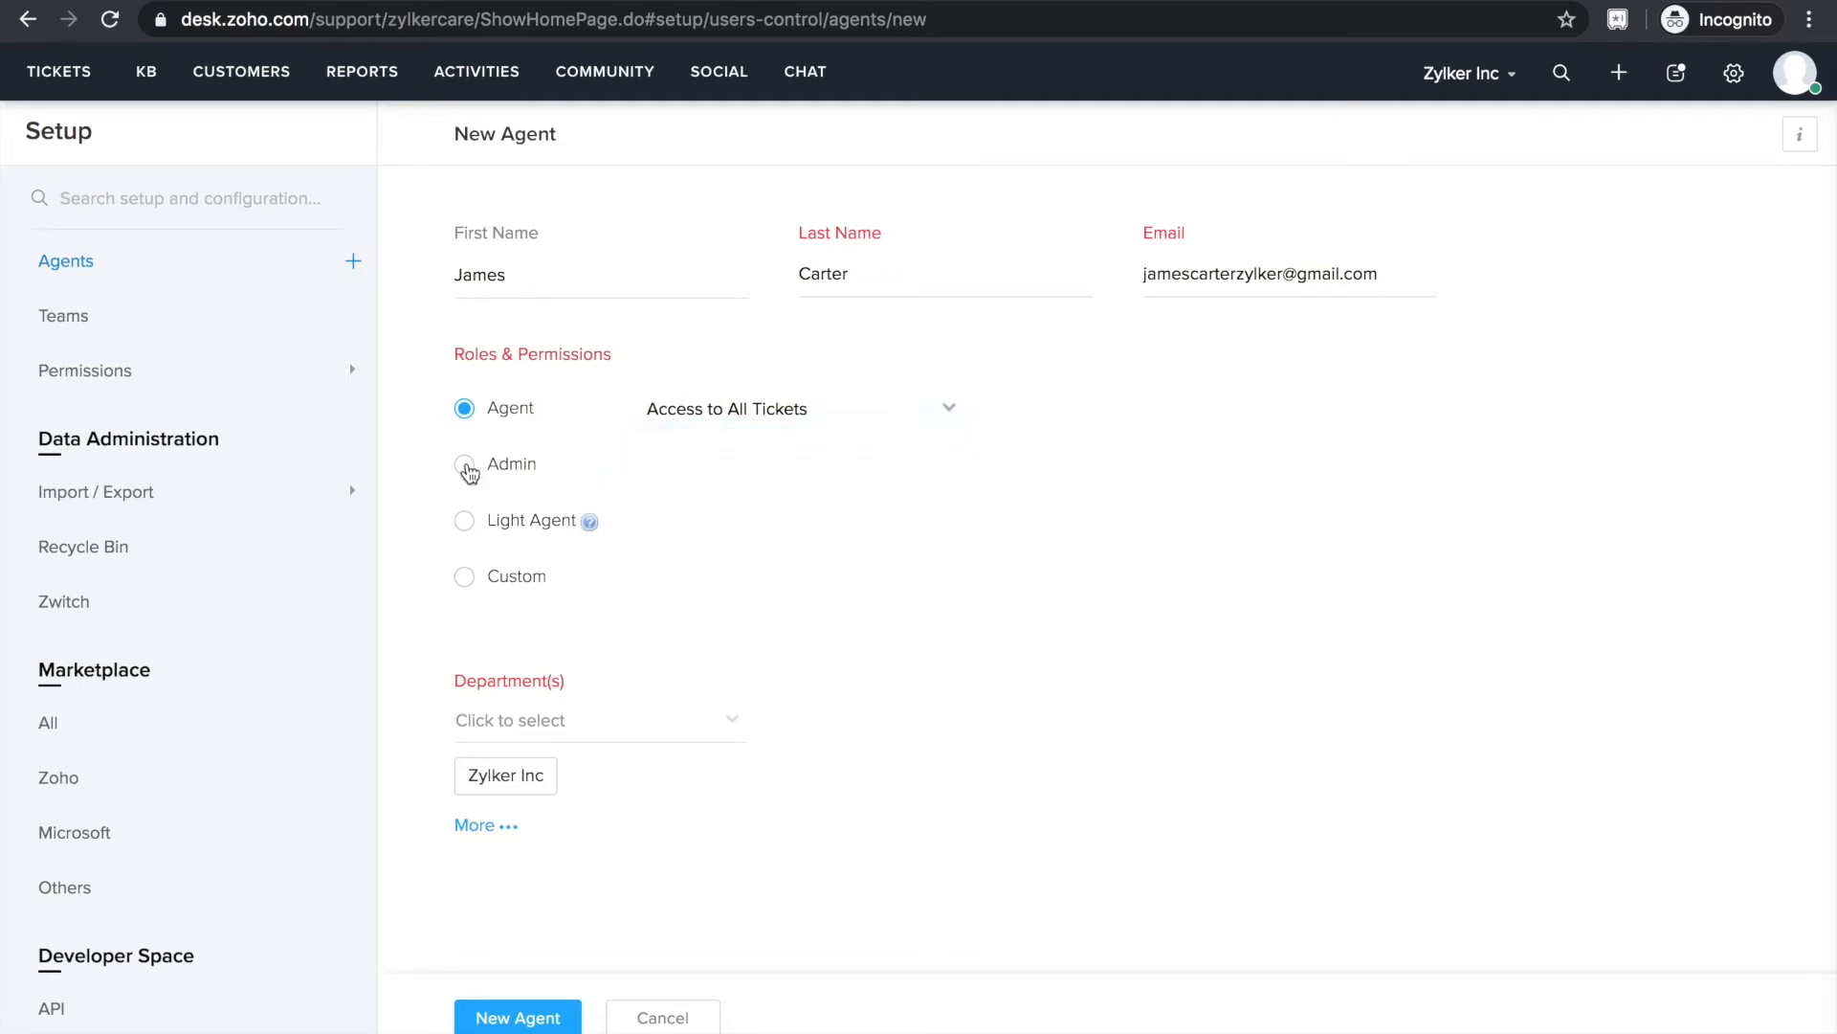
pyautogui.click(464, 463)
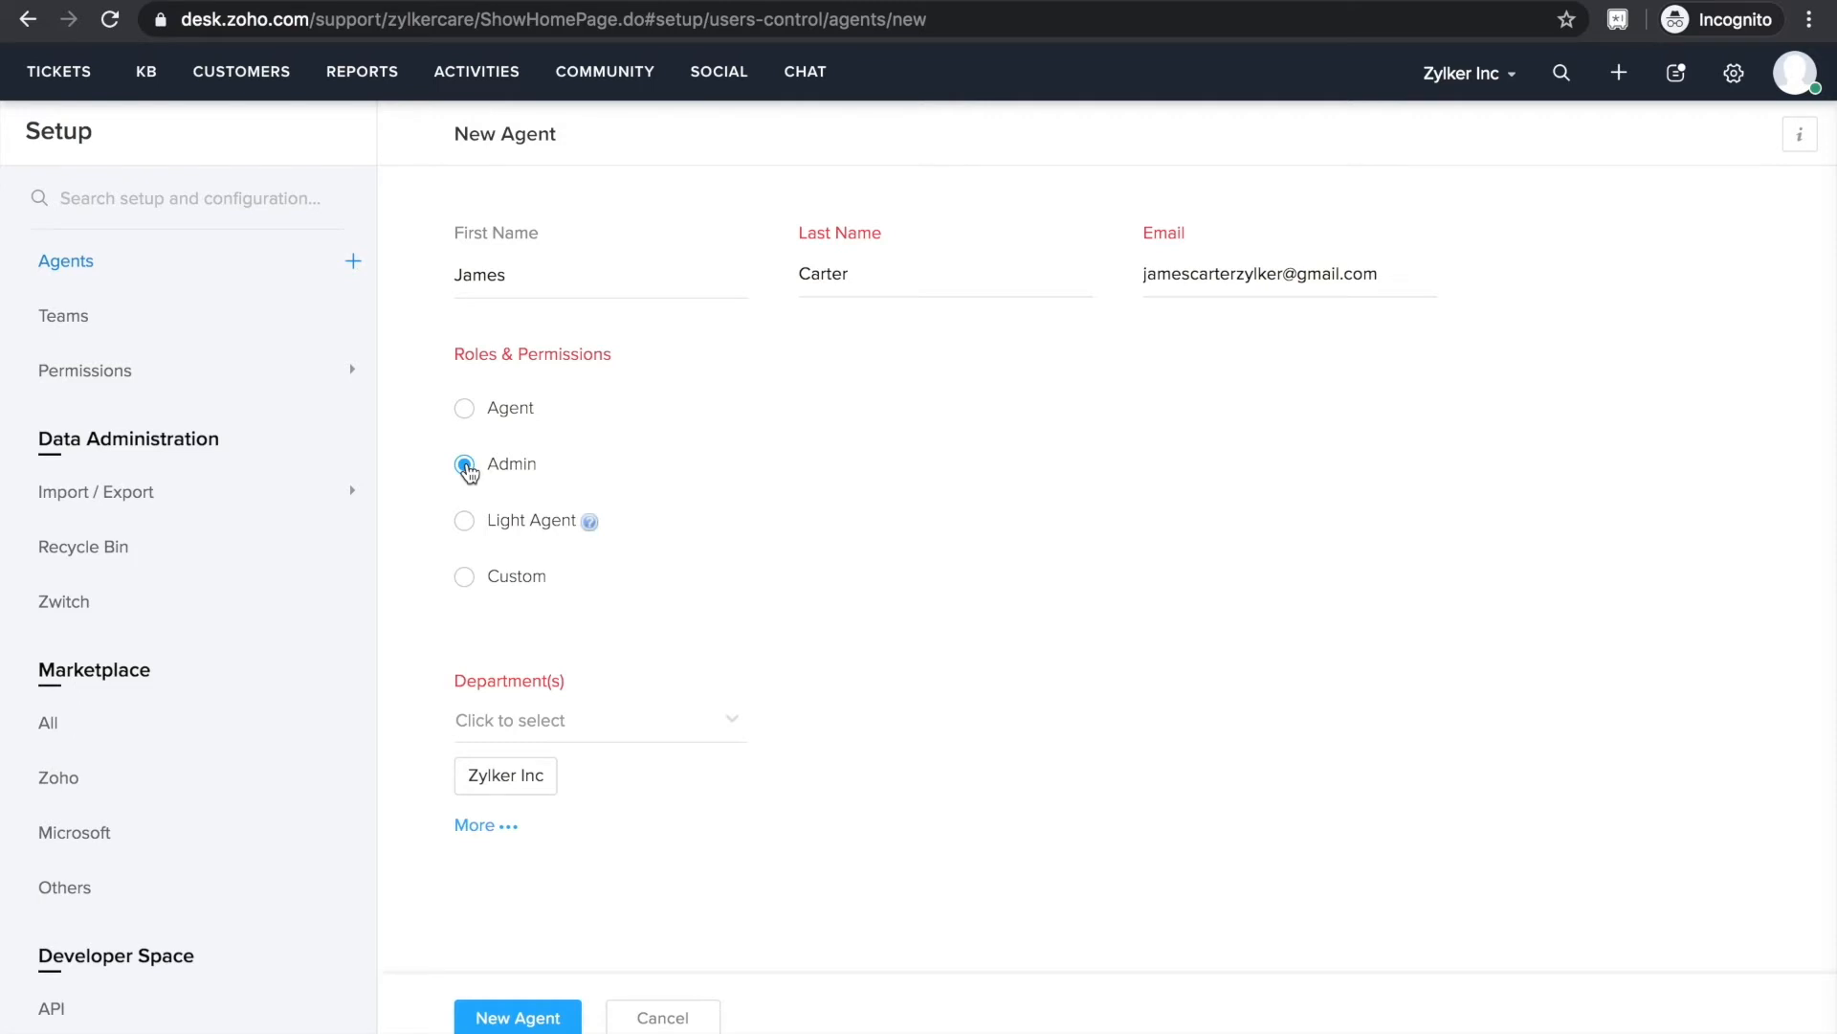
pyautogui.click(463, 463)
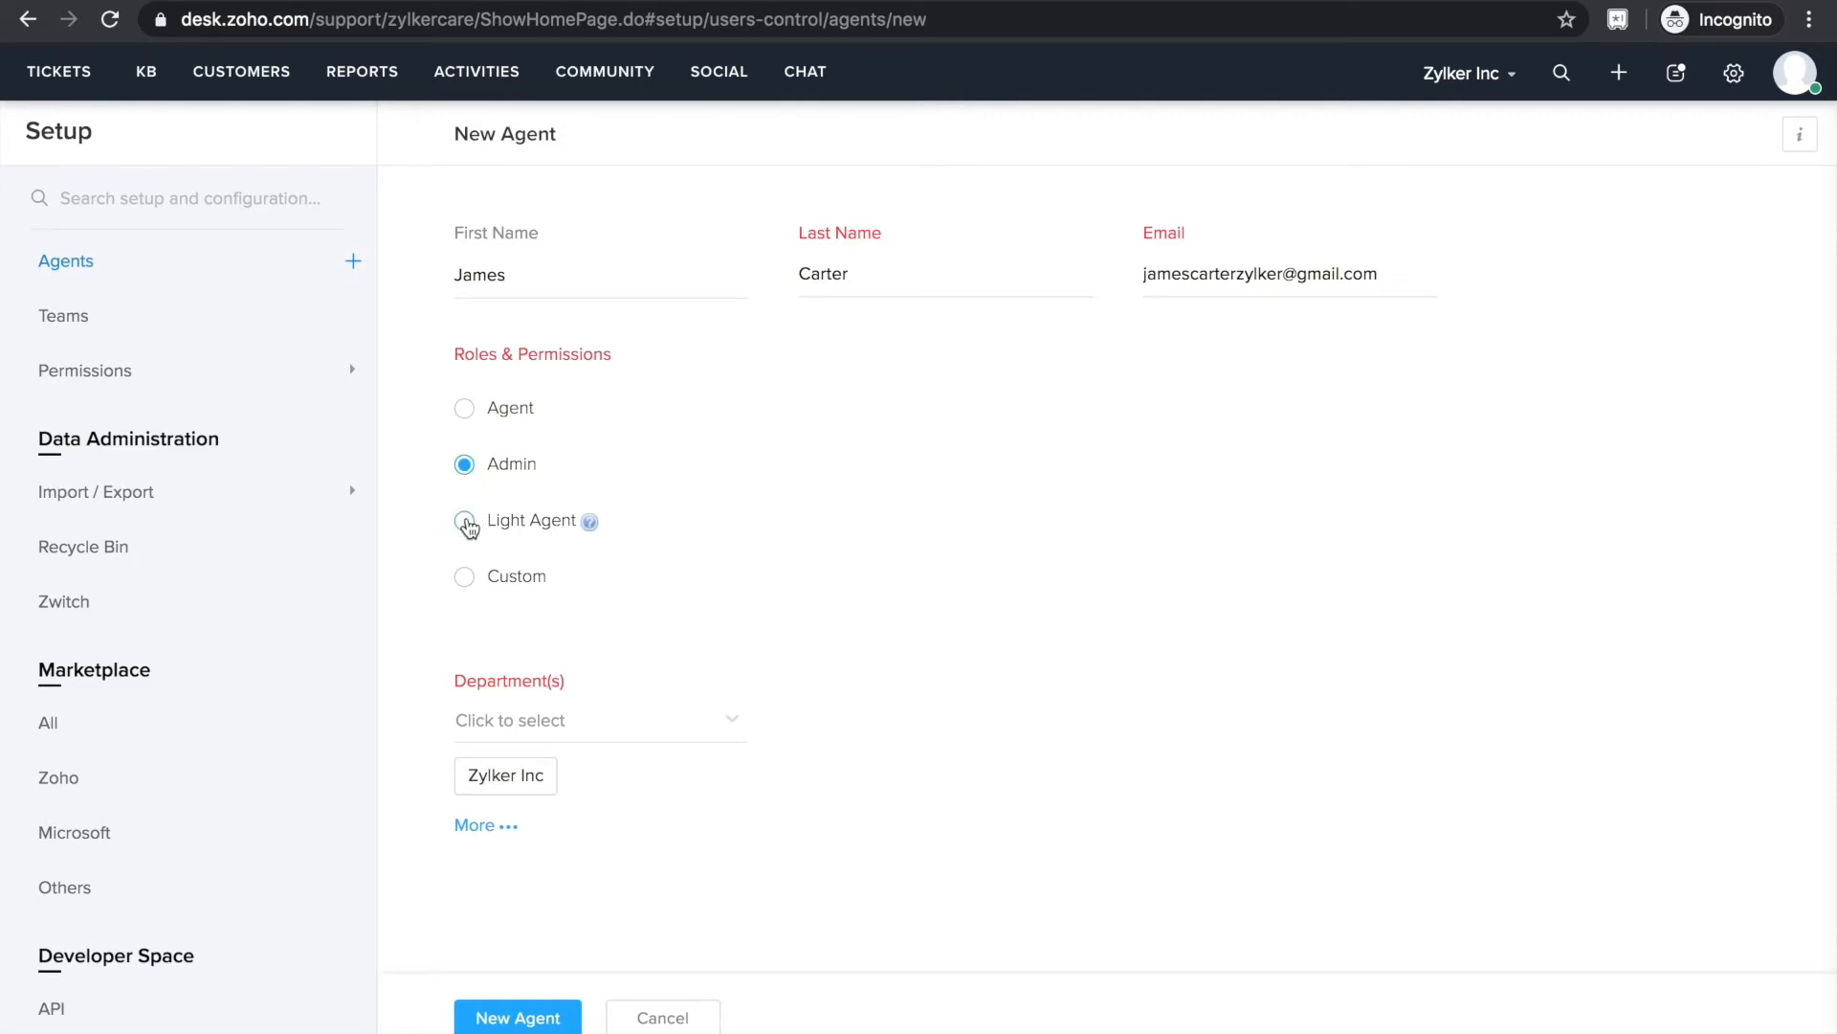
pyautogui.click(463, 521)
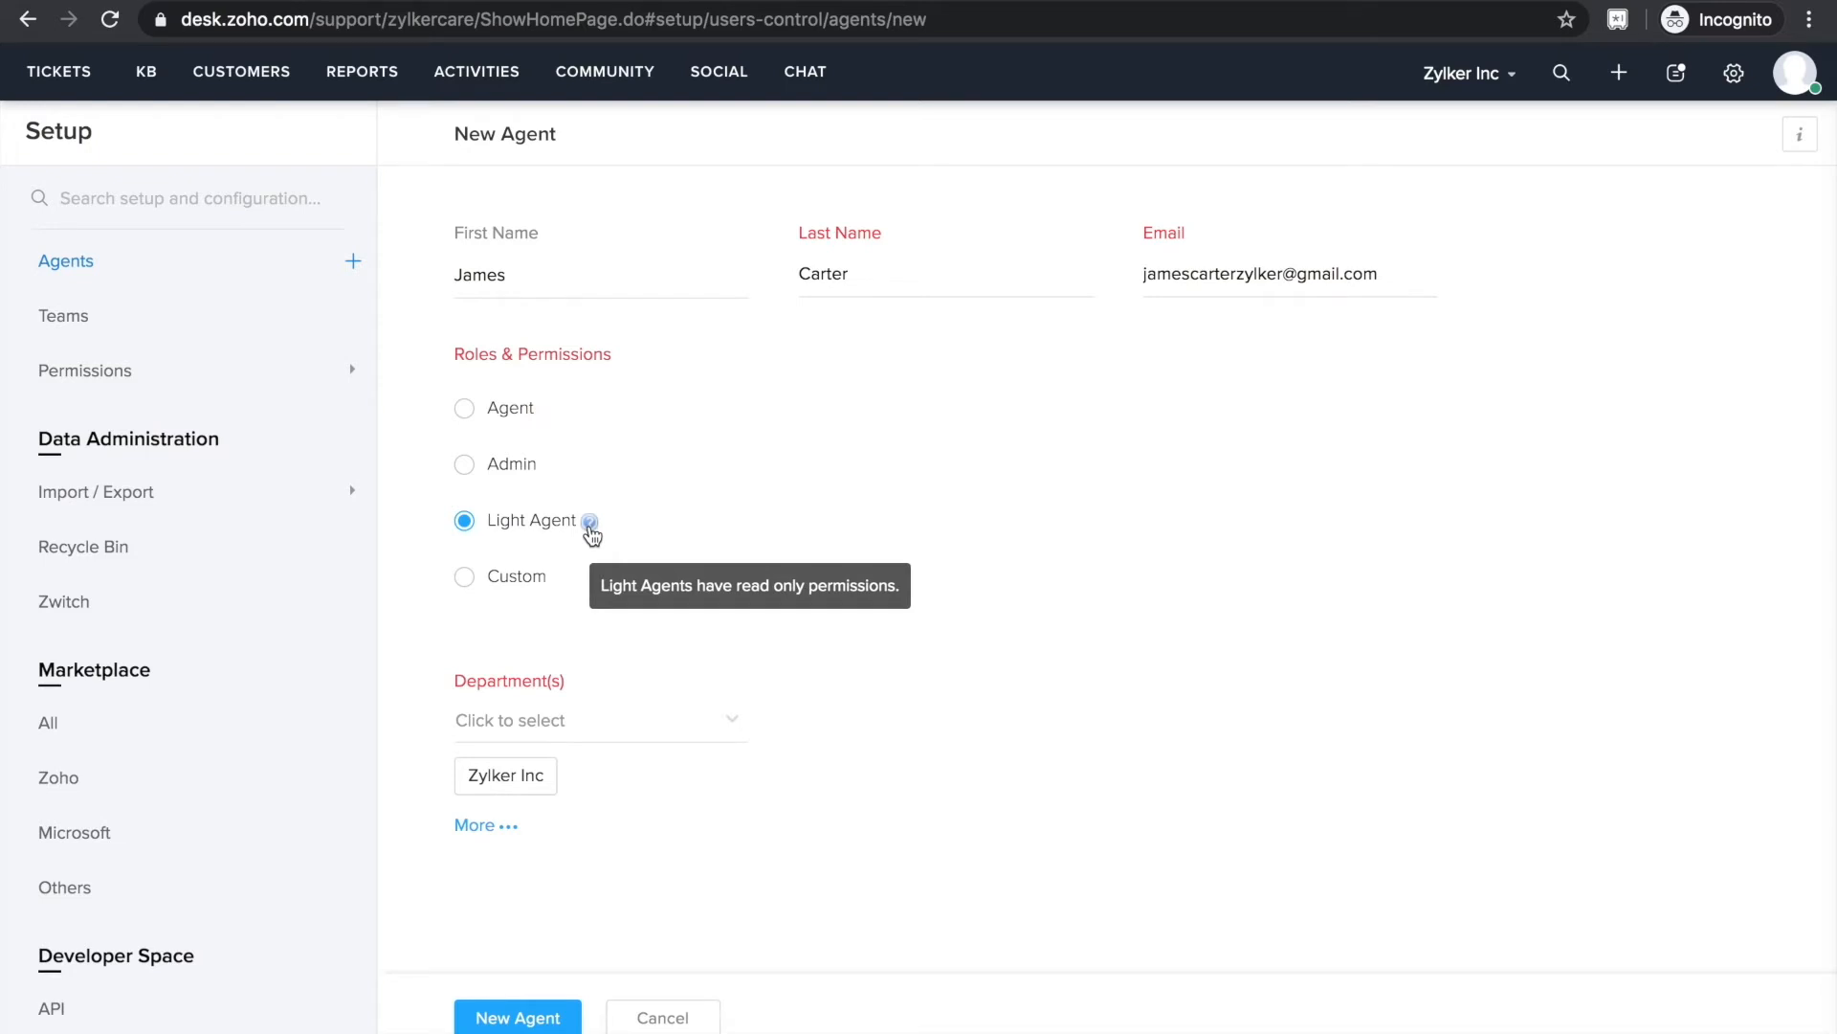
pyautogui.click(463, 576)
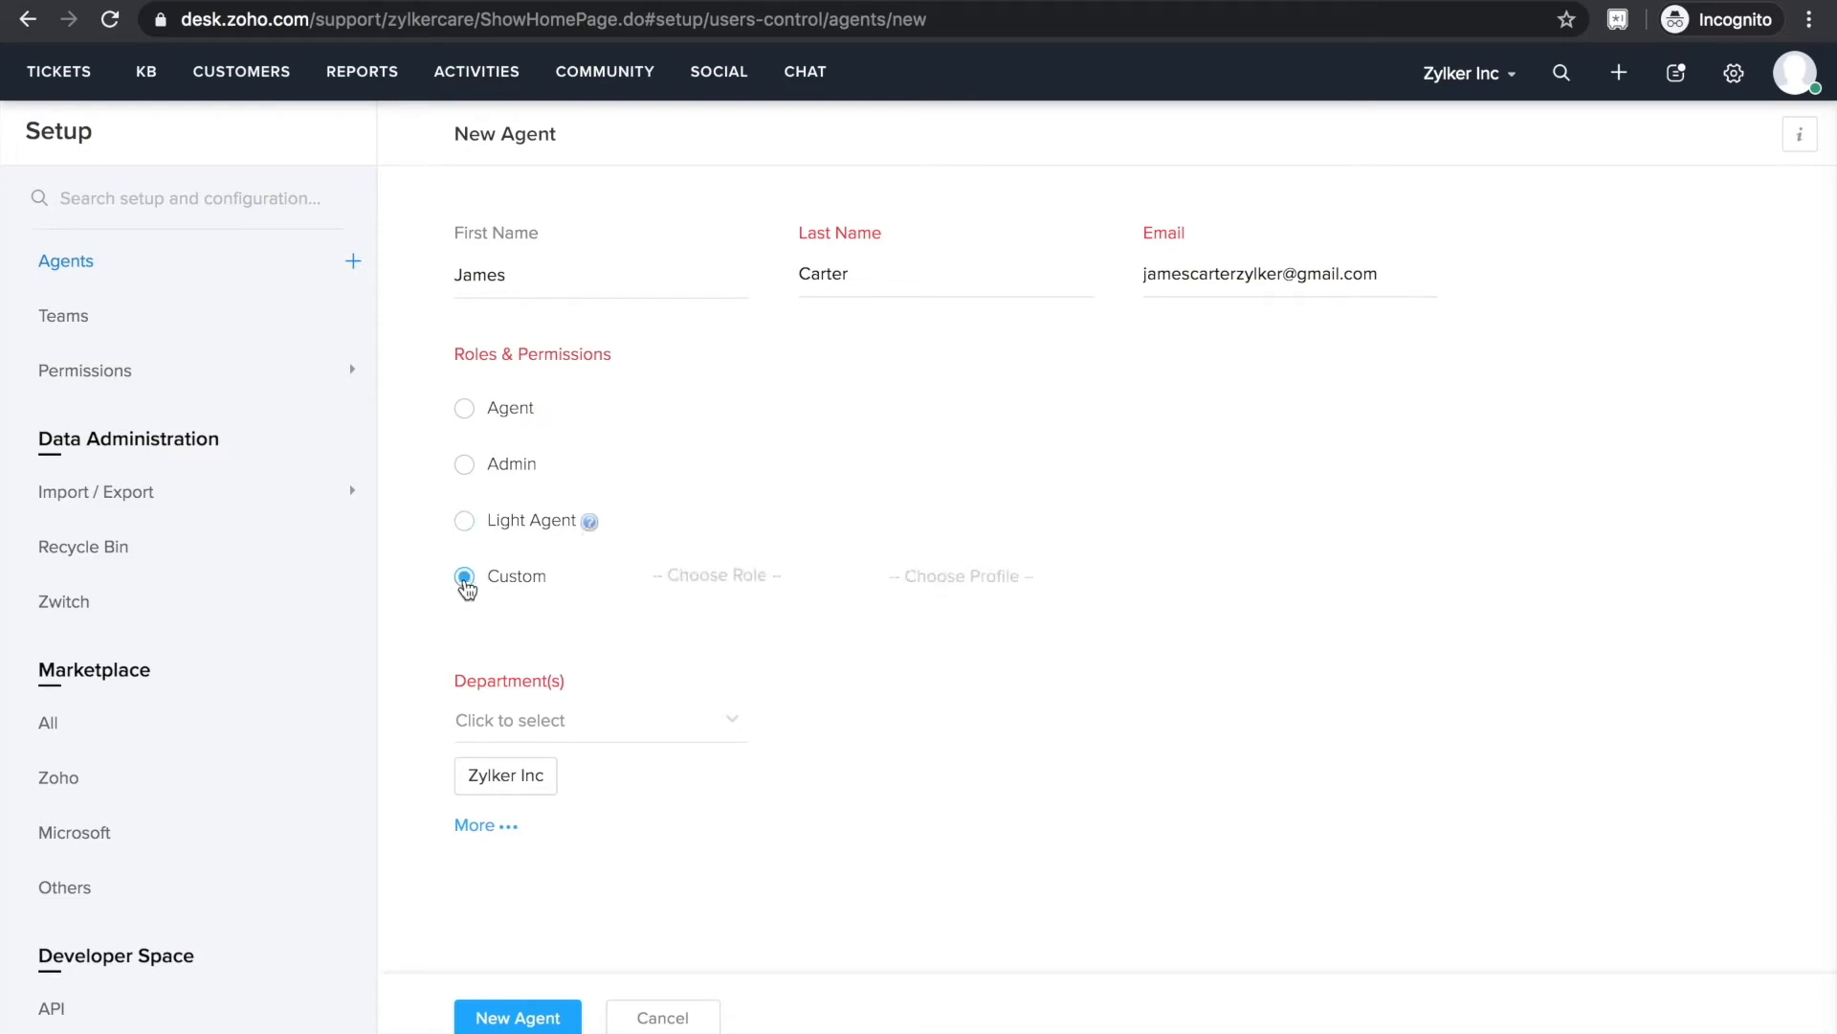
pyautogui.click(463, 577)
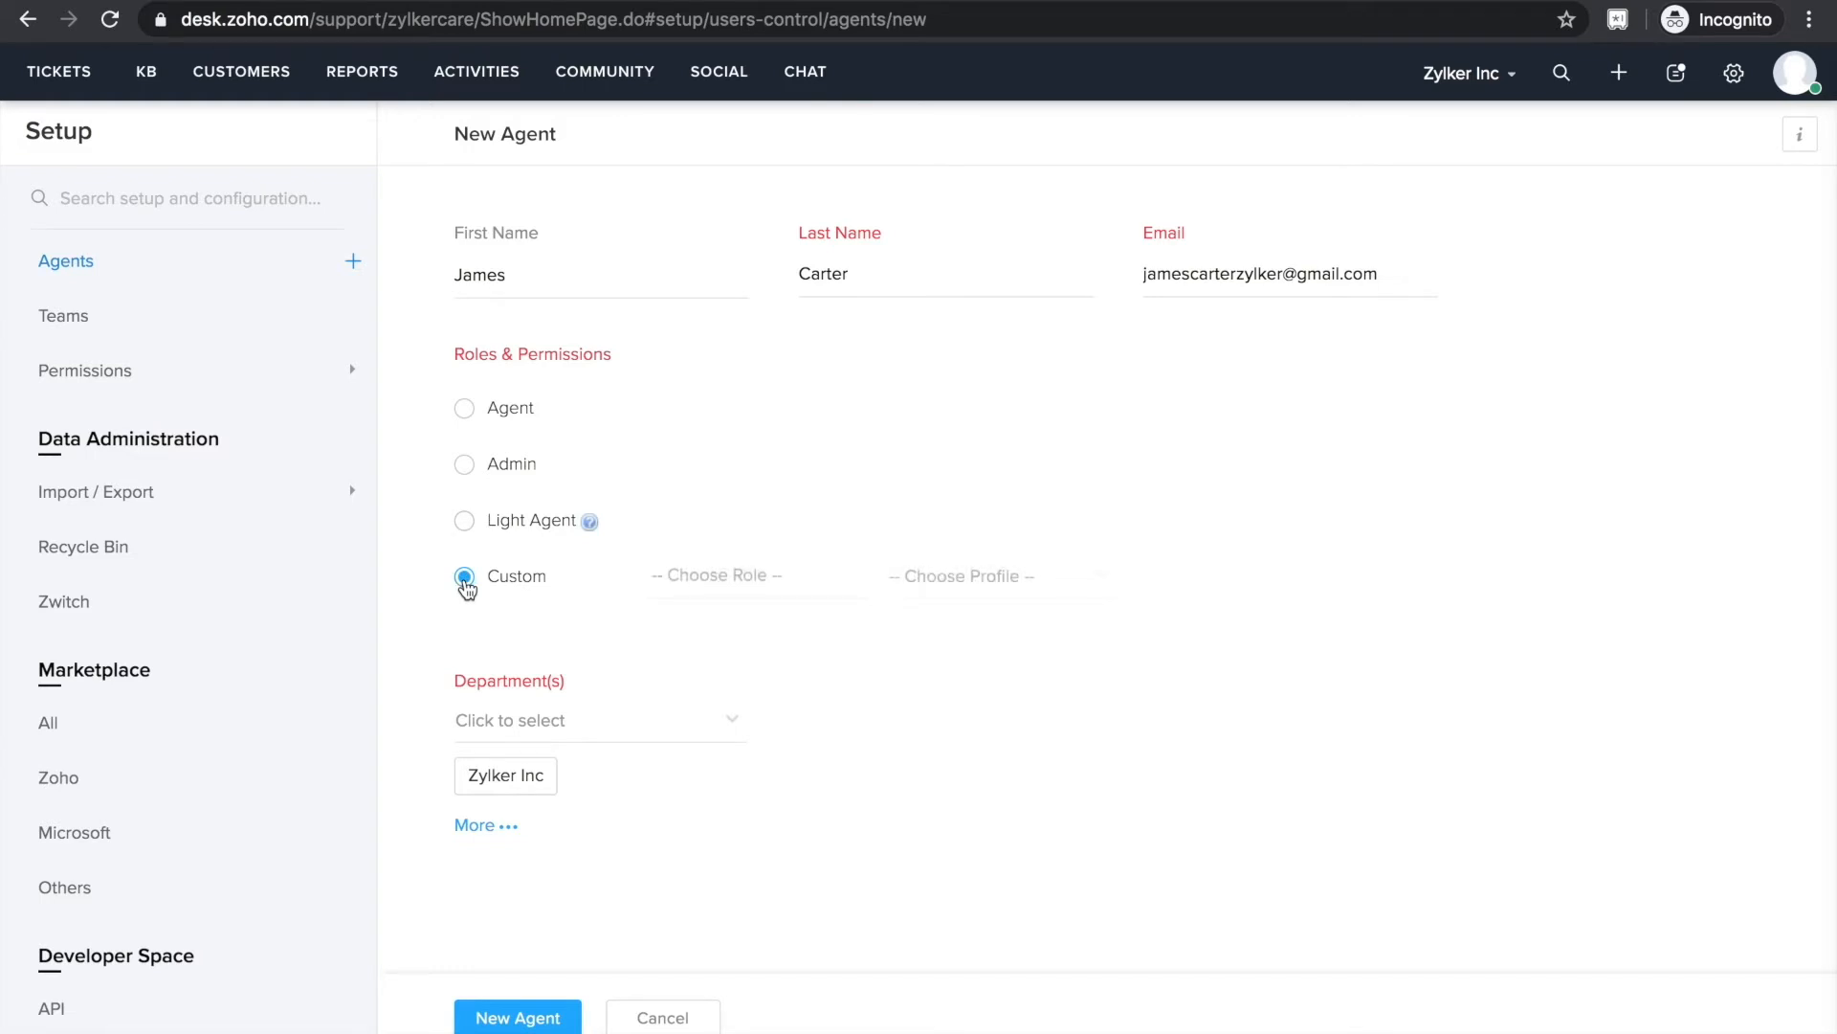
pyautogui.click(463, 576)
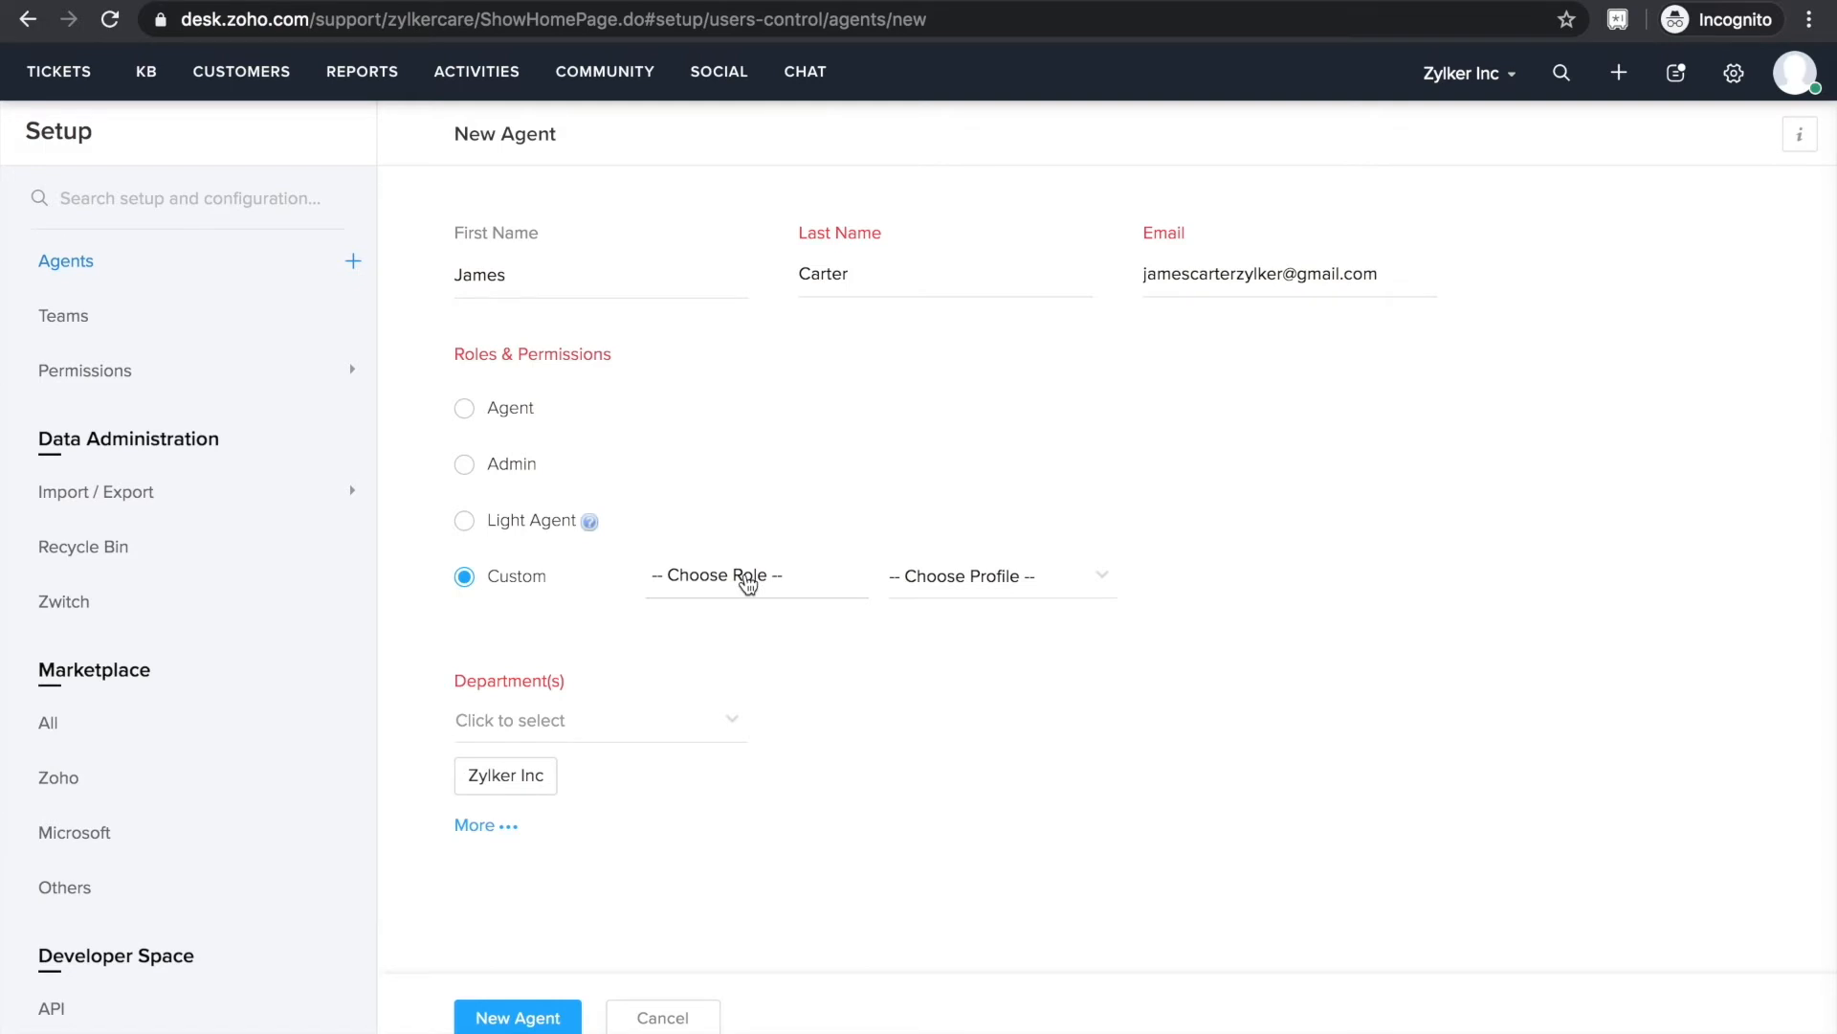
# Step: View the roles list (CEO, Manager) and close it without picking a role
pyautogui.click(756, 577)
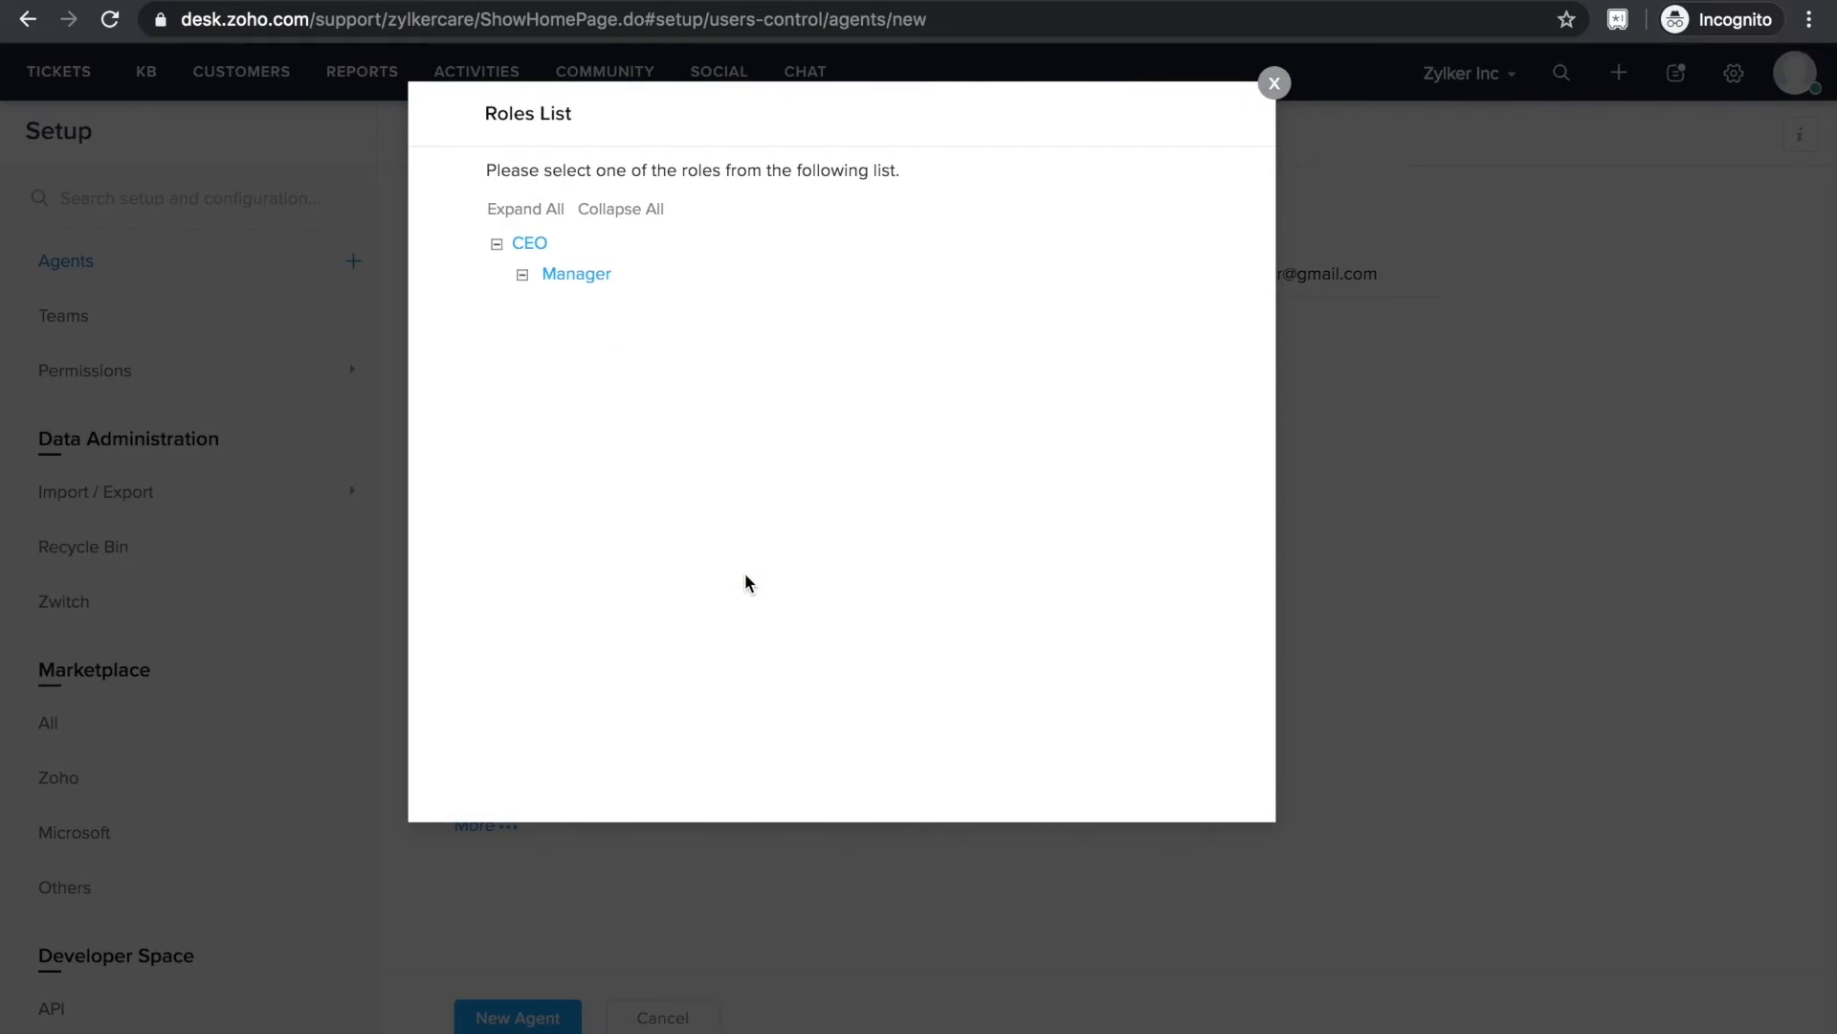
pyautogui.moveTo(596, 263)
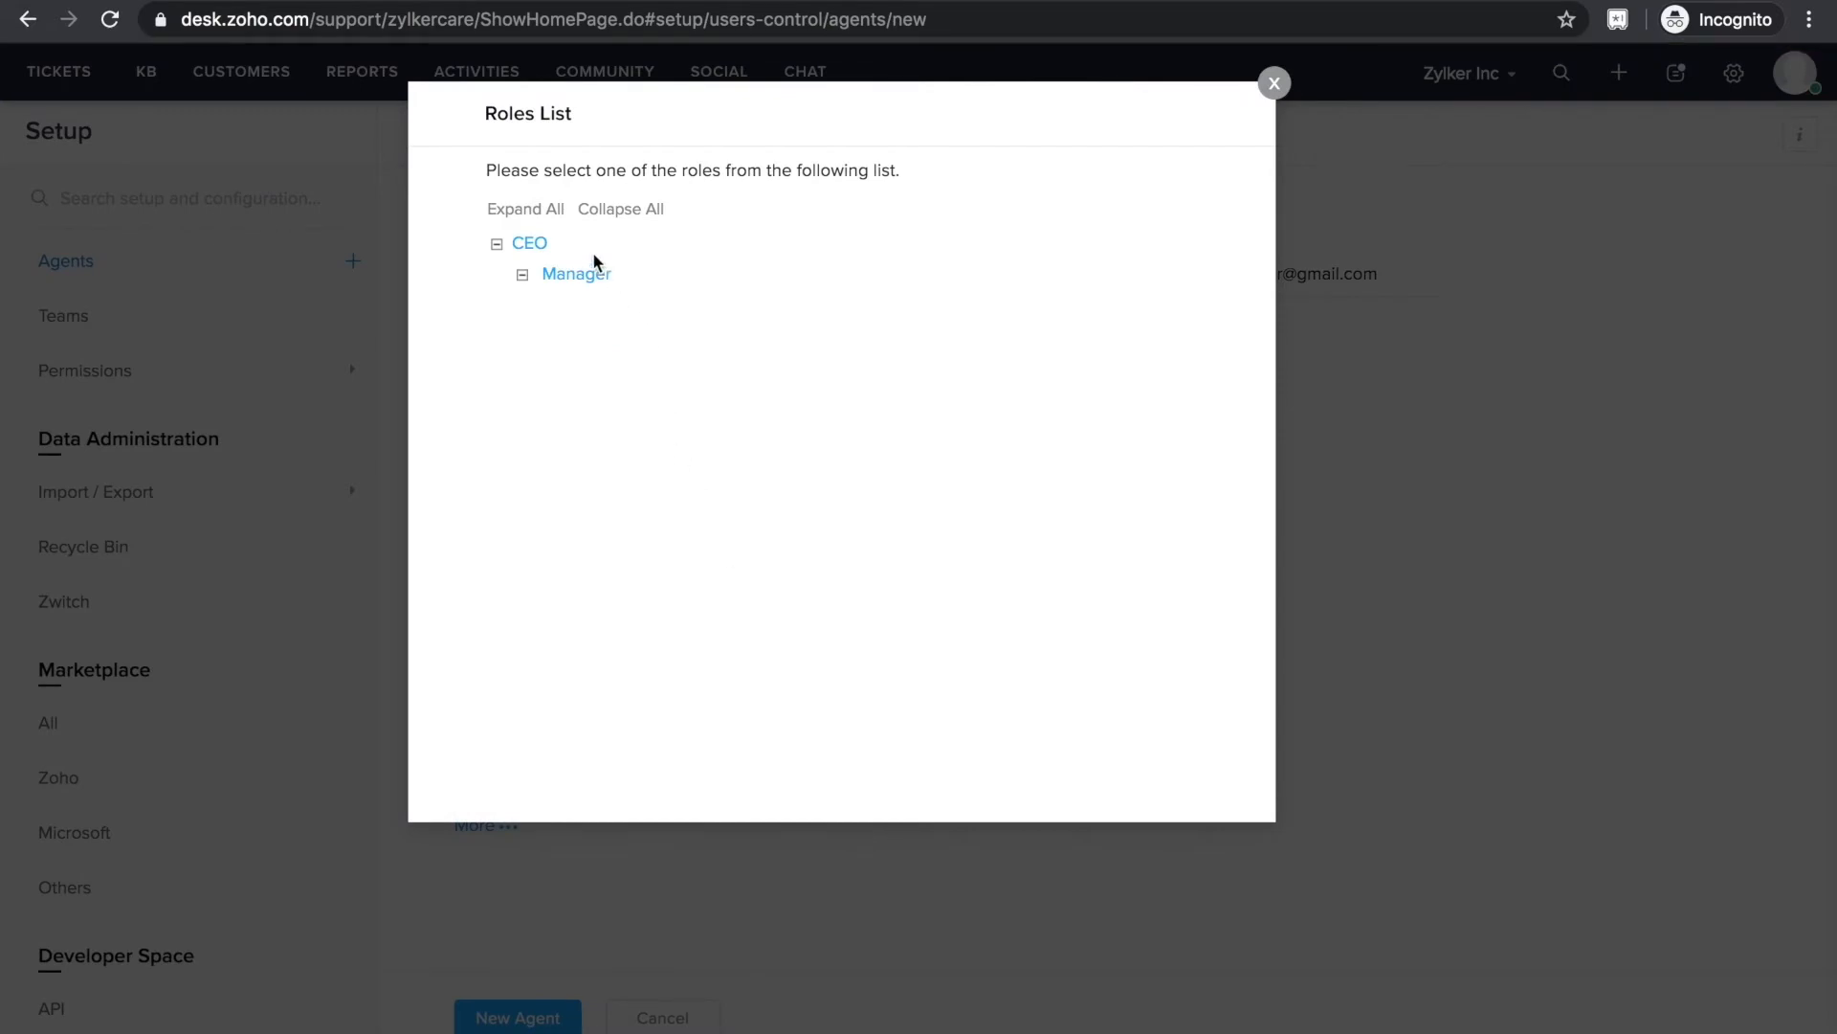
pyautogui.moveTo(735, 358)
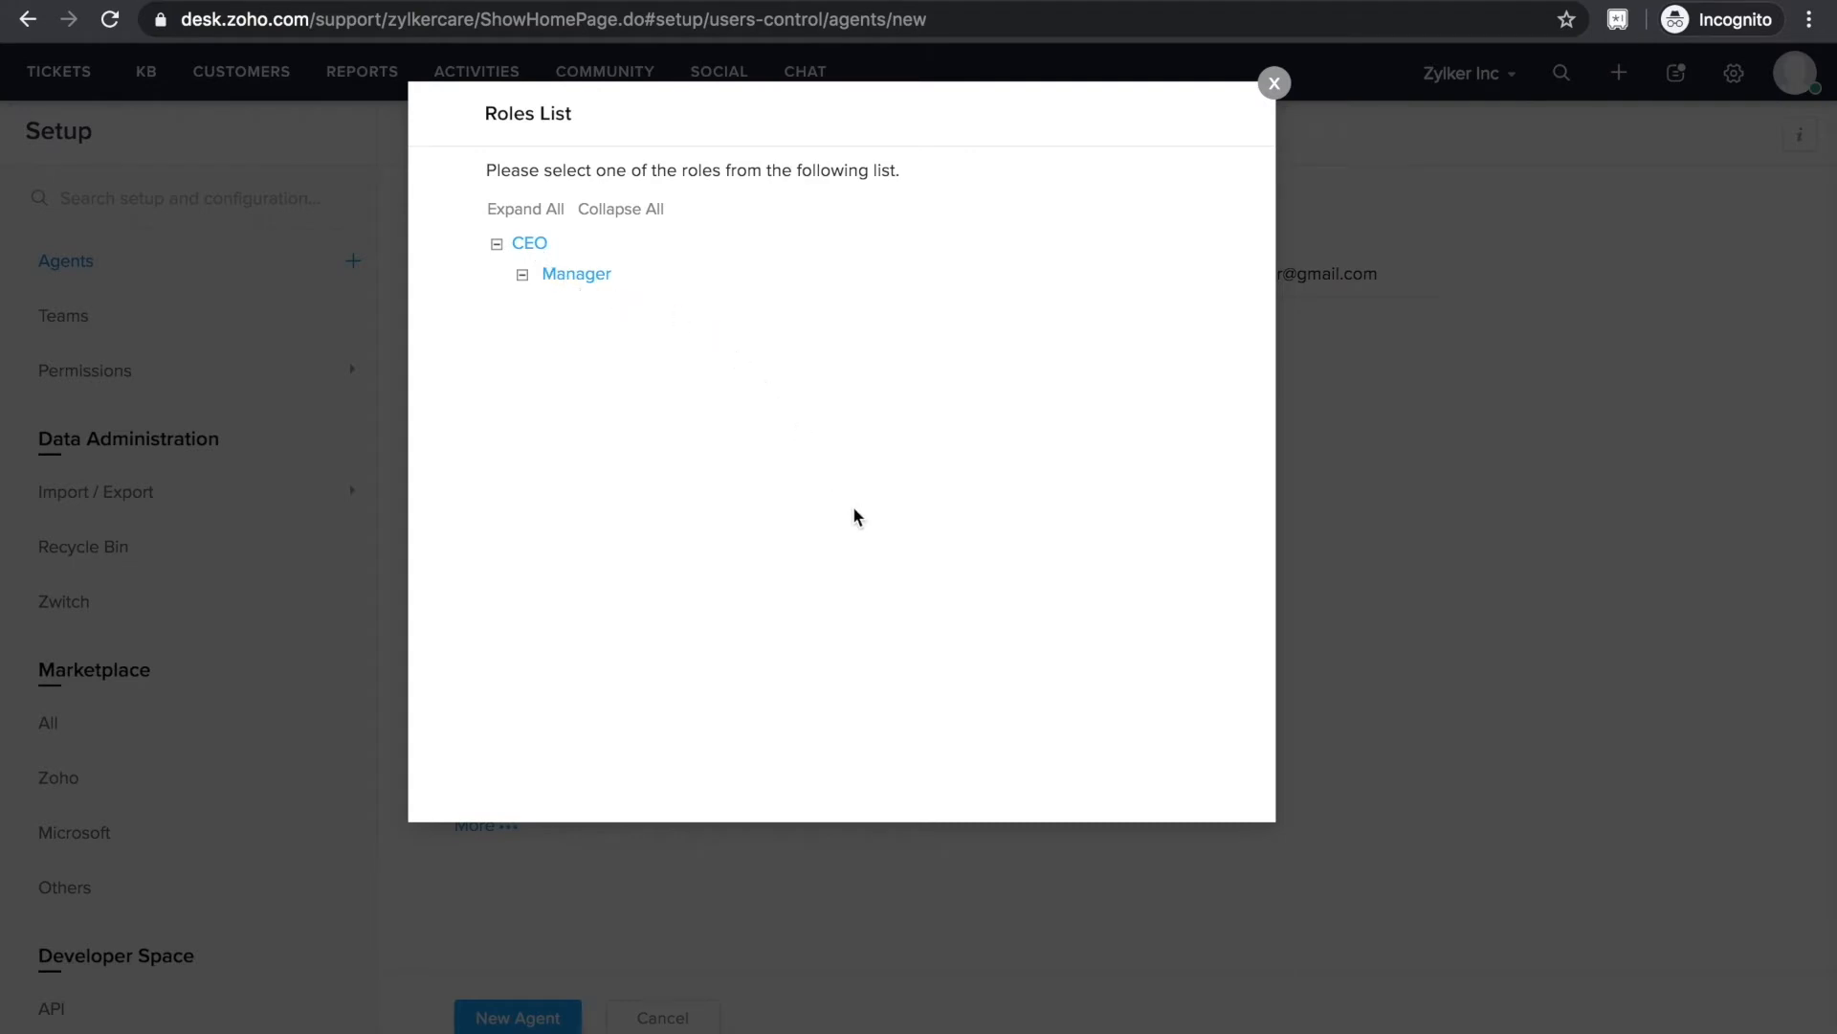
pyautogui.click(1275, 82)
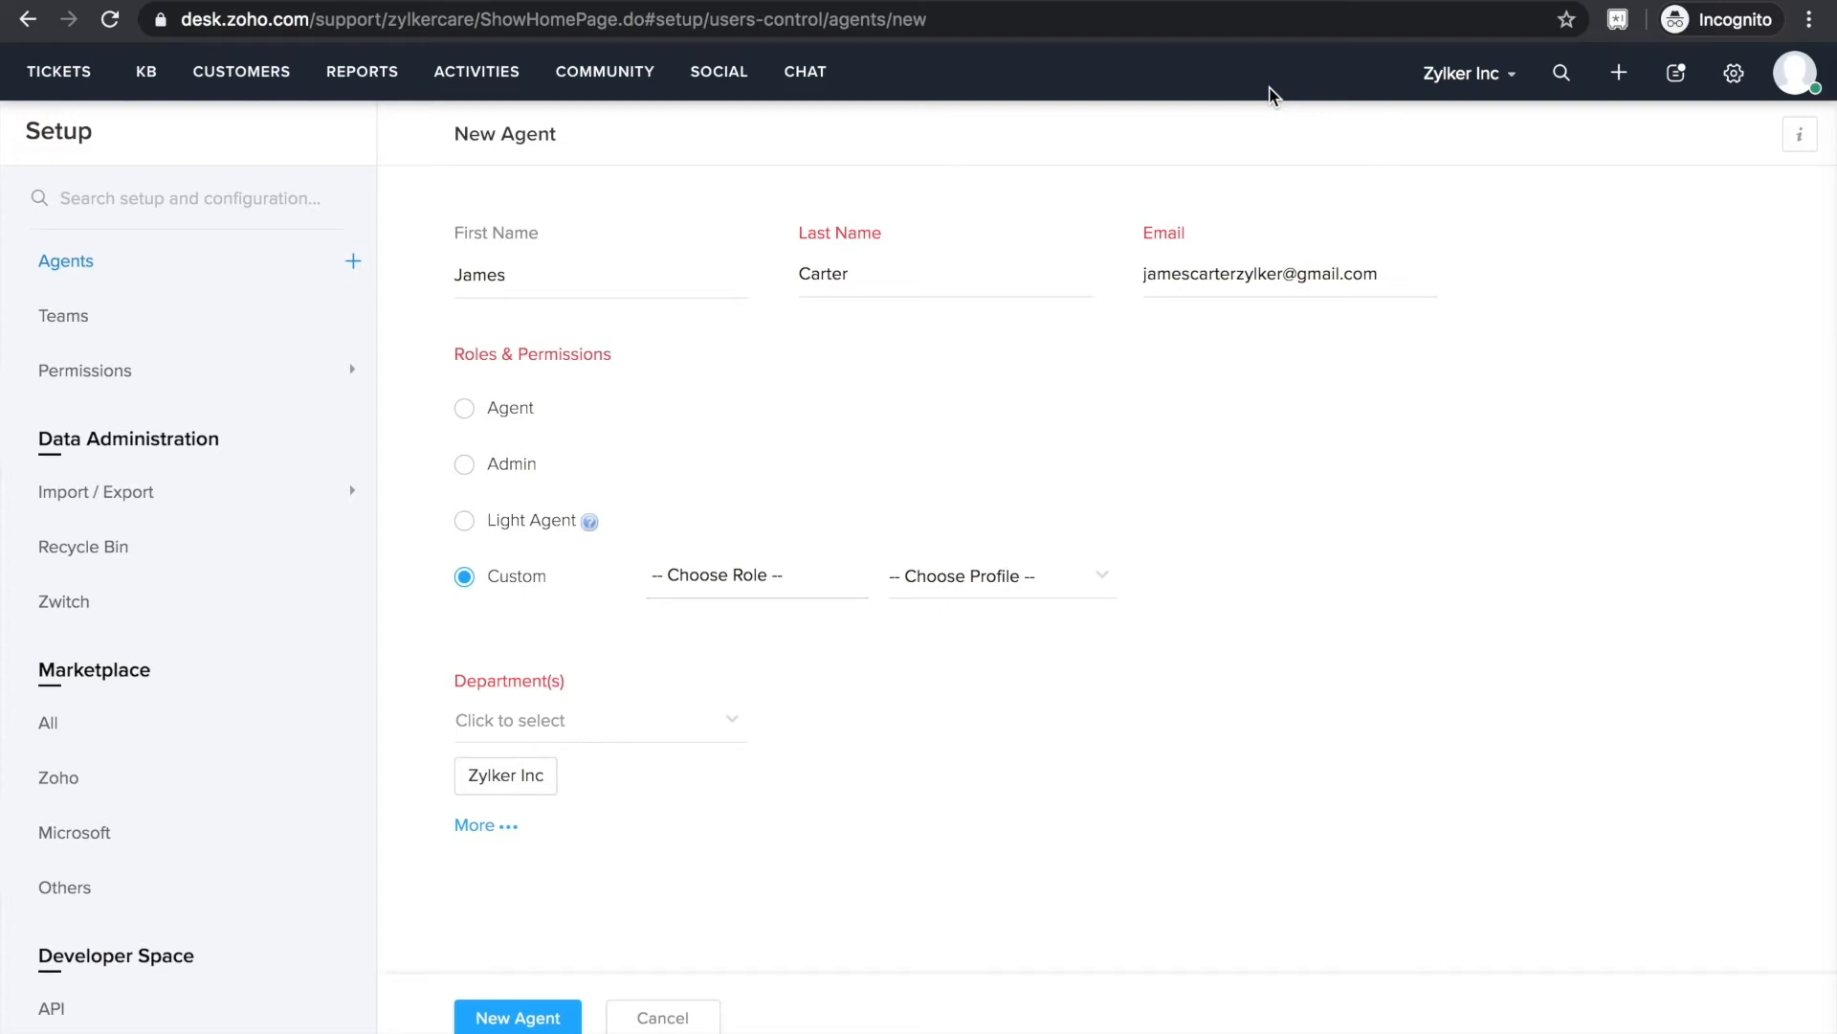
pyautogui.moveTo(1068, 584)
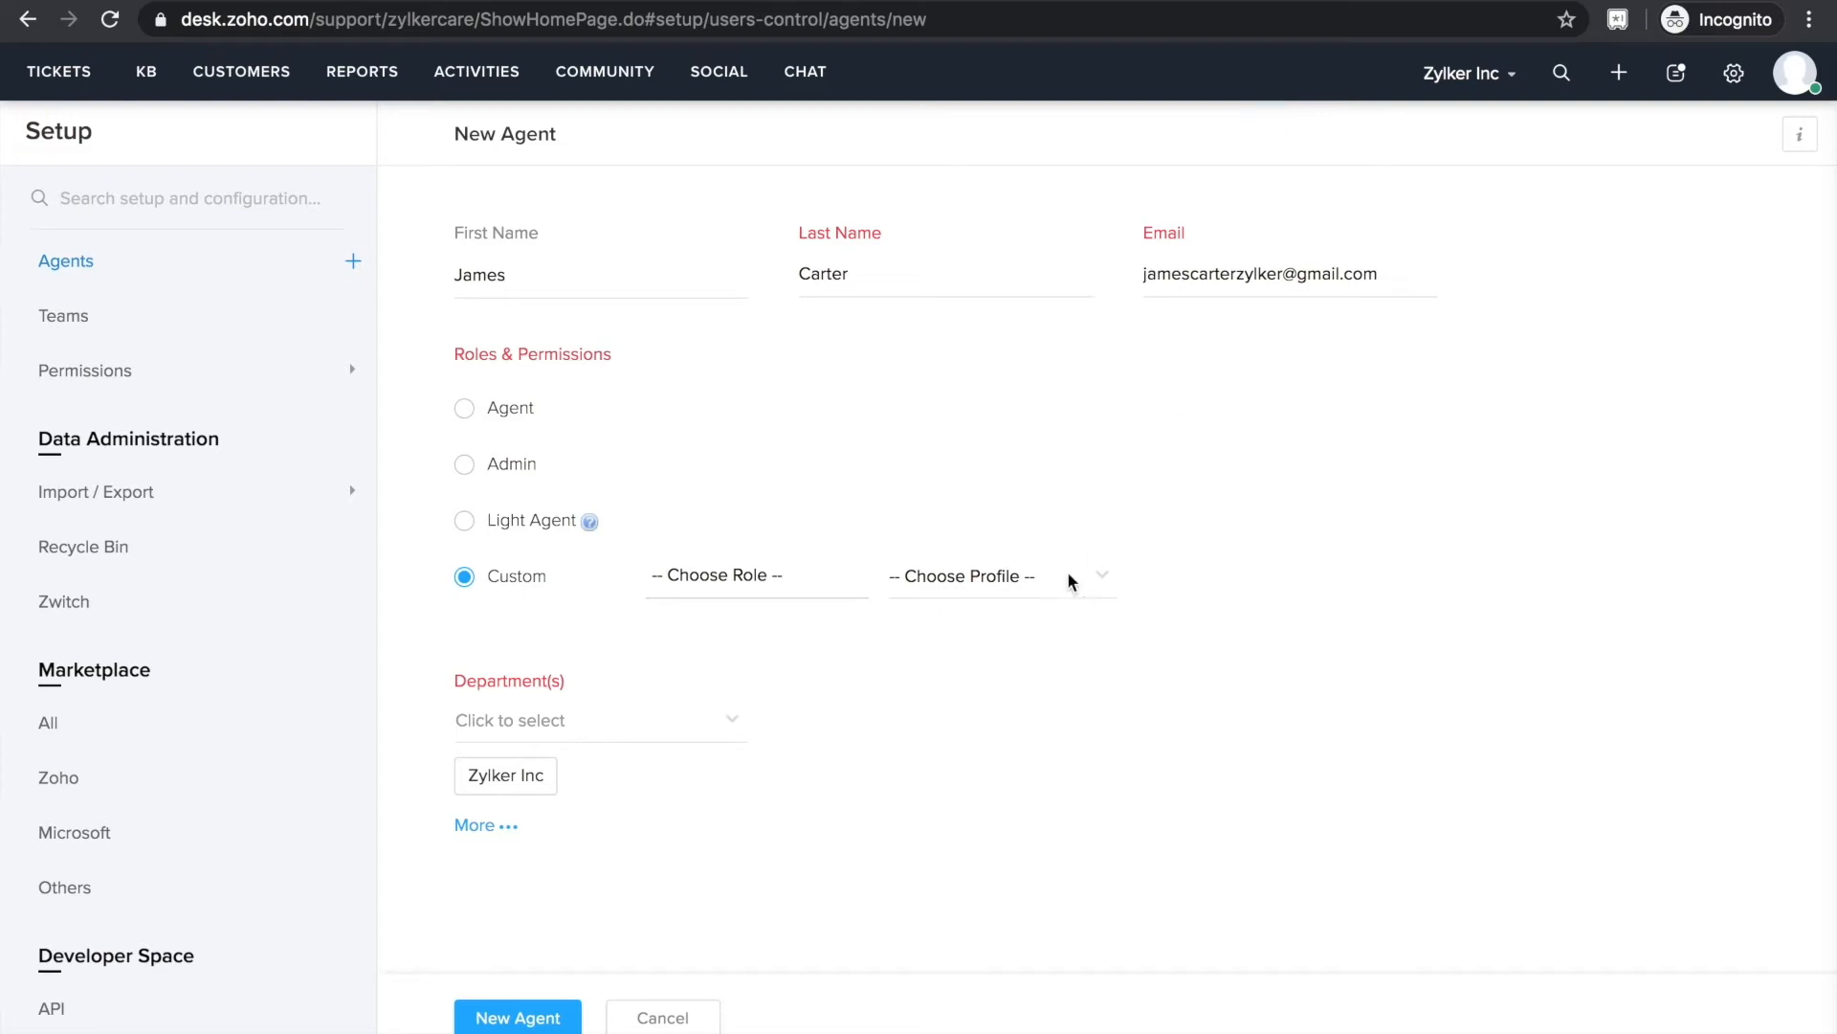
pyautogui.moveTo(965, 597)
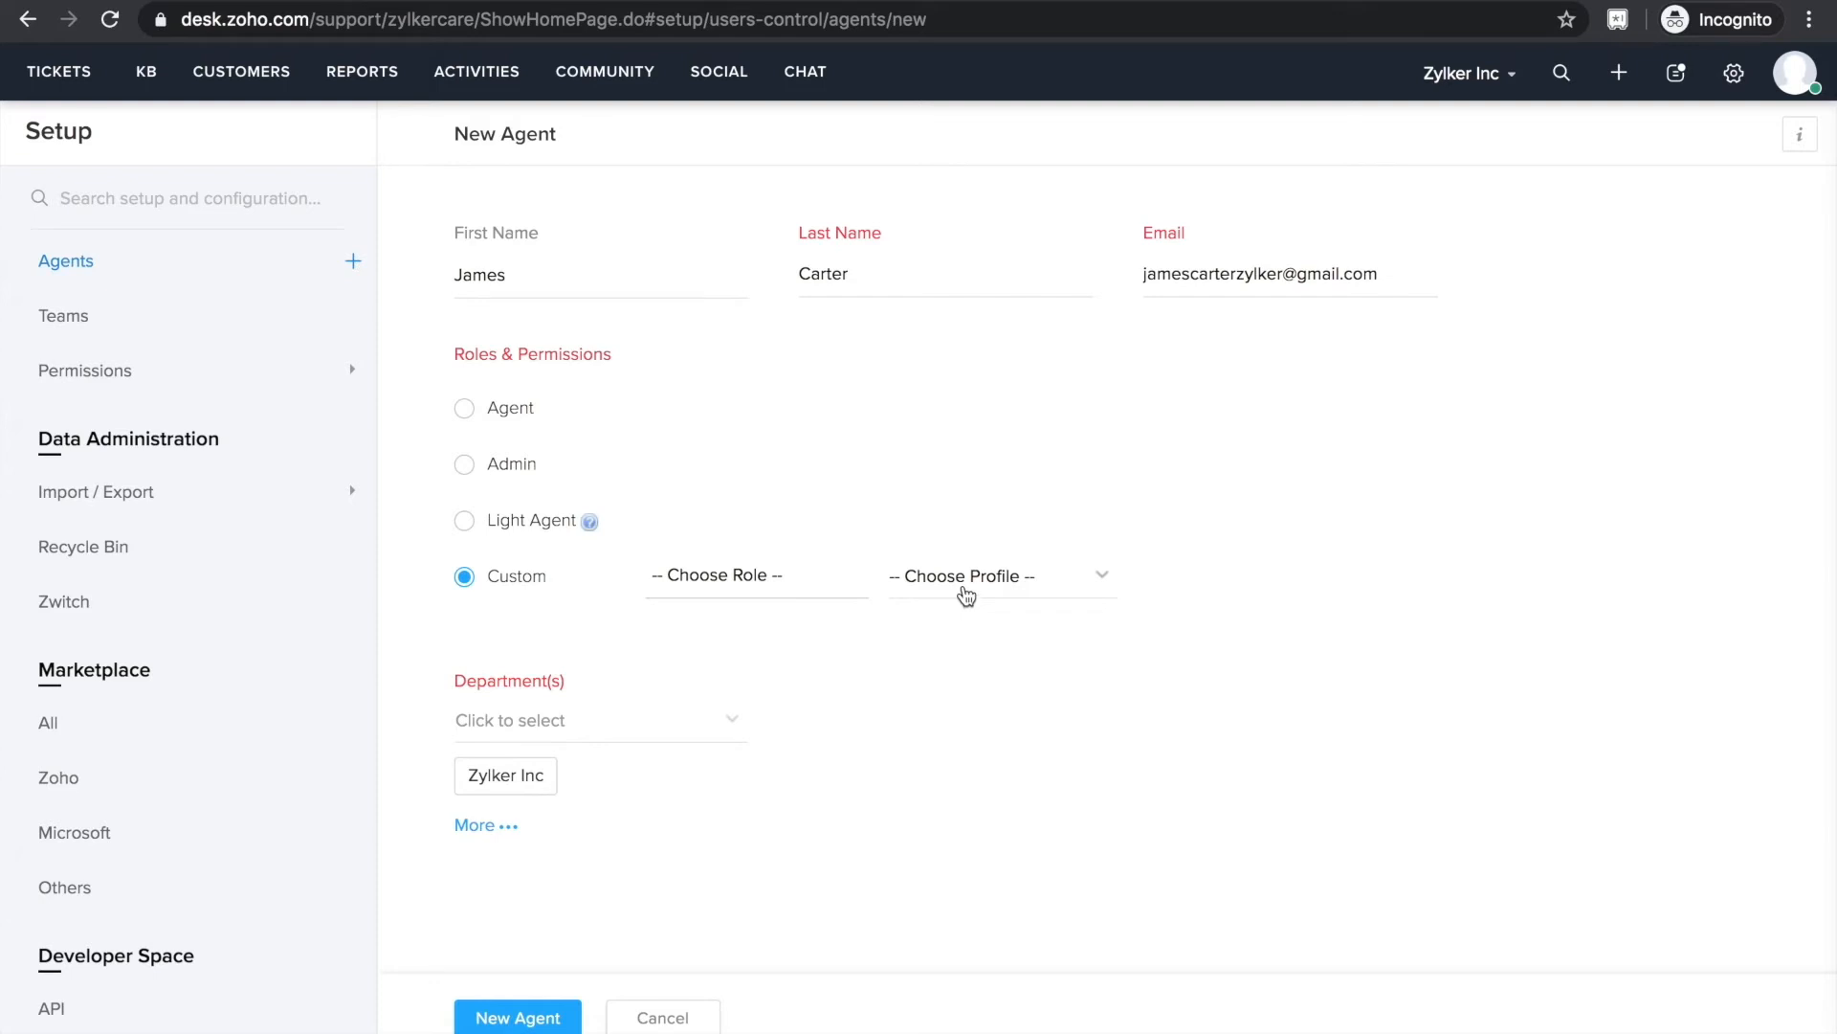
# Step: Skip the profile choice and make the new member a regular Agent with all-ticket access
pyautogui.click(996, 576)
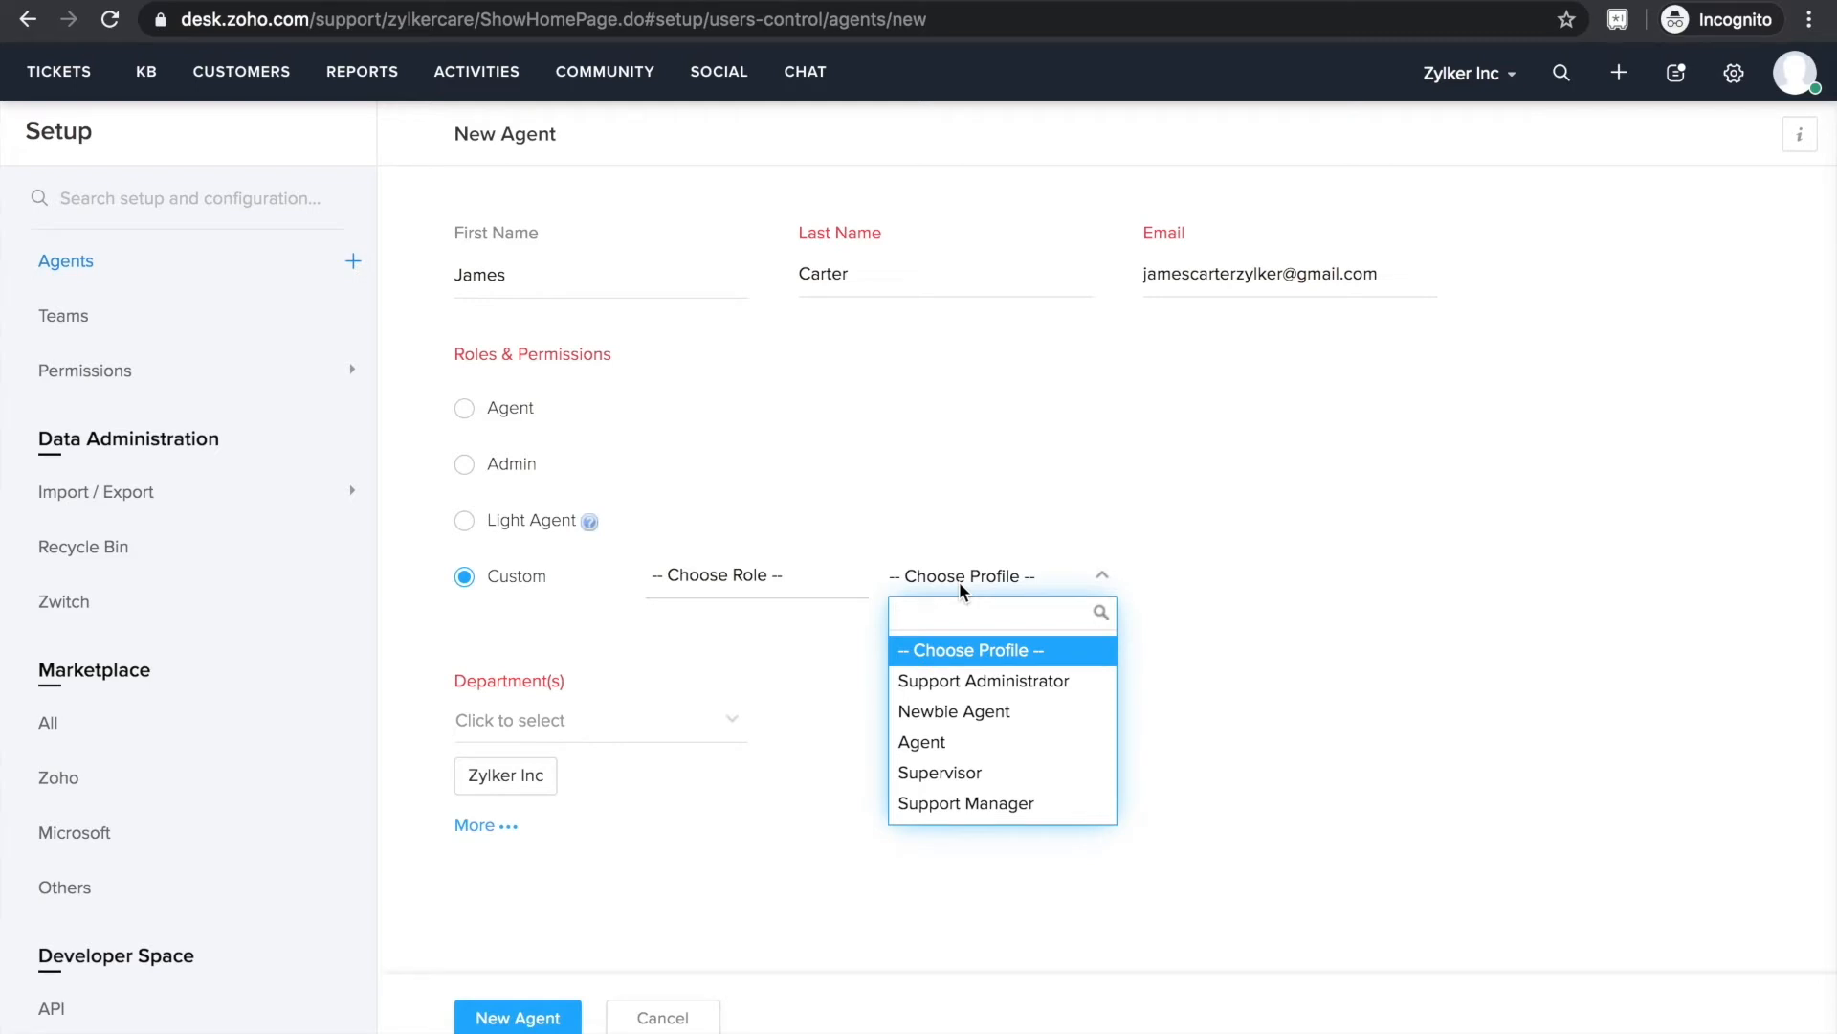
pyautogui.moveTo(954, 712)
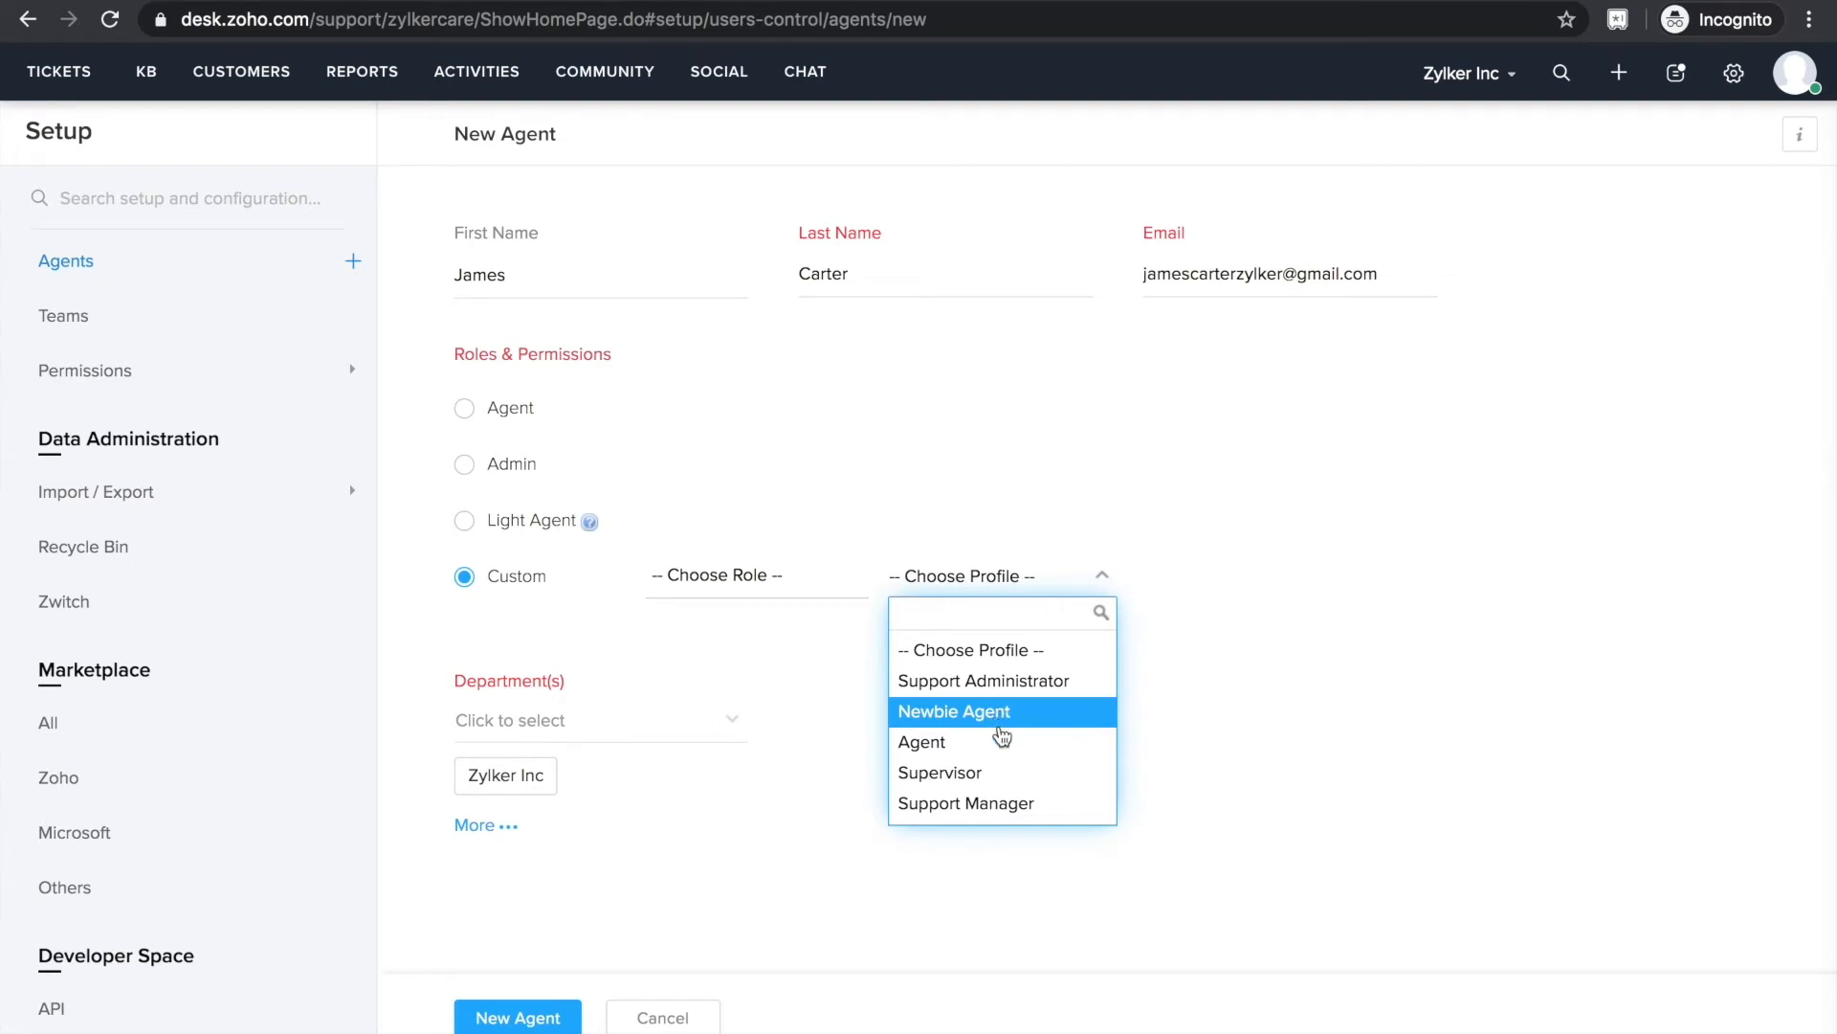
pyautogui.moveTo(1001, 772)
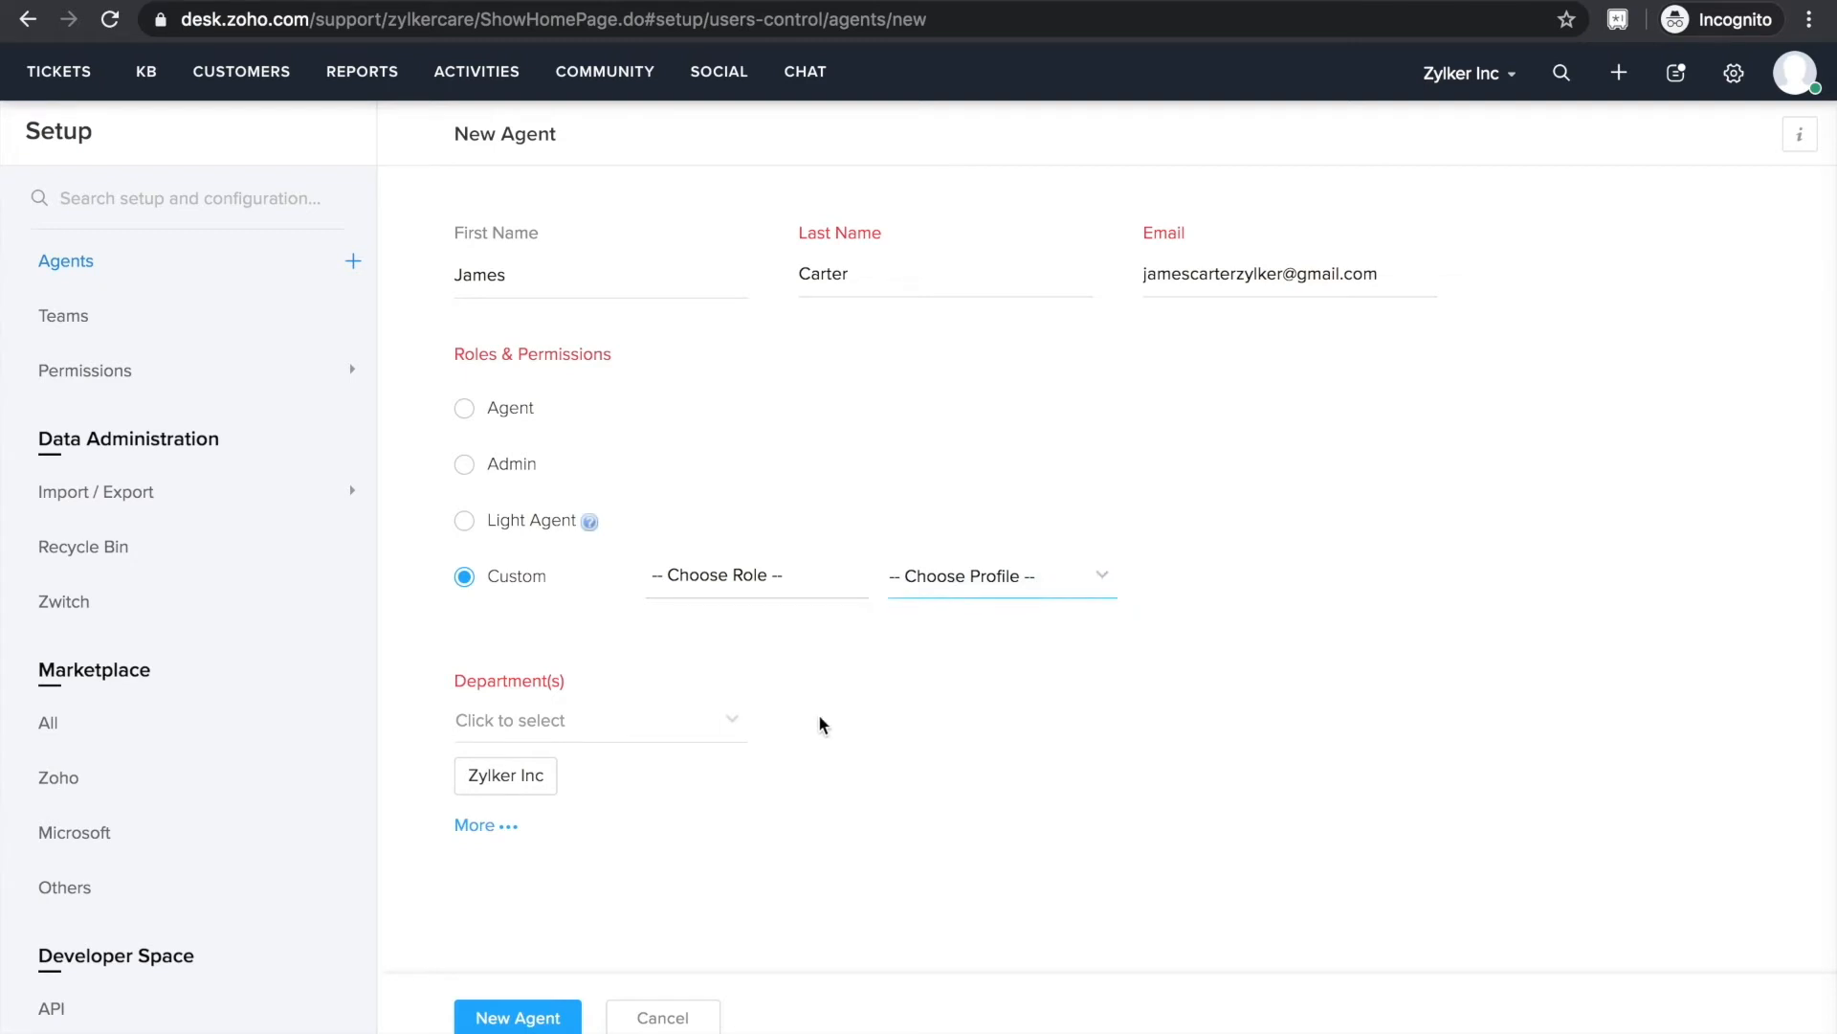
pyautogui.click(463, 408)
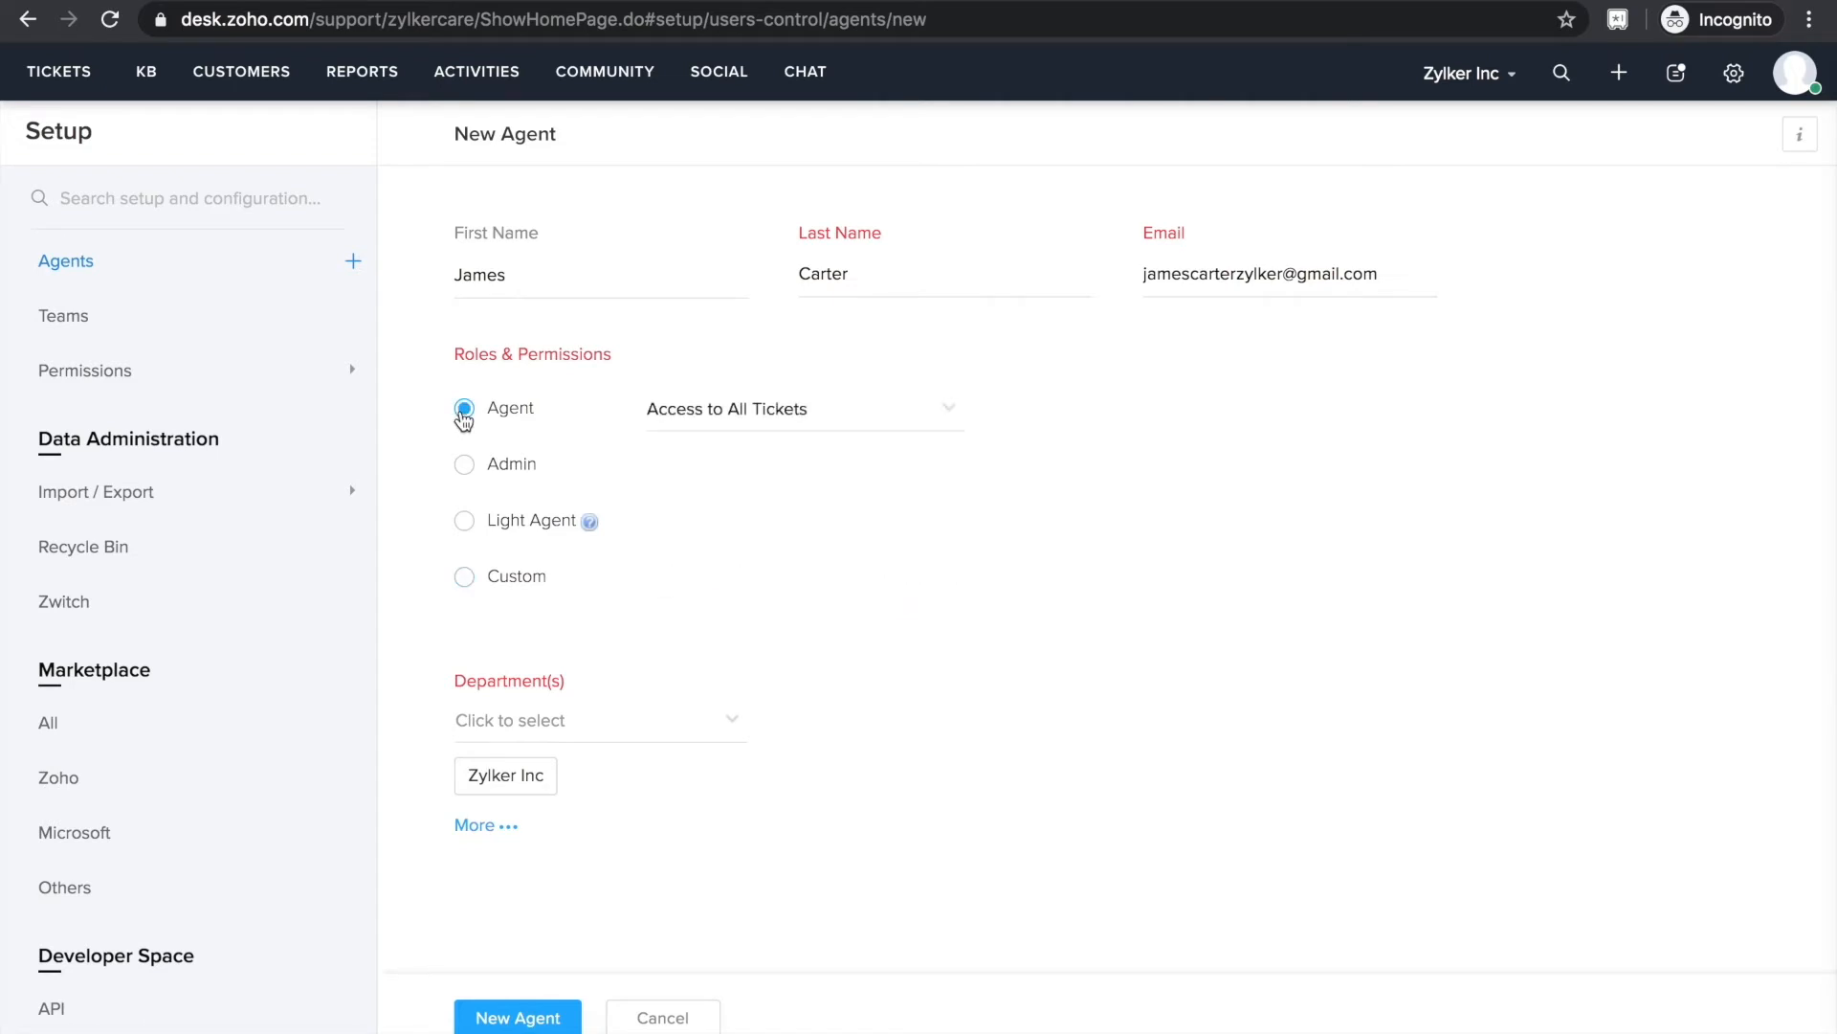
# Step: Assign the agent to the Returns and Refunds department and create the agent
pyautogui.click(464, 407)
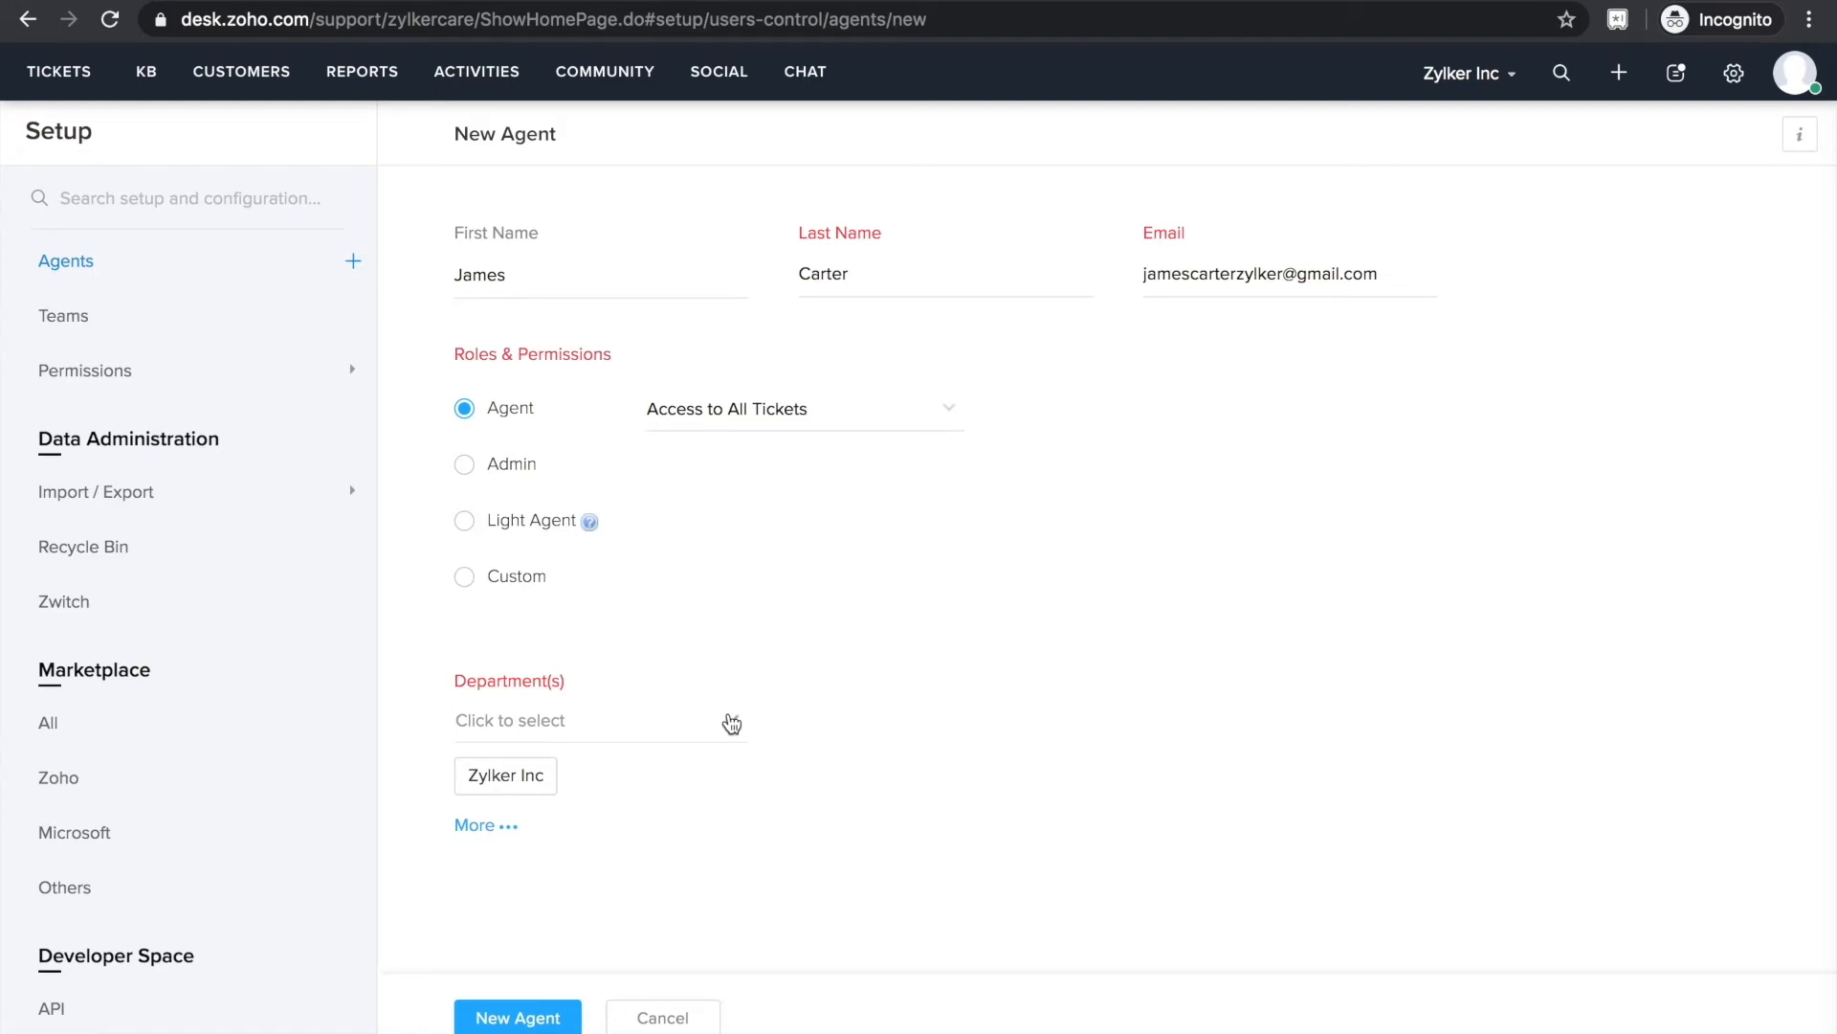
pyautogui.click(551, 720)
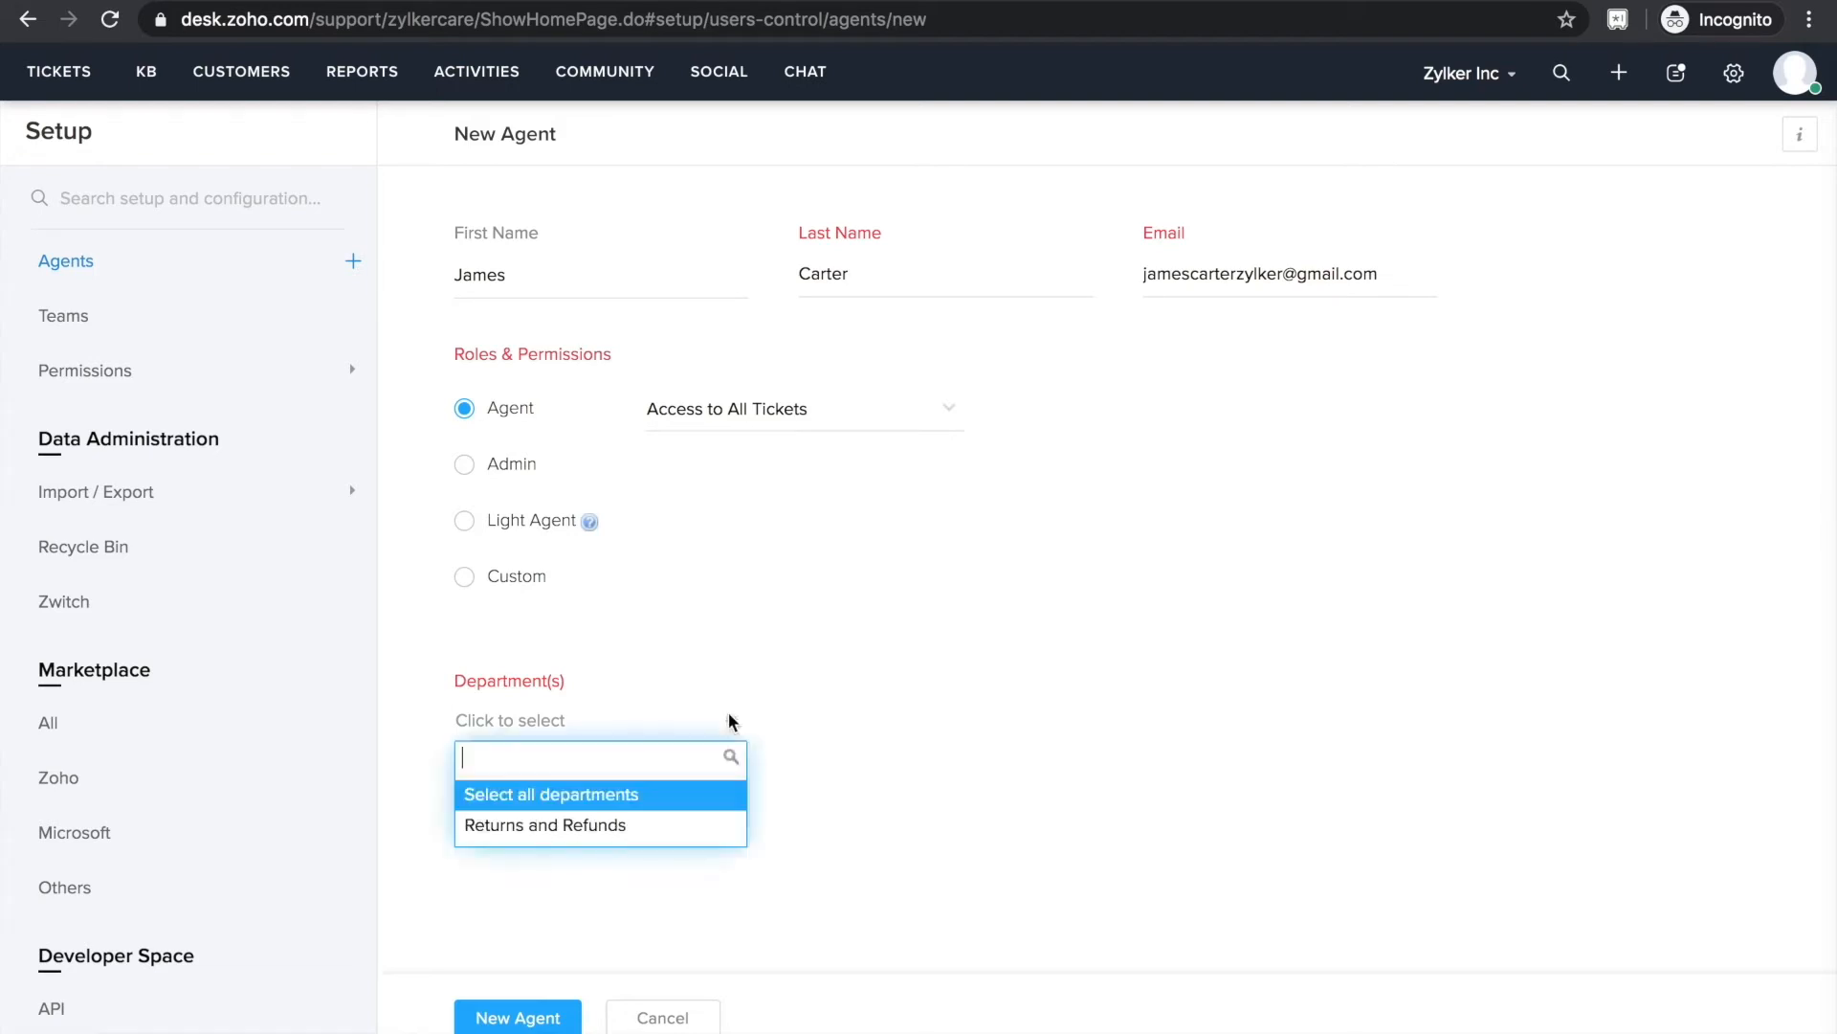
pyautogui.moveTo(600, 825)
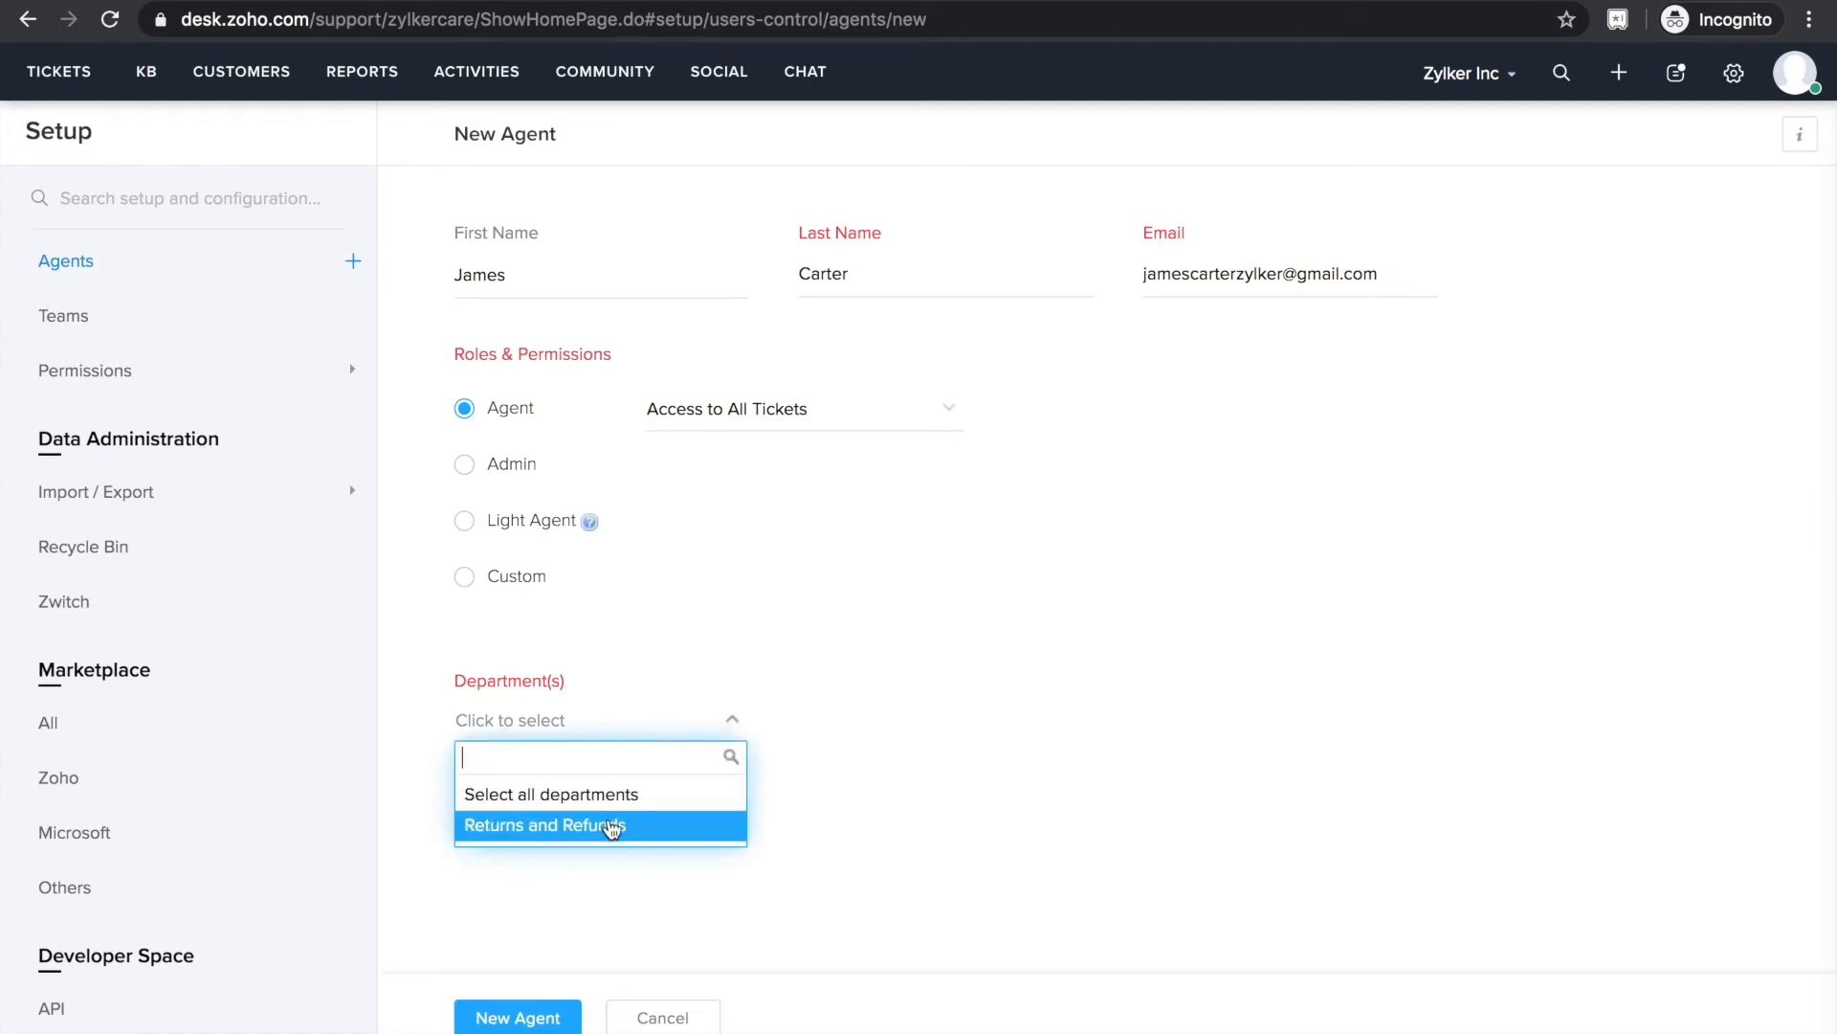
pyautogui.click(544, 825)
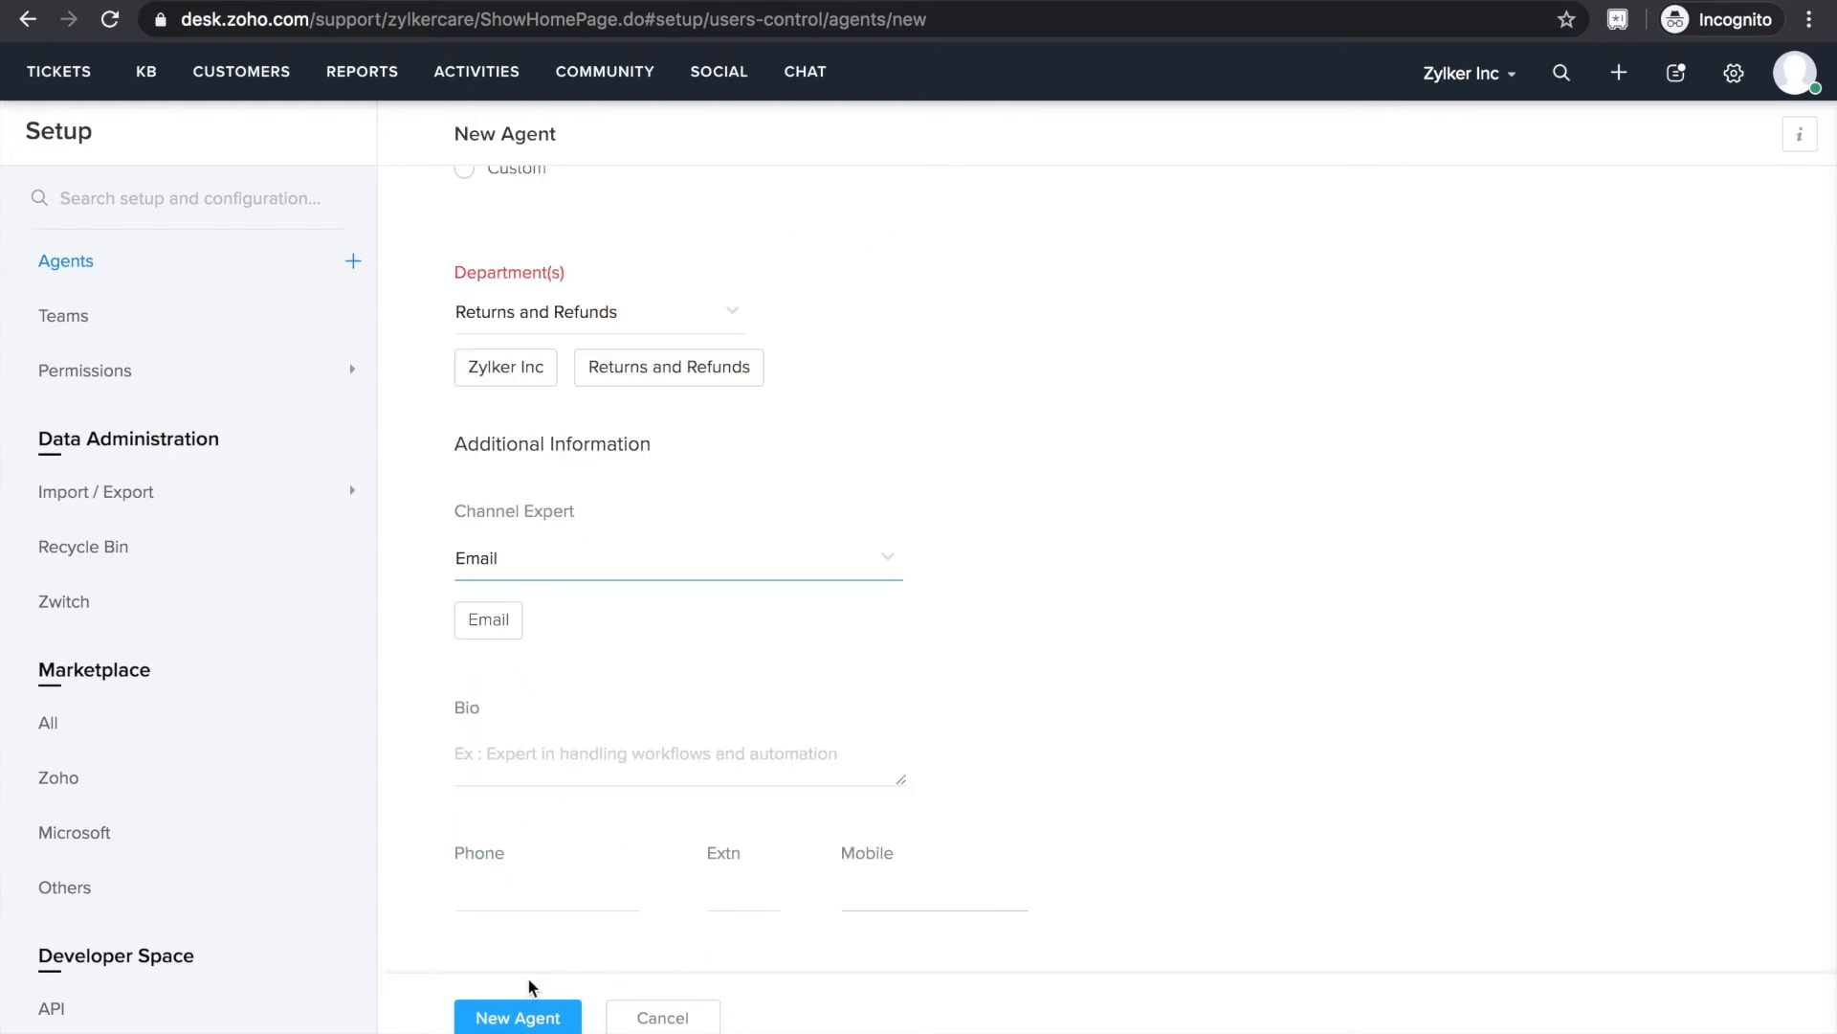
pyautogui.click(517, 1016)
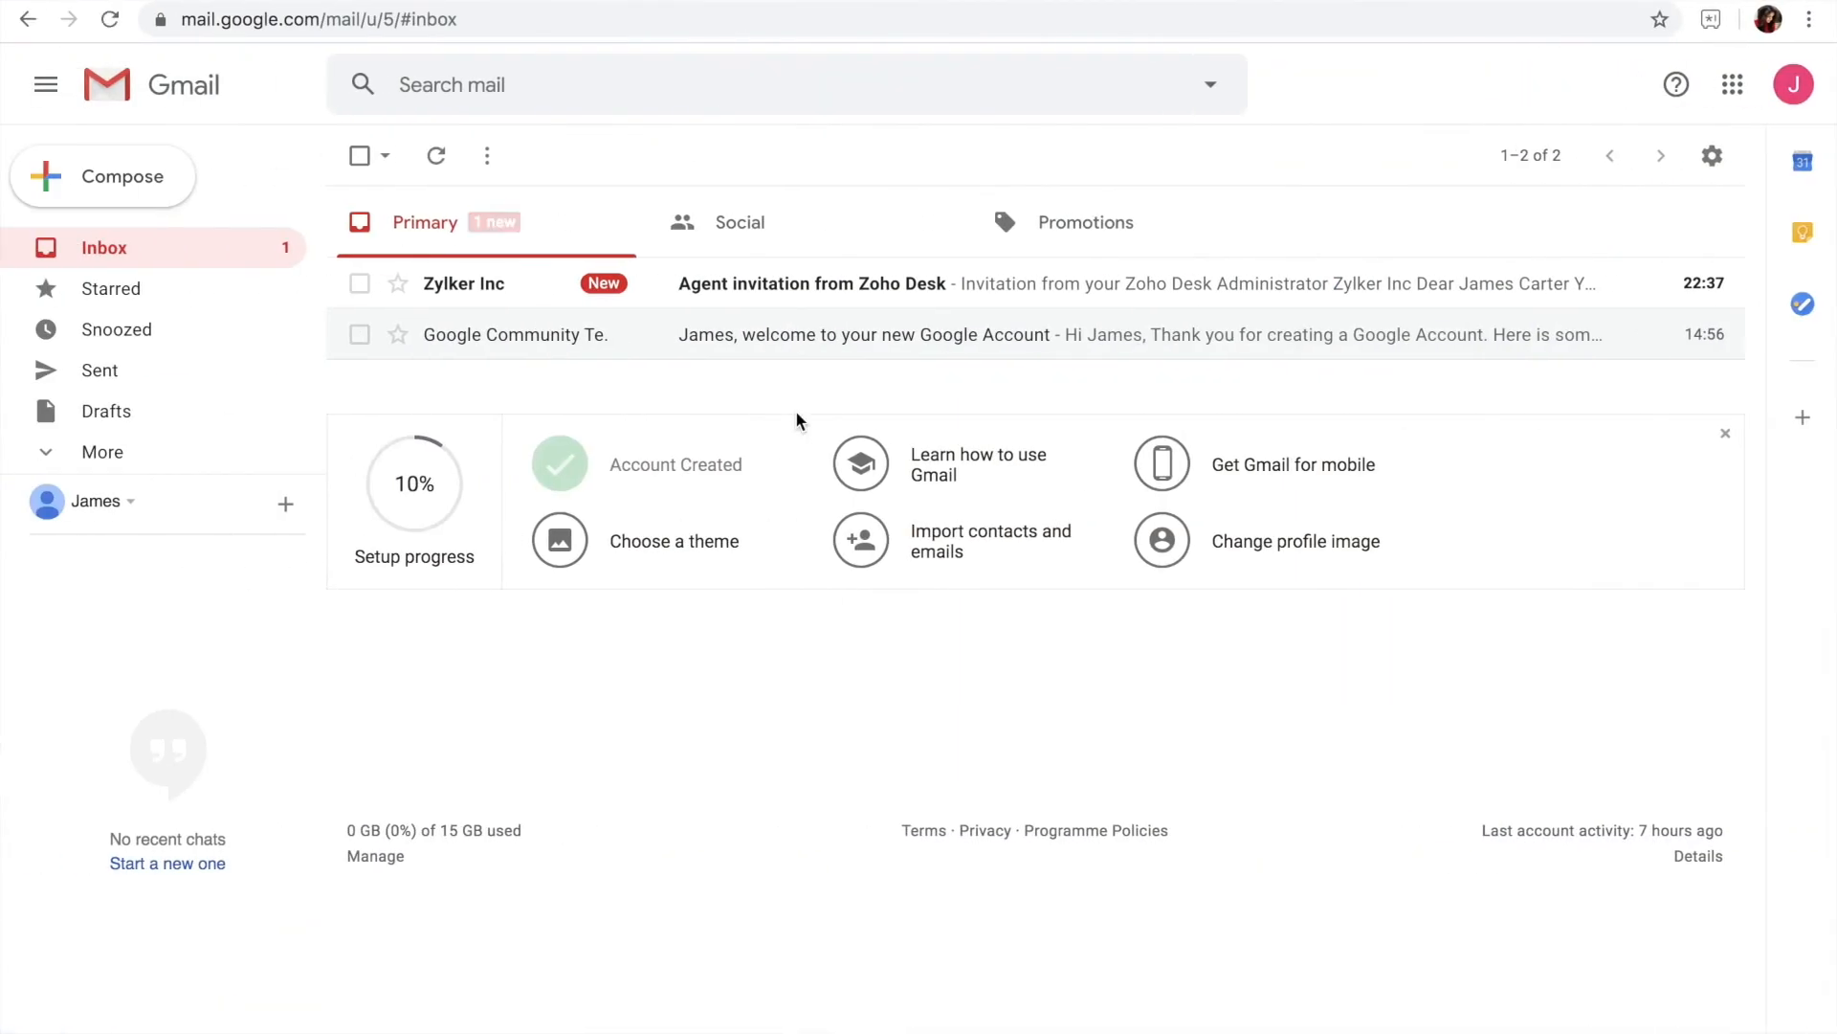
# Step: Accept the Zoho Desk agent invitation from Gmail and sign up for the Zoho account
pyautogui.click(812, 283)
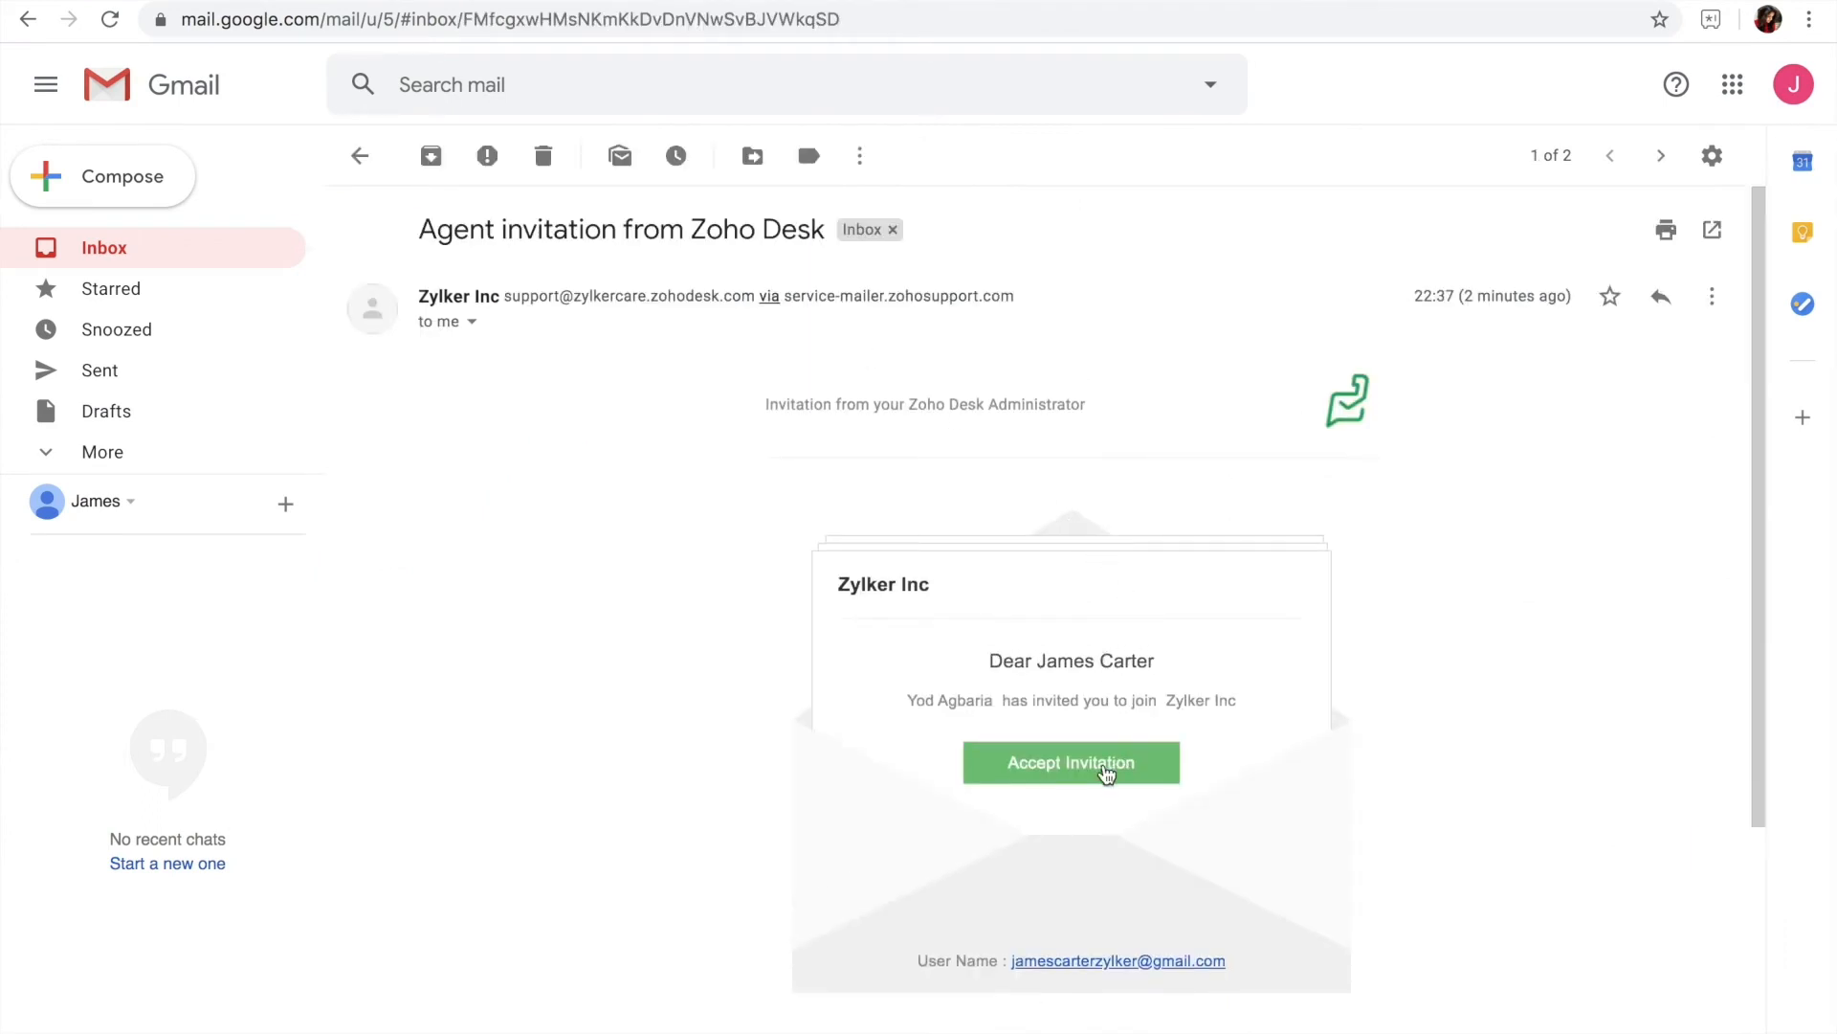
pyautogui.click(1070, 764)
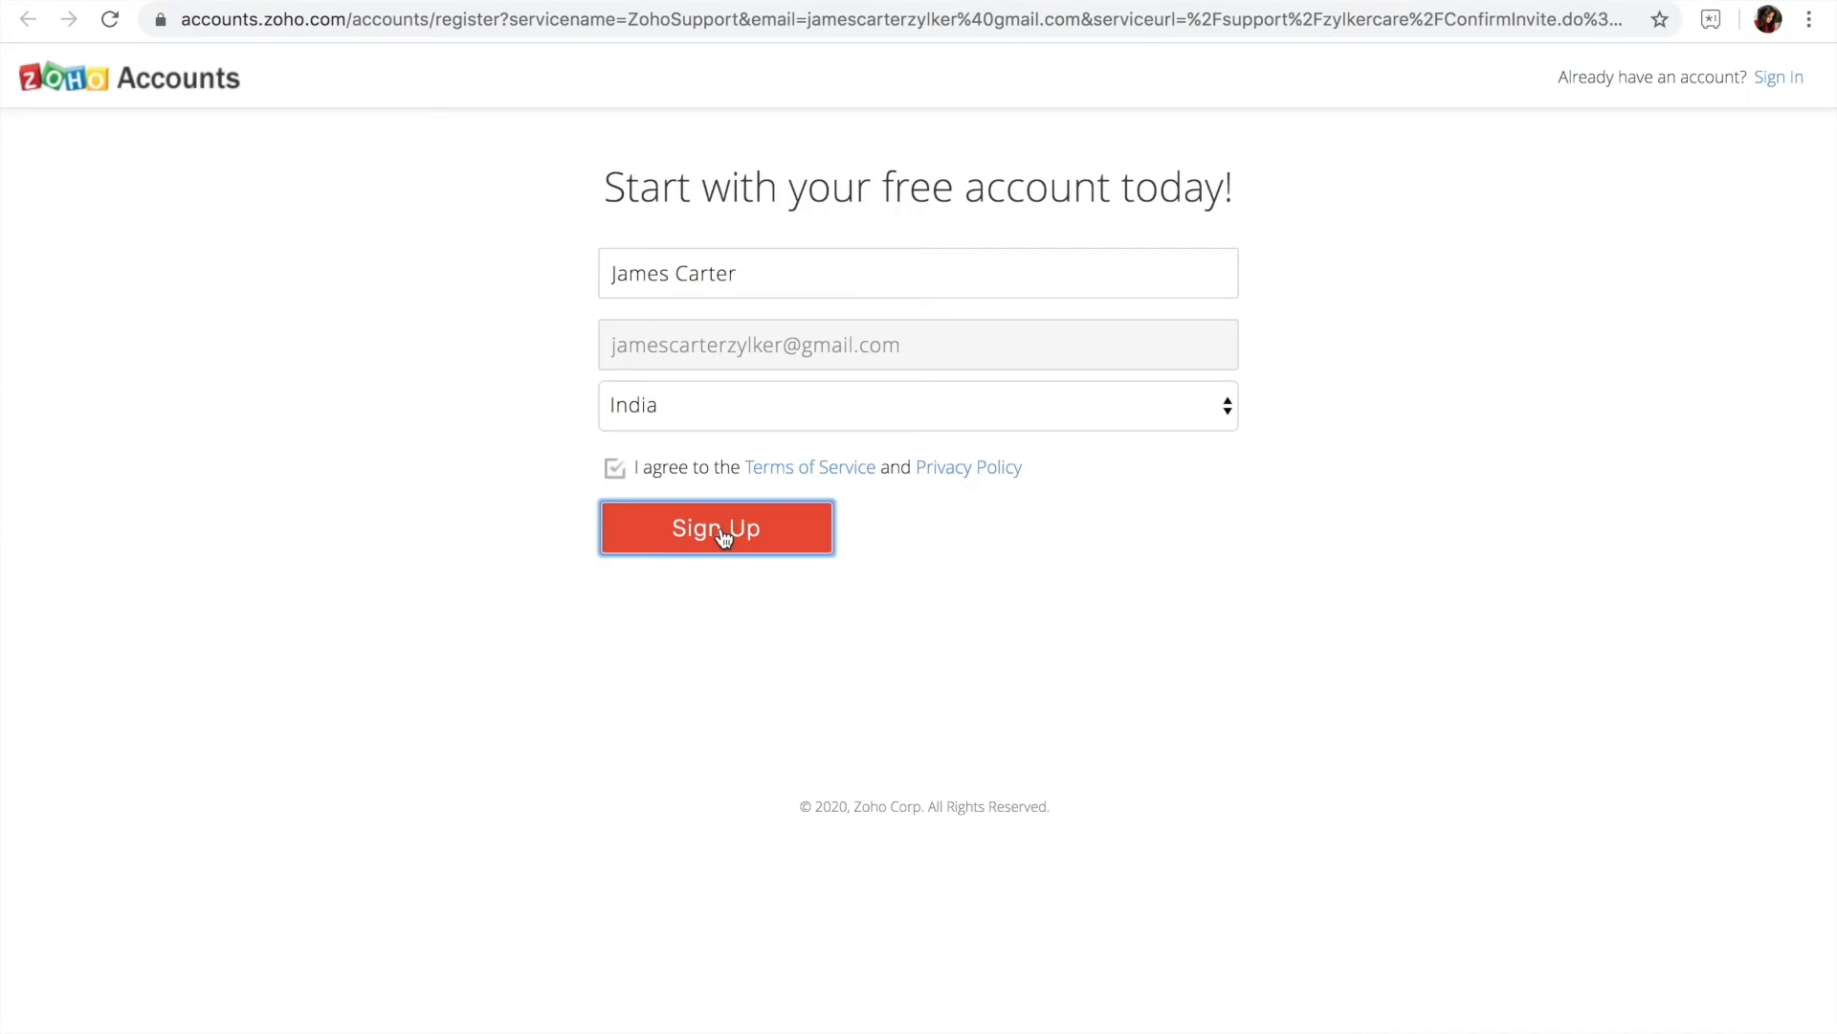
pyautogui.click(716, 529)
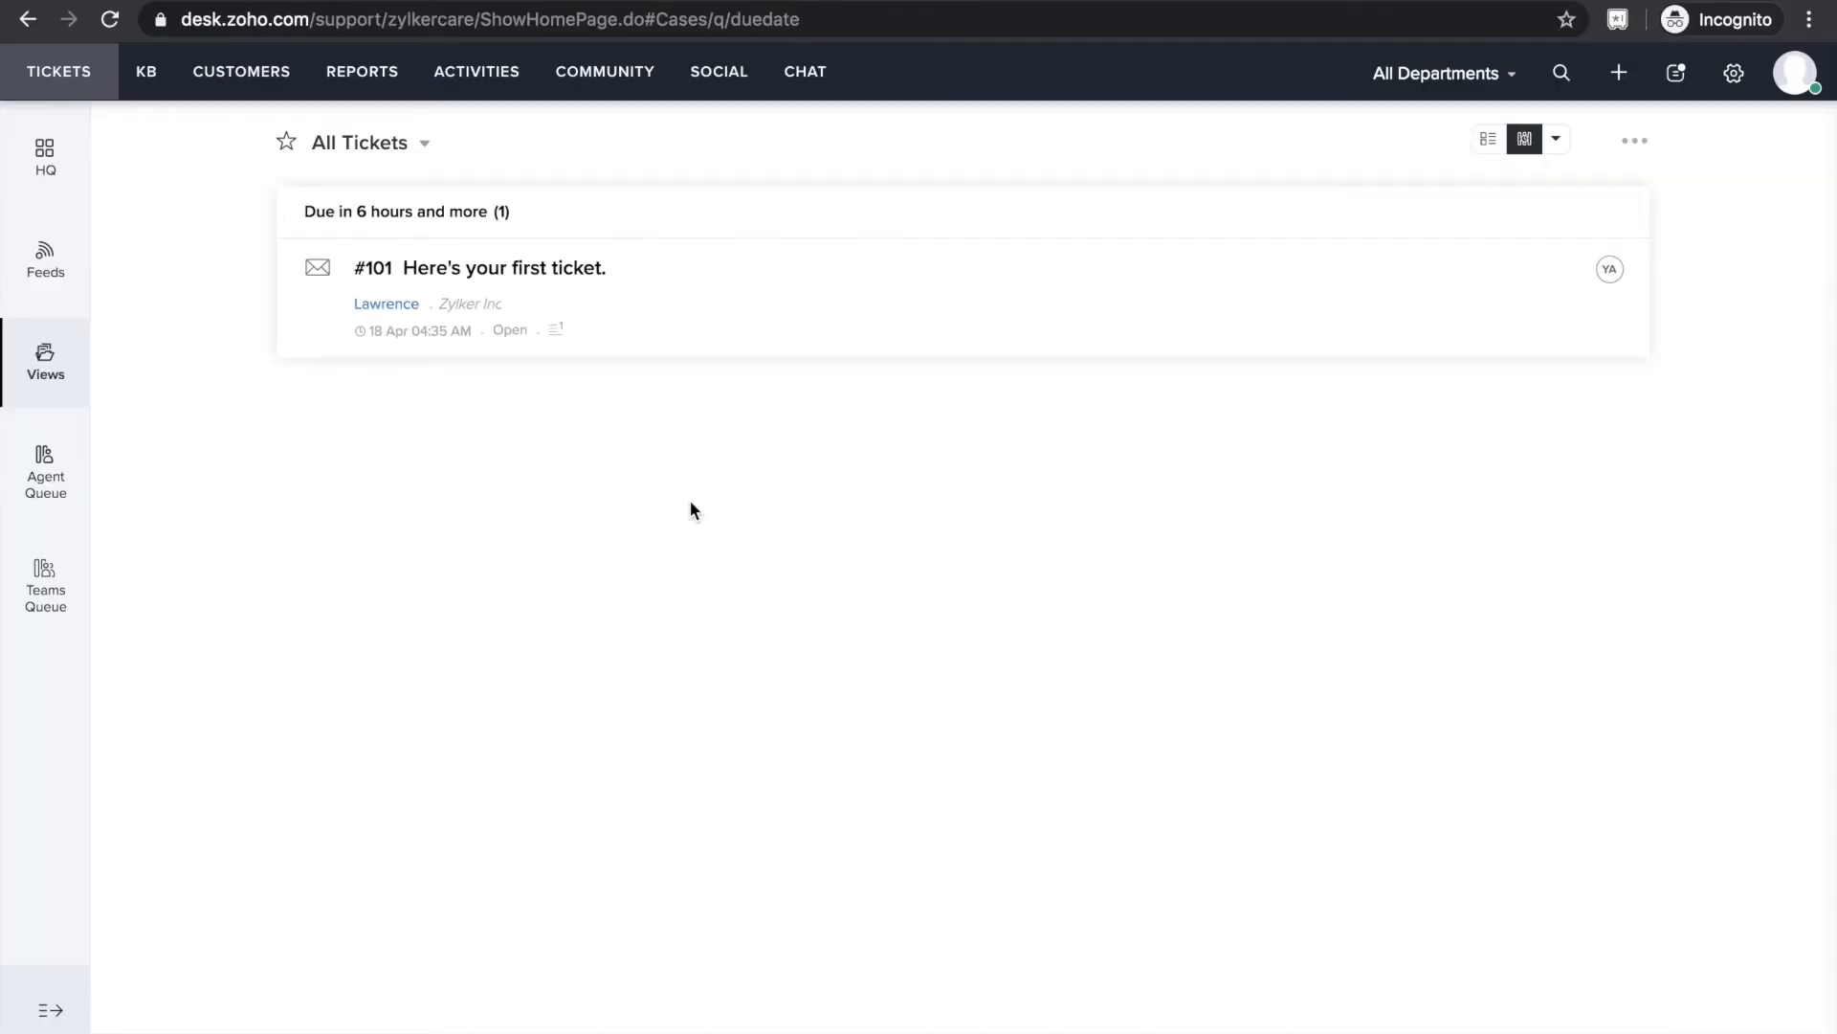
pyautogui.click(1732, 73)
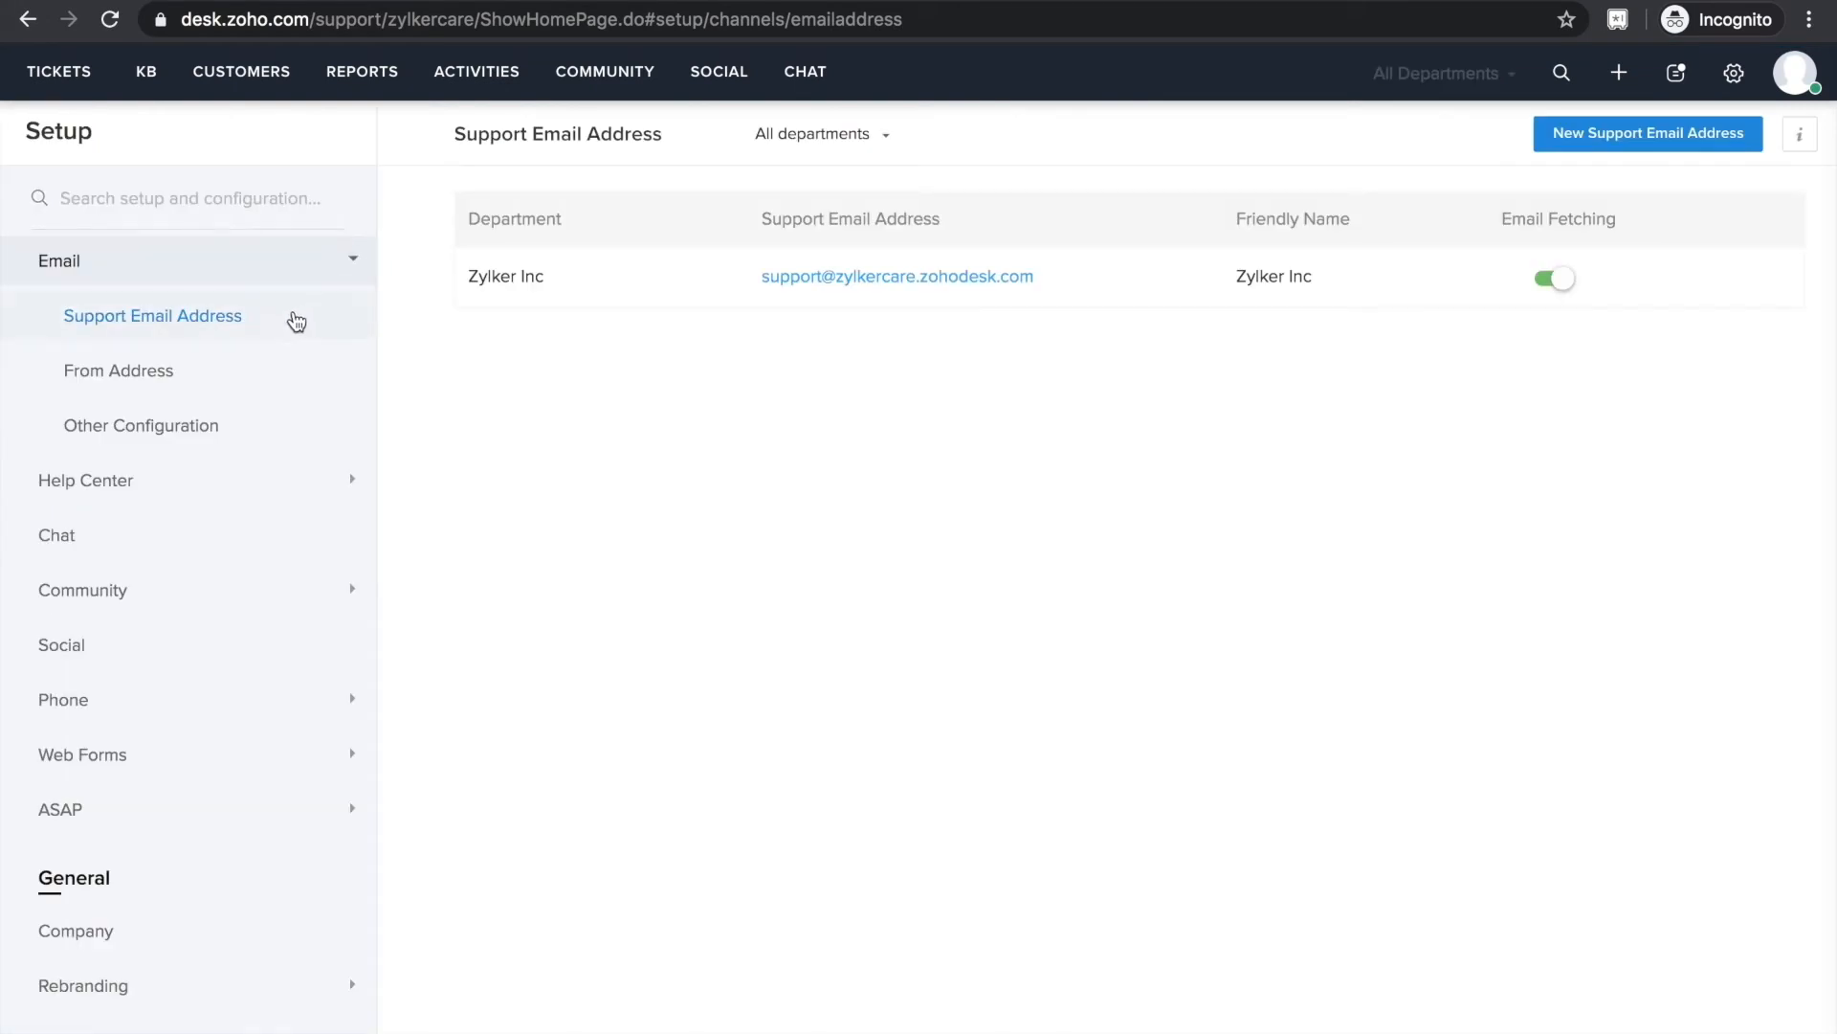
pyautogui.moveTo(509, 287)
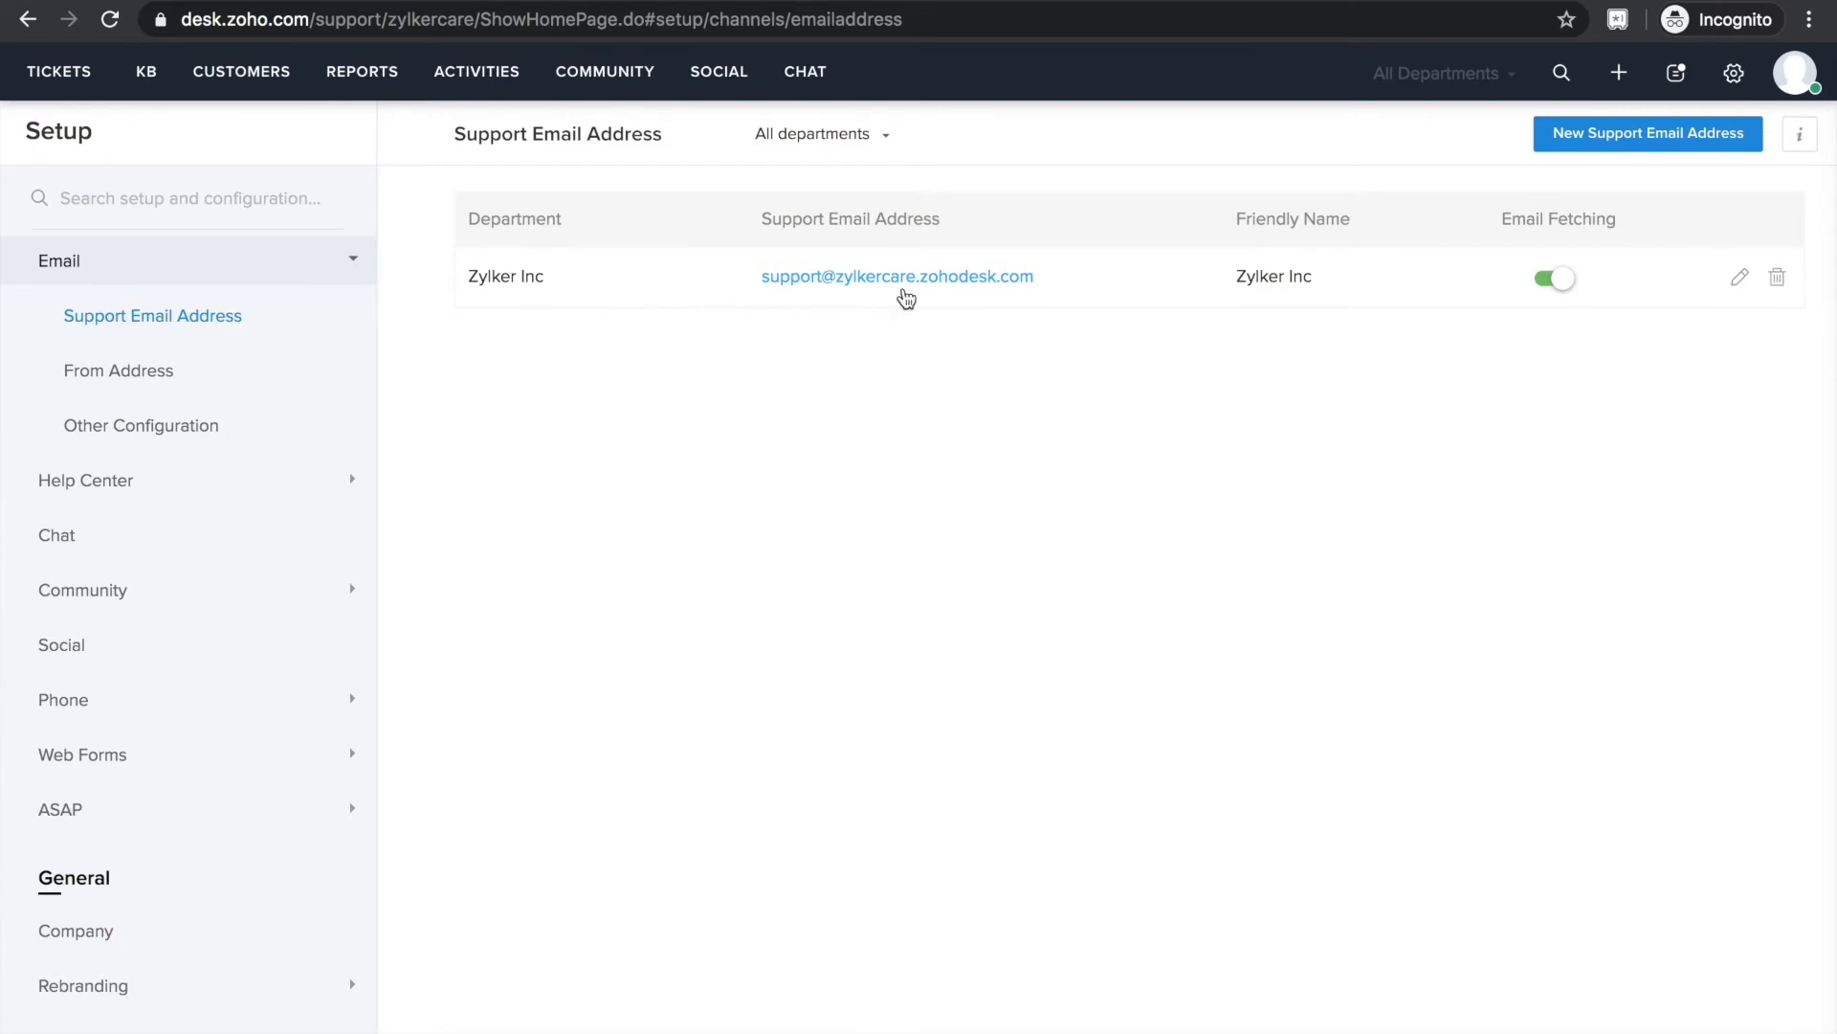
pyautogui.moveTo(942, 302)
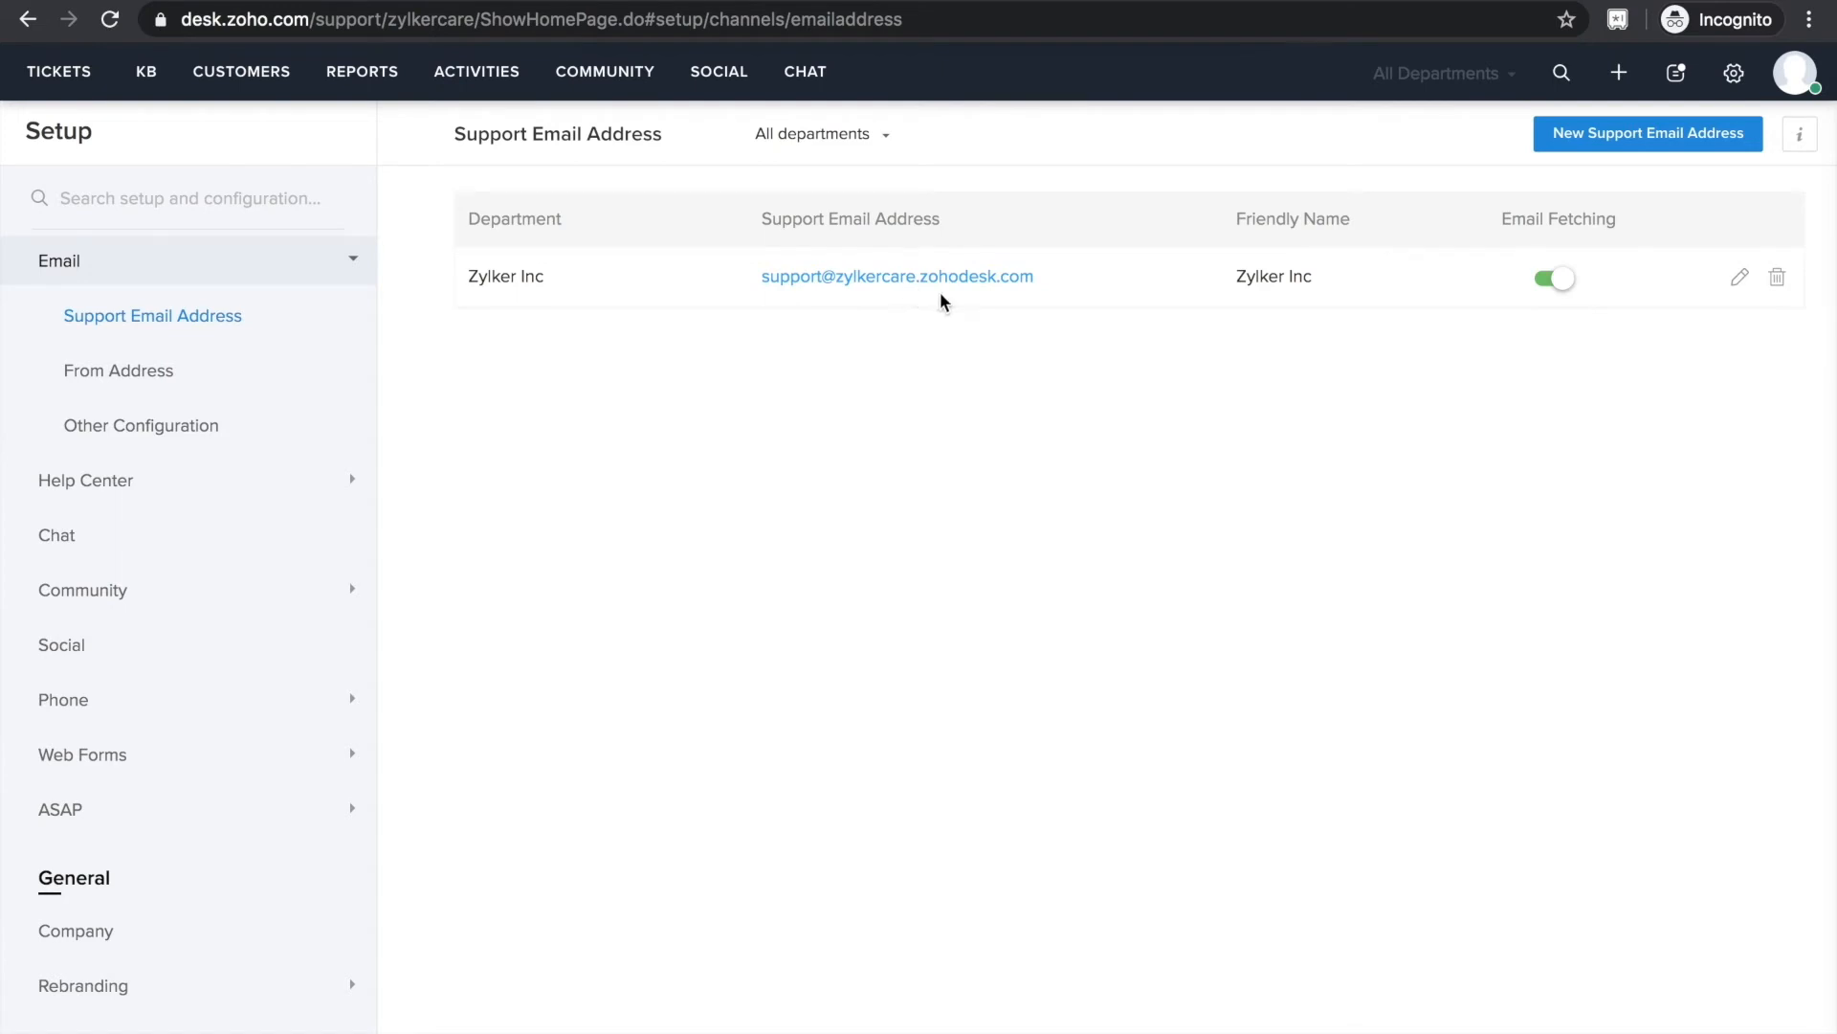
pyautogui.moveTo(1516, 317)
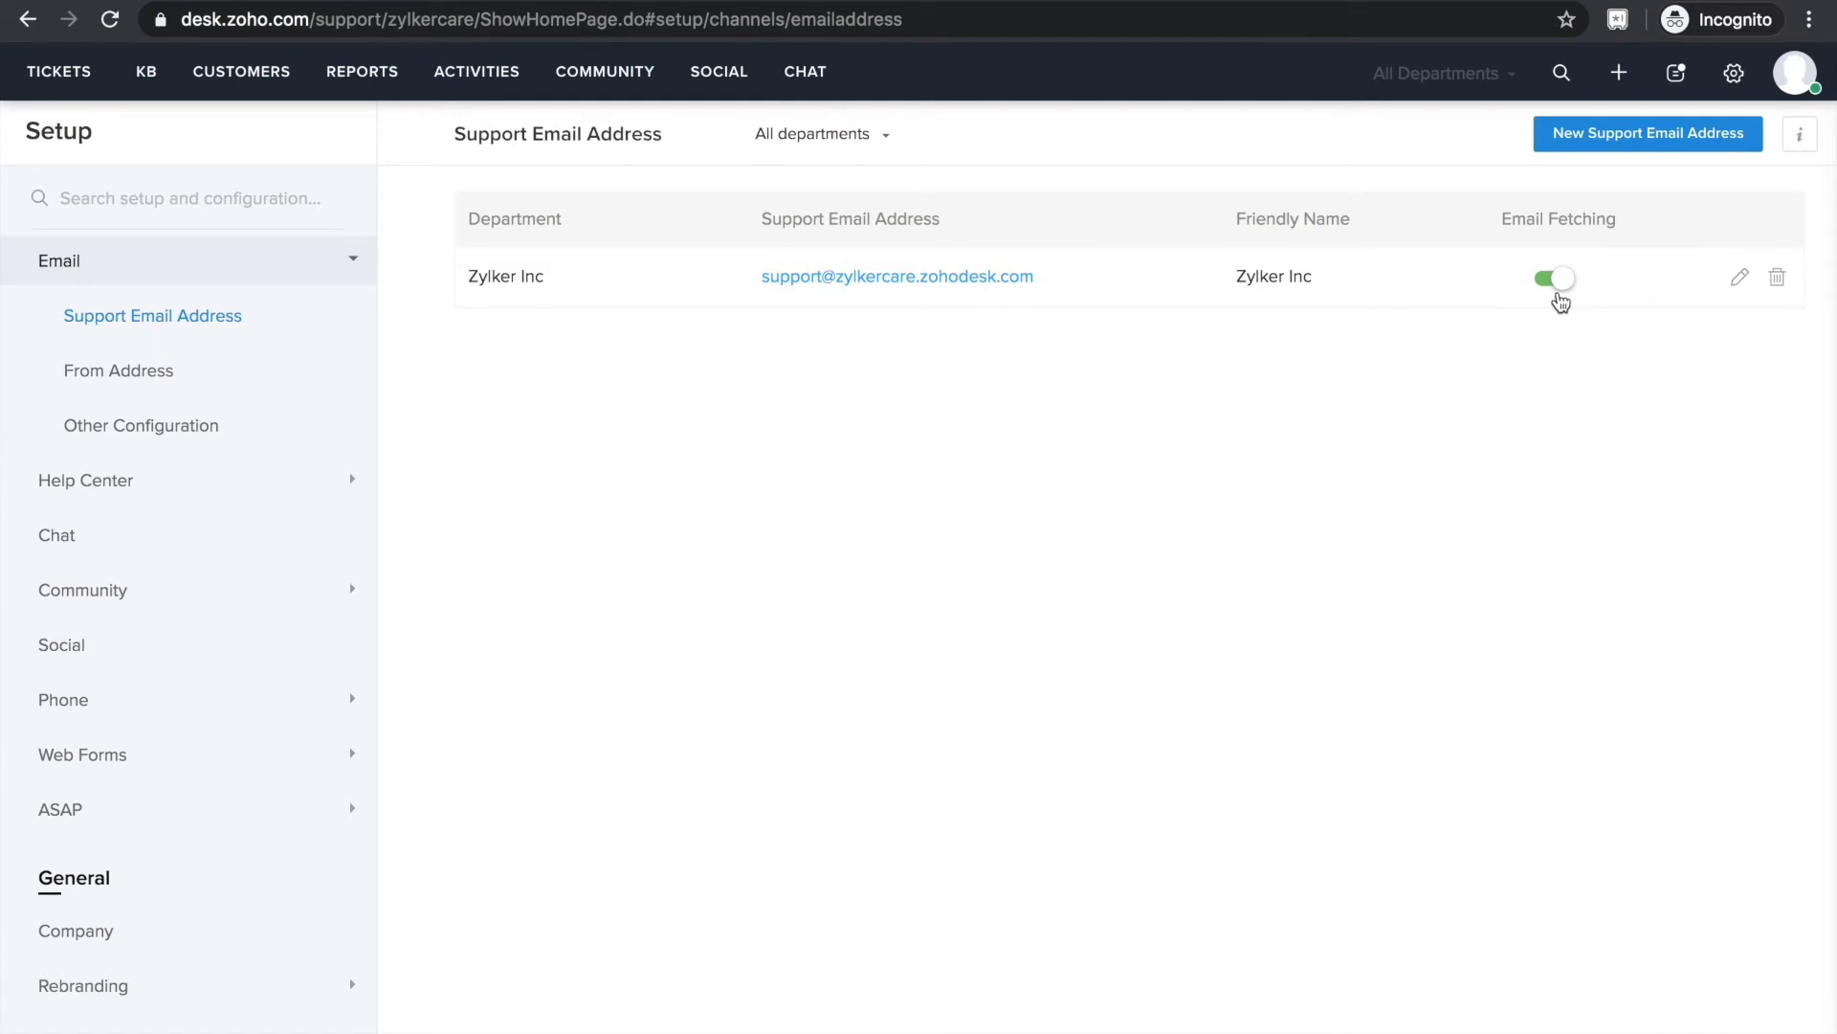
pyautogui.moveTo(1579, 302)
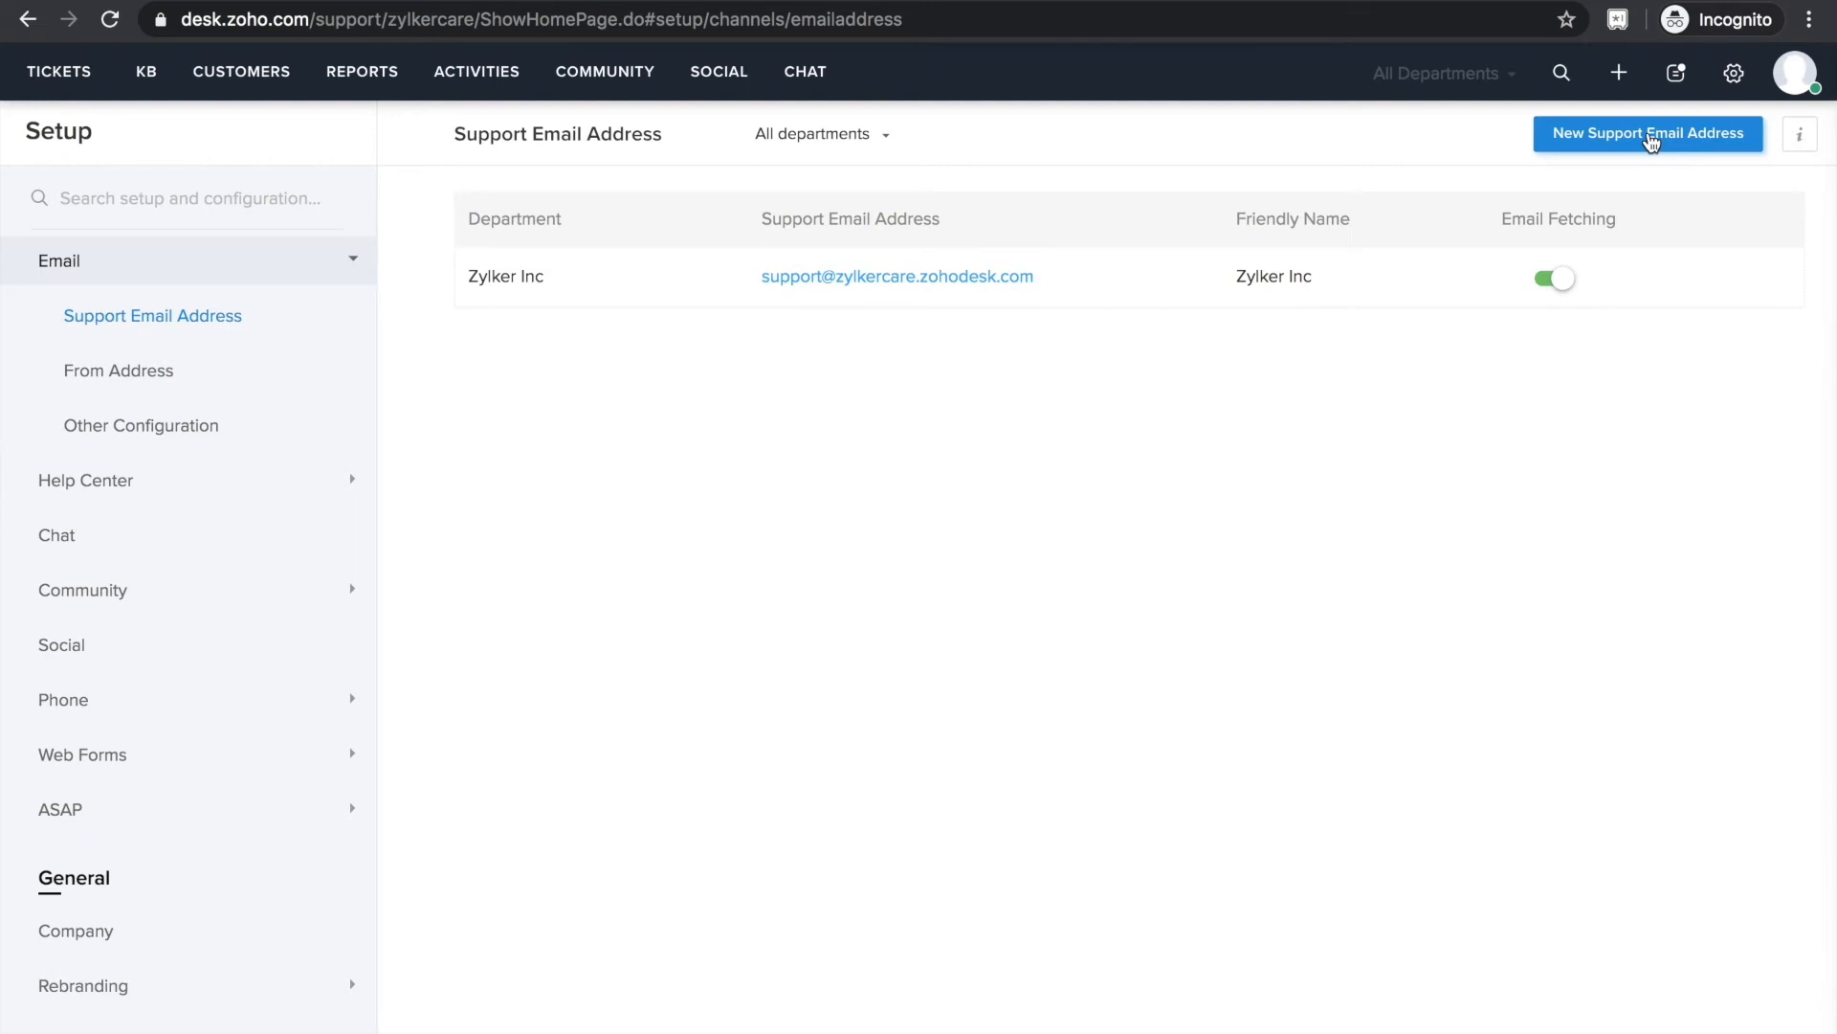
pyautogui.moveTo(1648, 138)
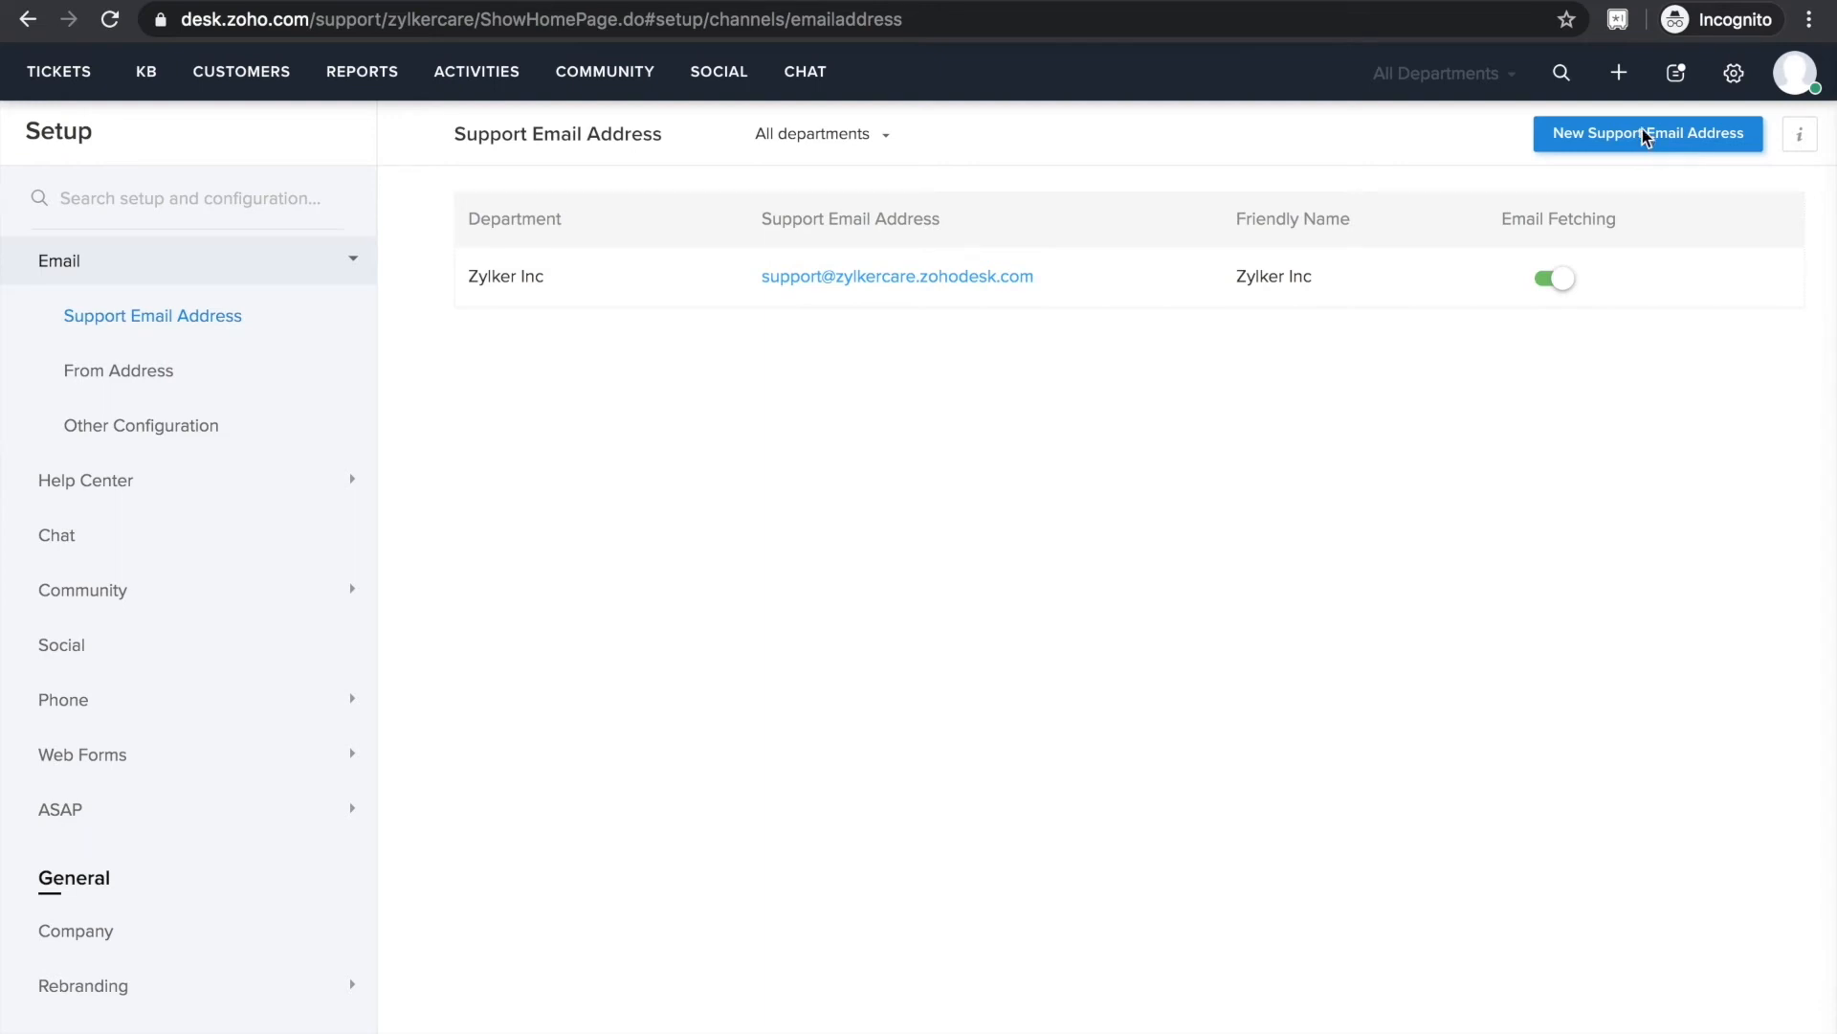
pyautogui.click(1646, 132)
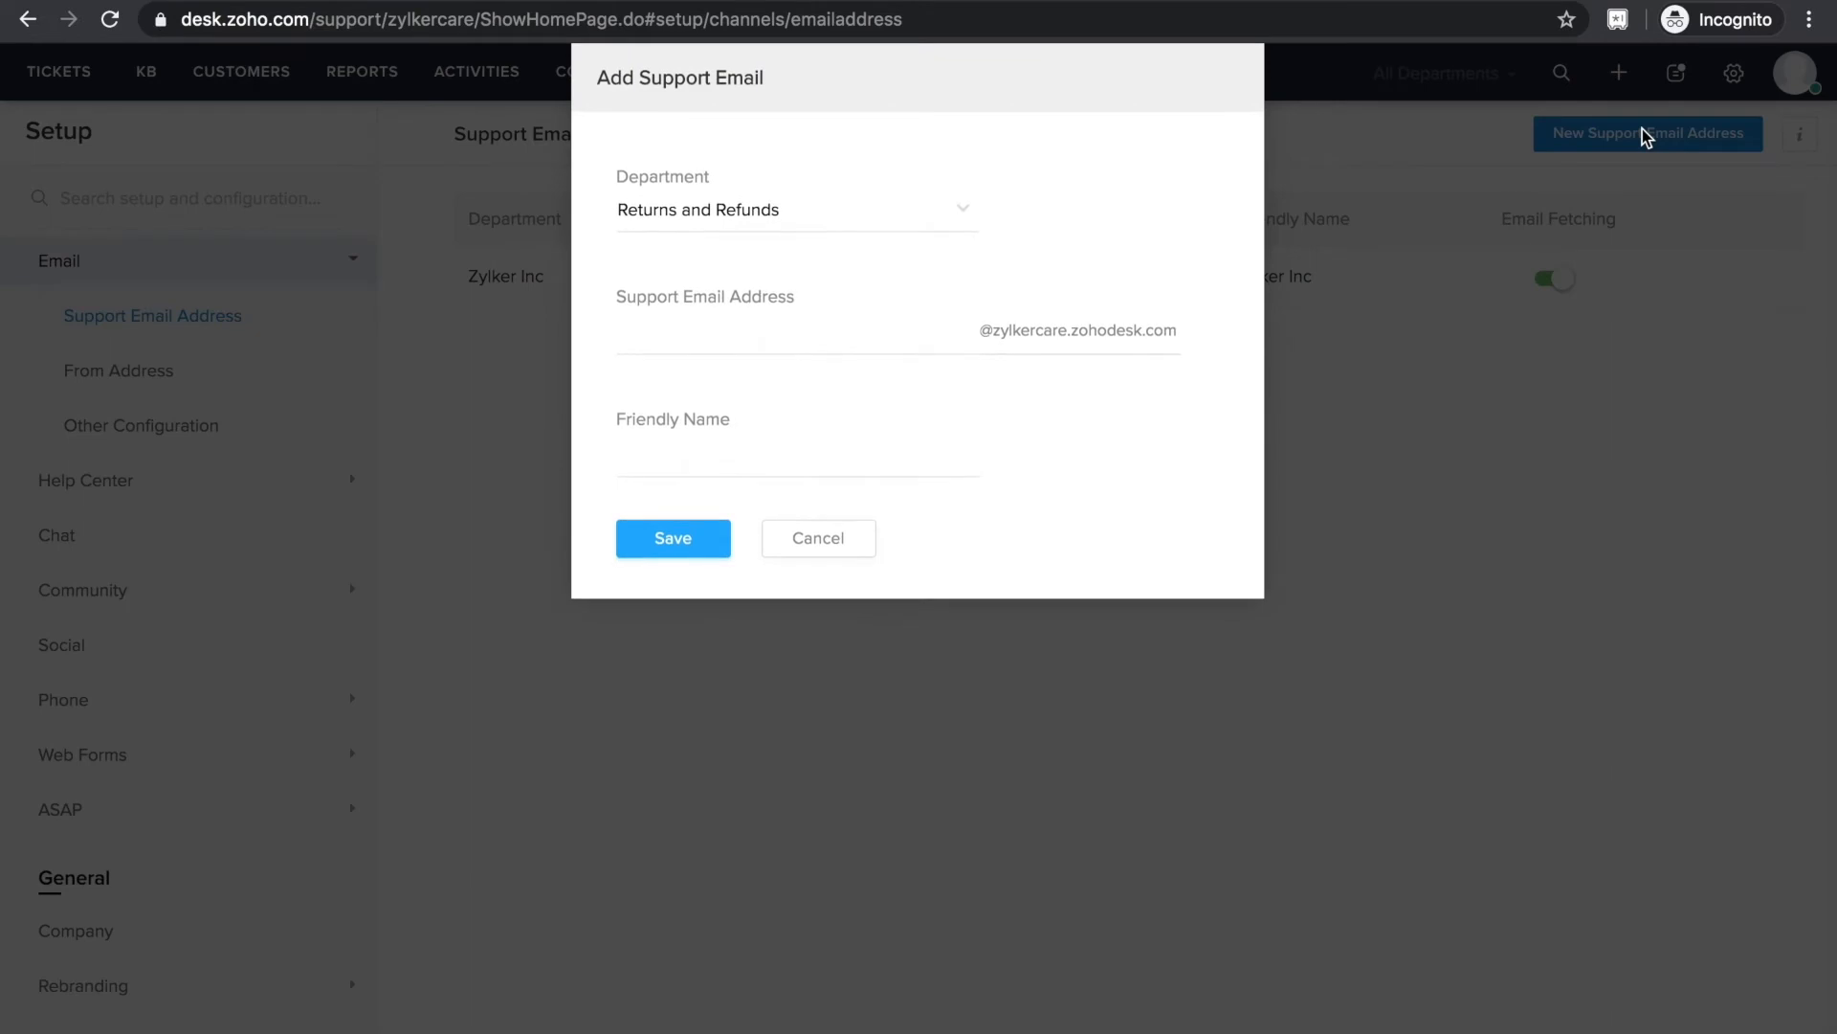
pyautogui.moveTo(937, 201)
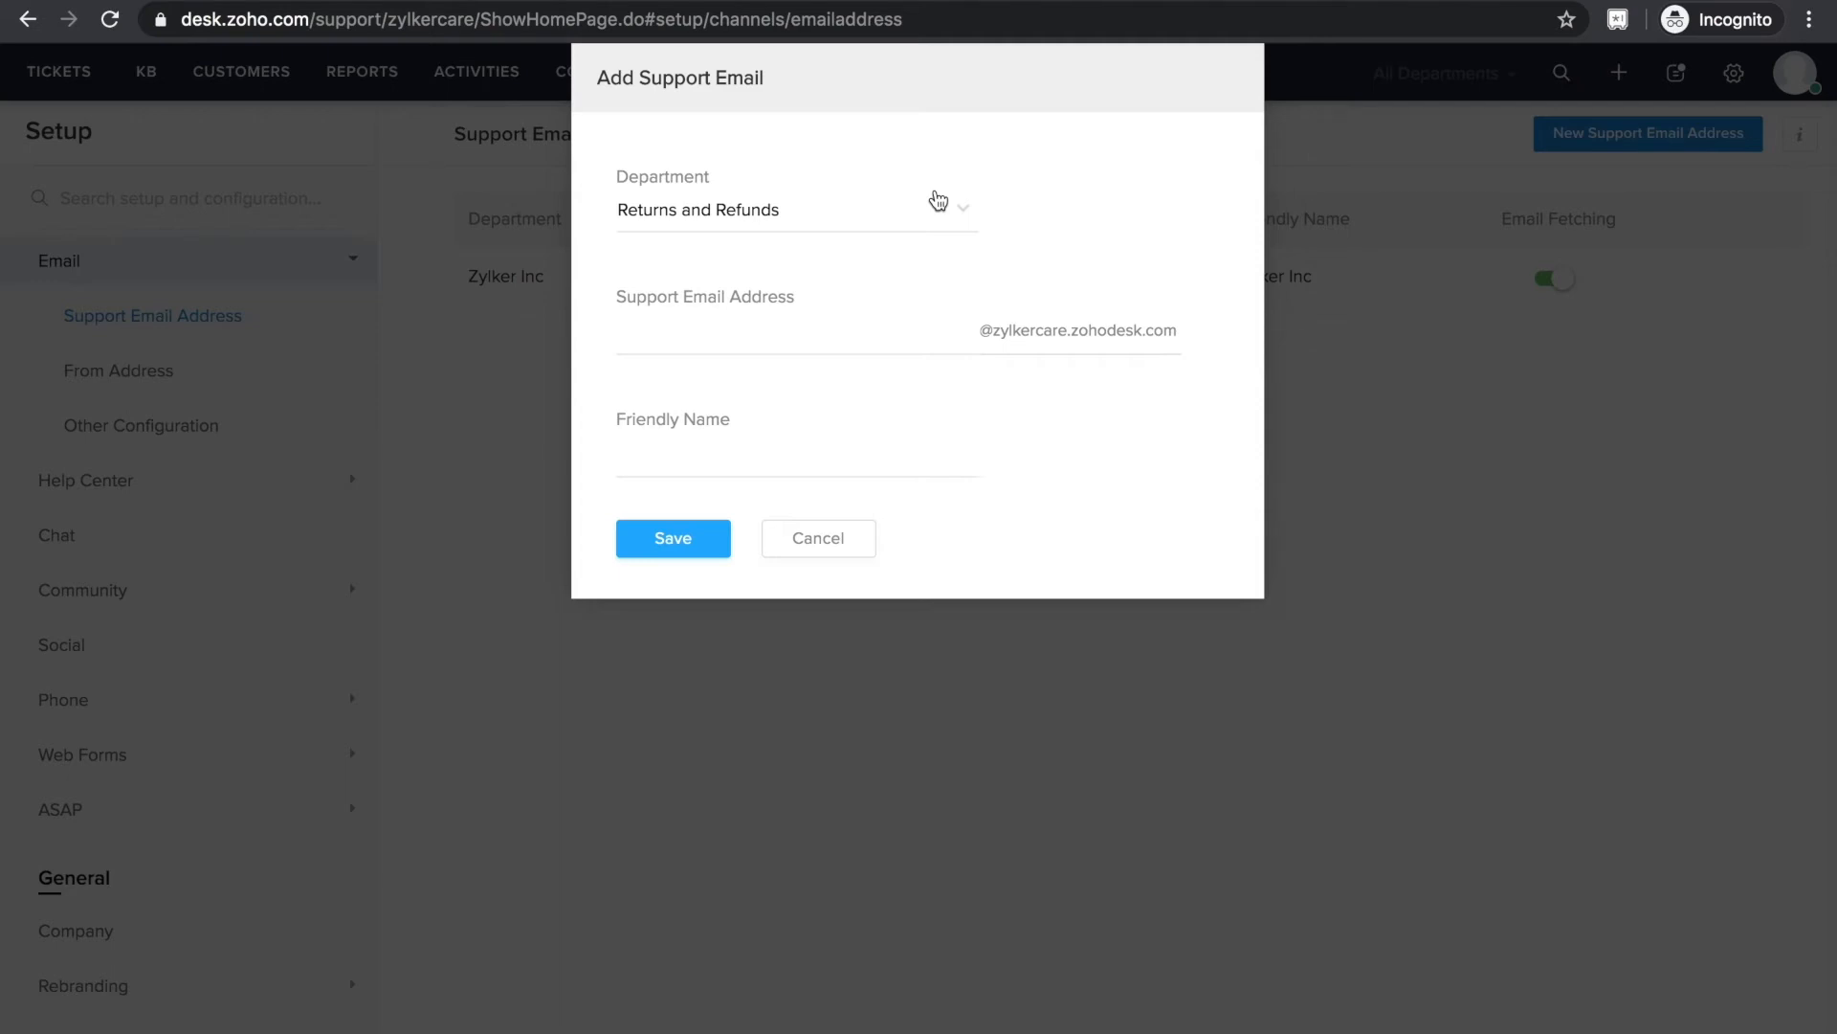
pyautogui.moveTo(901, 277)
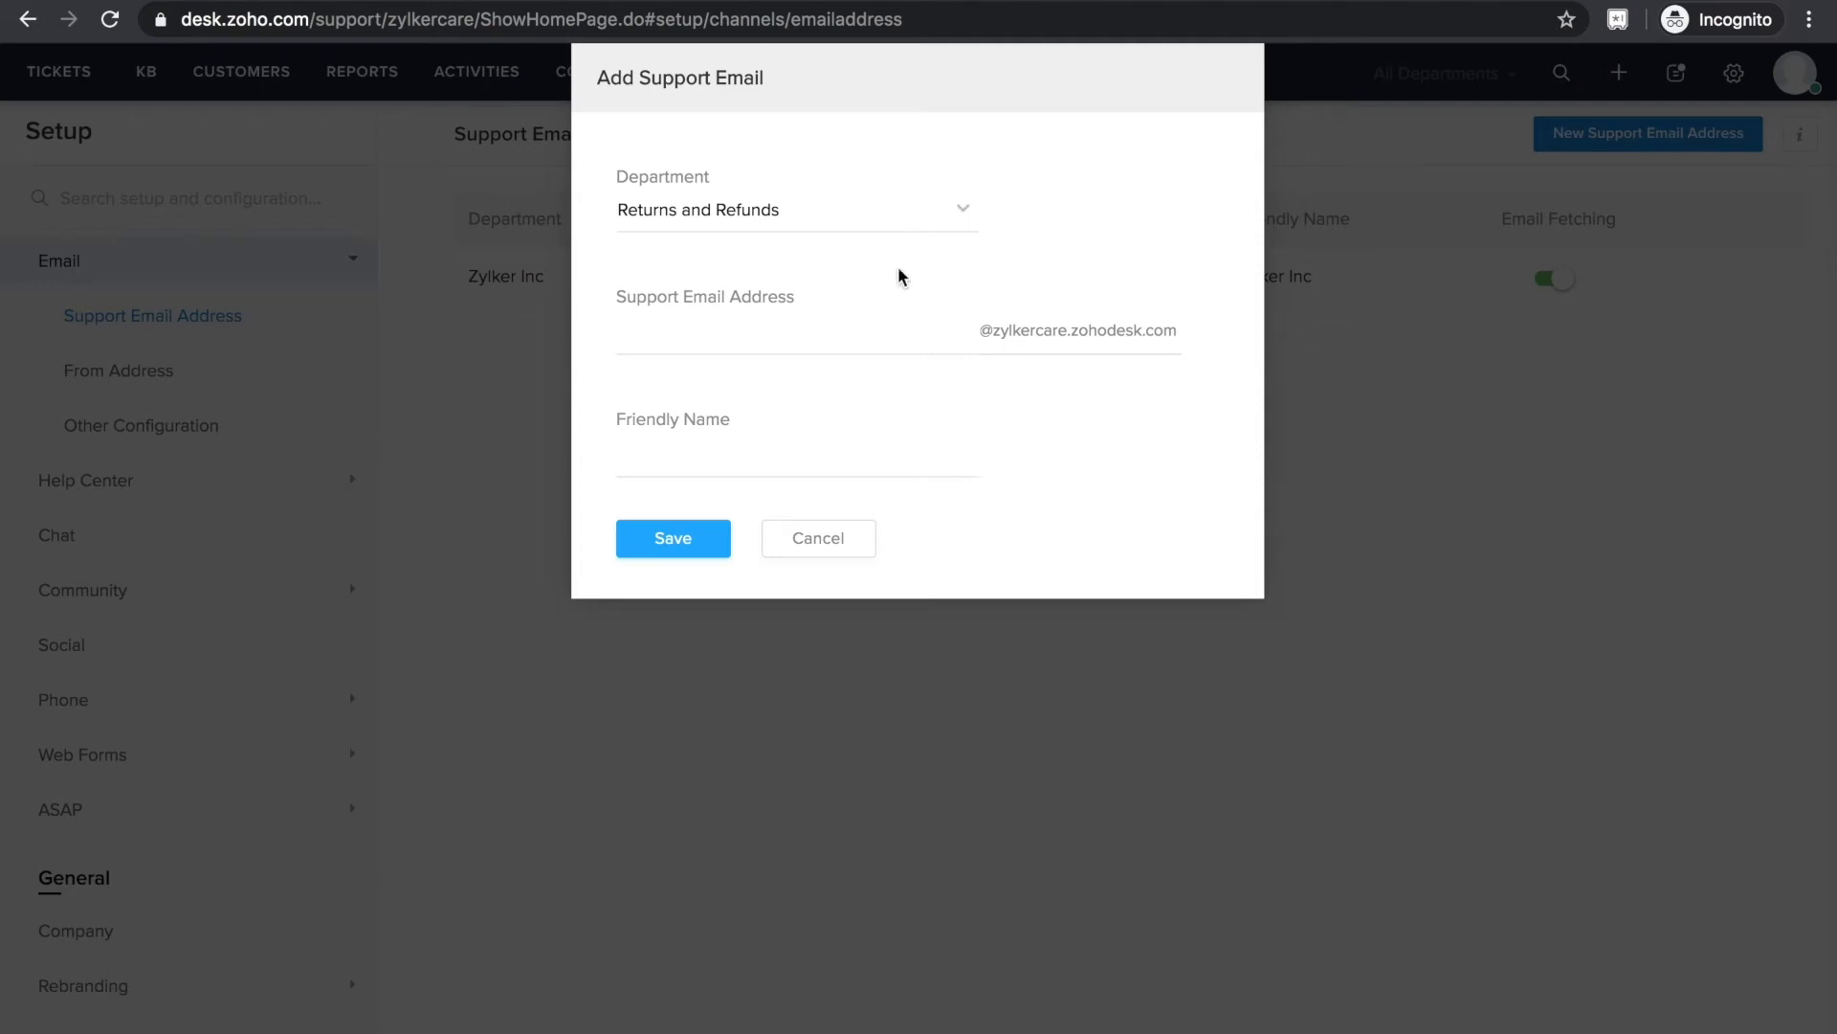
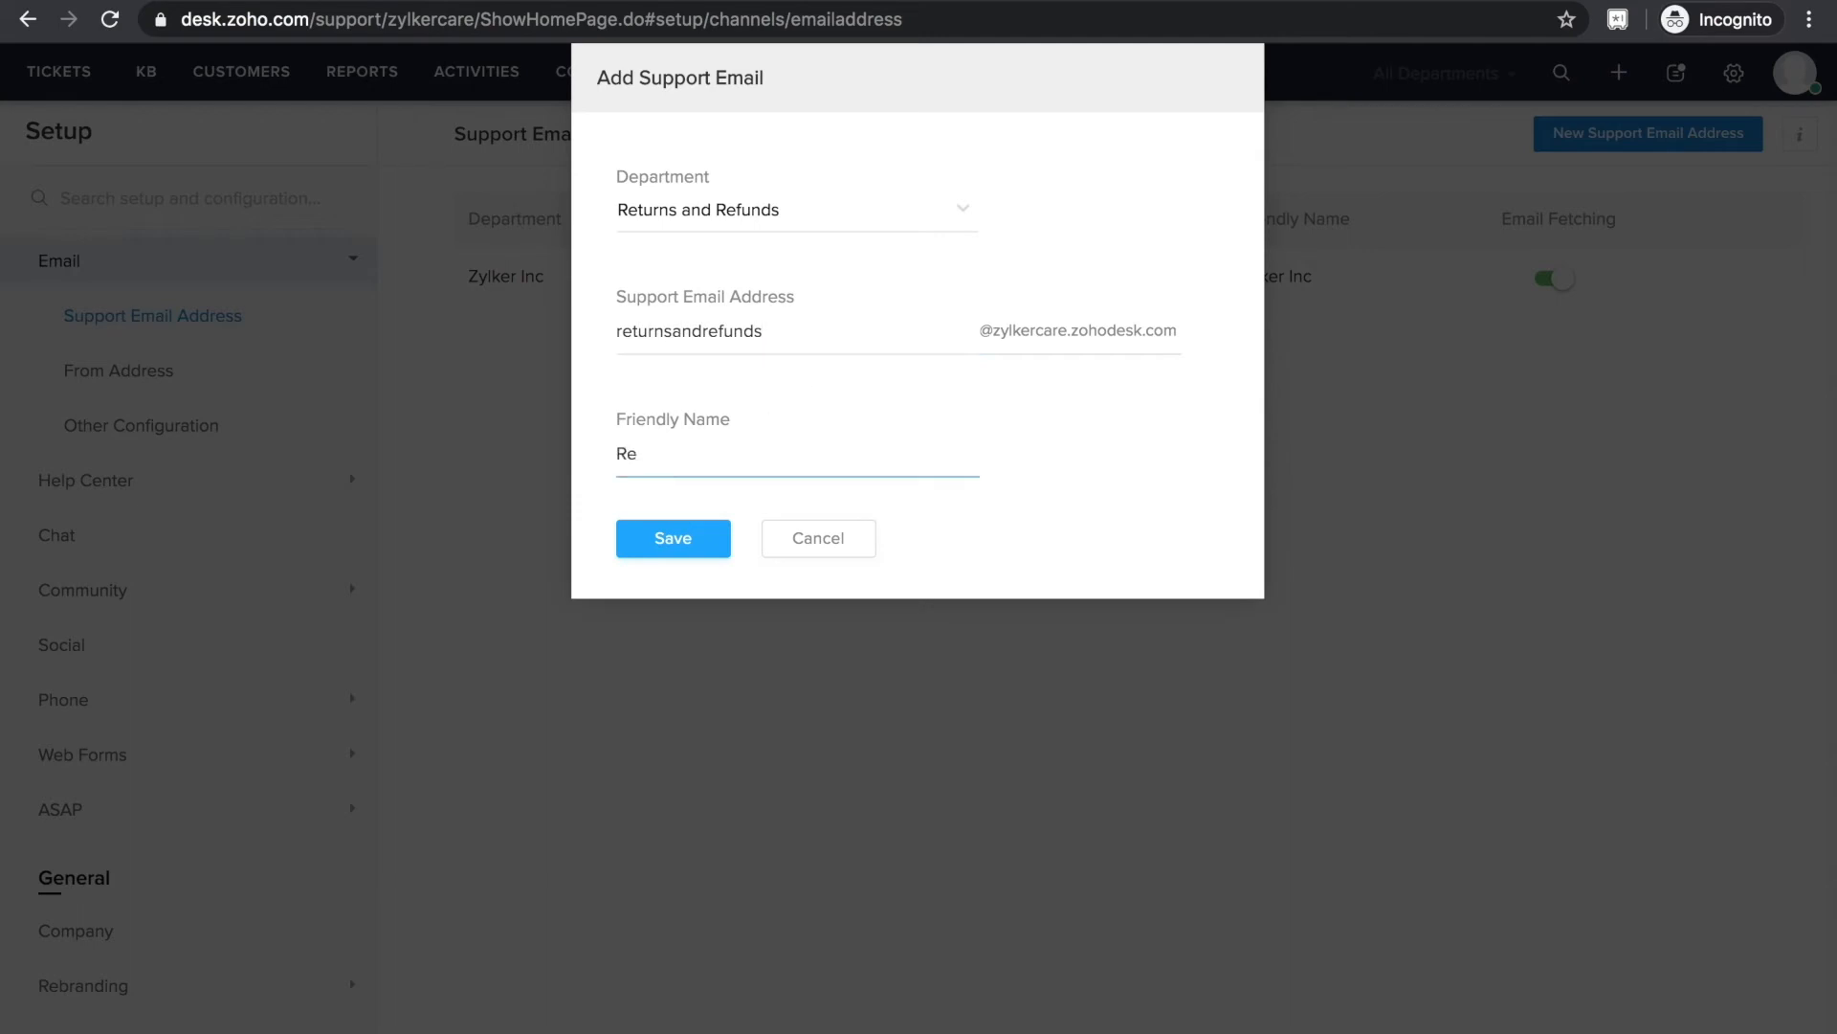
pyautogui.click(672, 538)
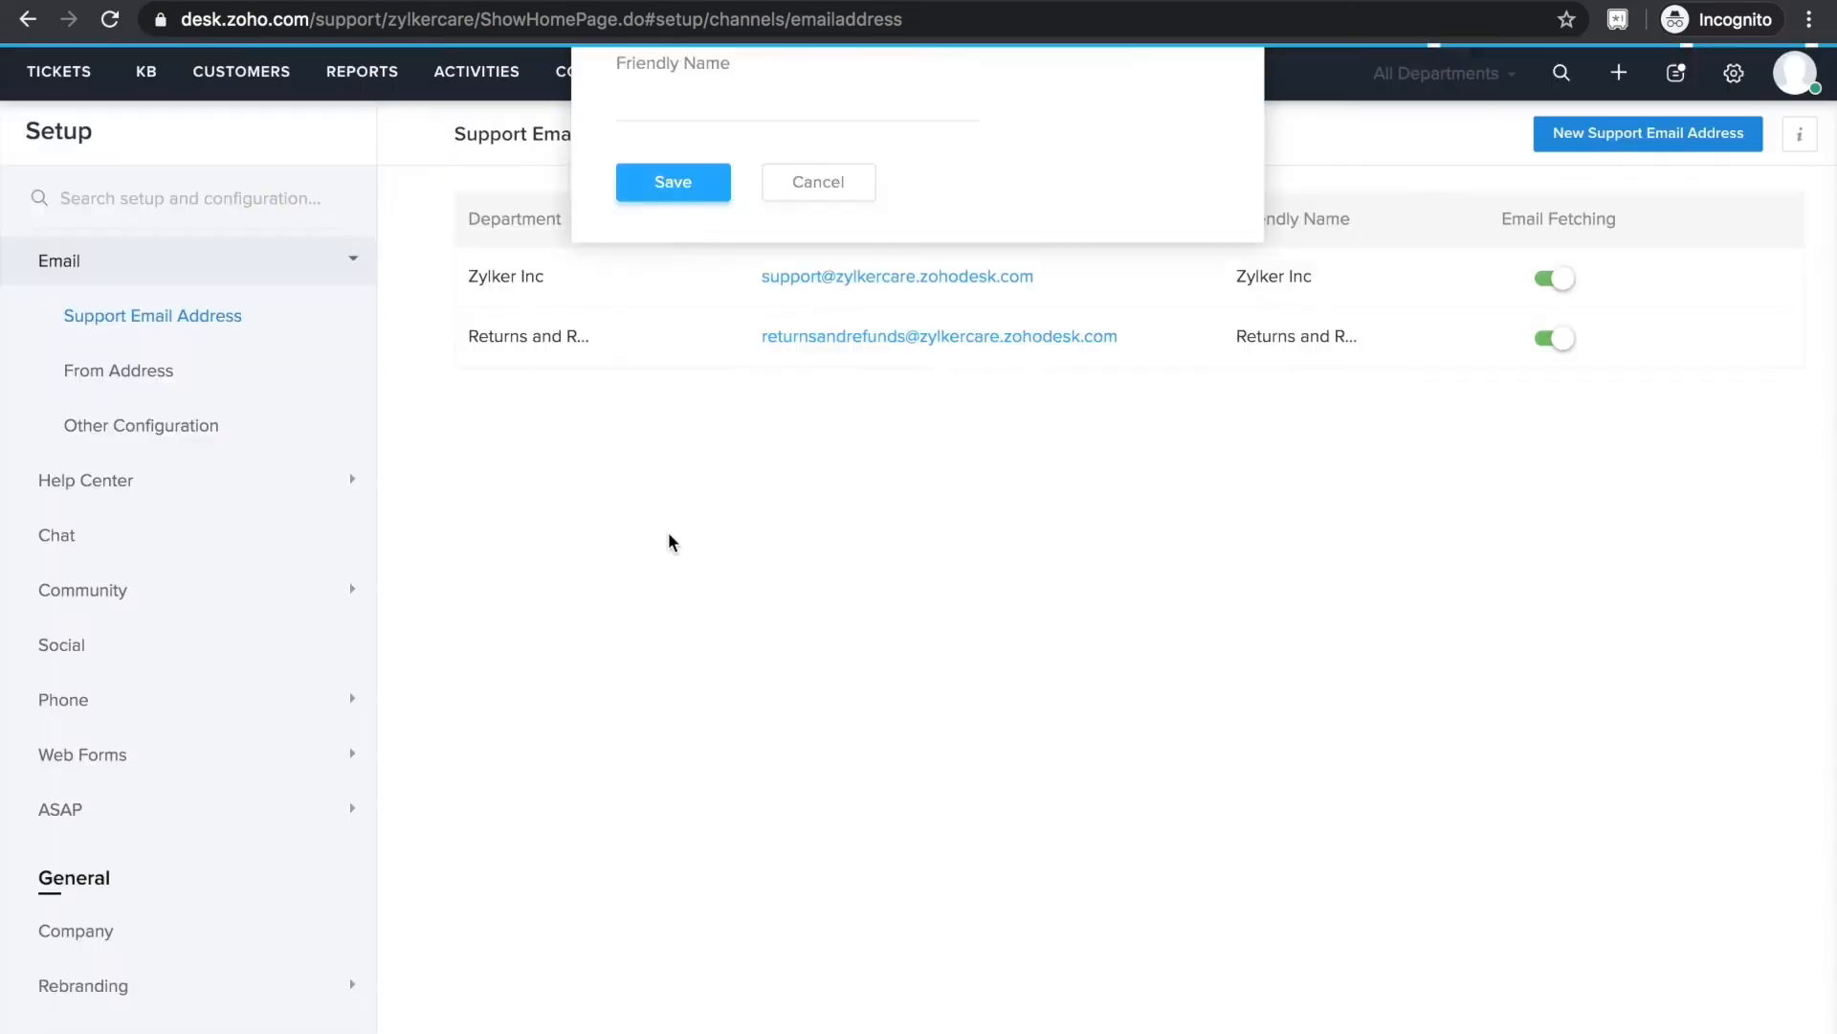
pyautogui.click(672, 181)
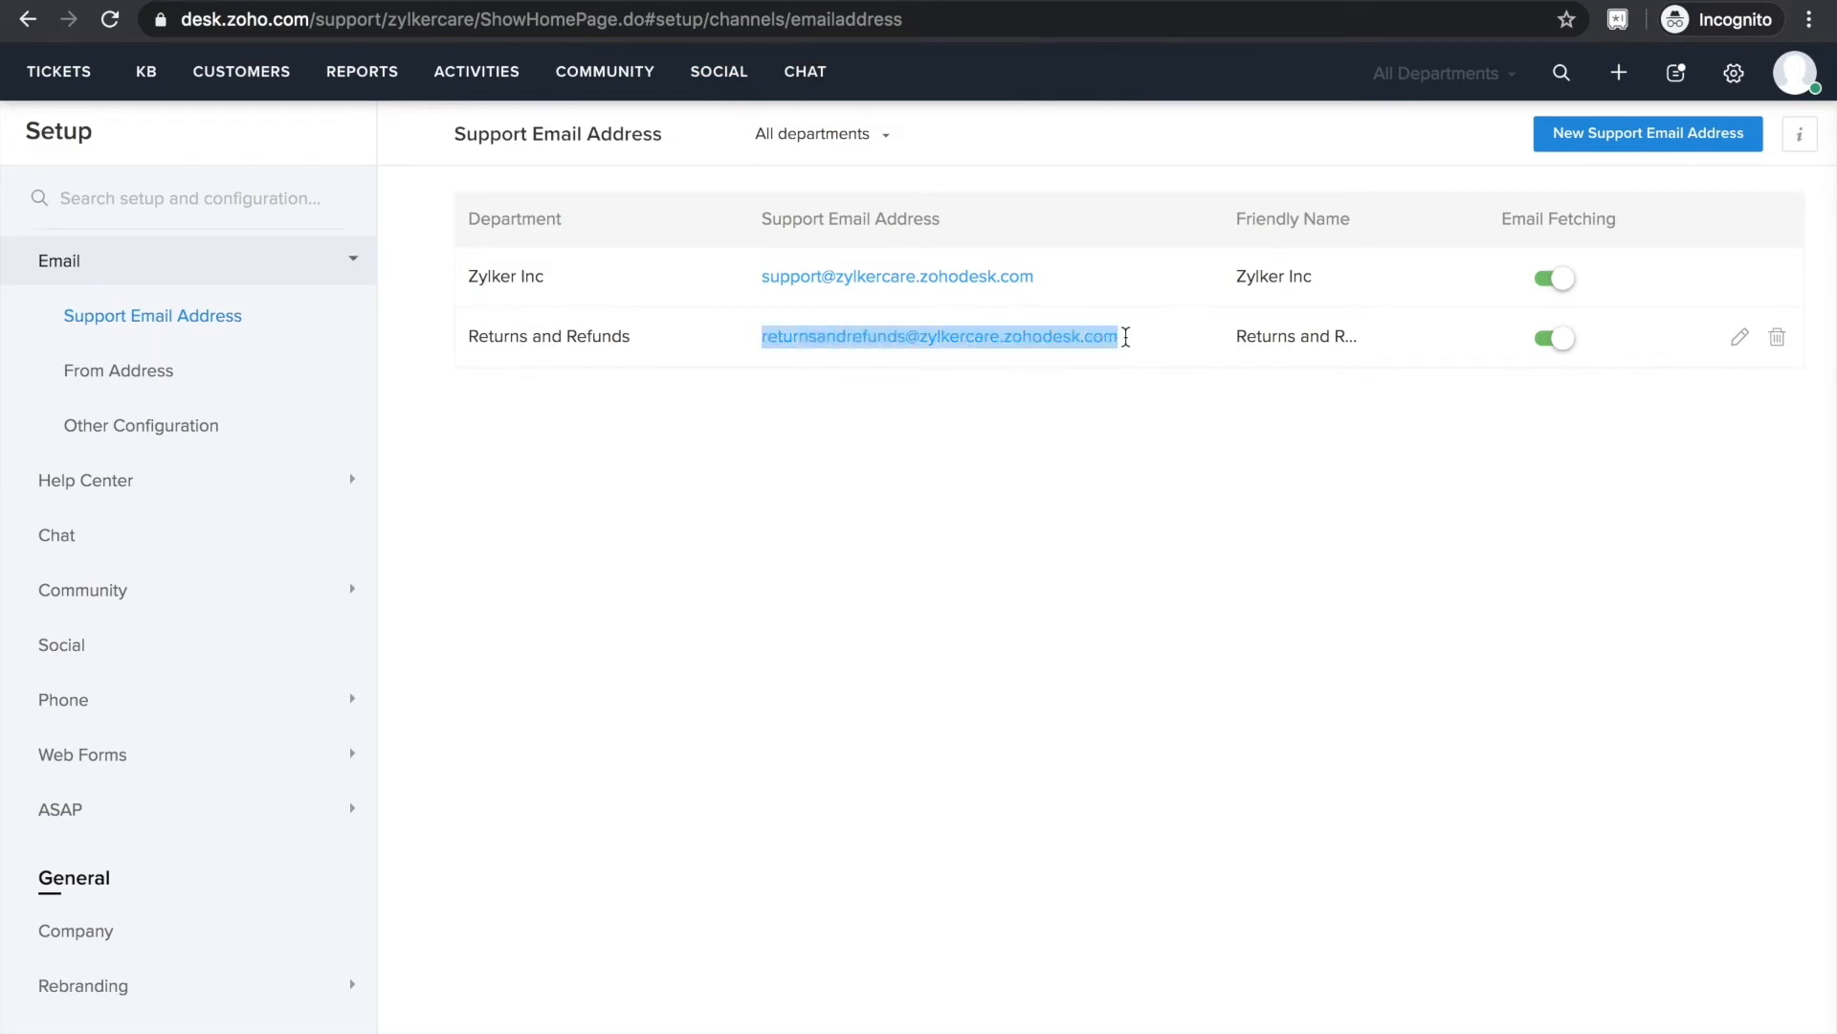
pyautogui.moveTo(978, 559)
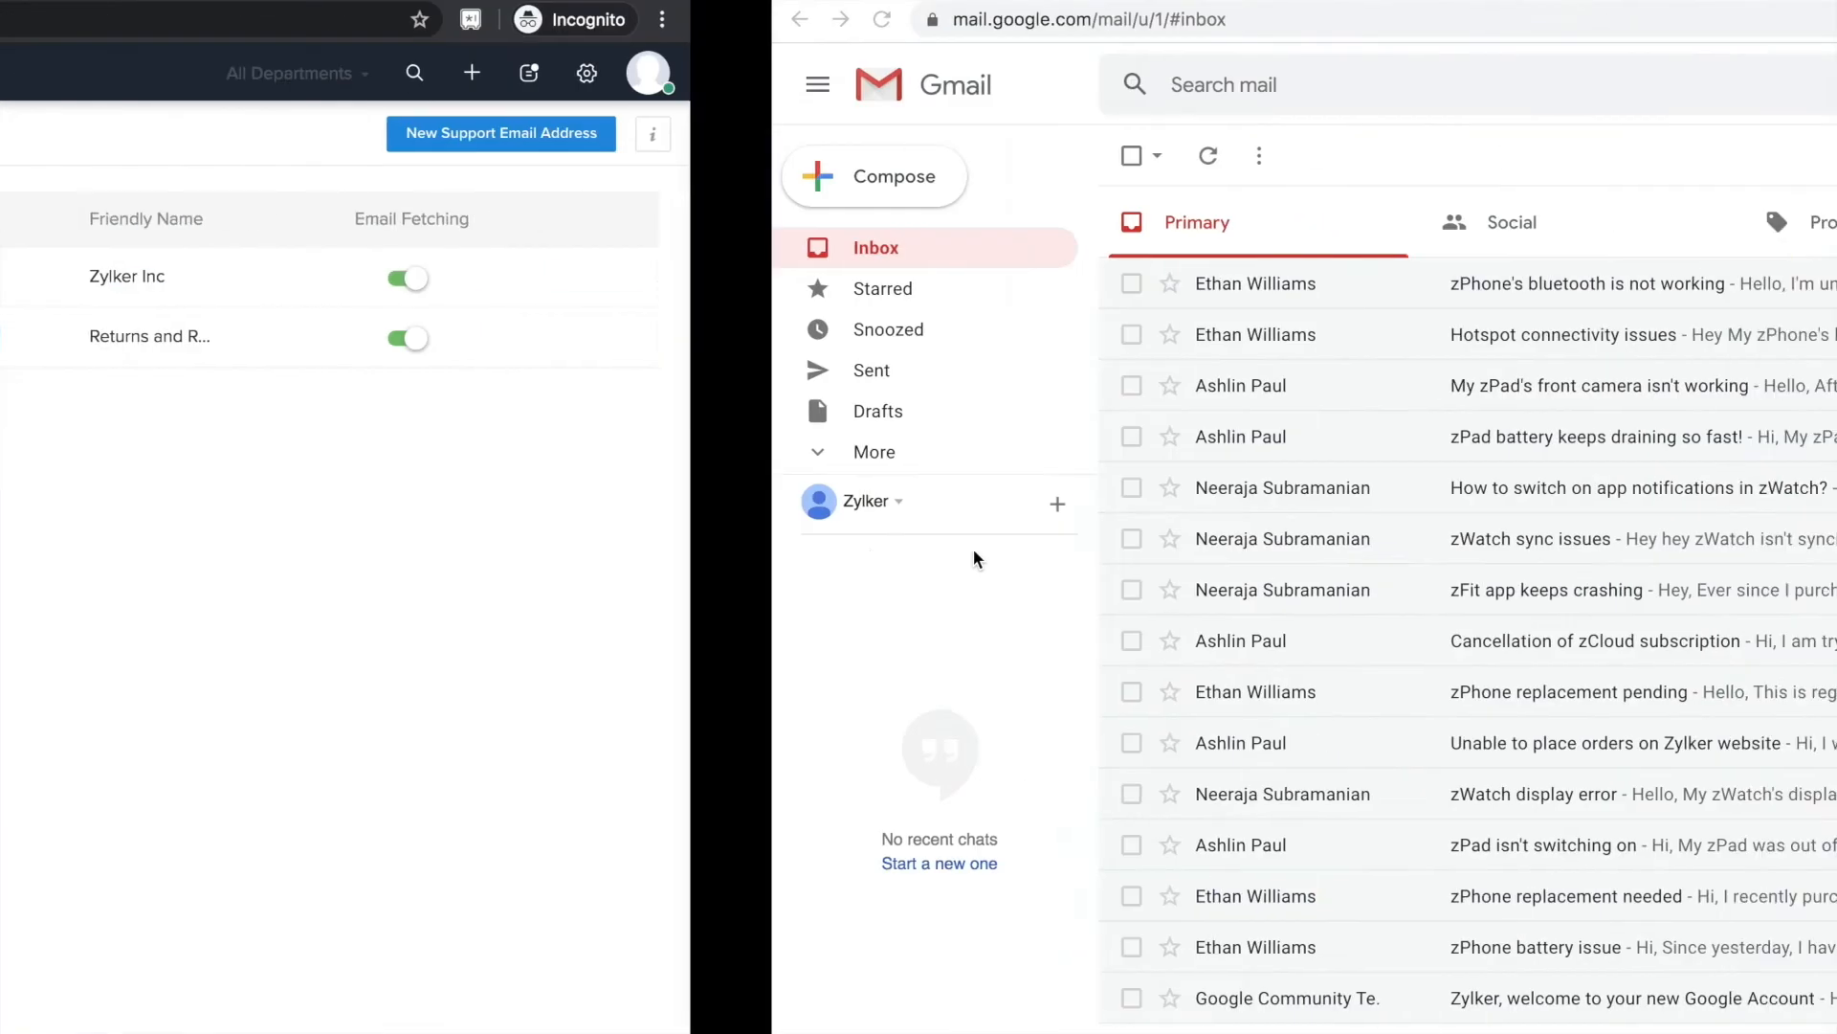
# Step: In Gmail settings, create a 'refund' mail filter and add the Returns and Refunds desk address for forwarding
pyautogui.click(1711, 155)
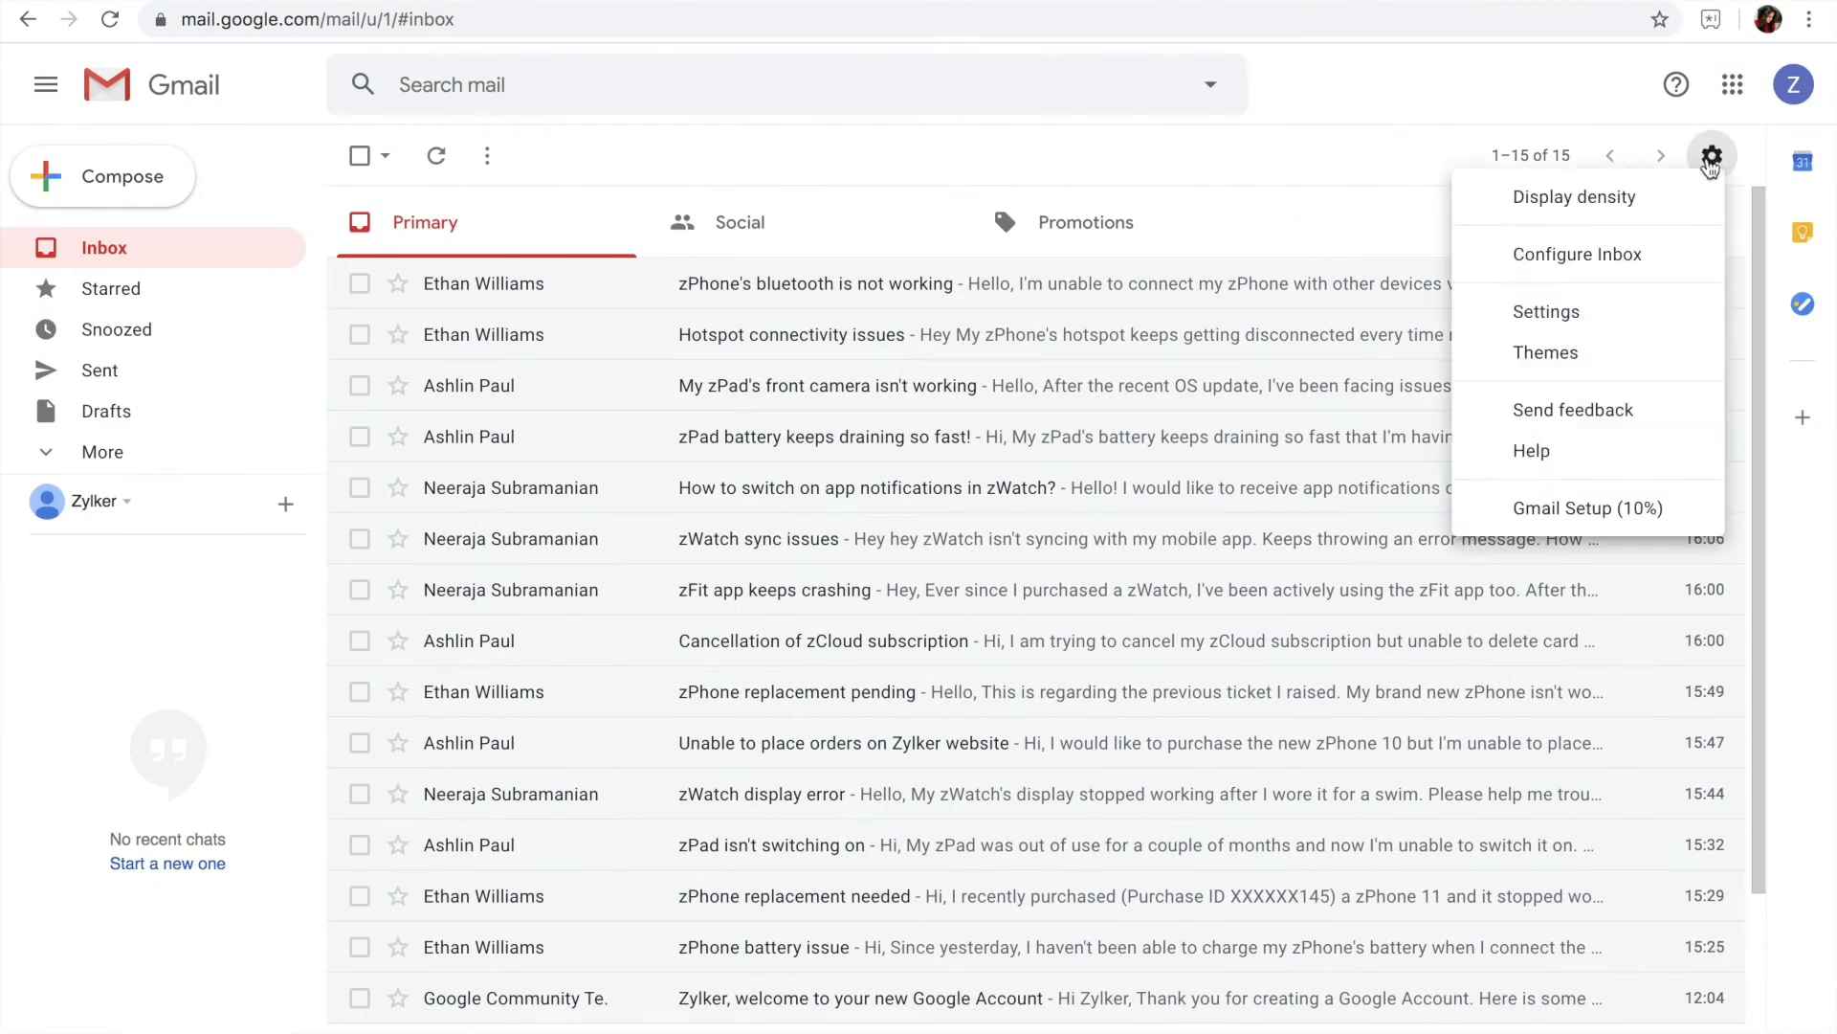
pyautogui.click(1547, 312)
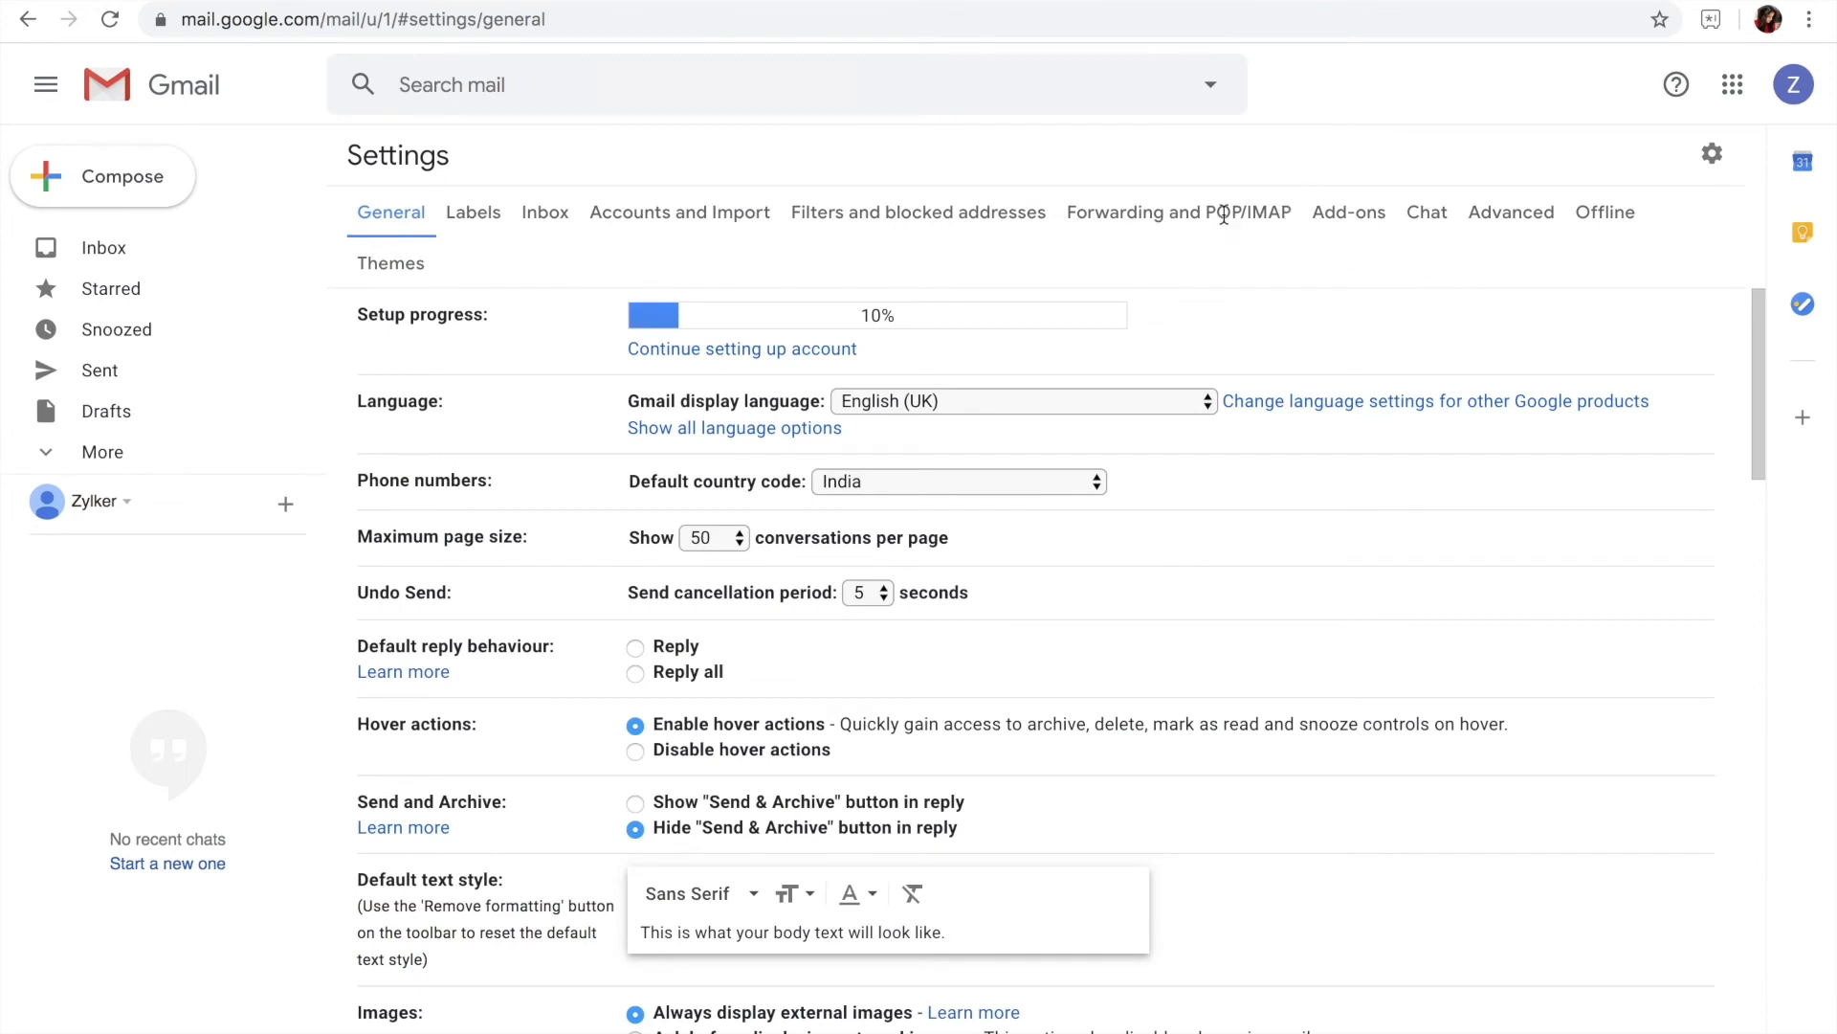
pyautogui.click(1177, 213)
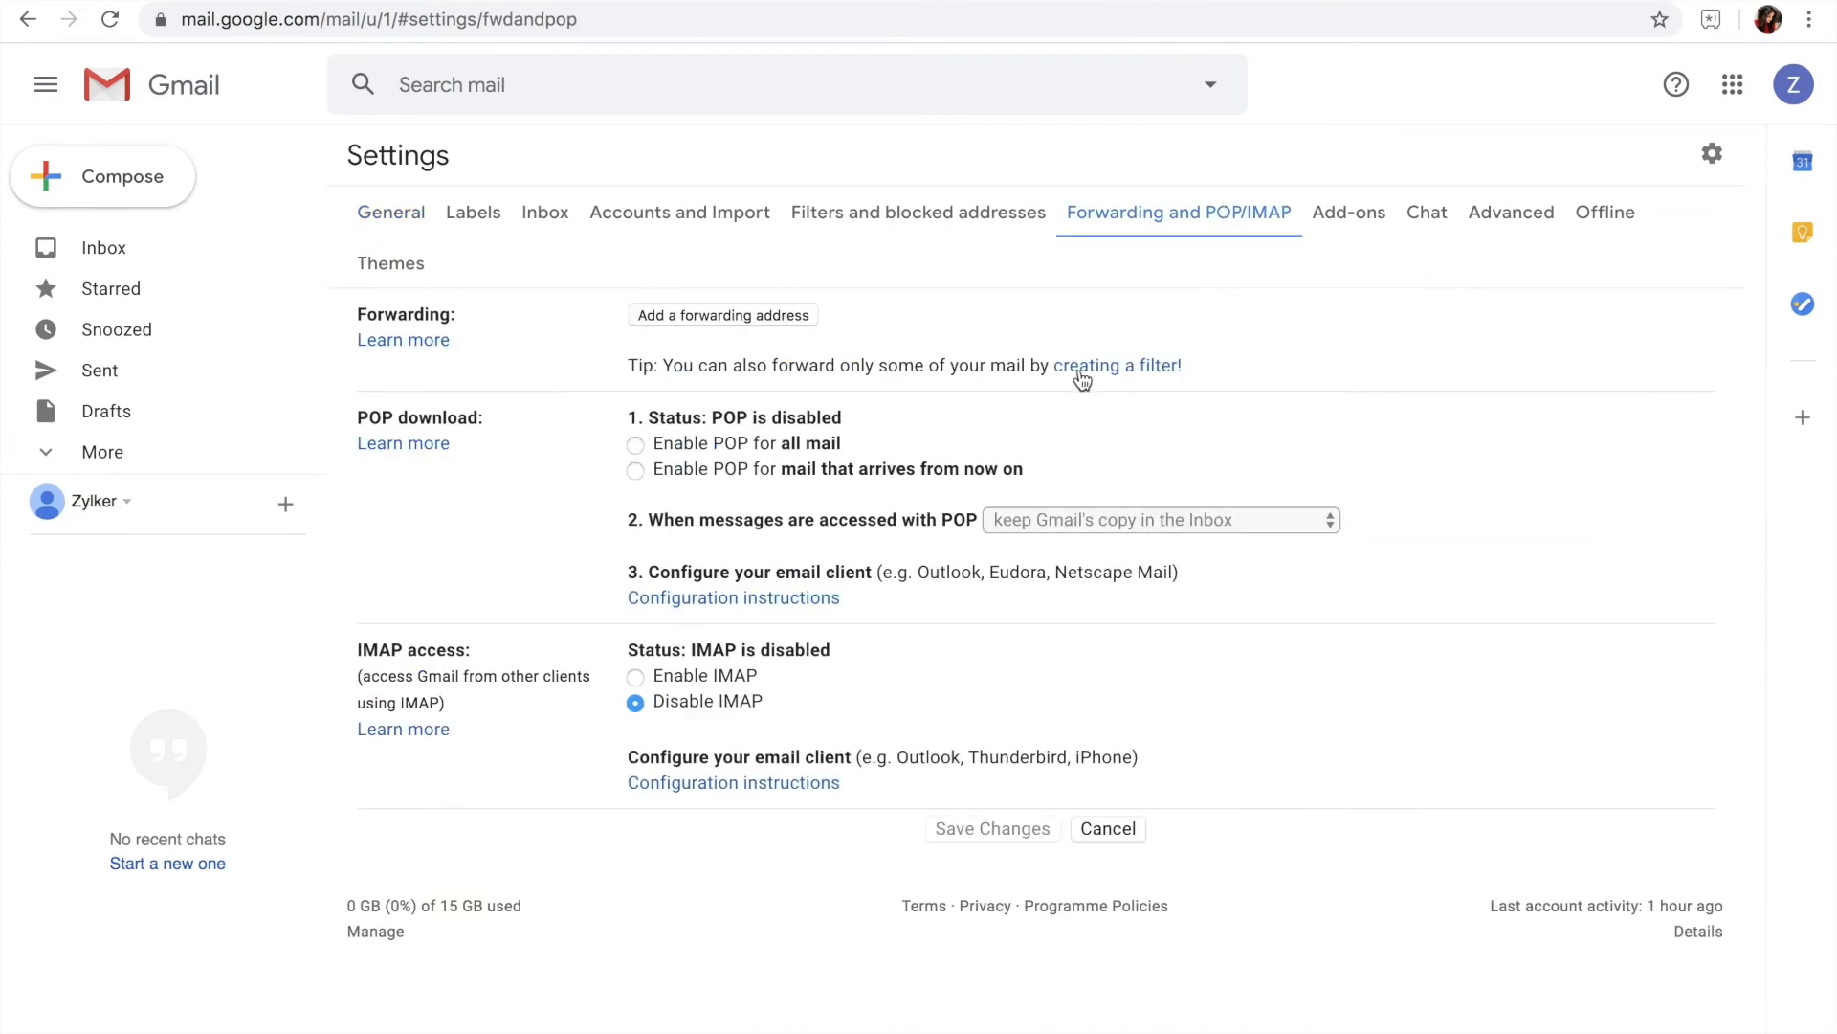
pyautogui.click(1116, 364)
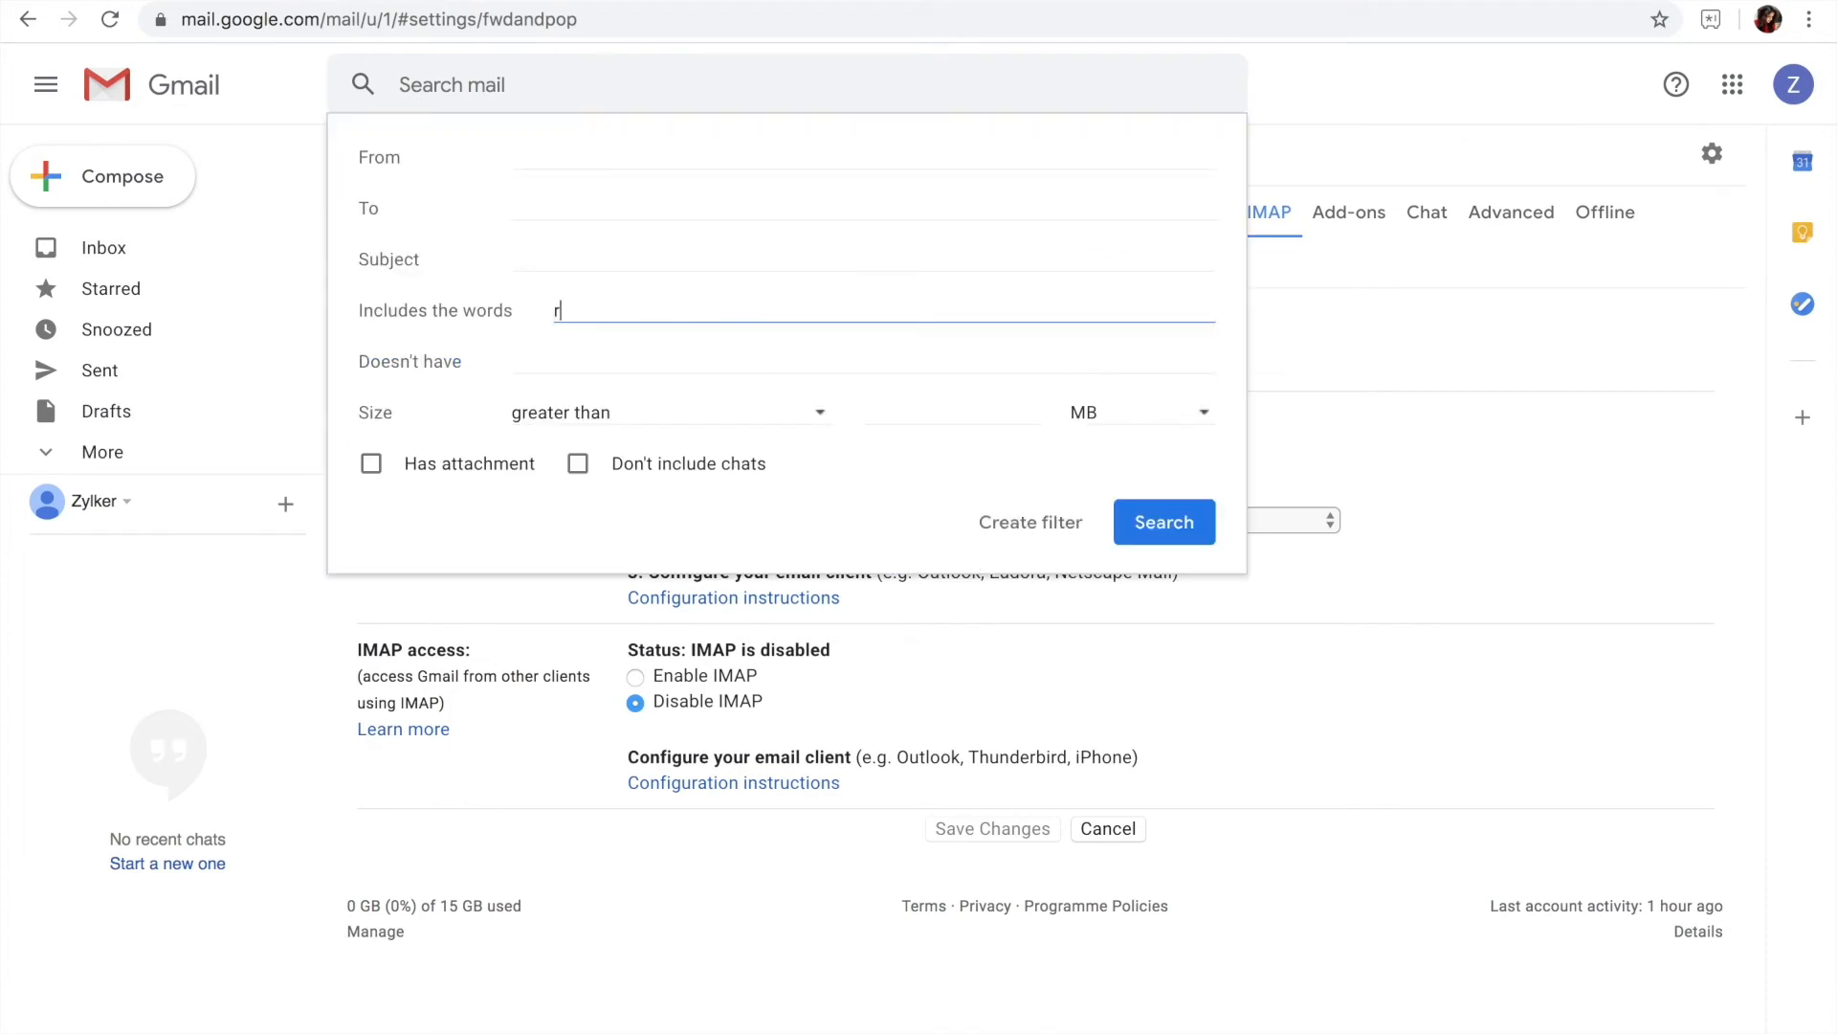
pyautogui.write('efund')
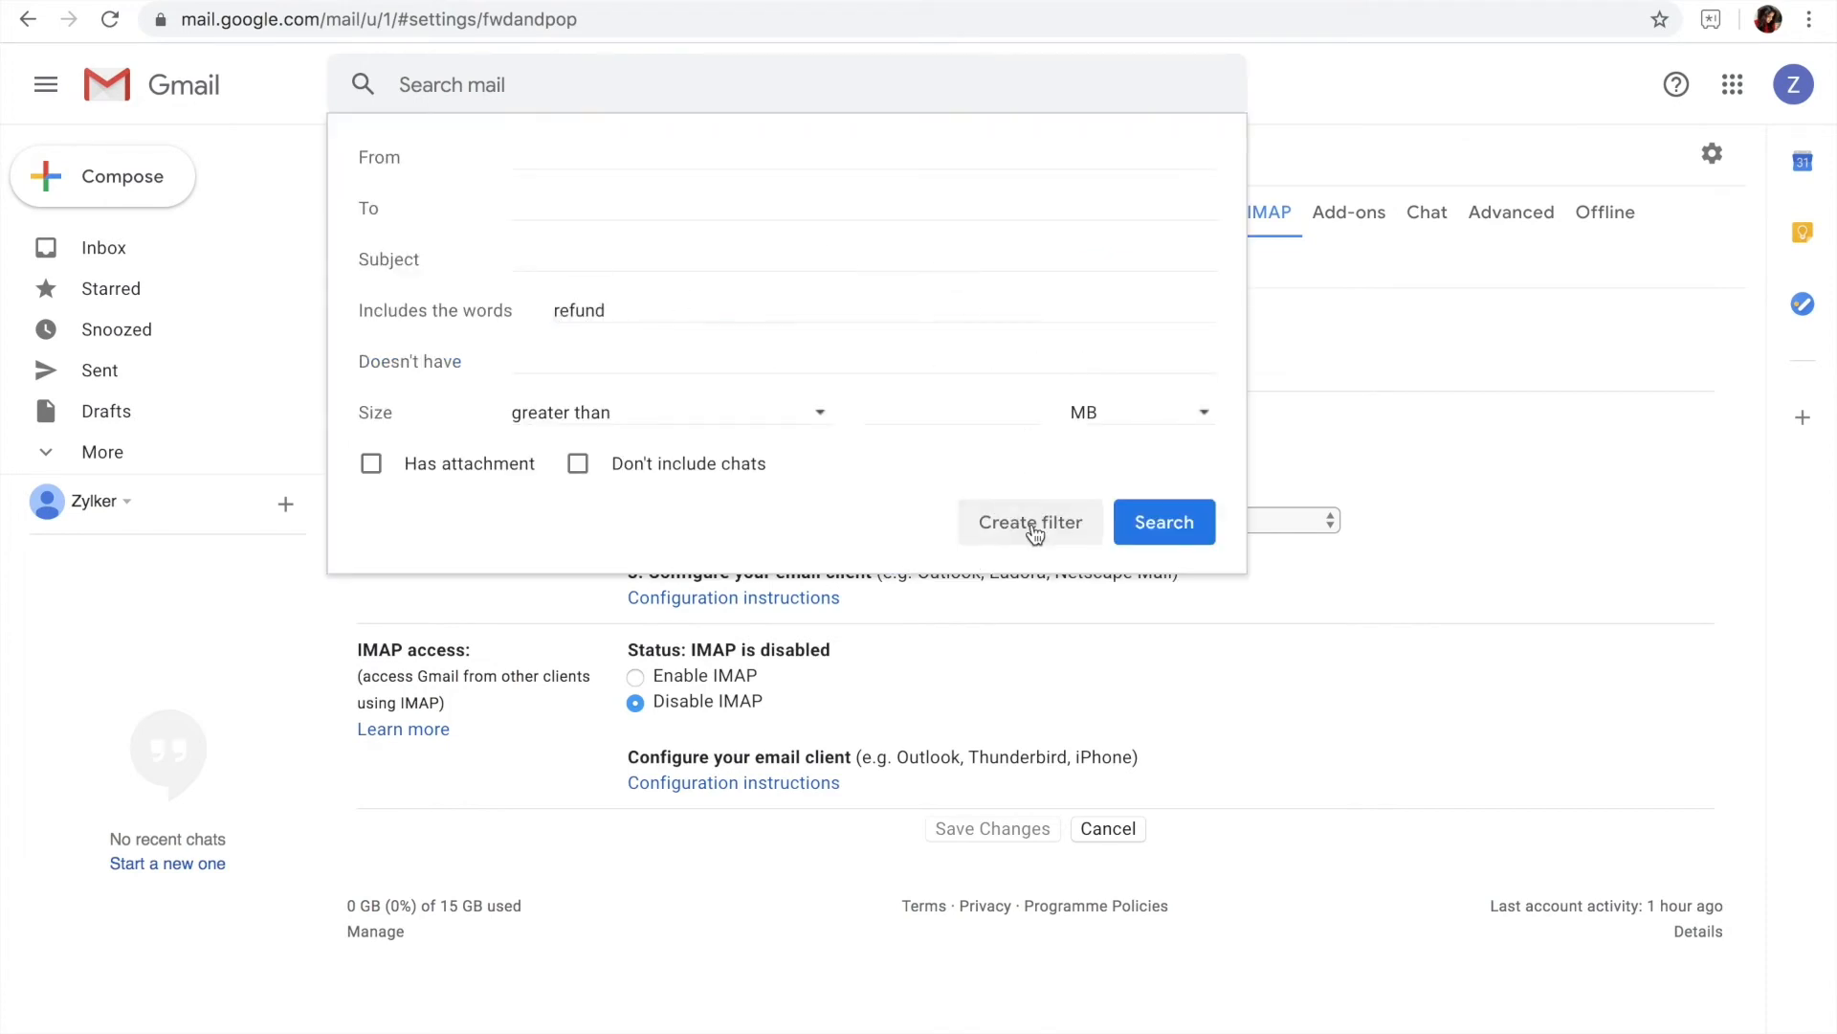
pyautogui.click(1030, 521)
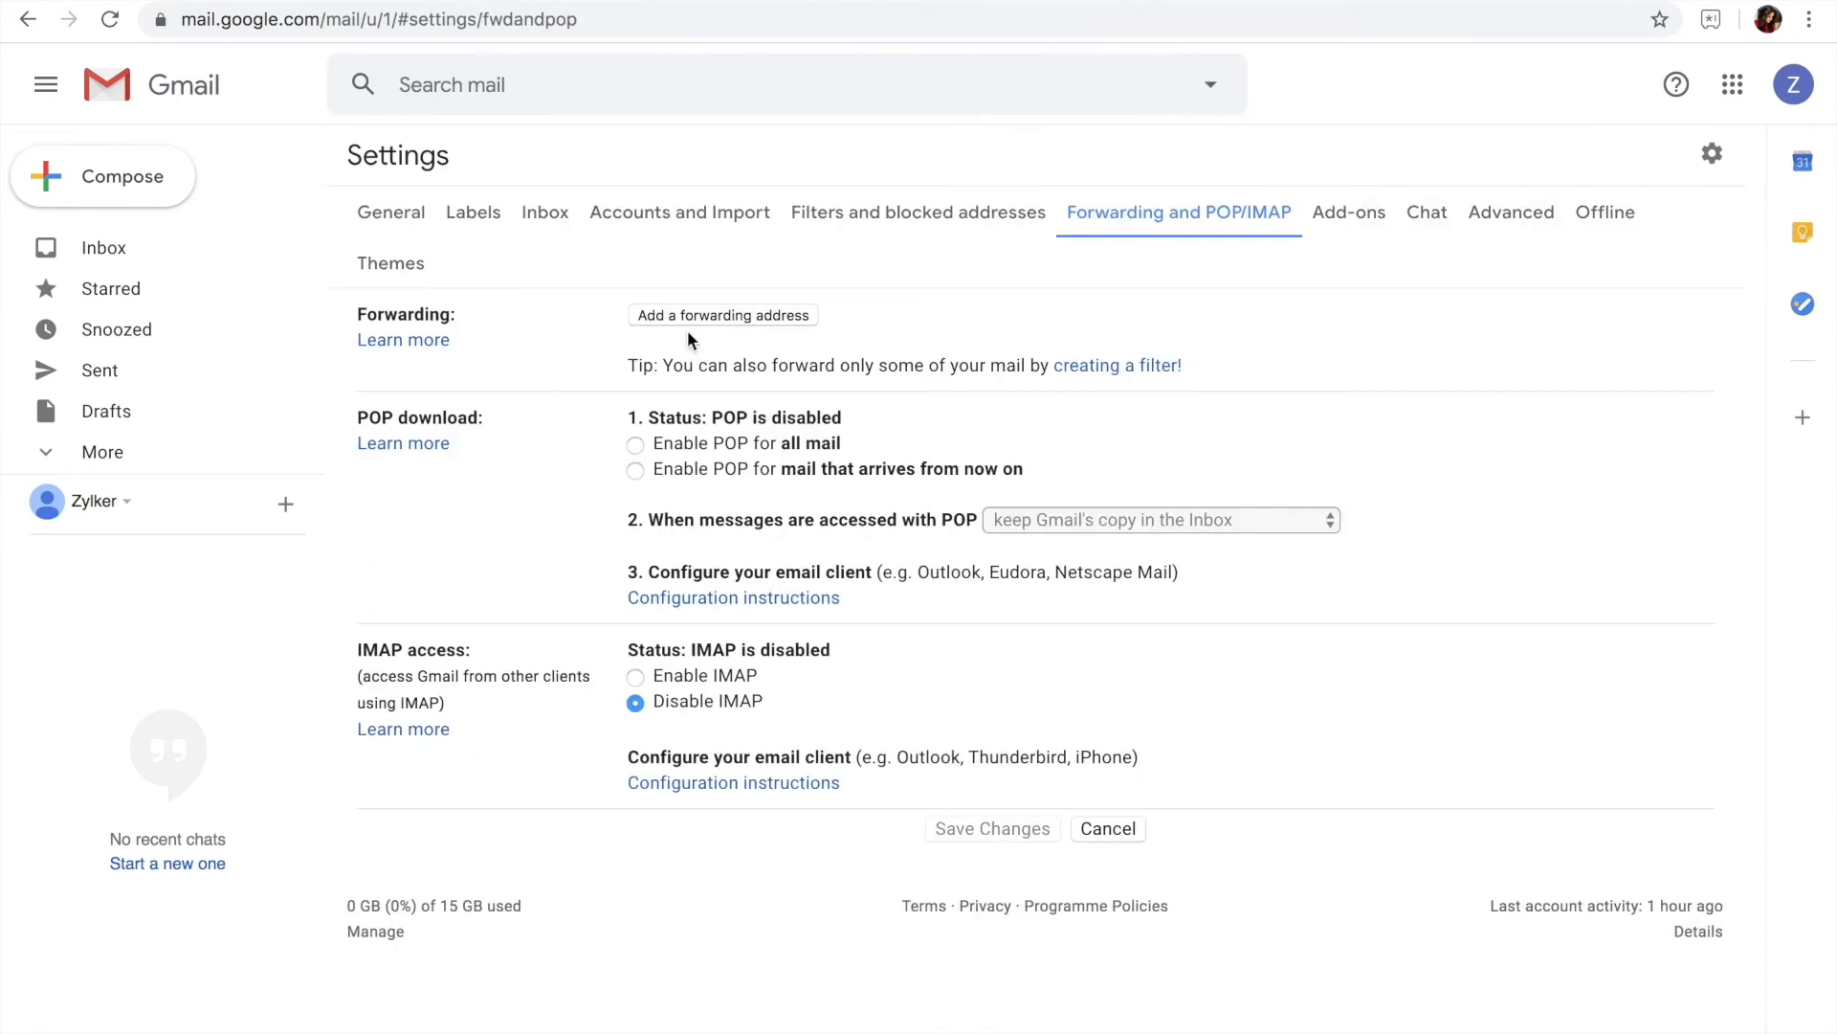
pyautogui.click(724, 313)
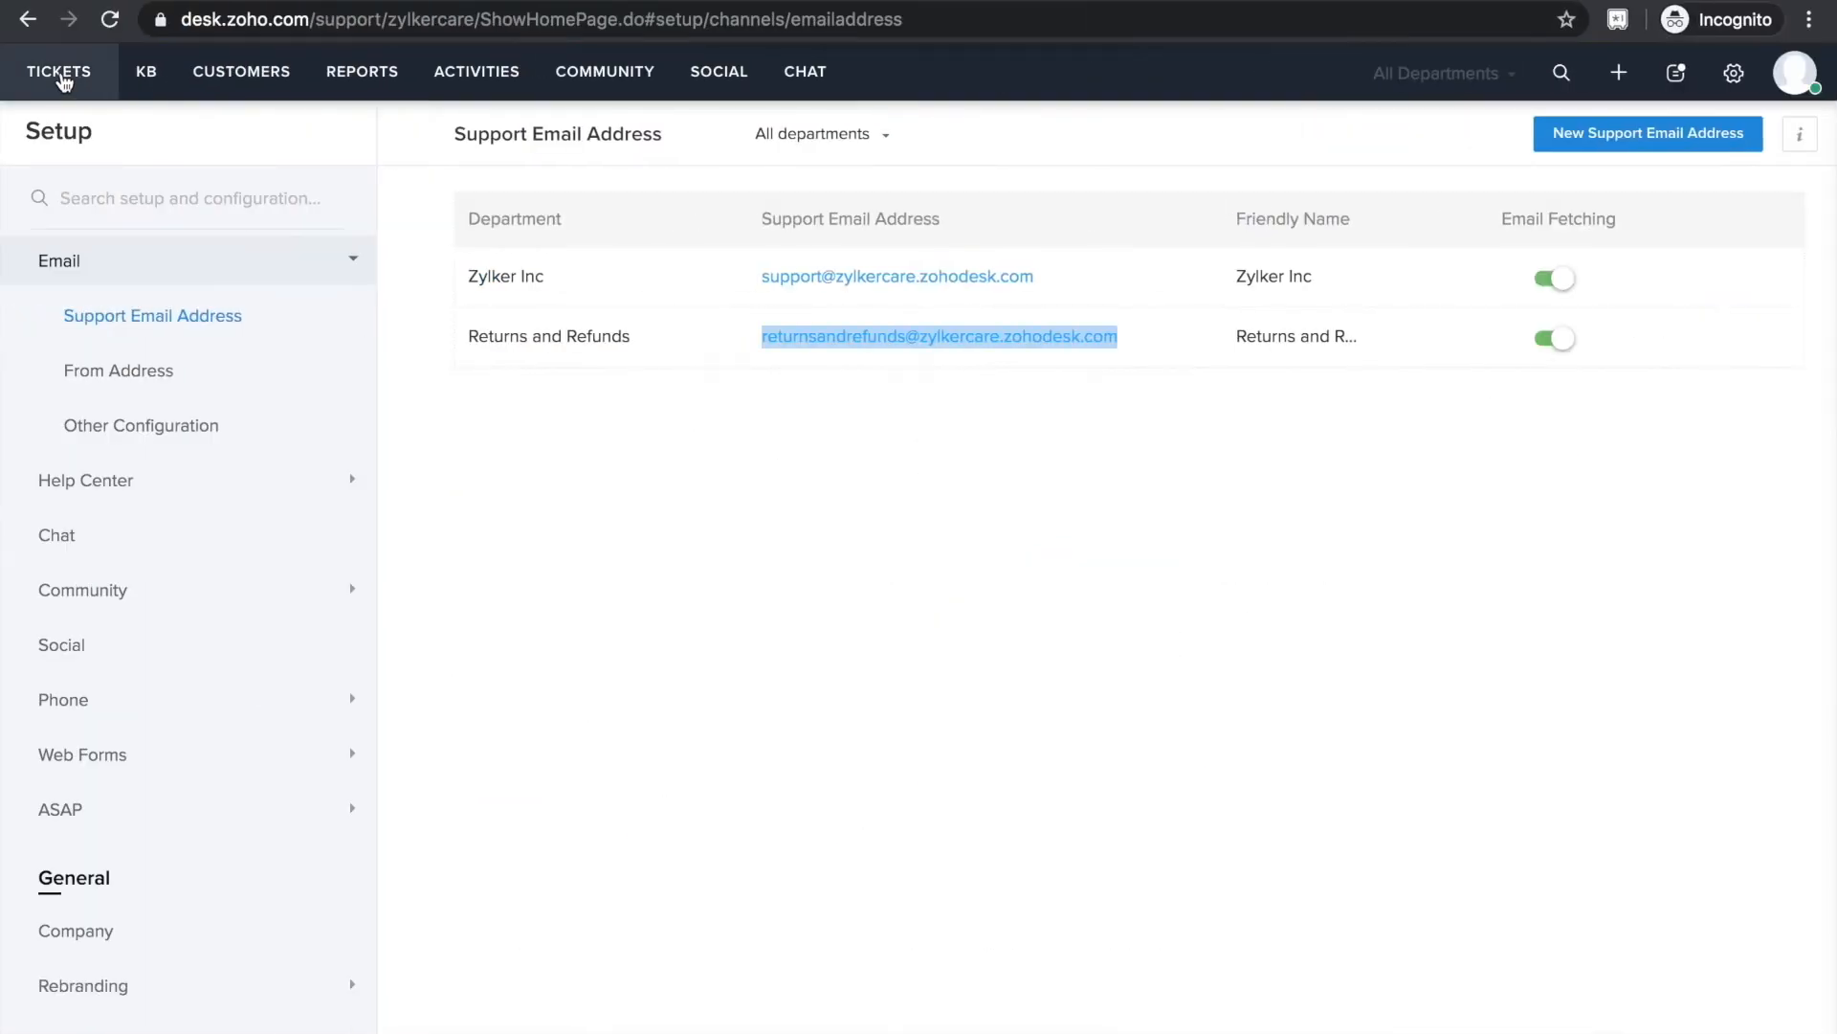
# Step: In Zoho Desk Tickets, find the Gmail forwarding confirmation ticket #103
pyautogui.click(59, 71)
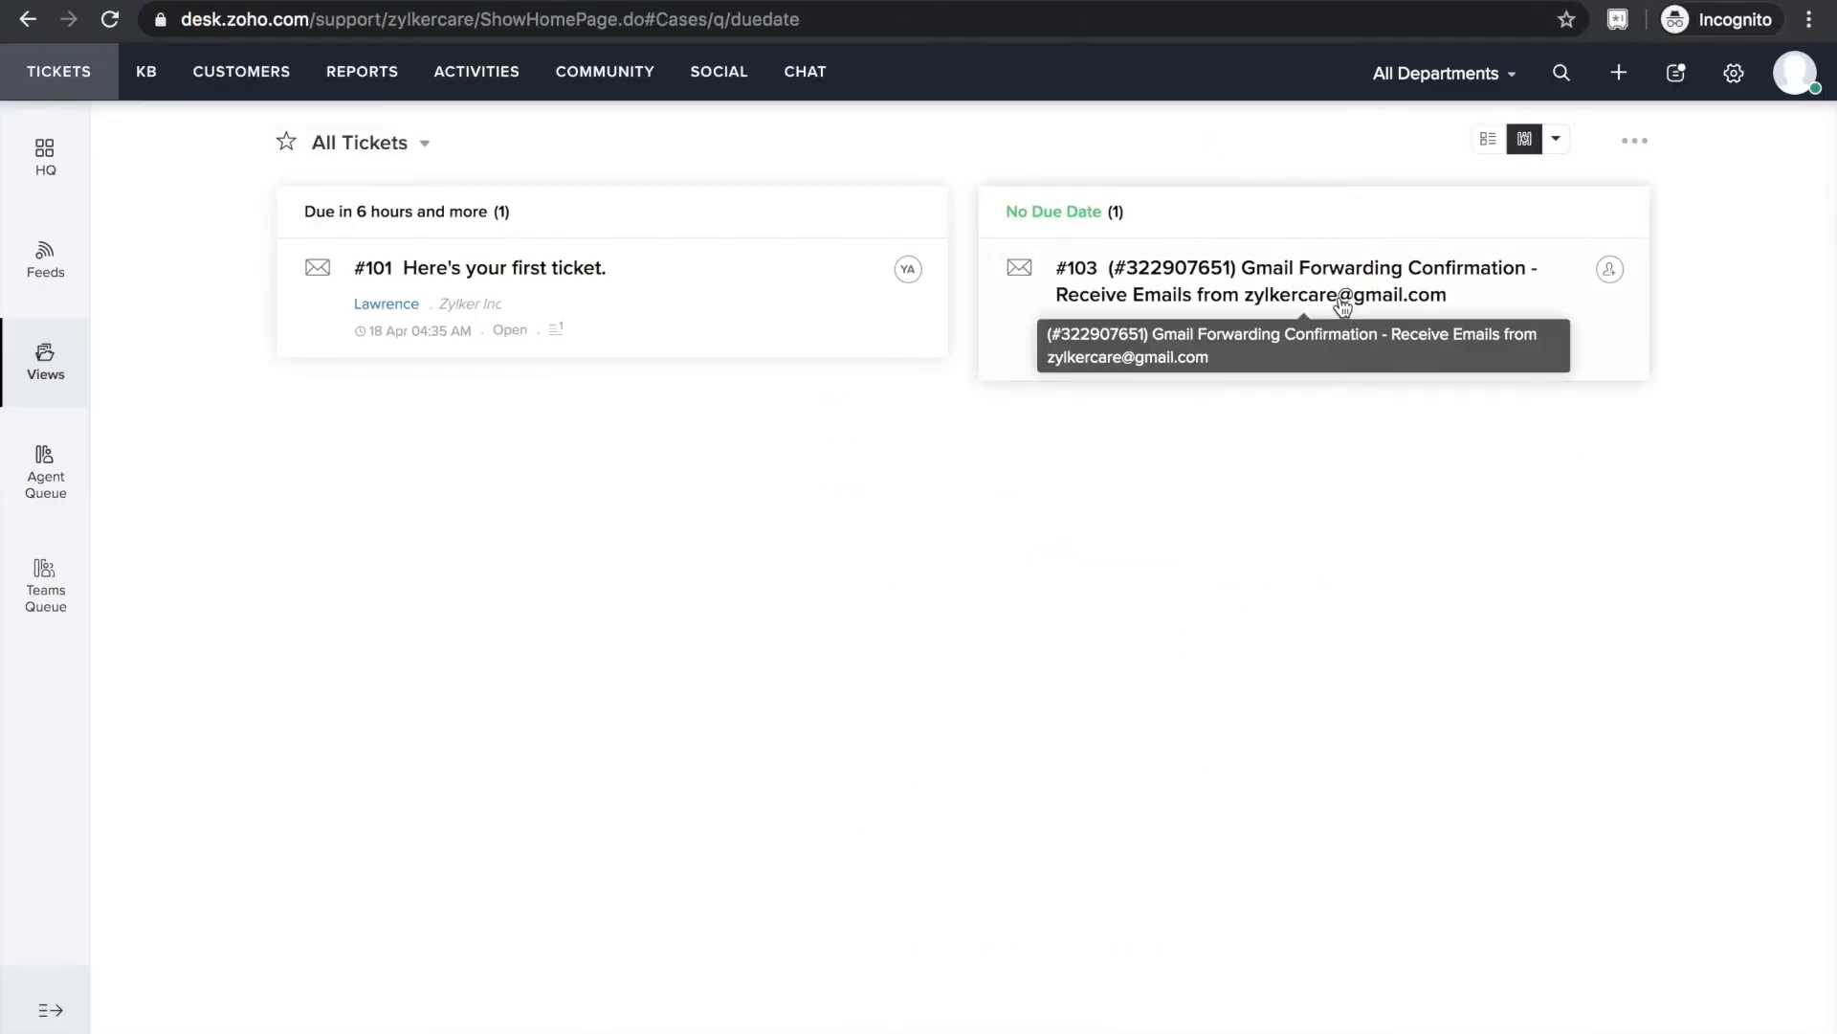
pyautogui.click(1289, 279)
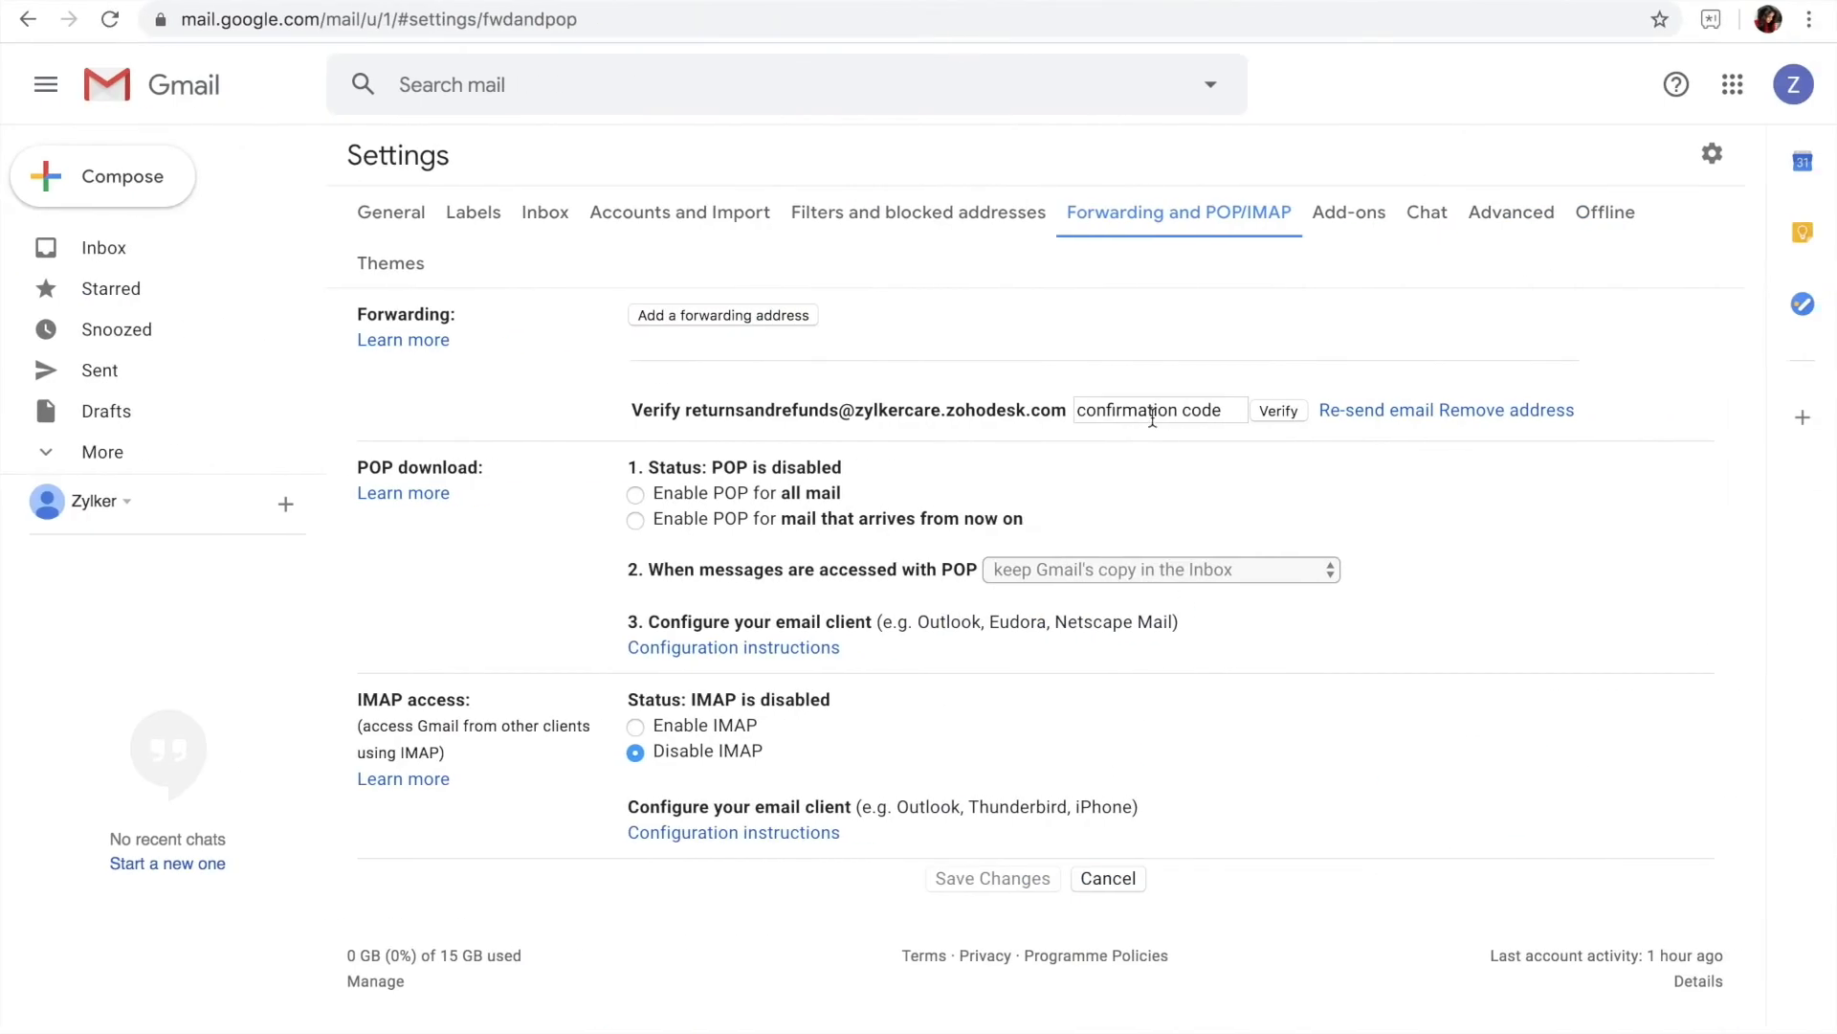
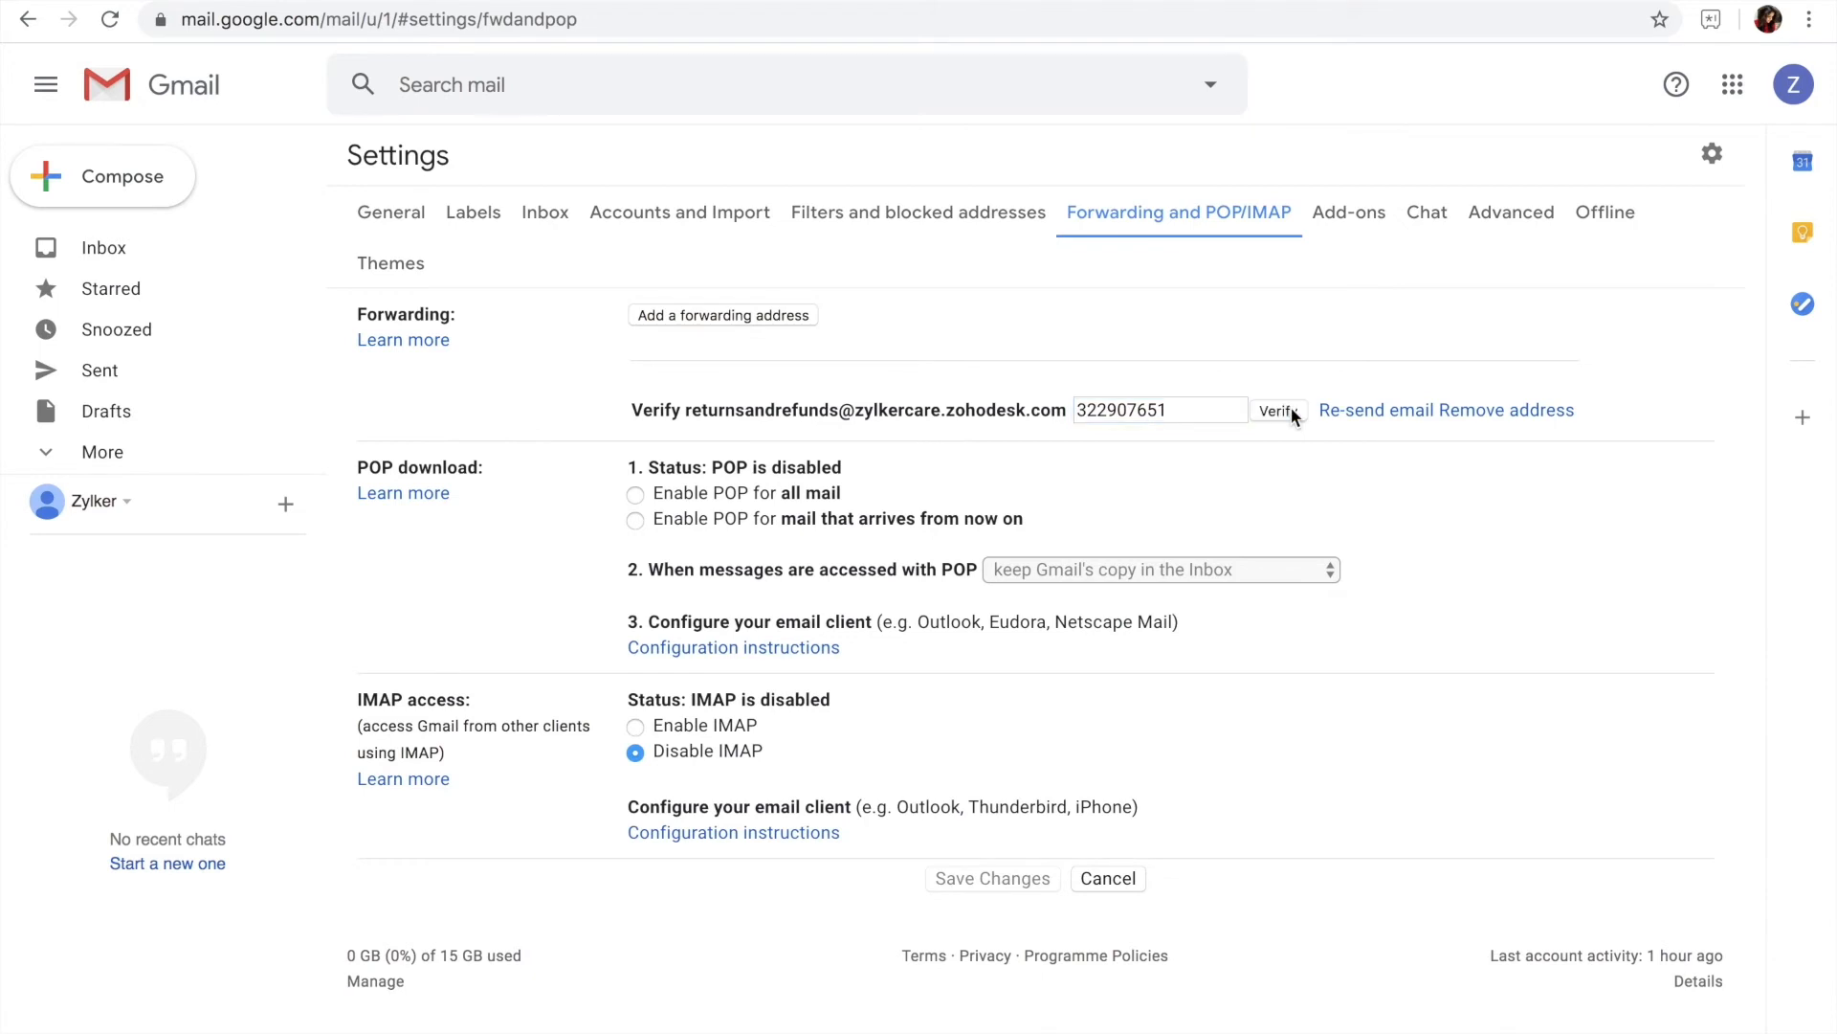
pyautogui.click(1276, 410)
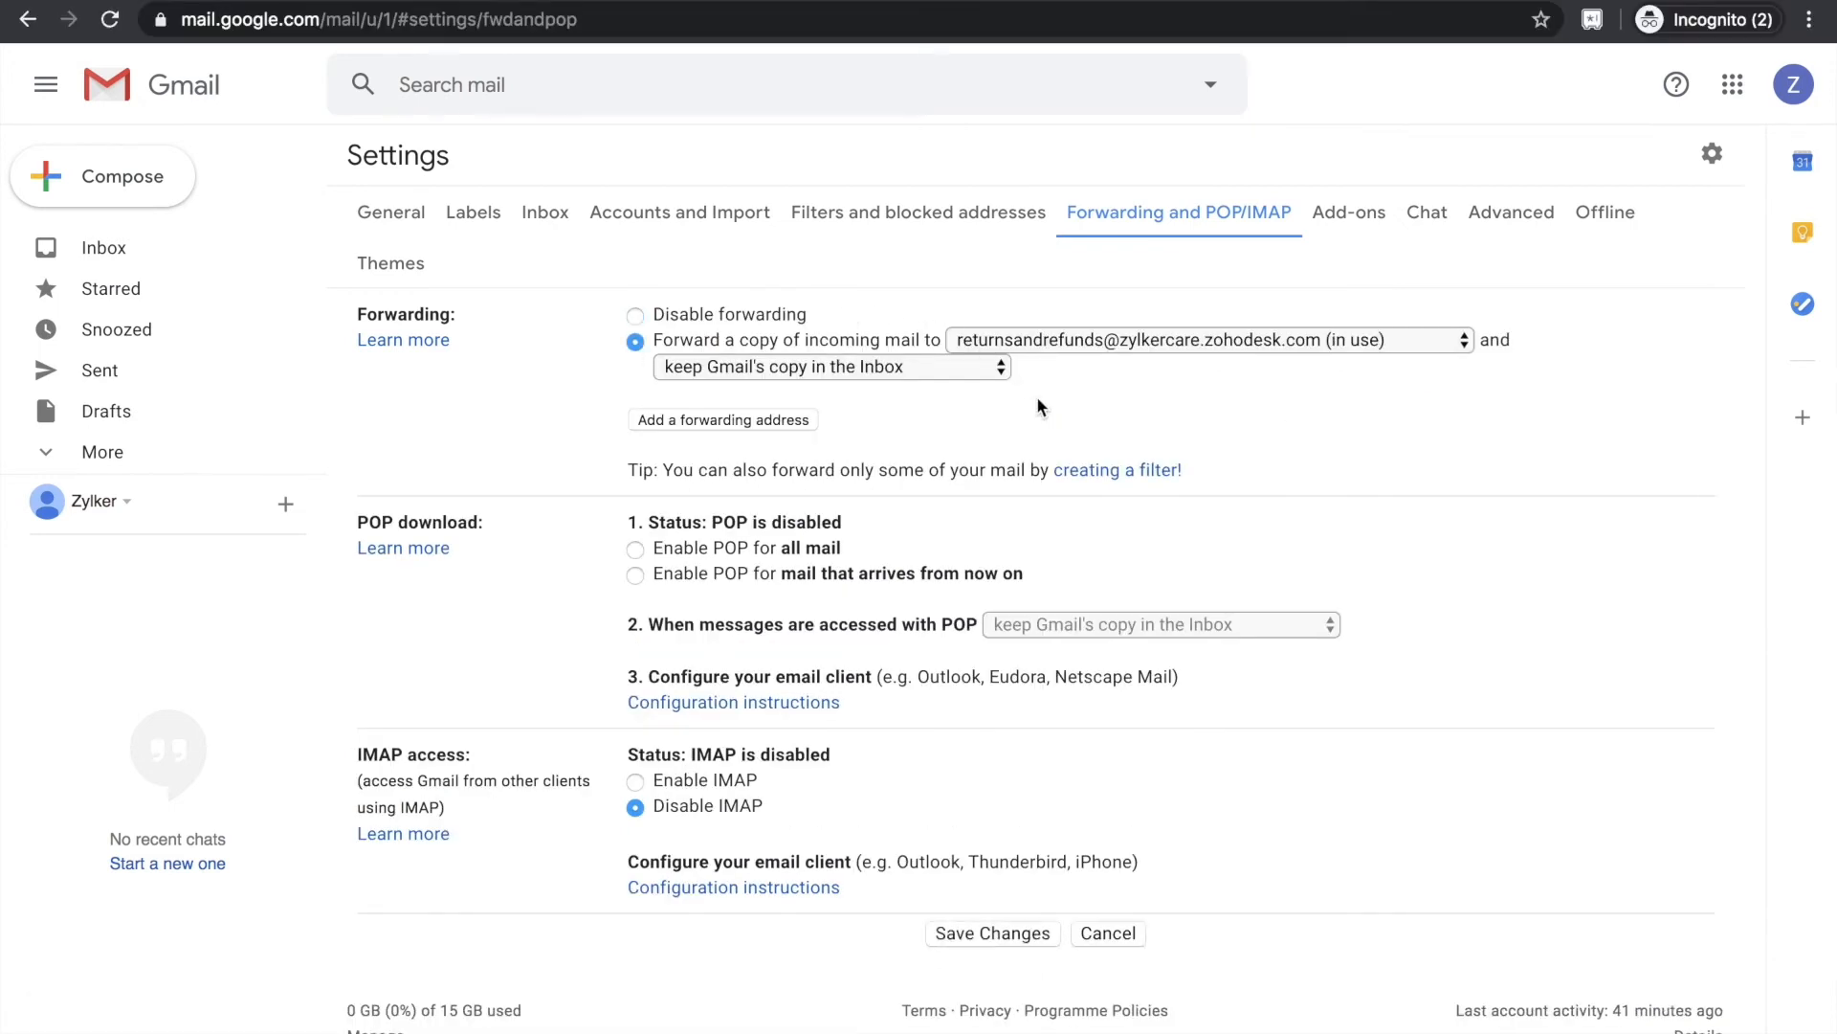
pyautogui.click(992, 932)
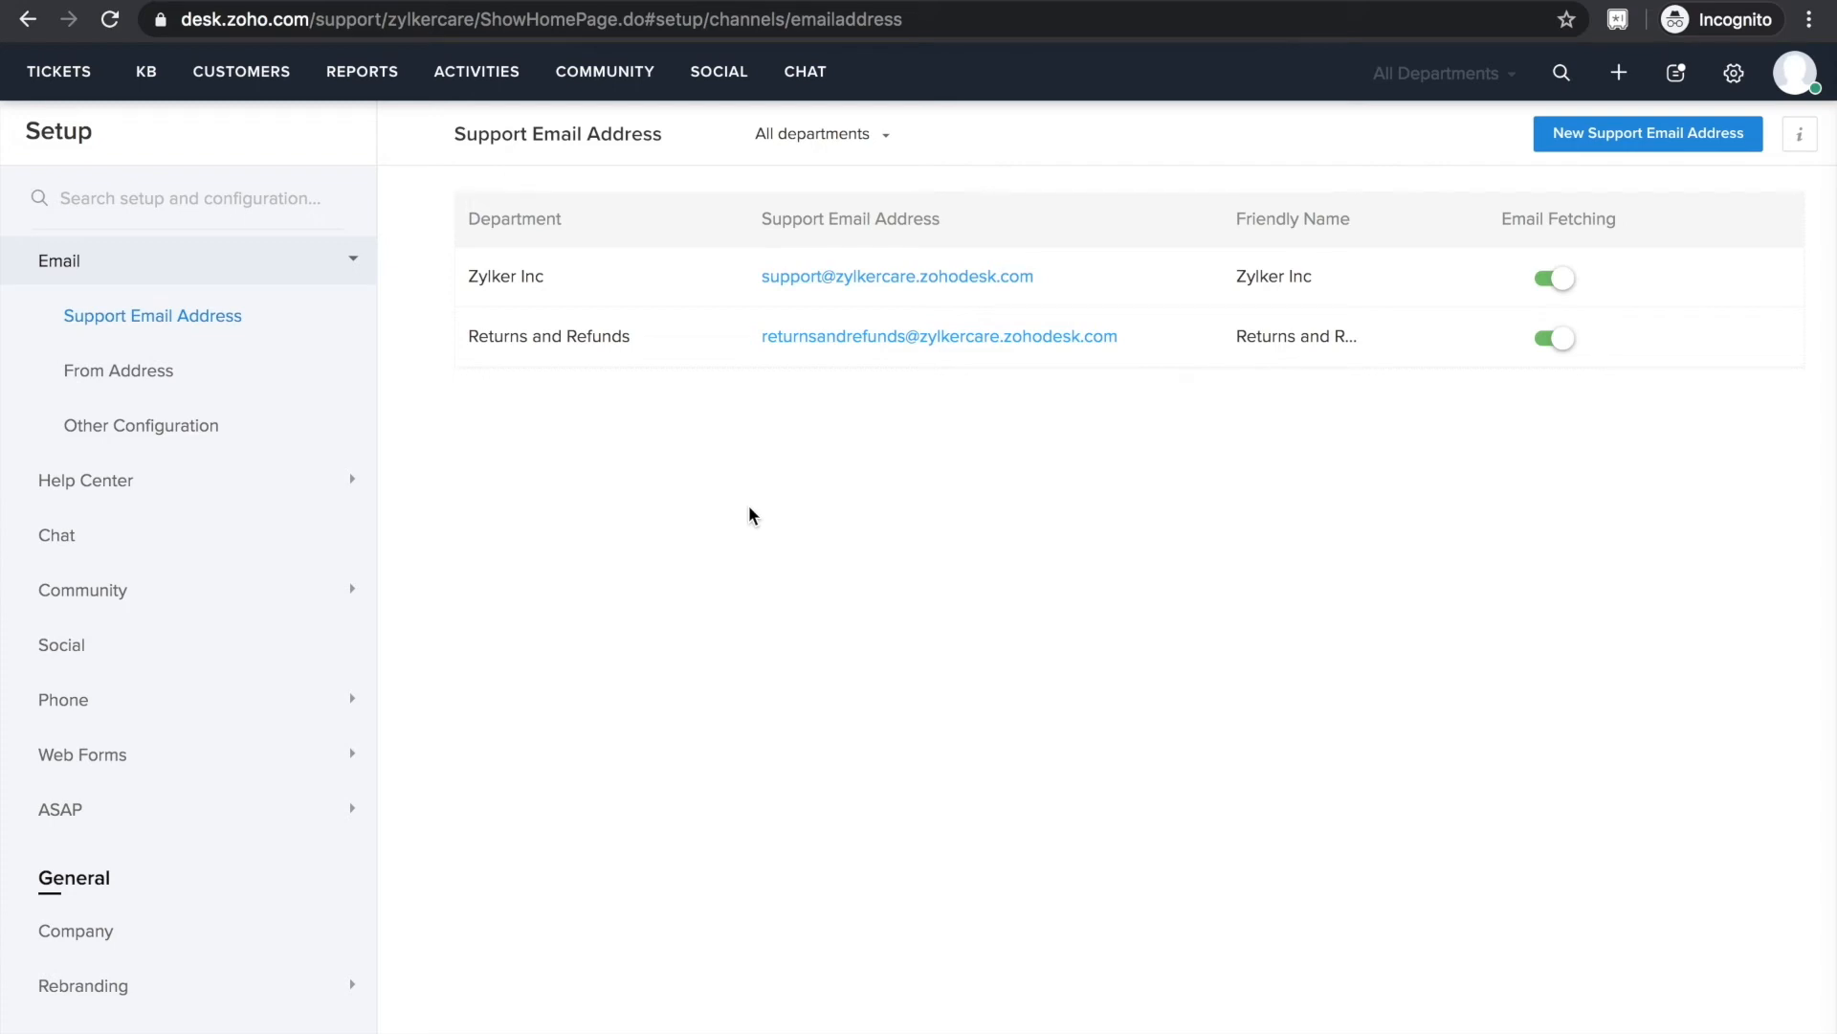
pyautogui.moveTo(218, 370)
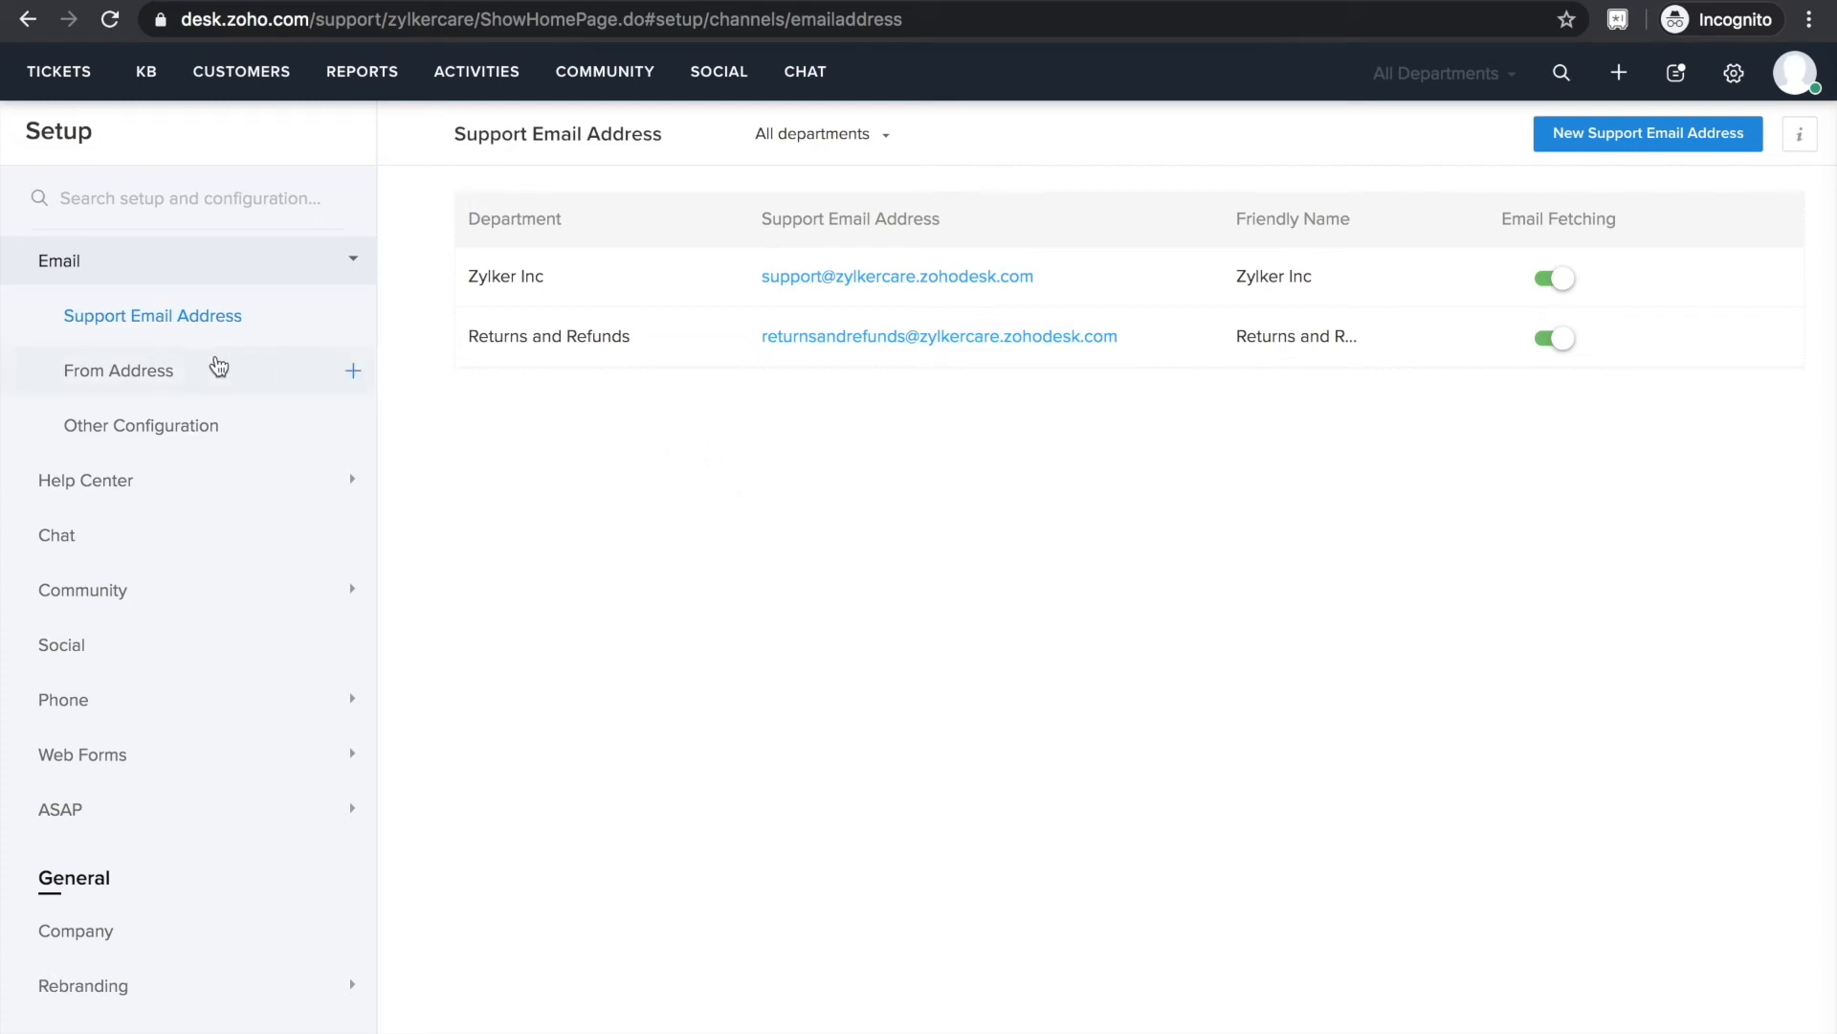
pyautogui.click(117, 370)
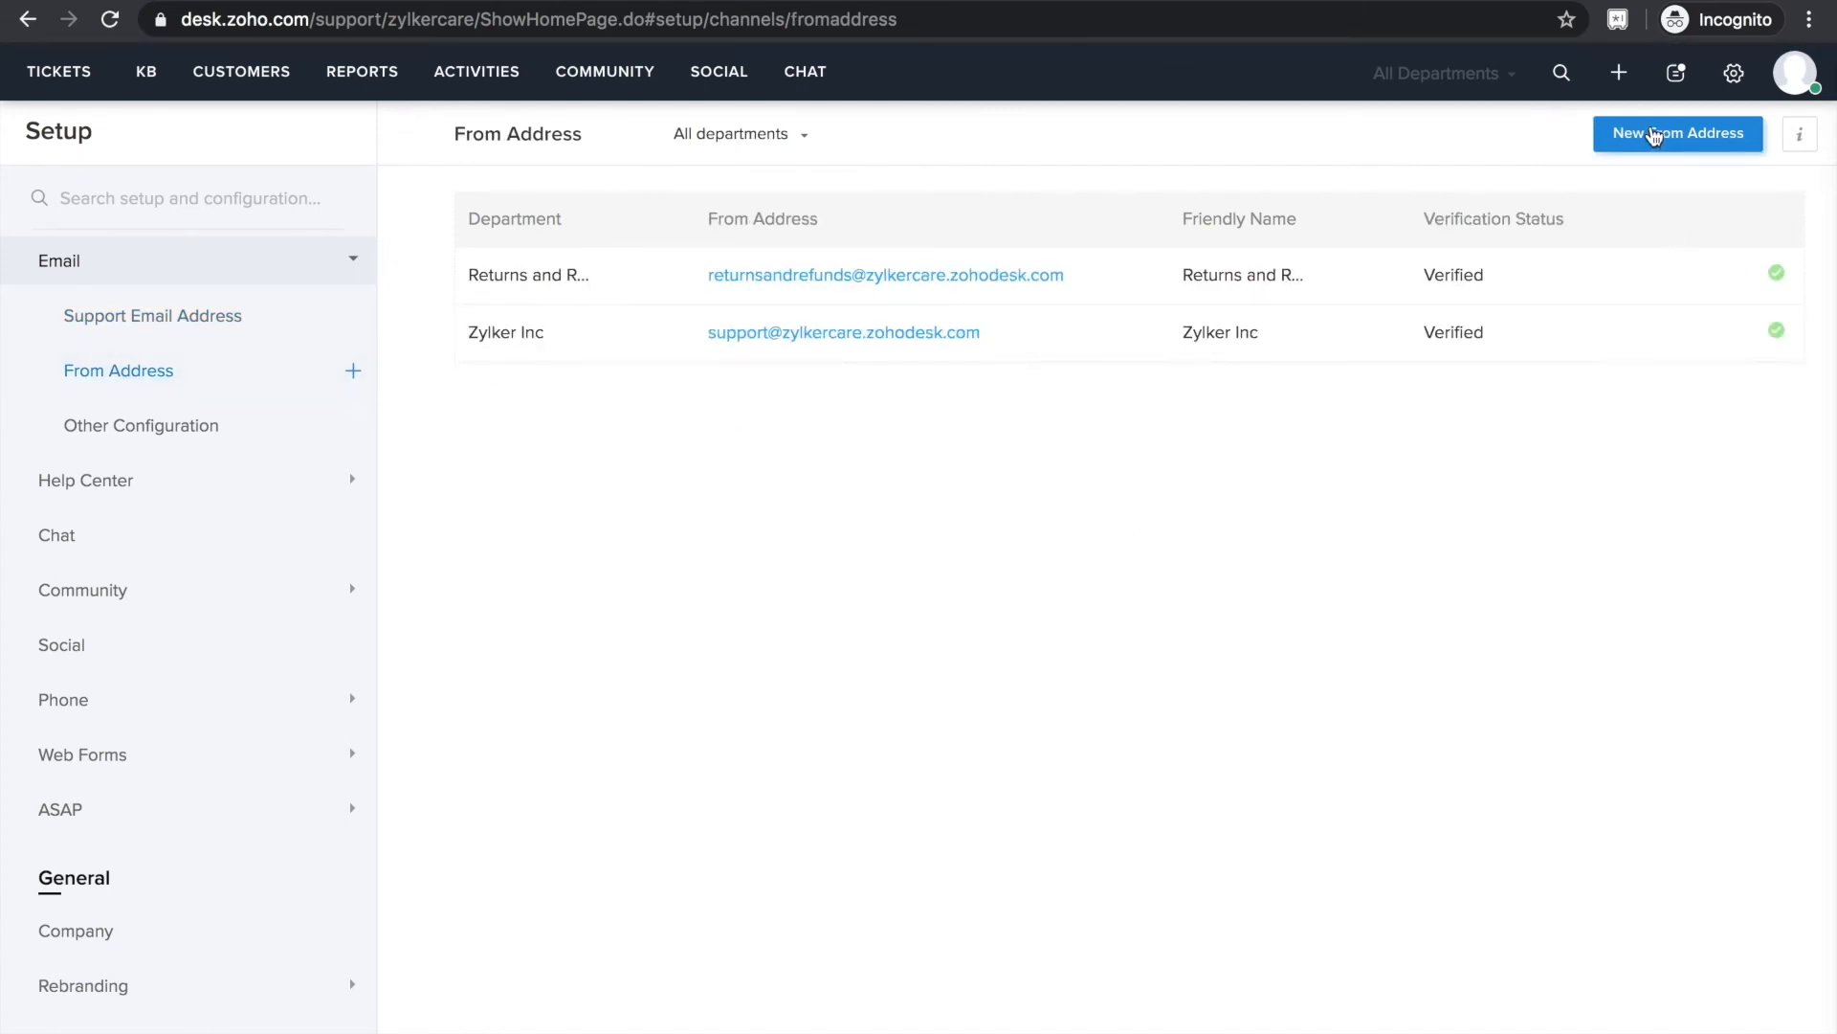
pyautogui.click(1677, 134)
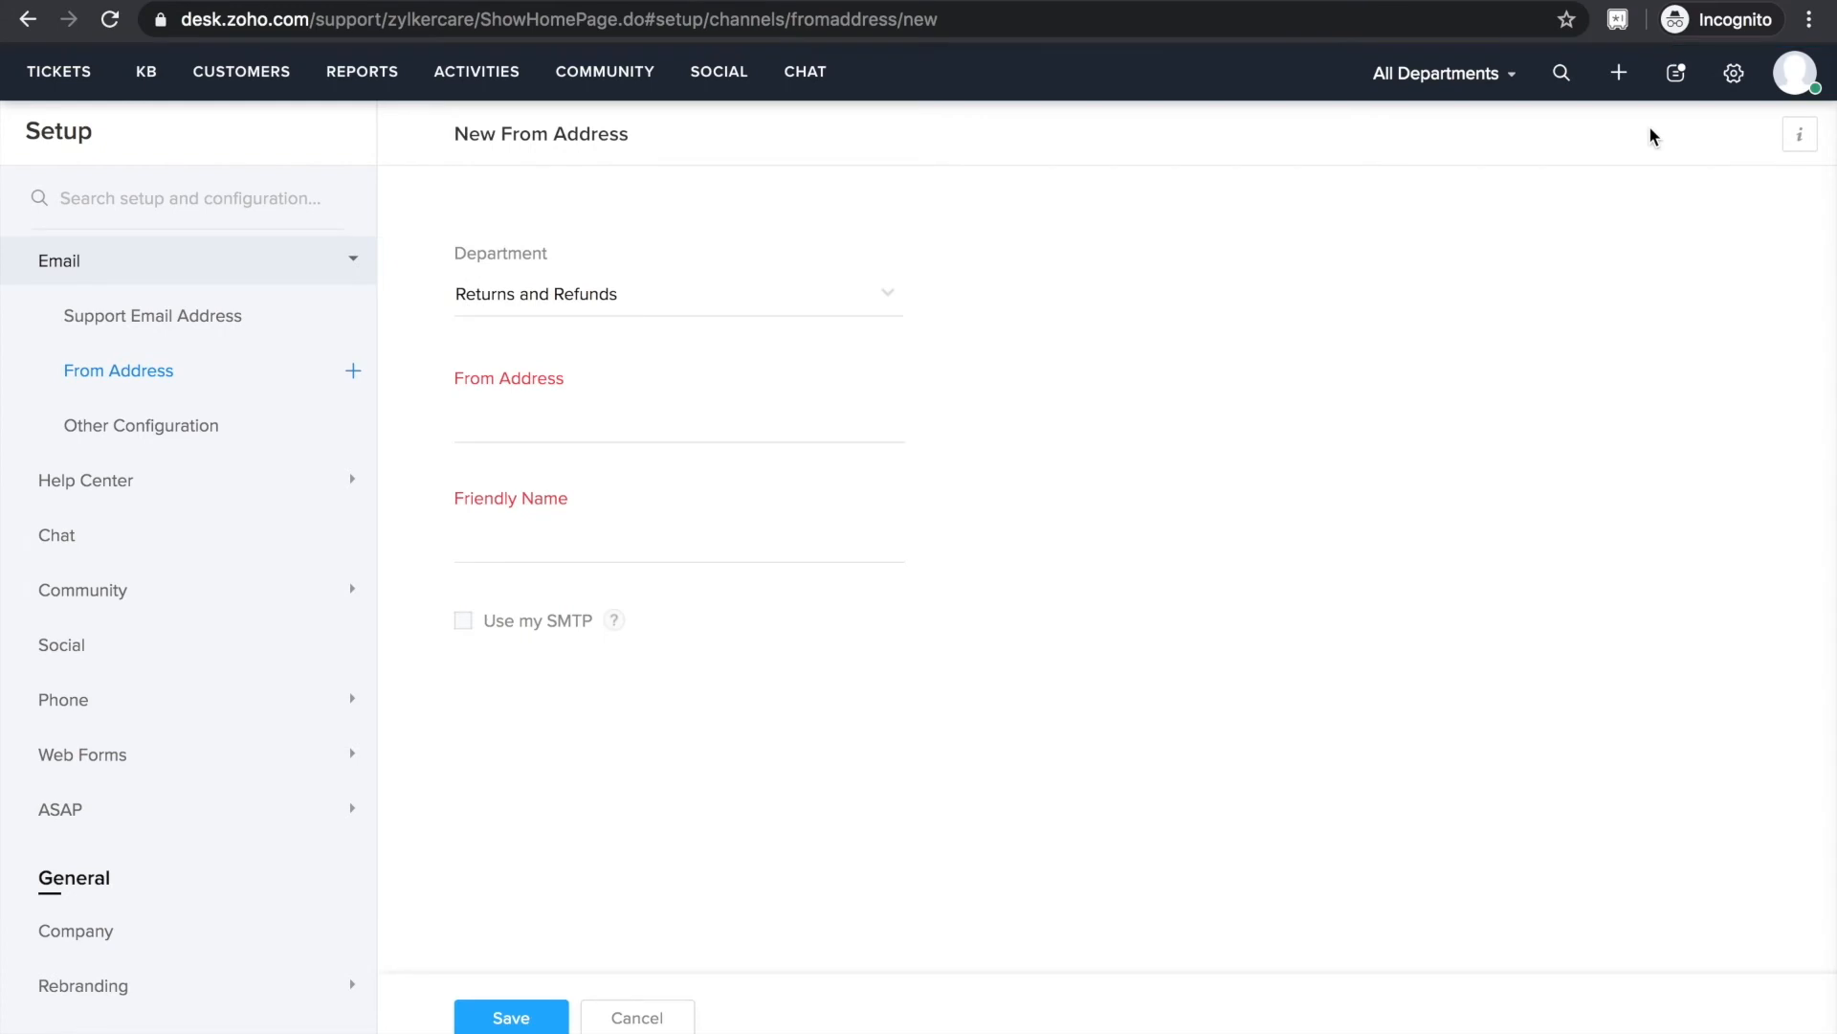
pyautogui.click(677, 425)
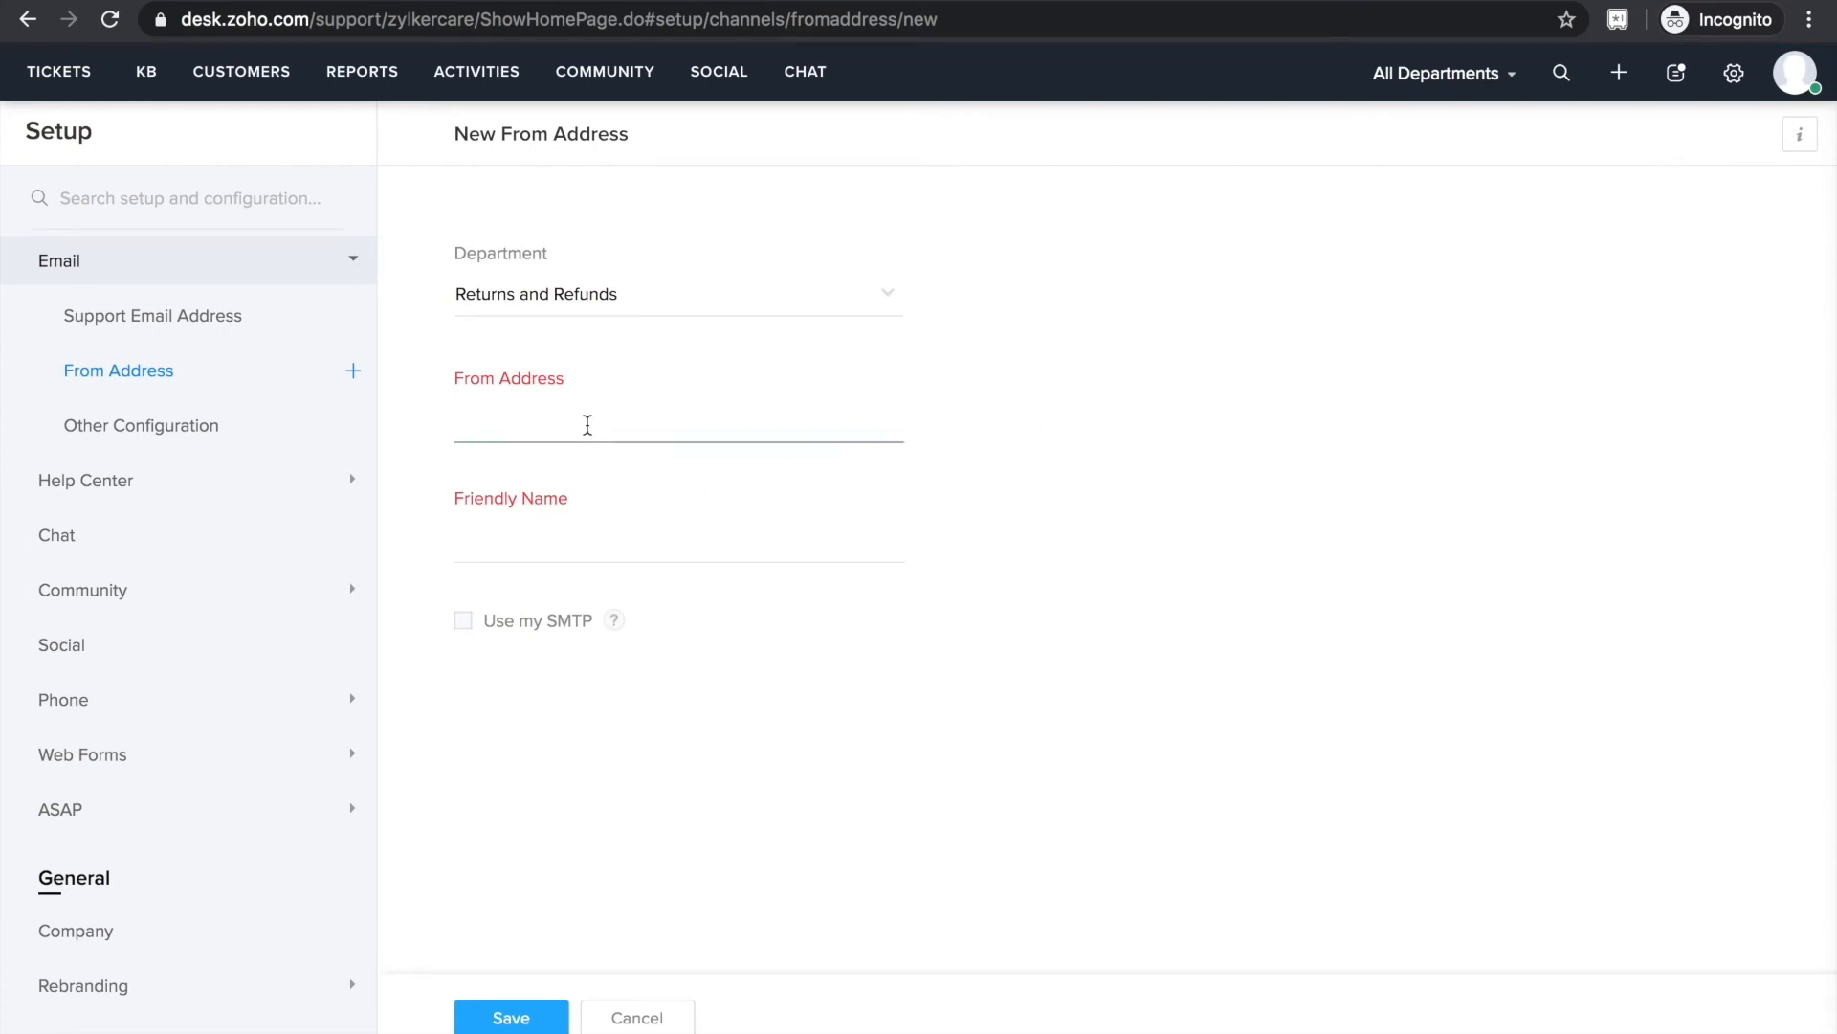
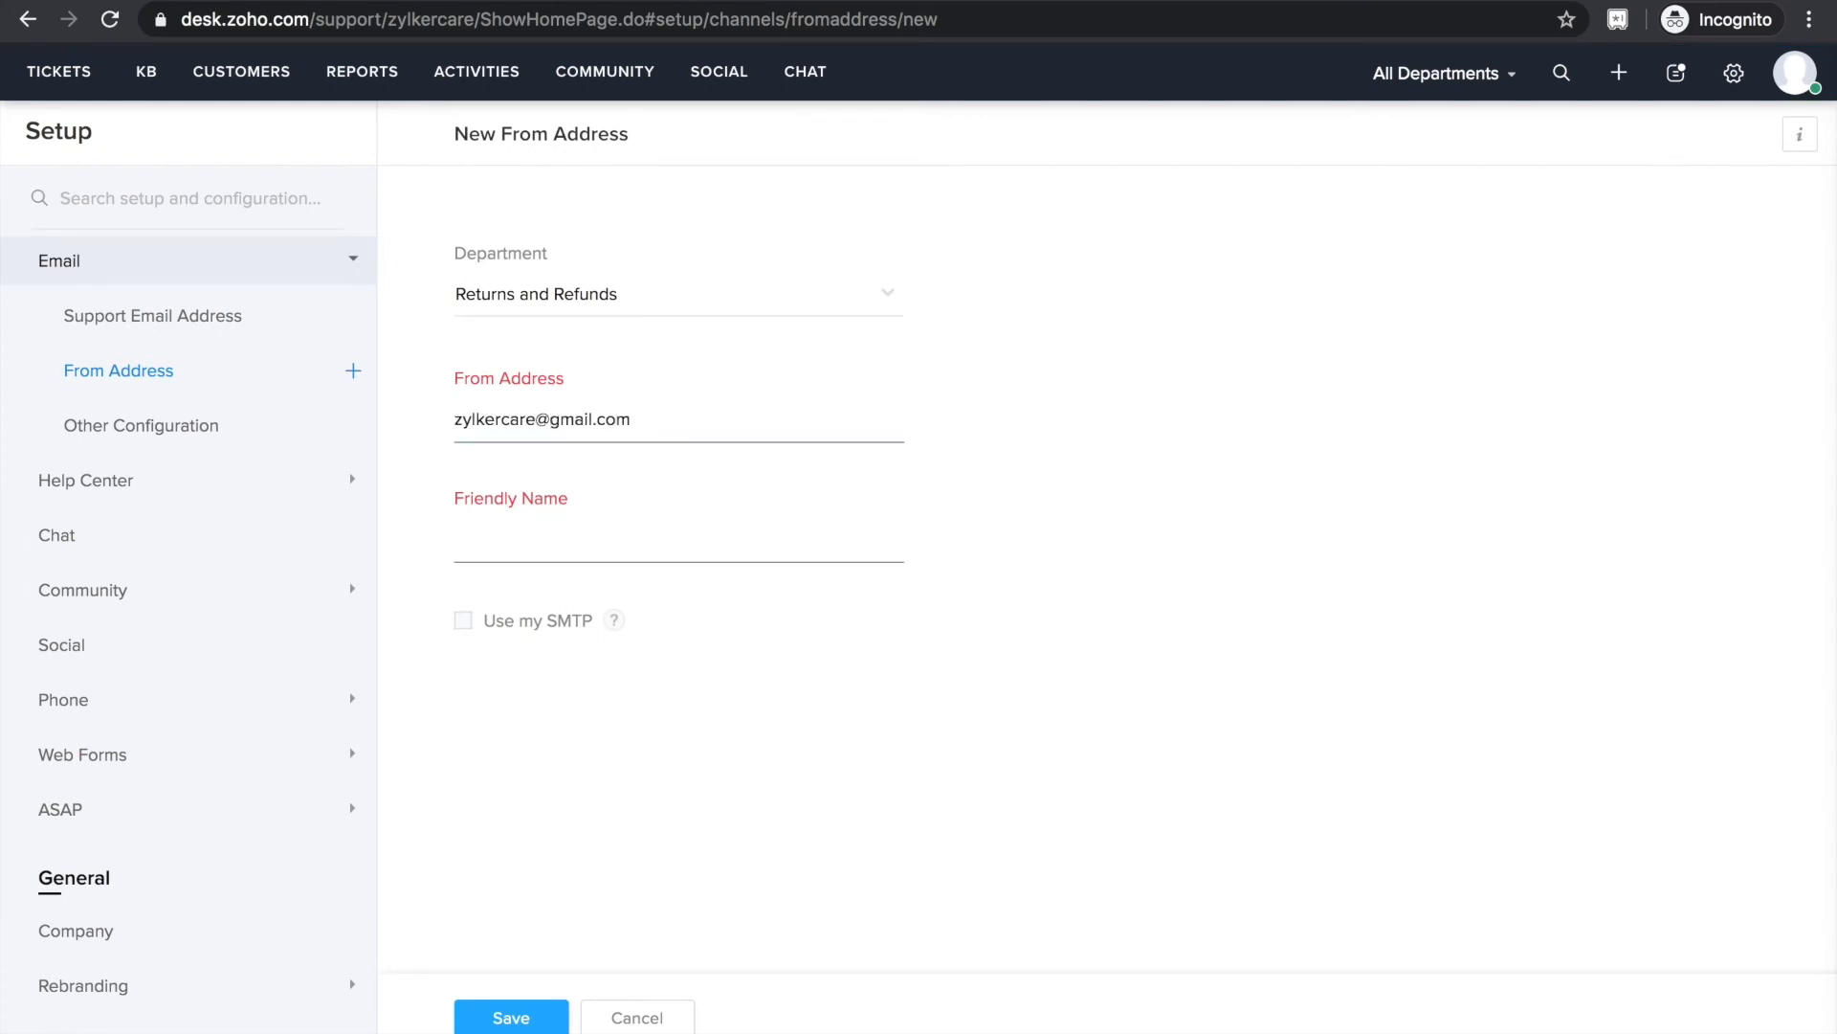
pyautogui.write('Zylker Returns and Refunds')
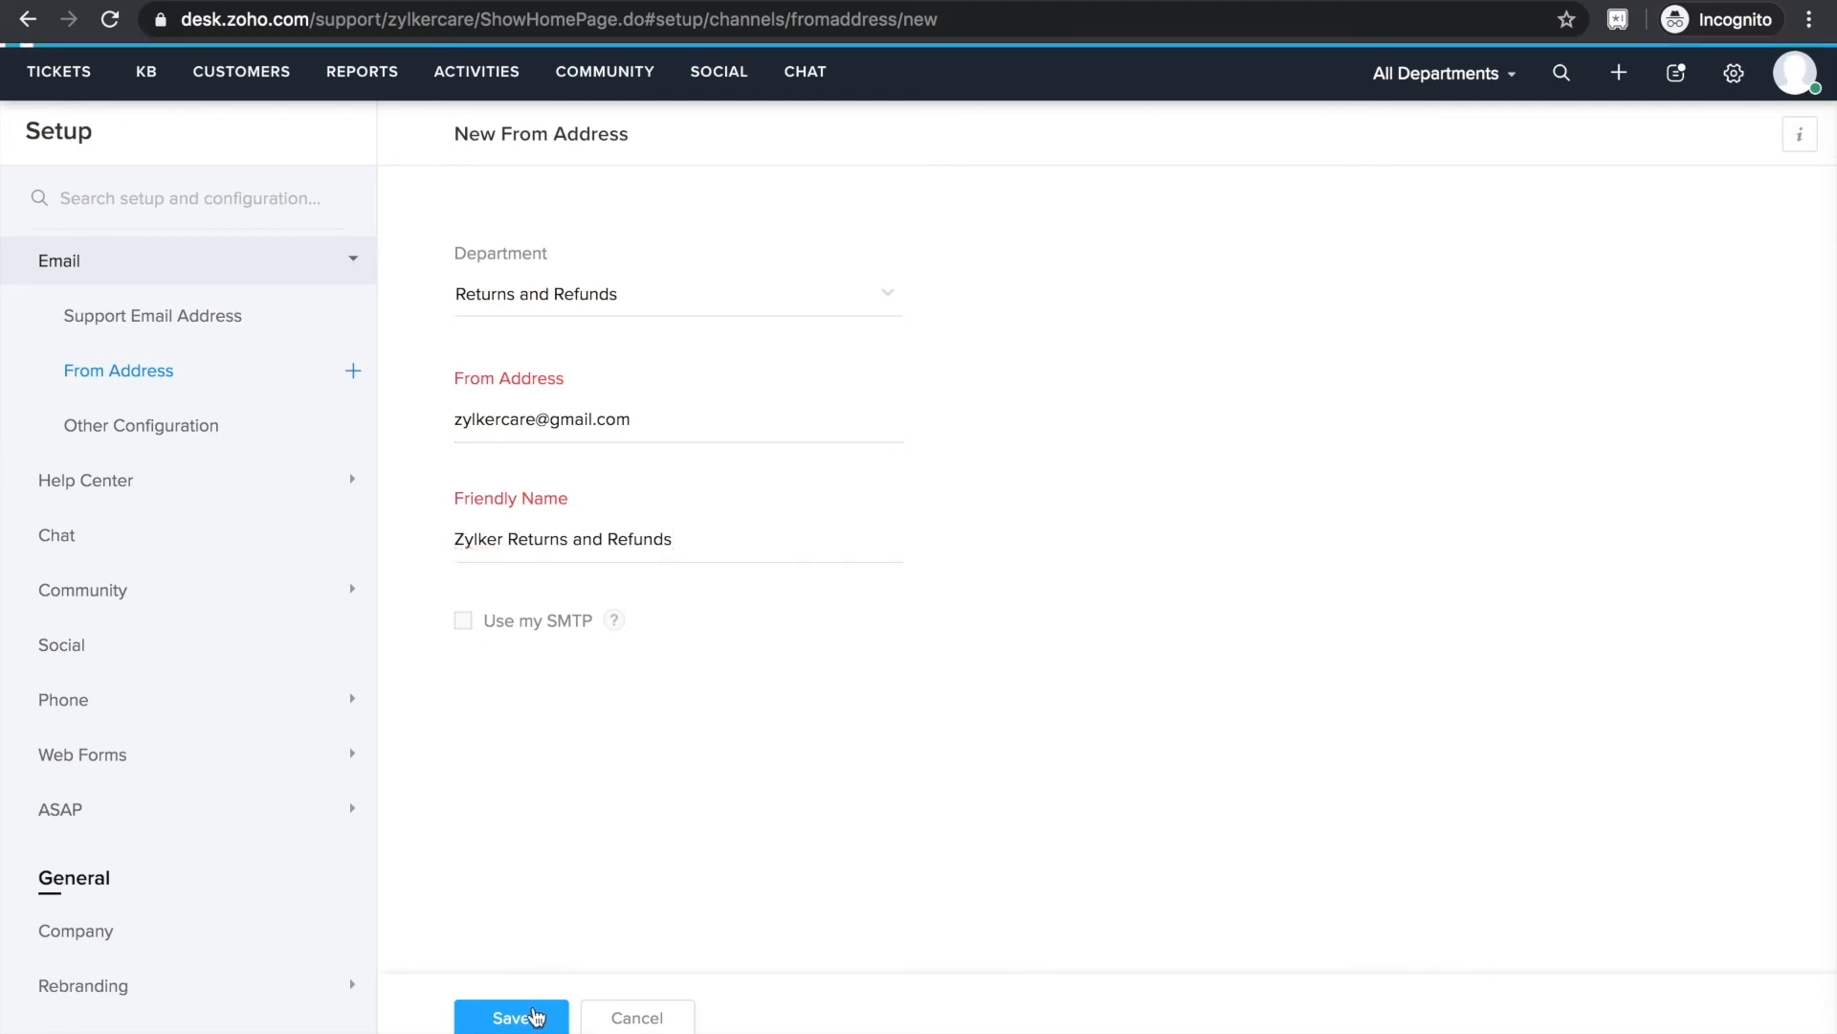
pyautogui.click(509, 1016)
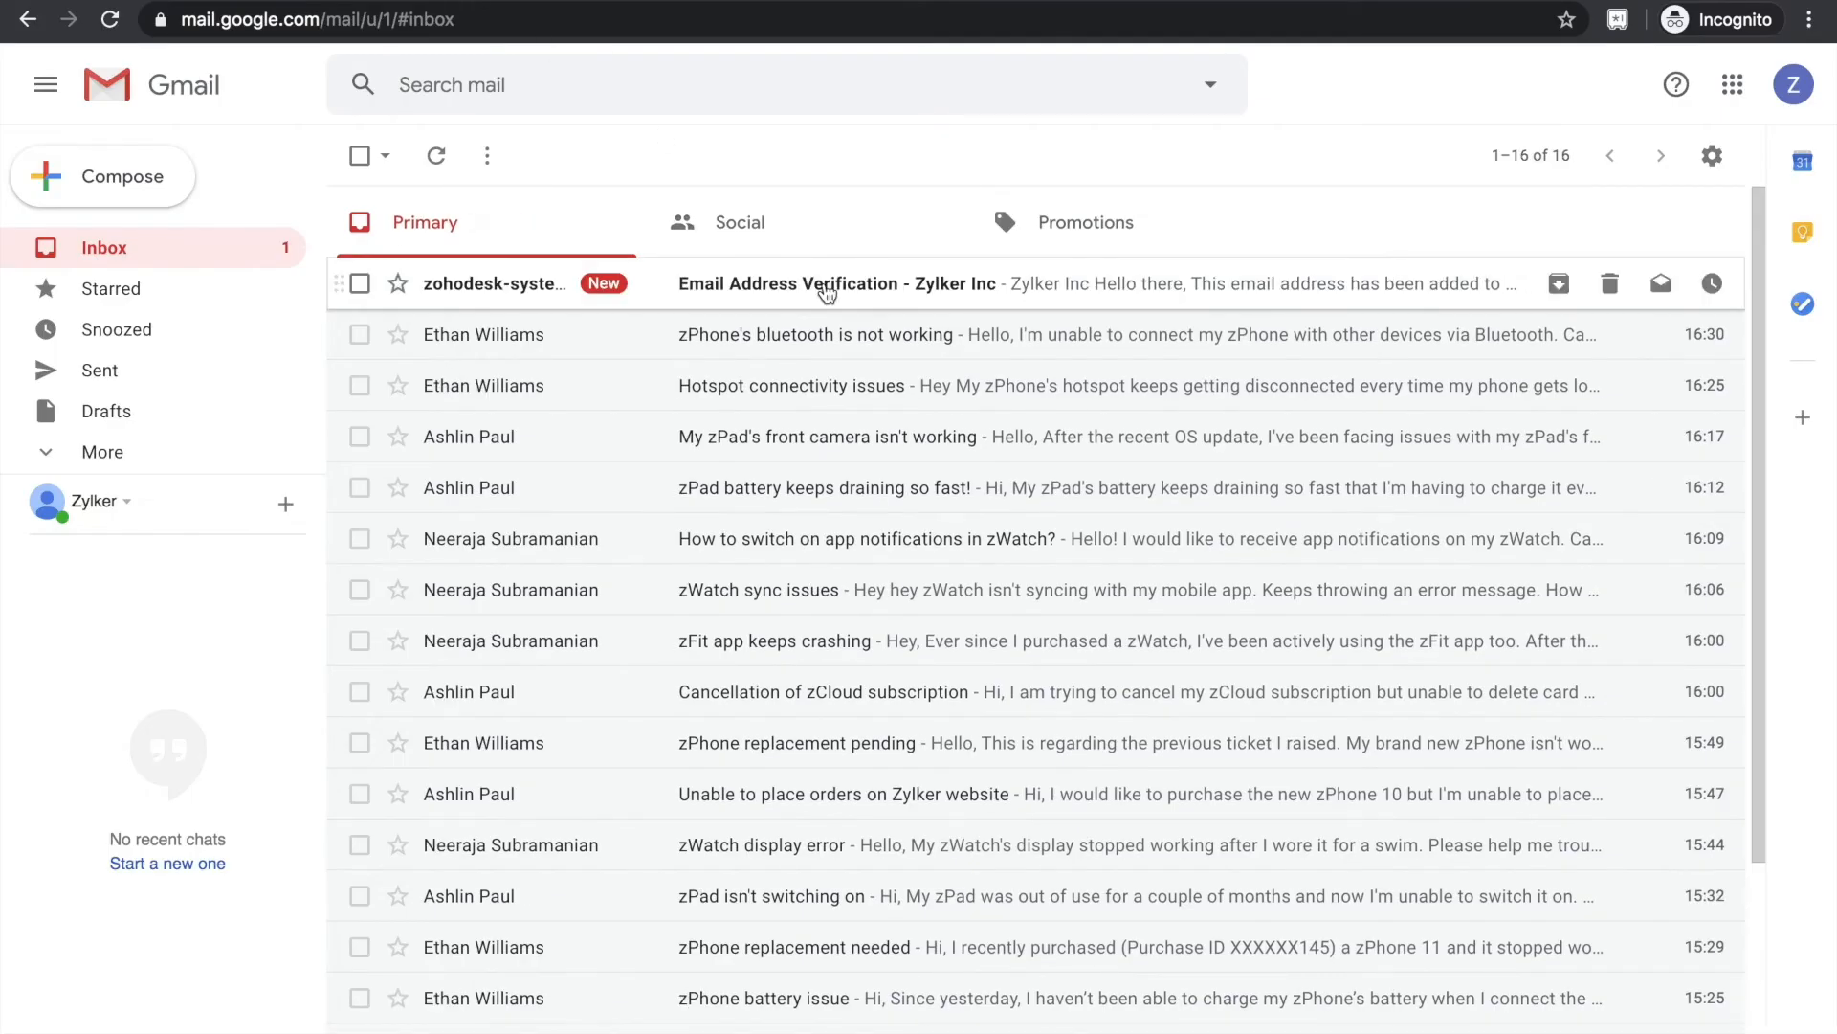
# Step: Confirm the new sender address via the verification email in Gmail
pyautogui.click(837, 283)
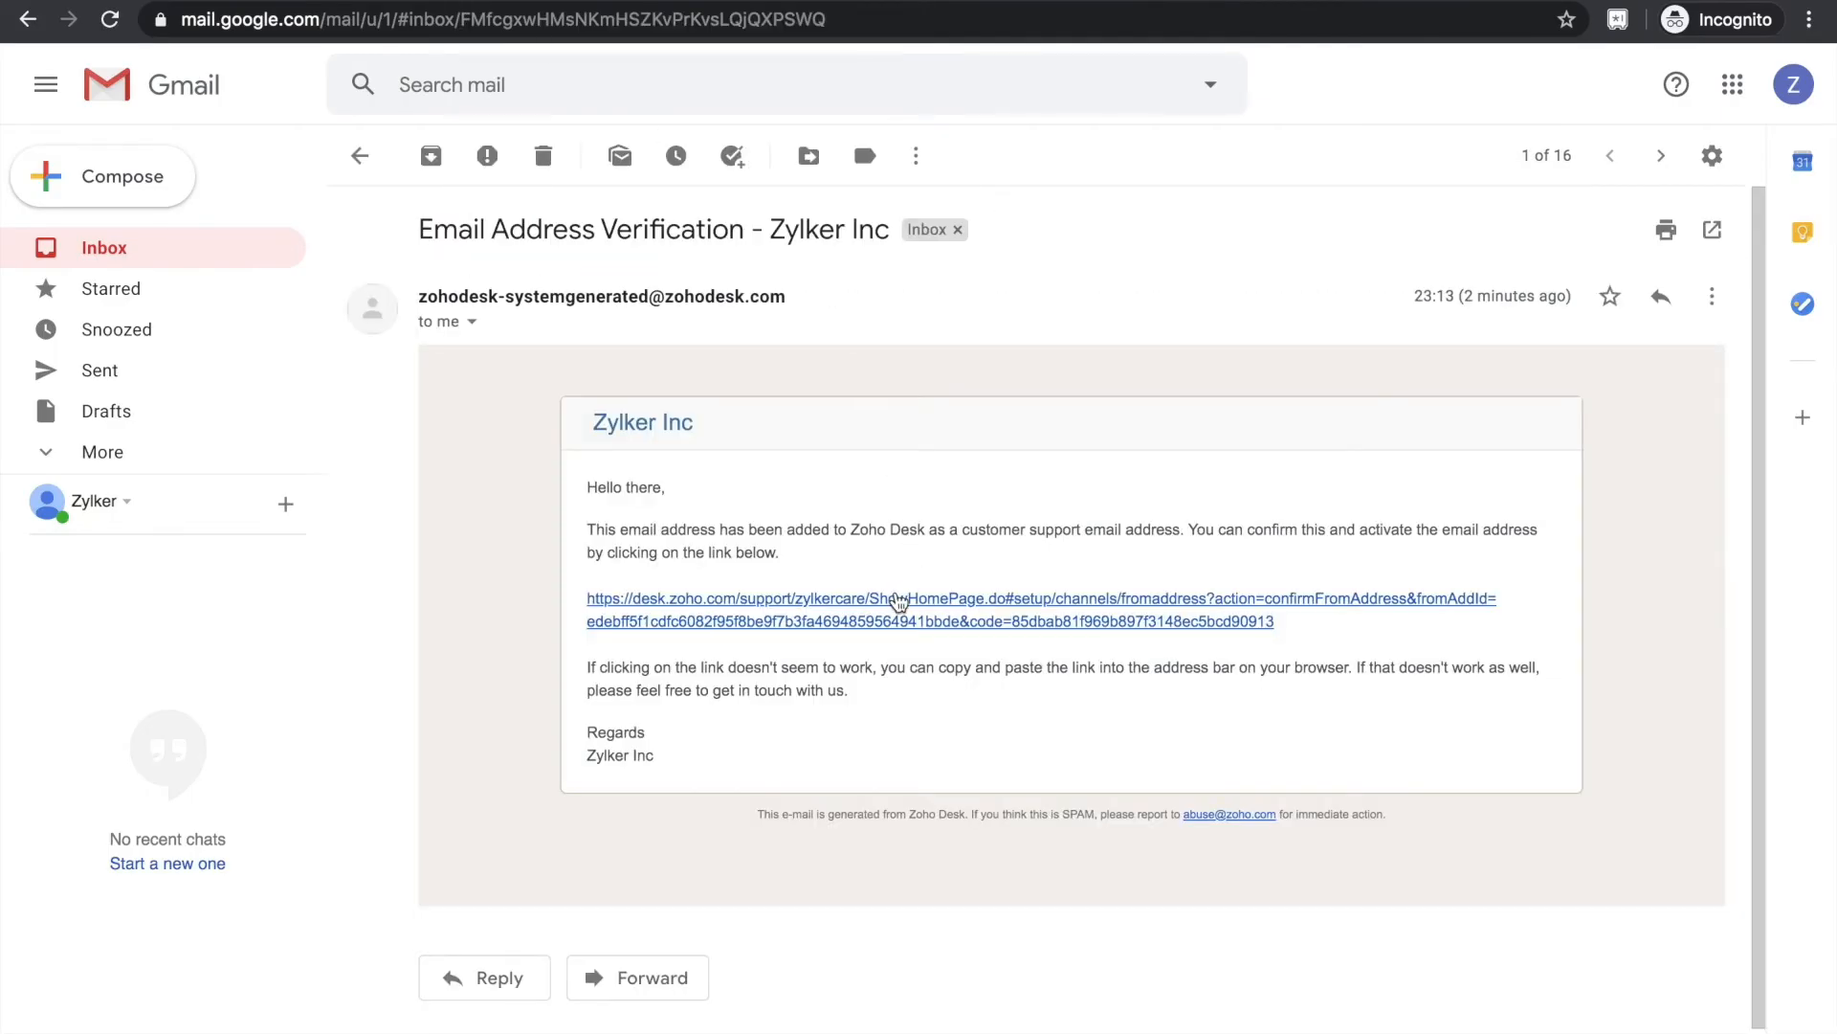
pyautogui.click(1042, 597)
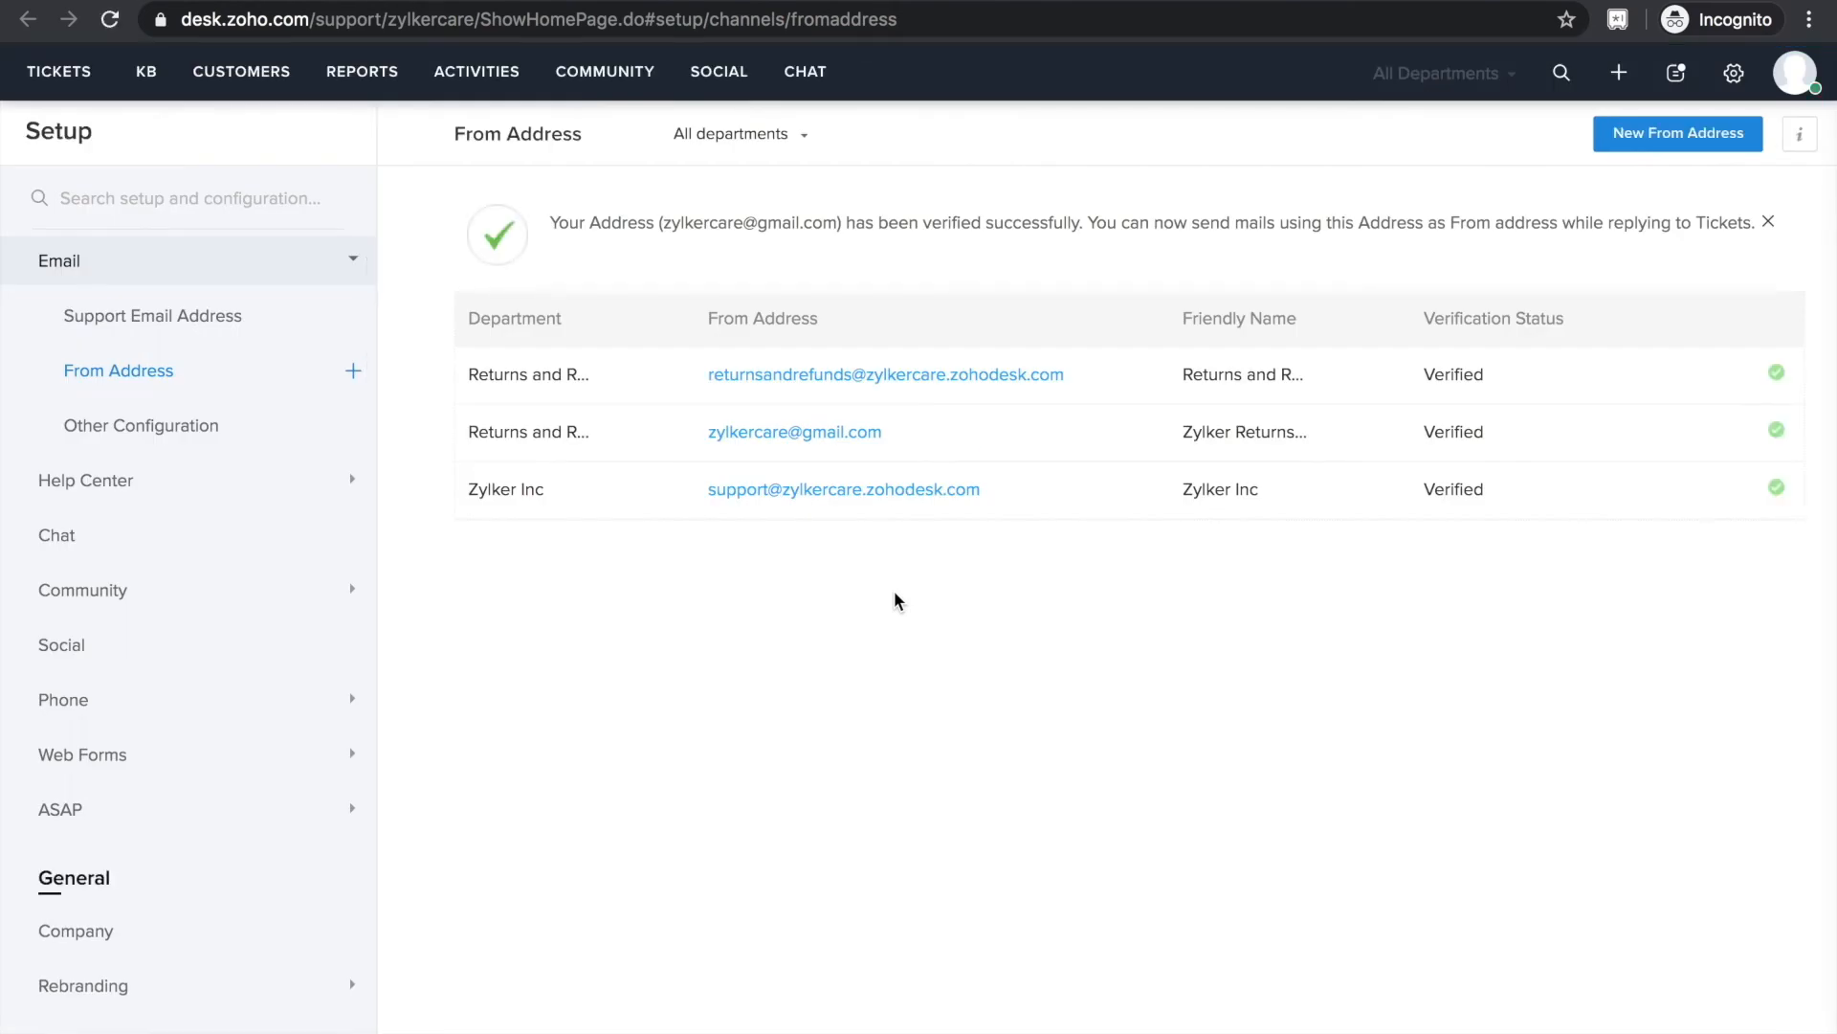
pyautogui.moveTo(1732, 245)
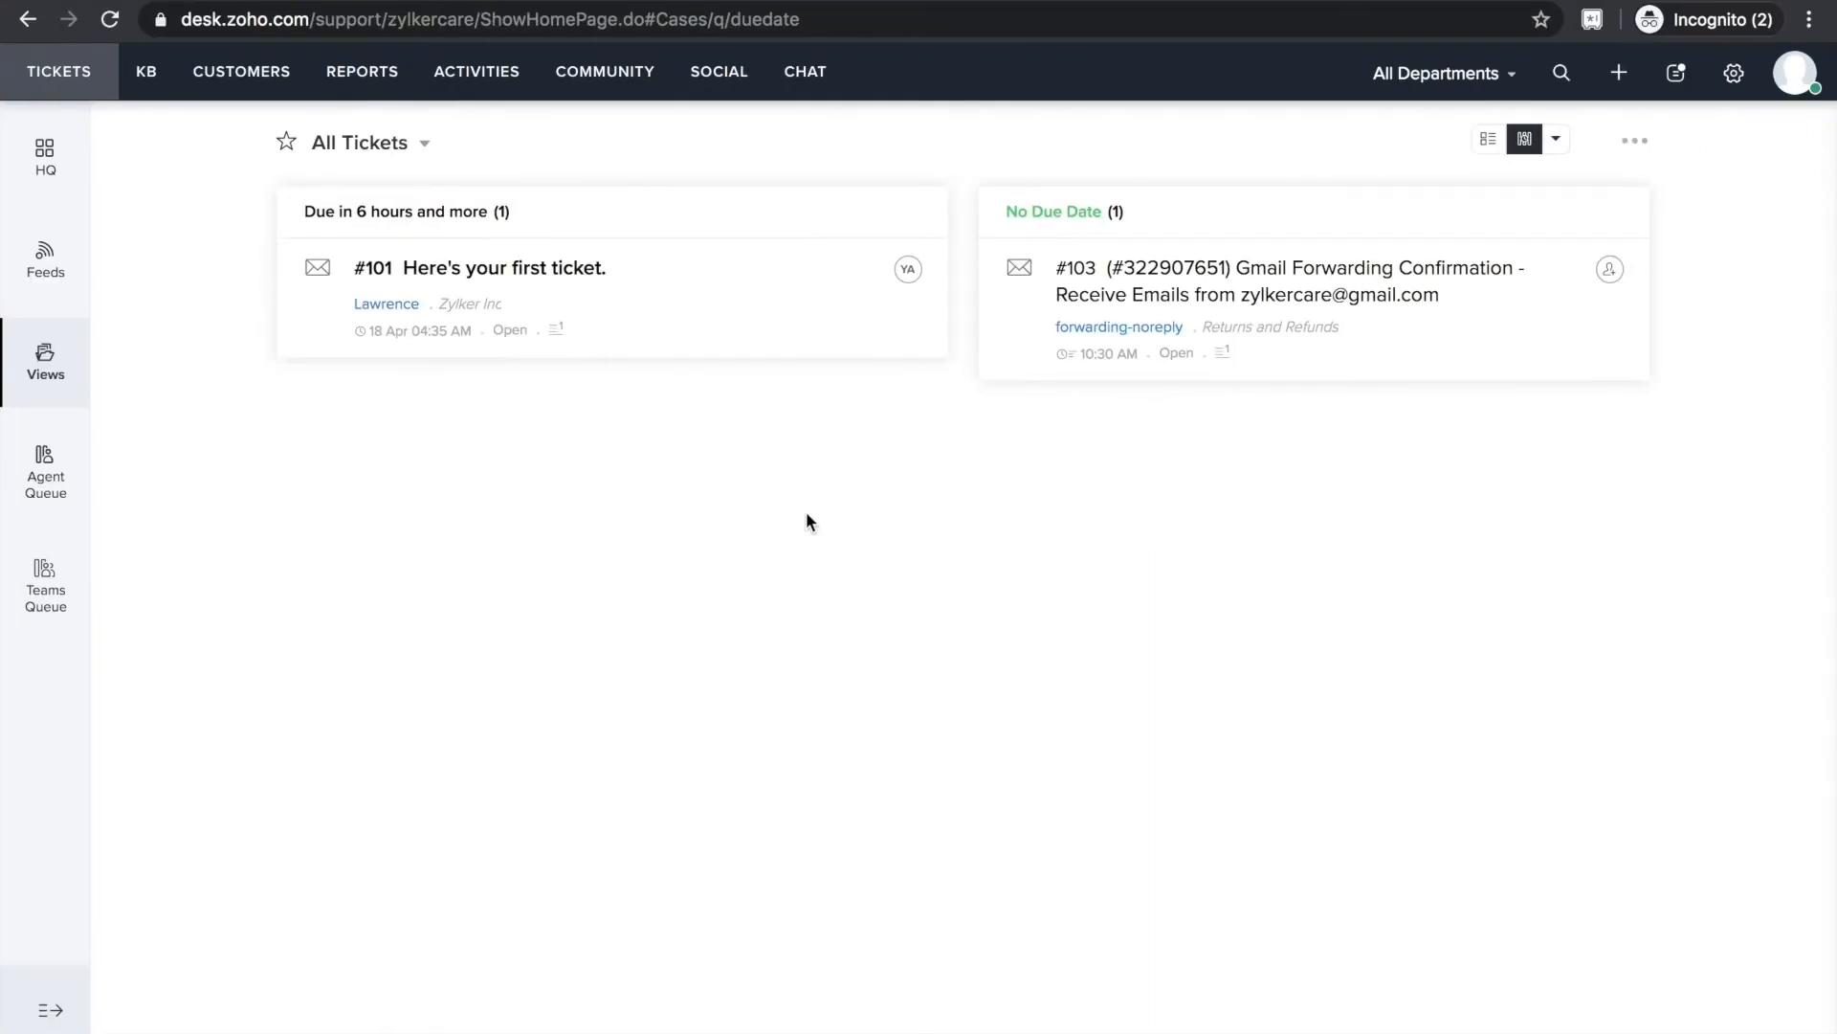
# Step: Open ticket #101, start its work timer and show the empty resolution form
pyautogui.click(478, 268)
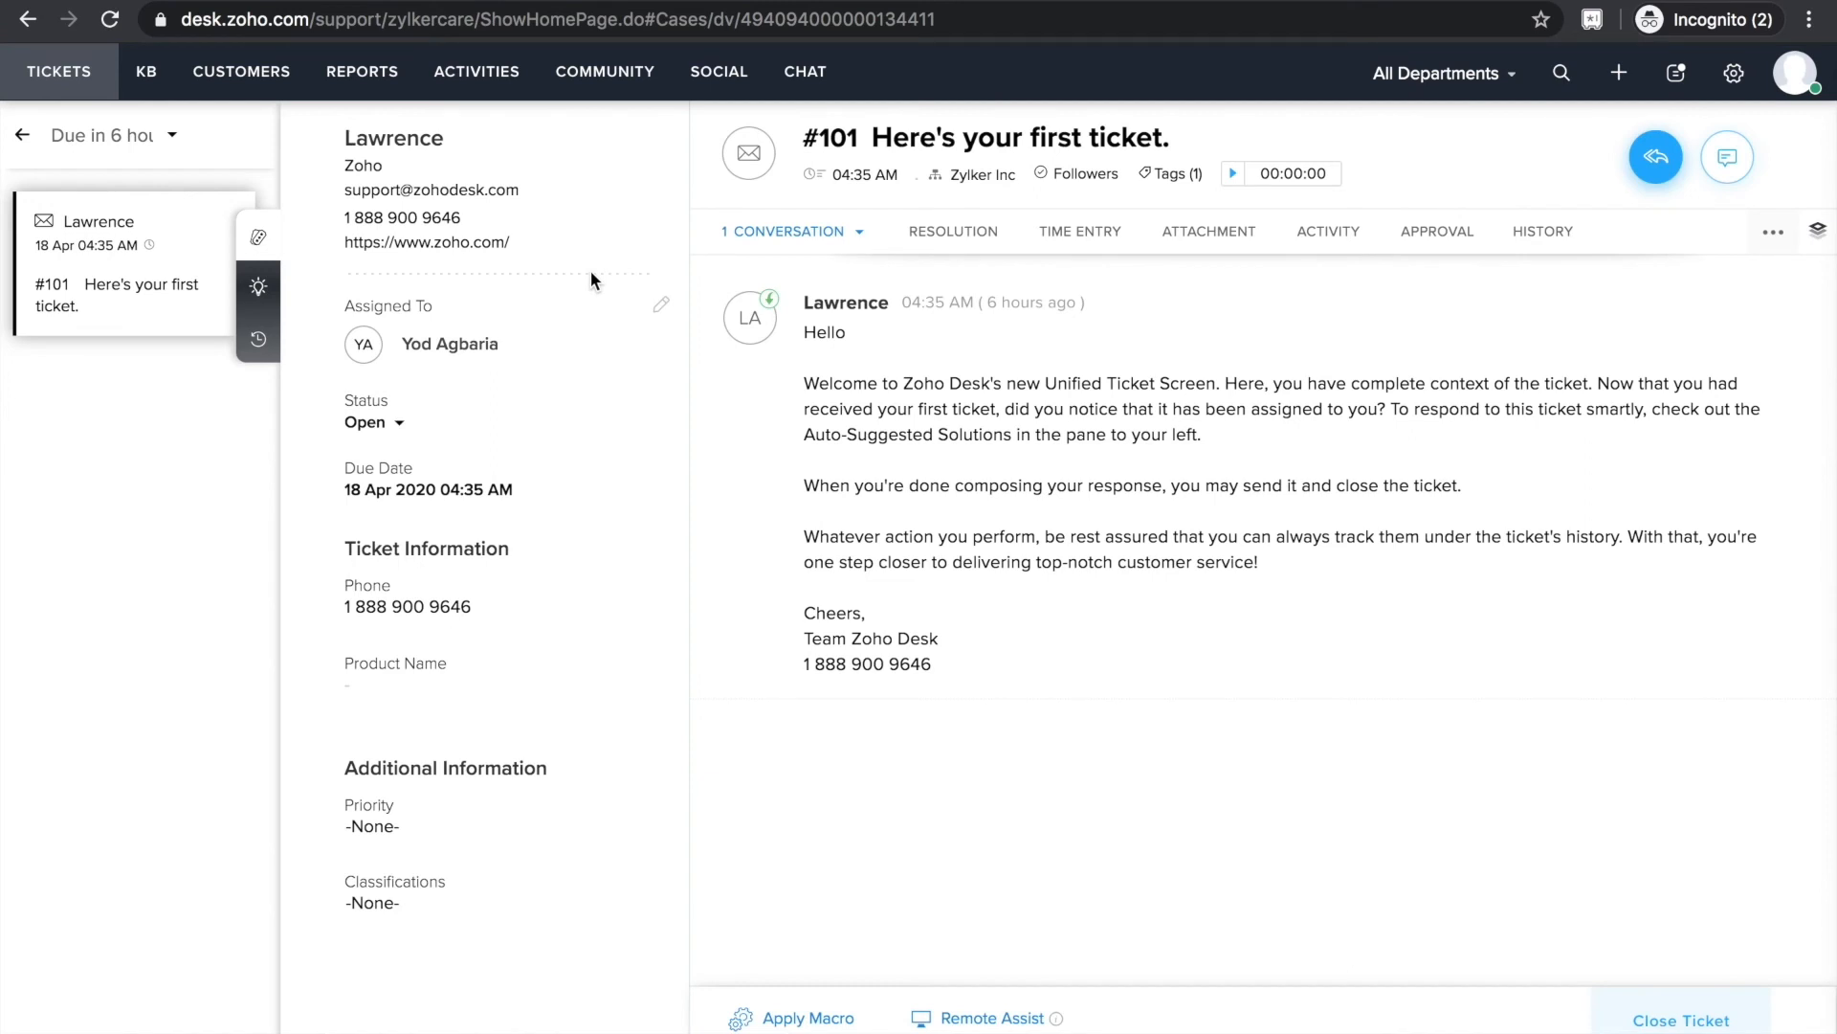
pyautogui.moveTo(1109, 850)
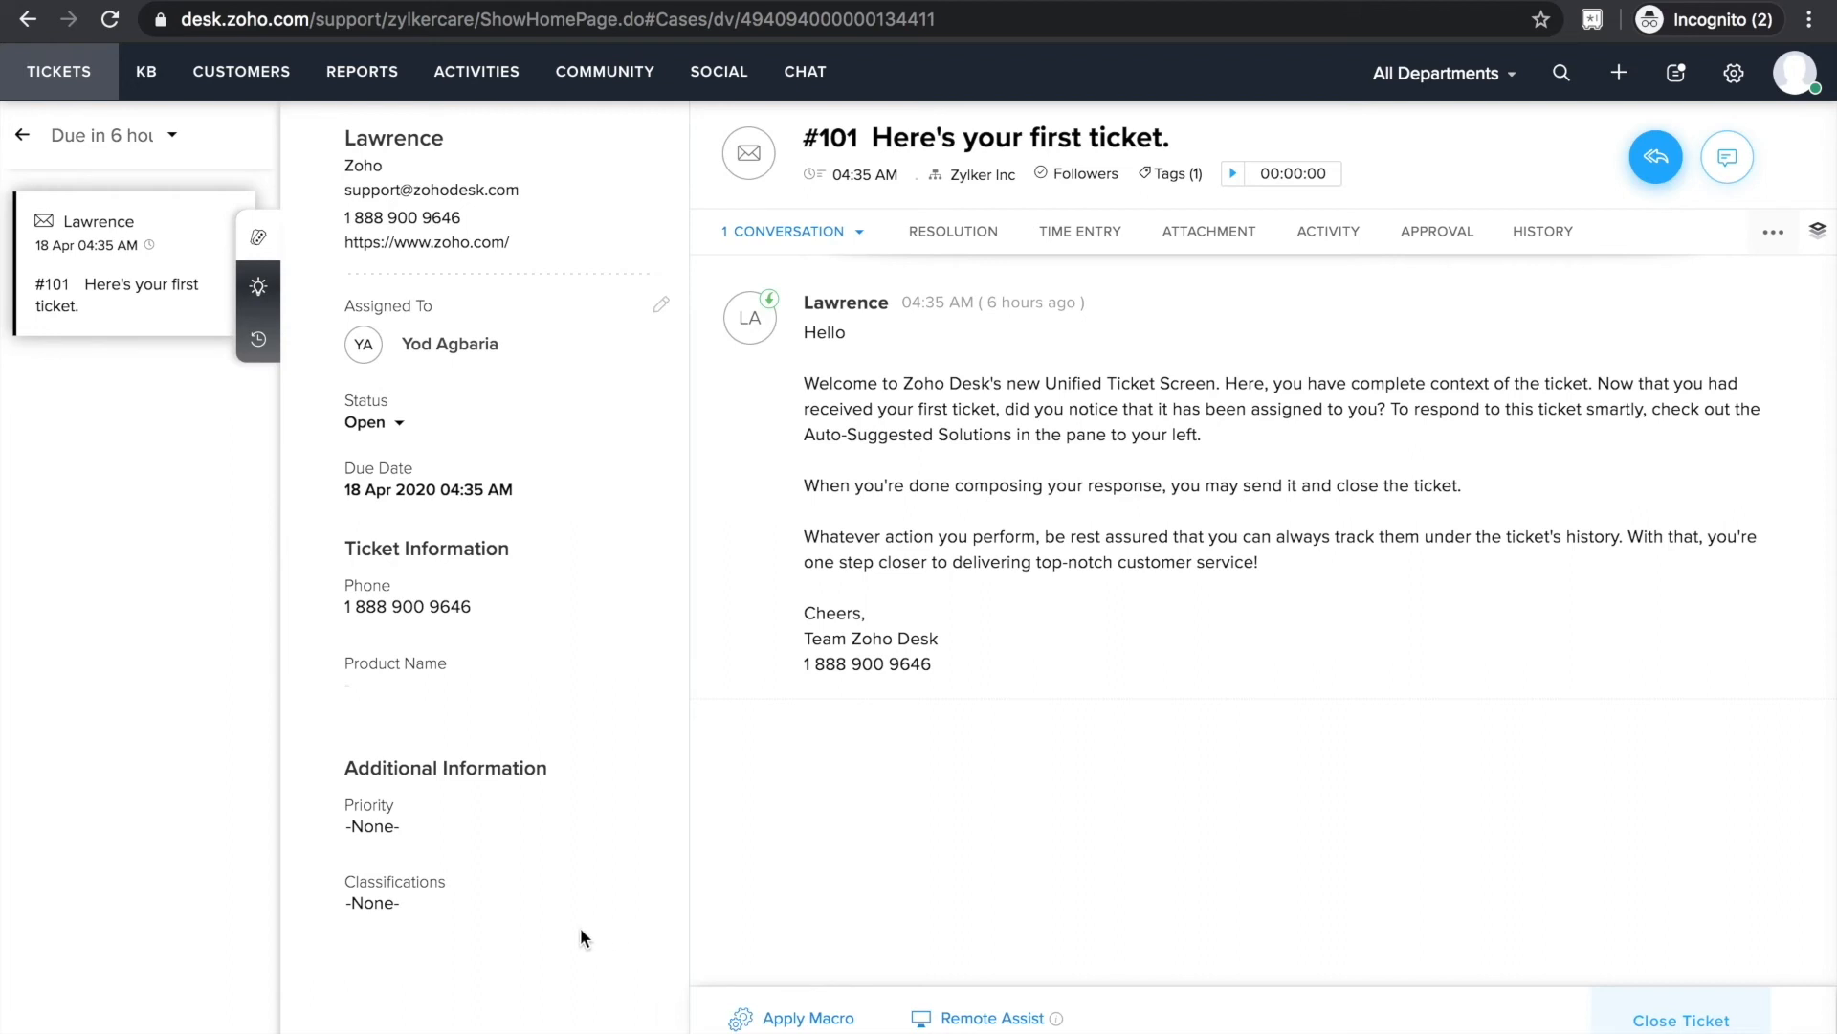
pyautogui.moveTo(837, 836)
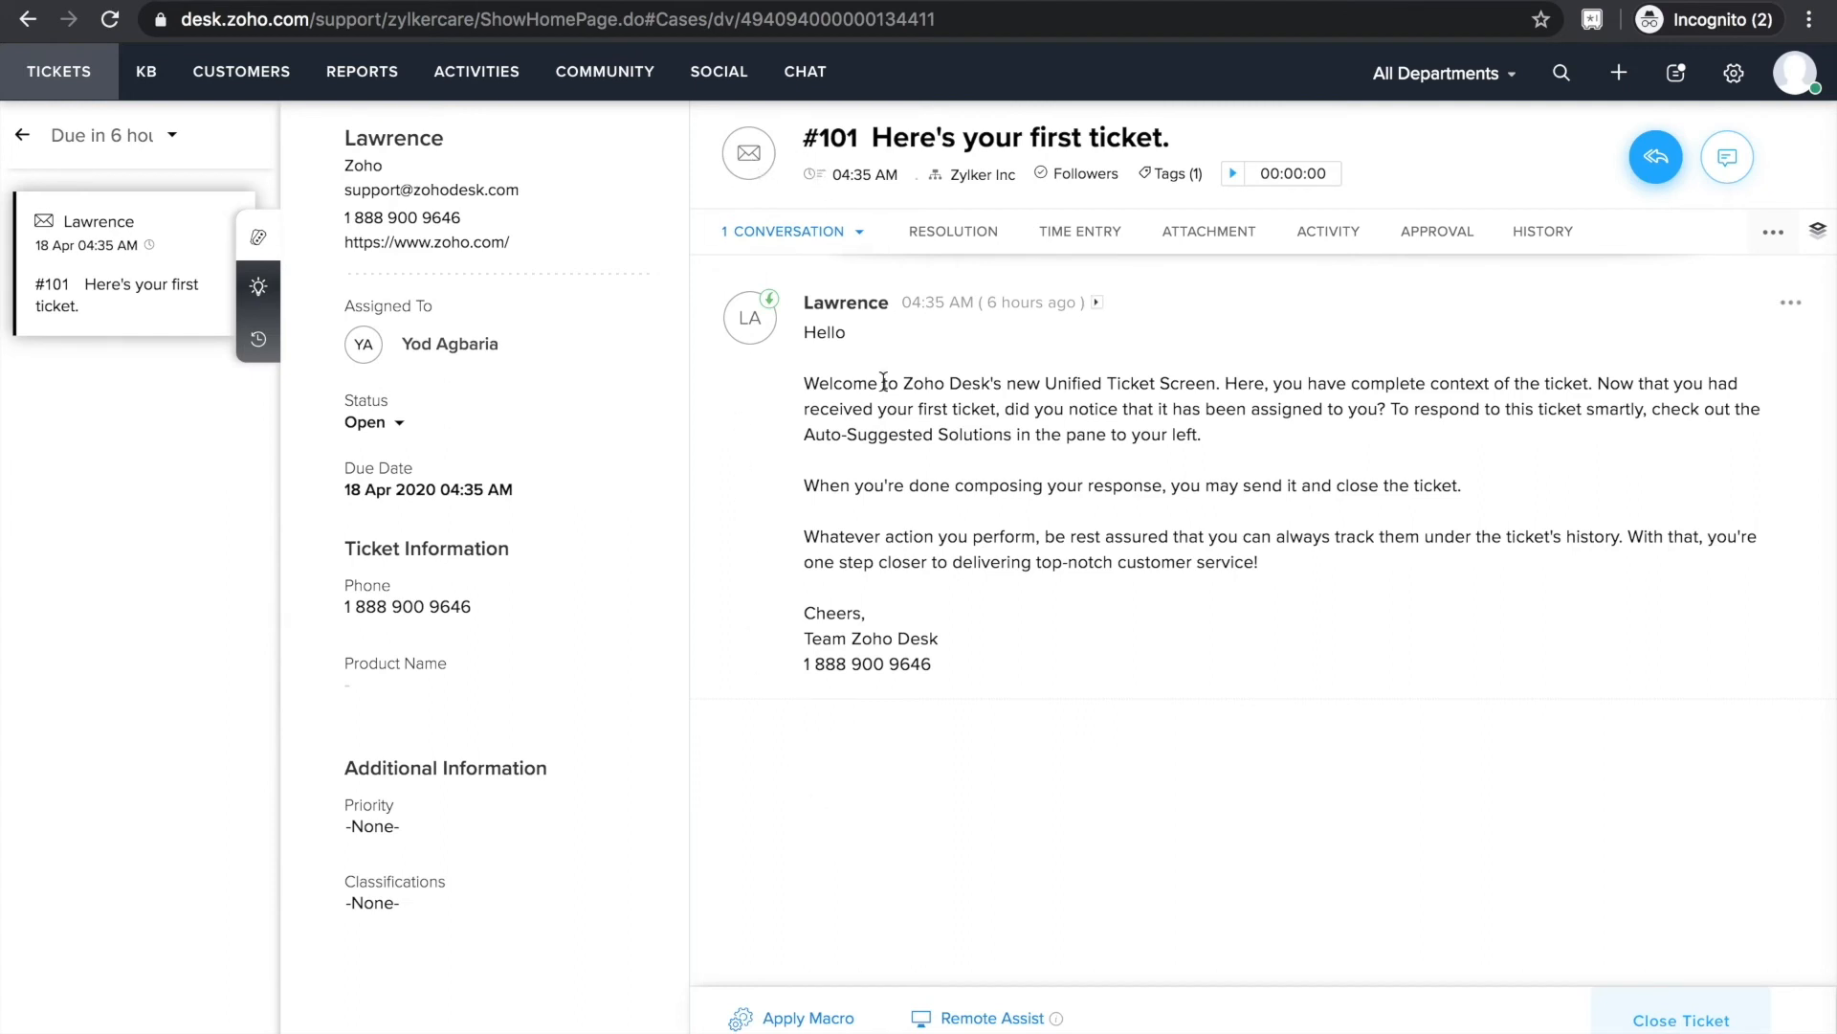
pyautogui.moveTo(853, 153)
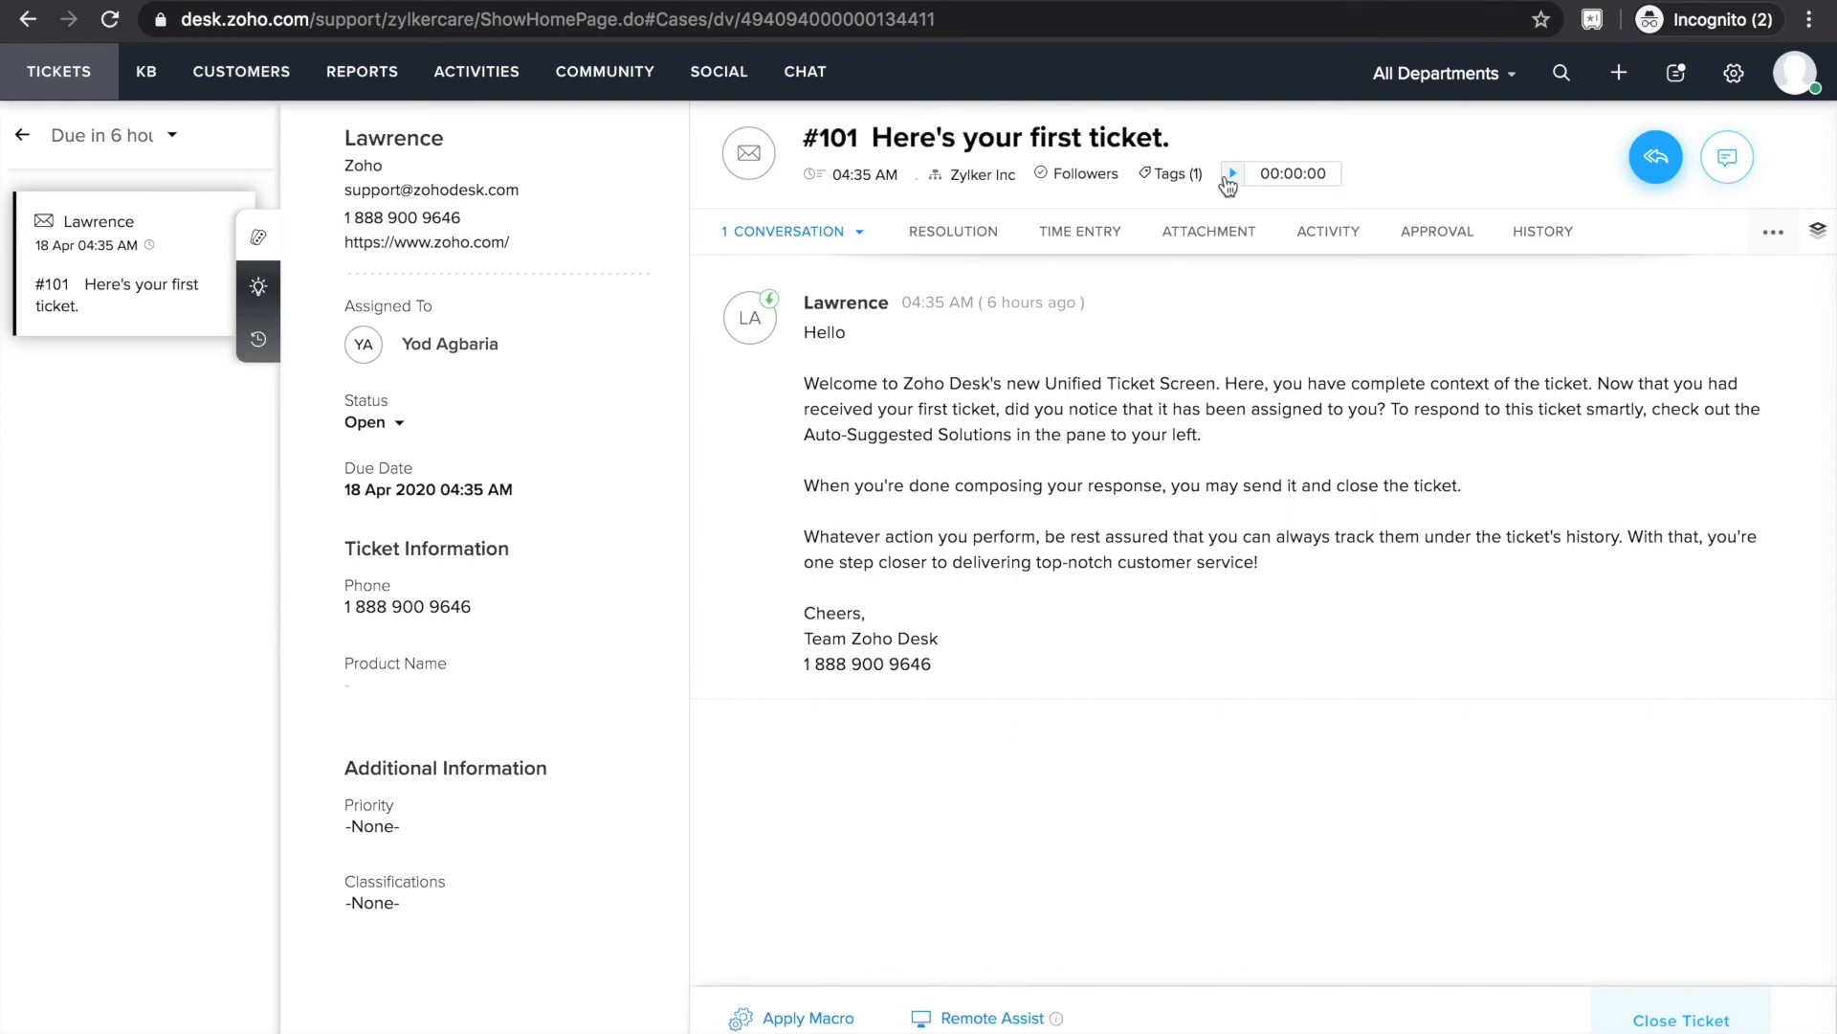
pyautogui.moveTo(1231, 174)
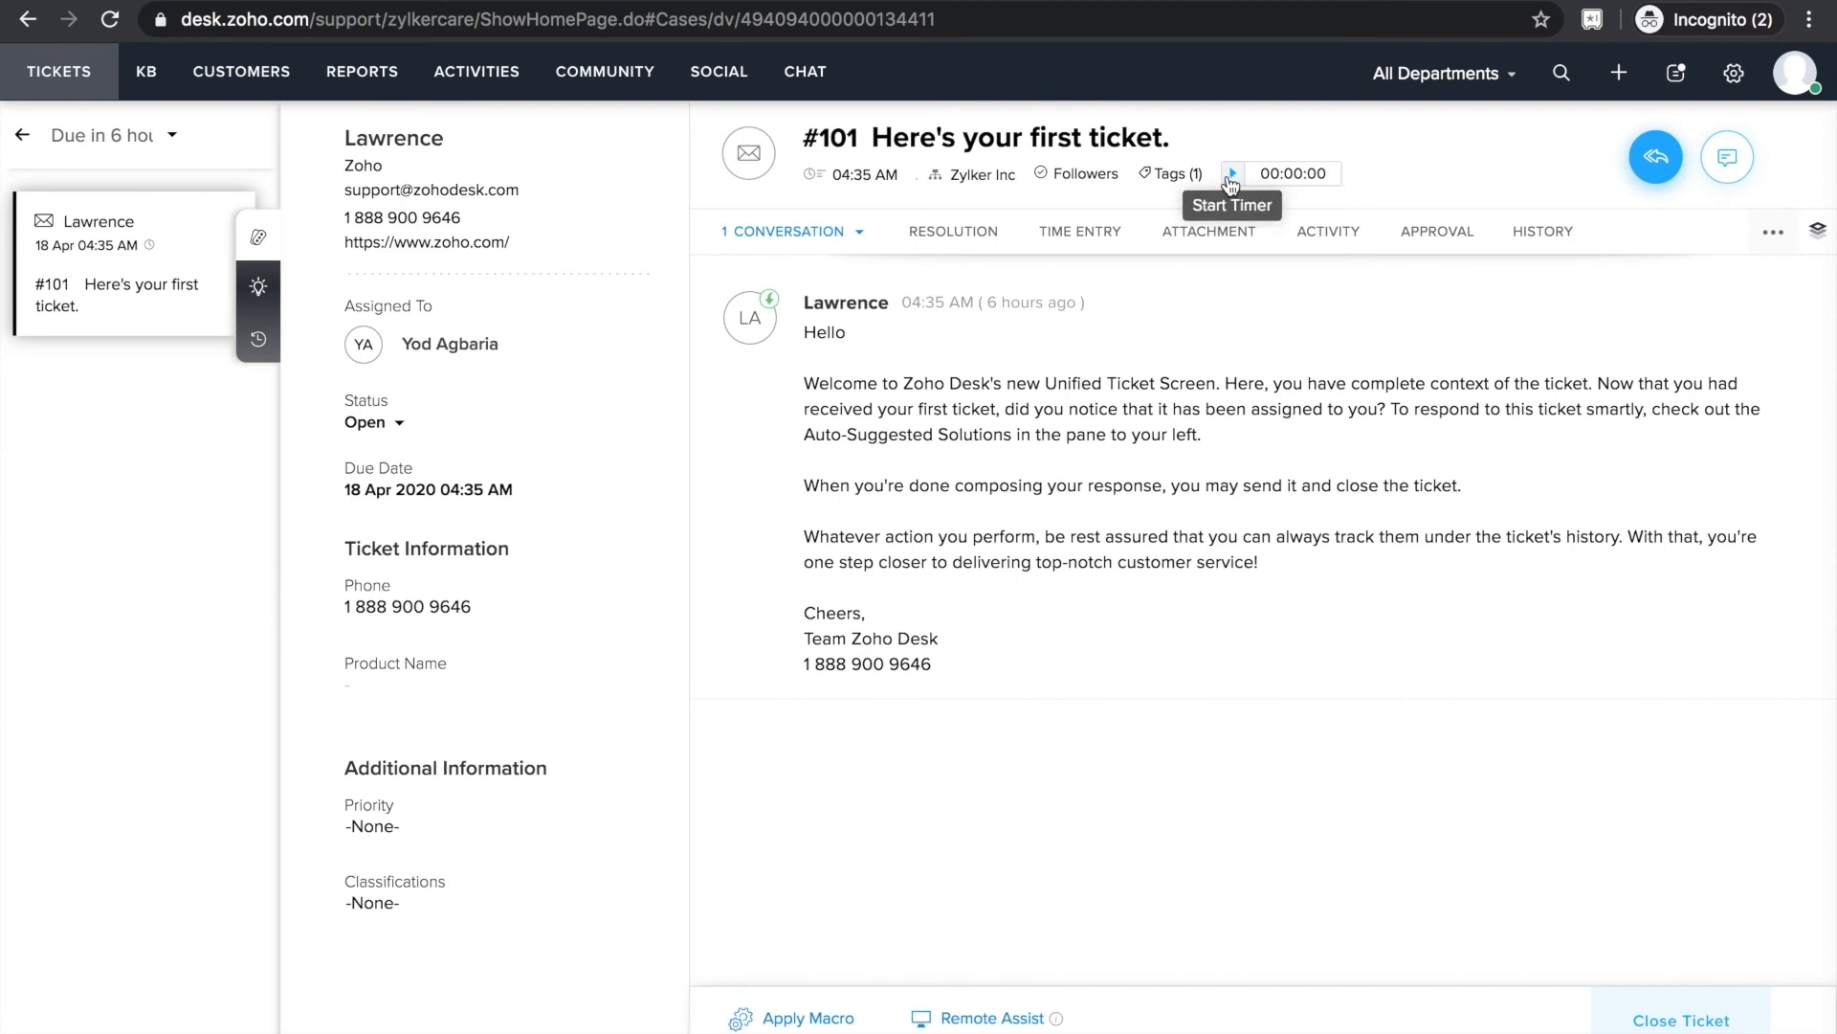
pyautogui.click(1231, 175)
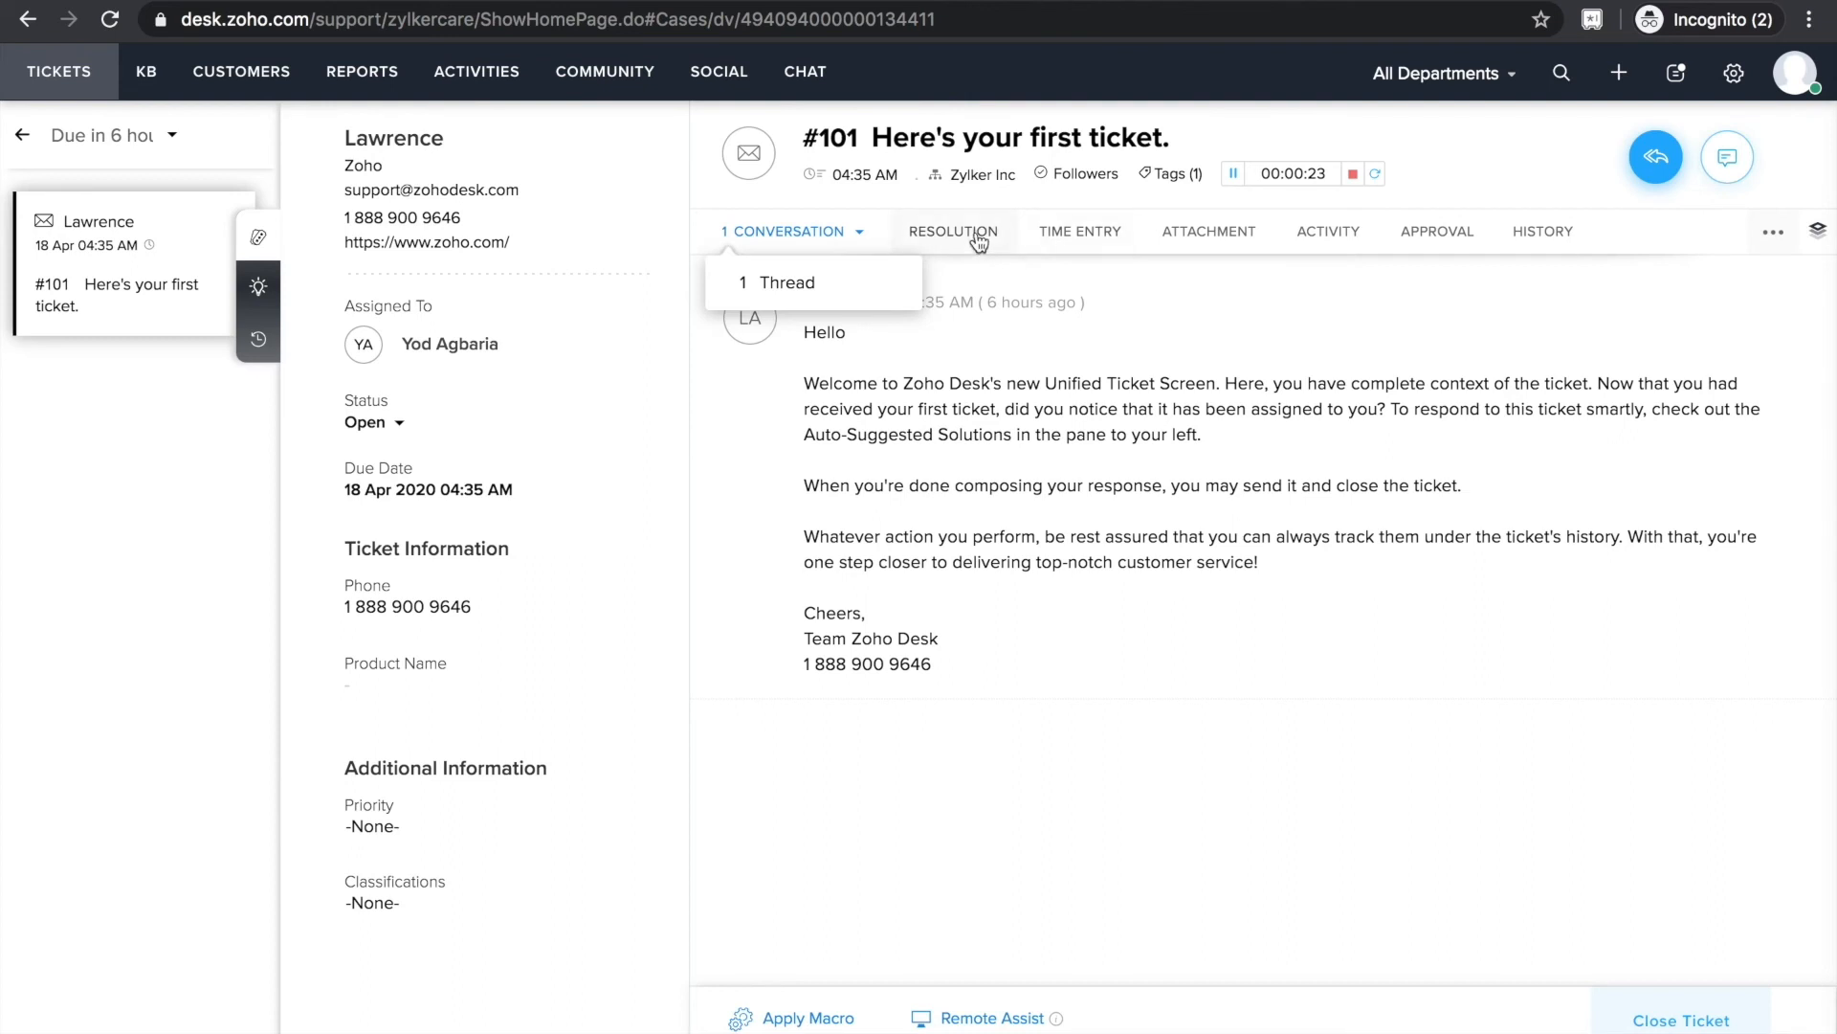
pyautogui.click(953, 232)
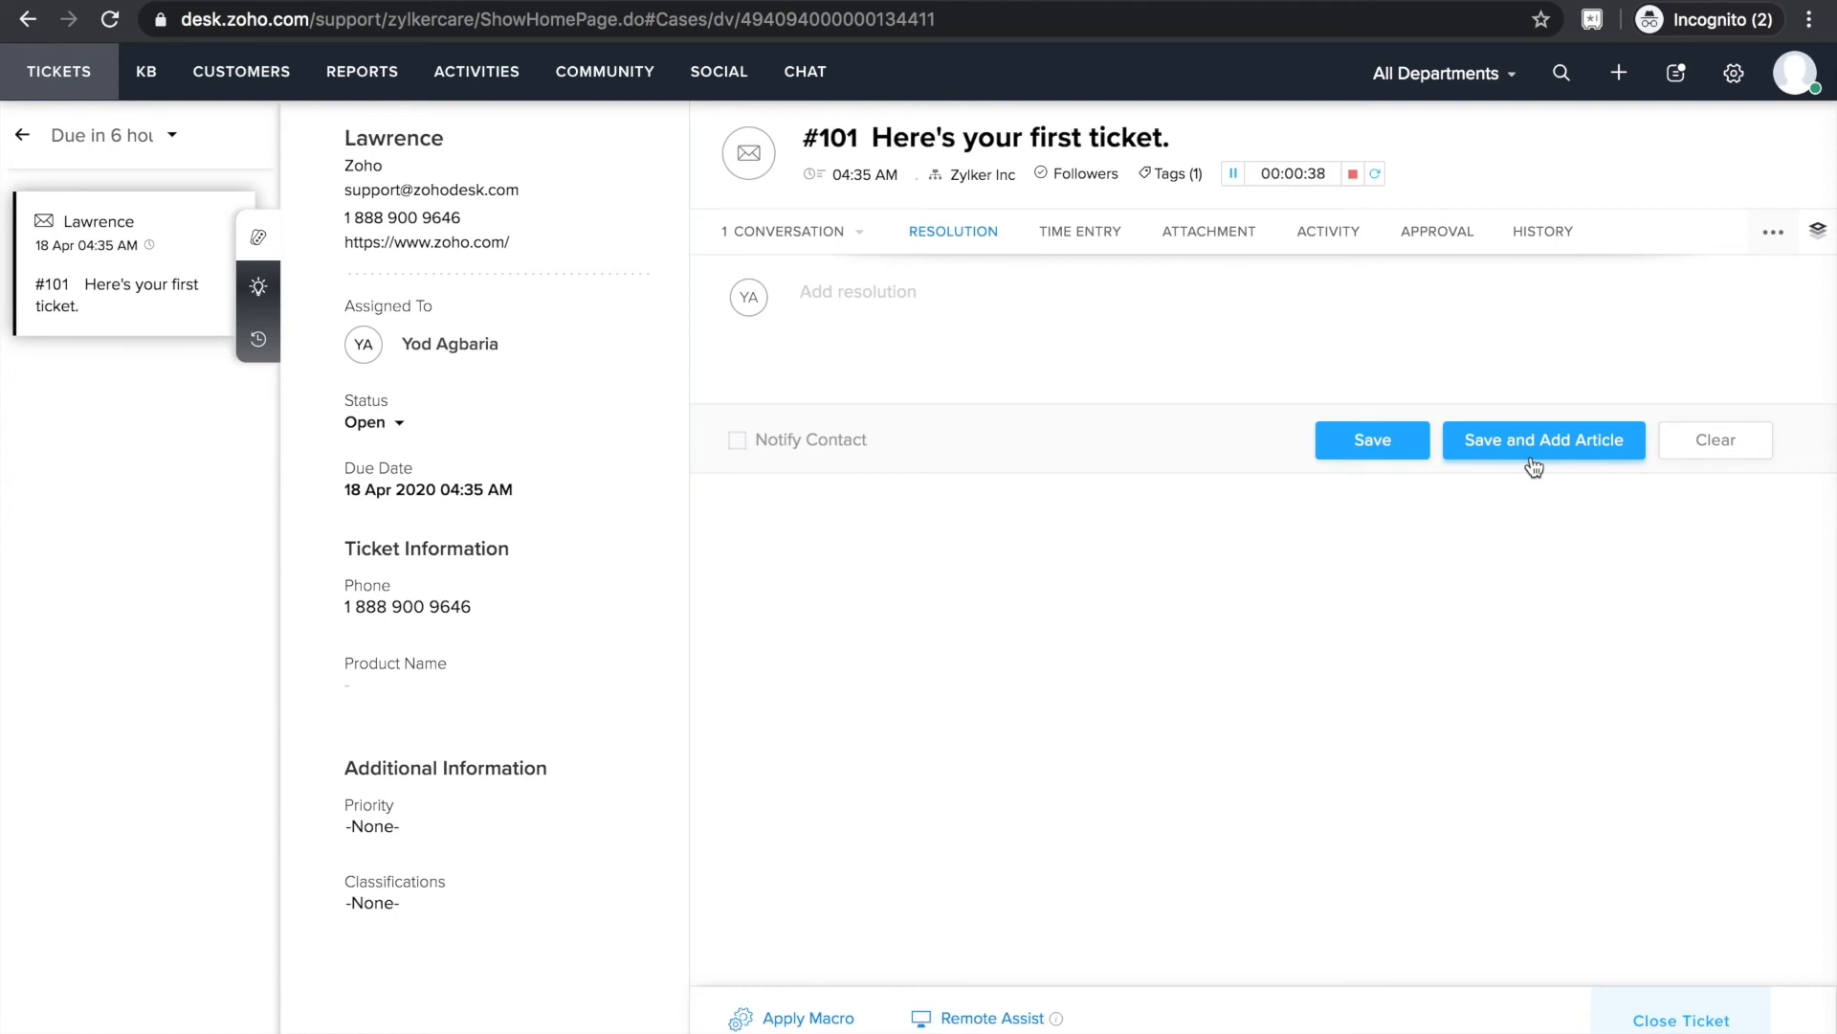
pyautogui.click(858, 291)
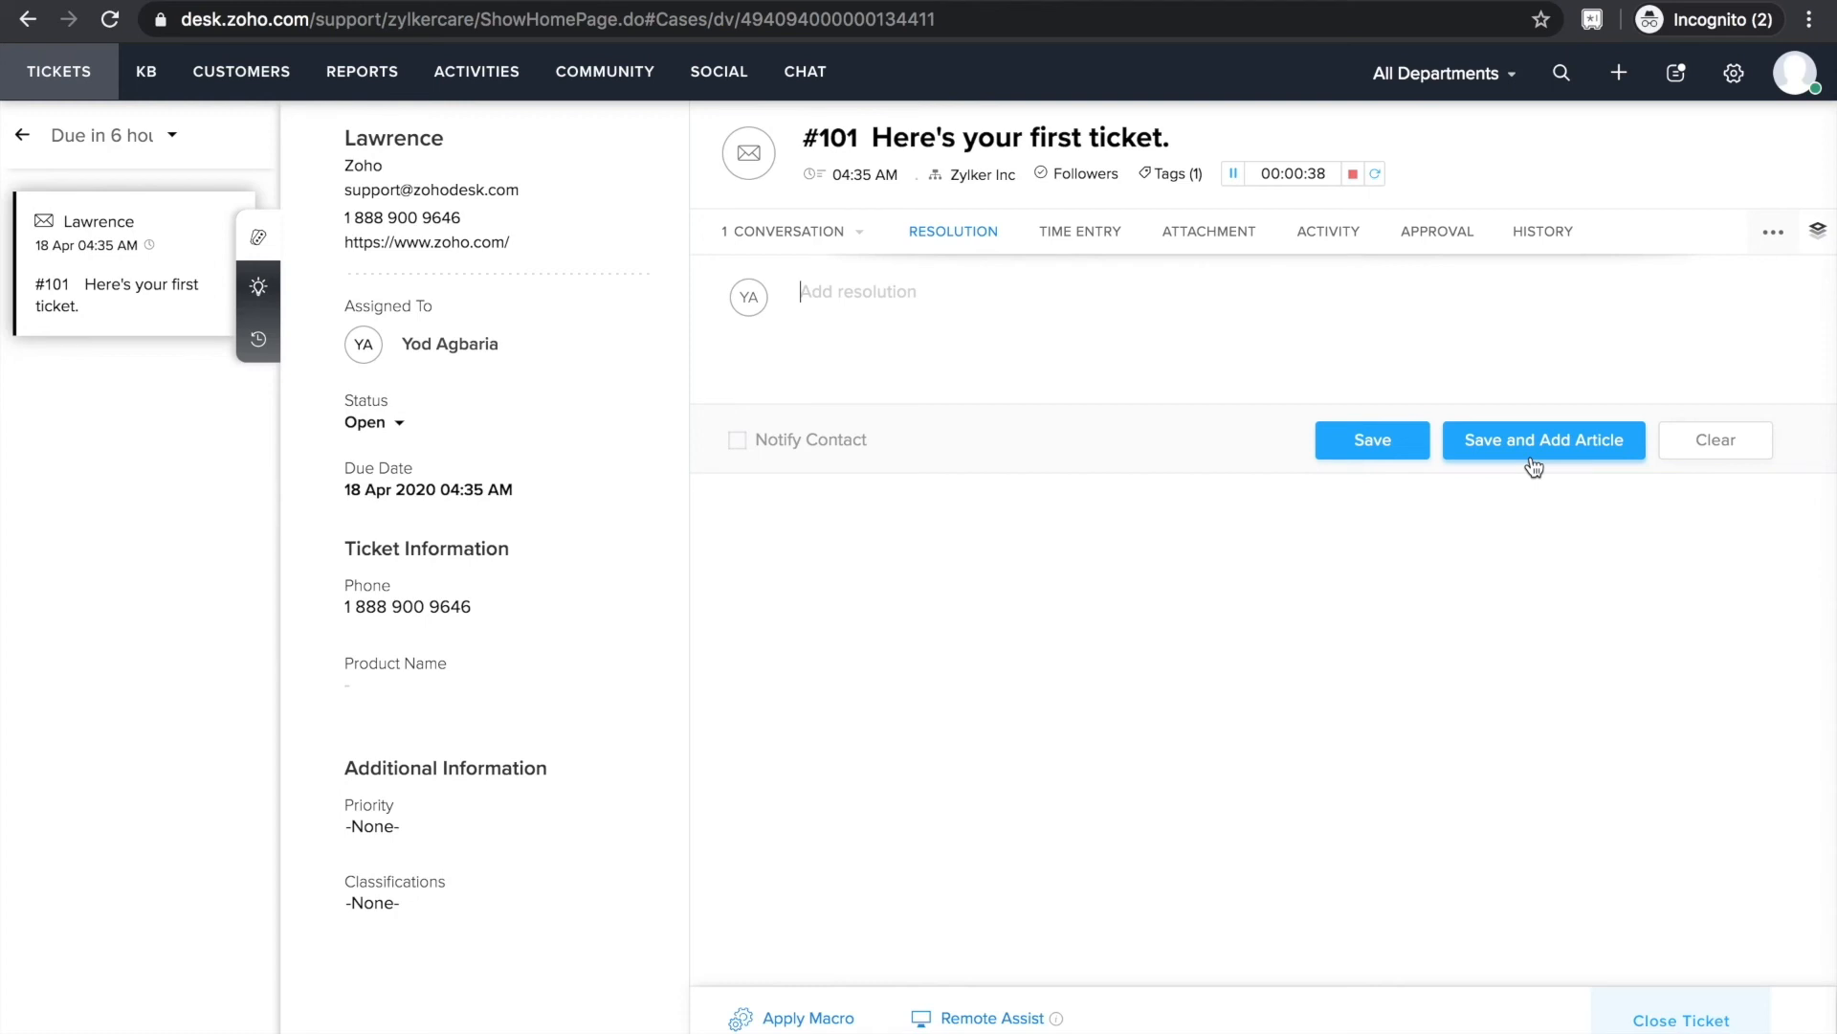
# Step: Review ticket #101's time entries, activities and history, then return to its conversation
pyautogui.click(1080, 231)
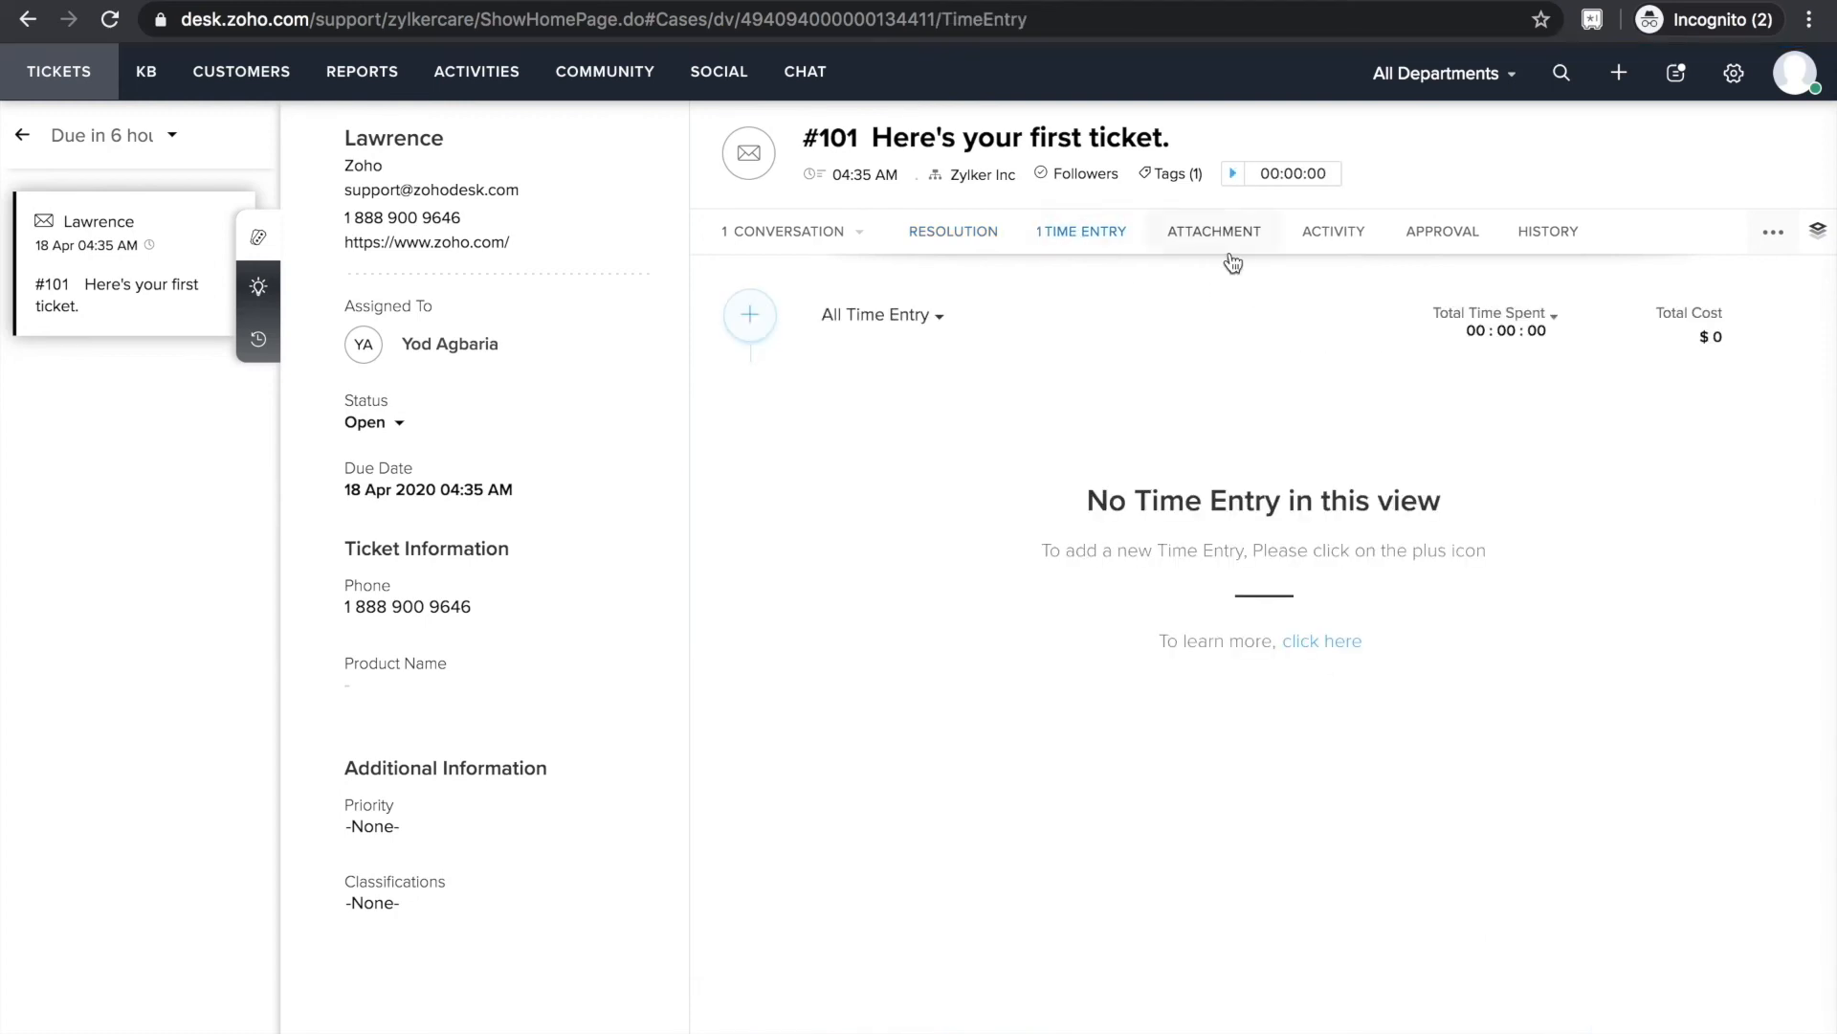
pyautogui.click(1333, 232)
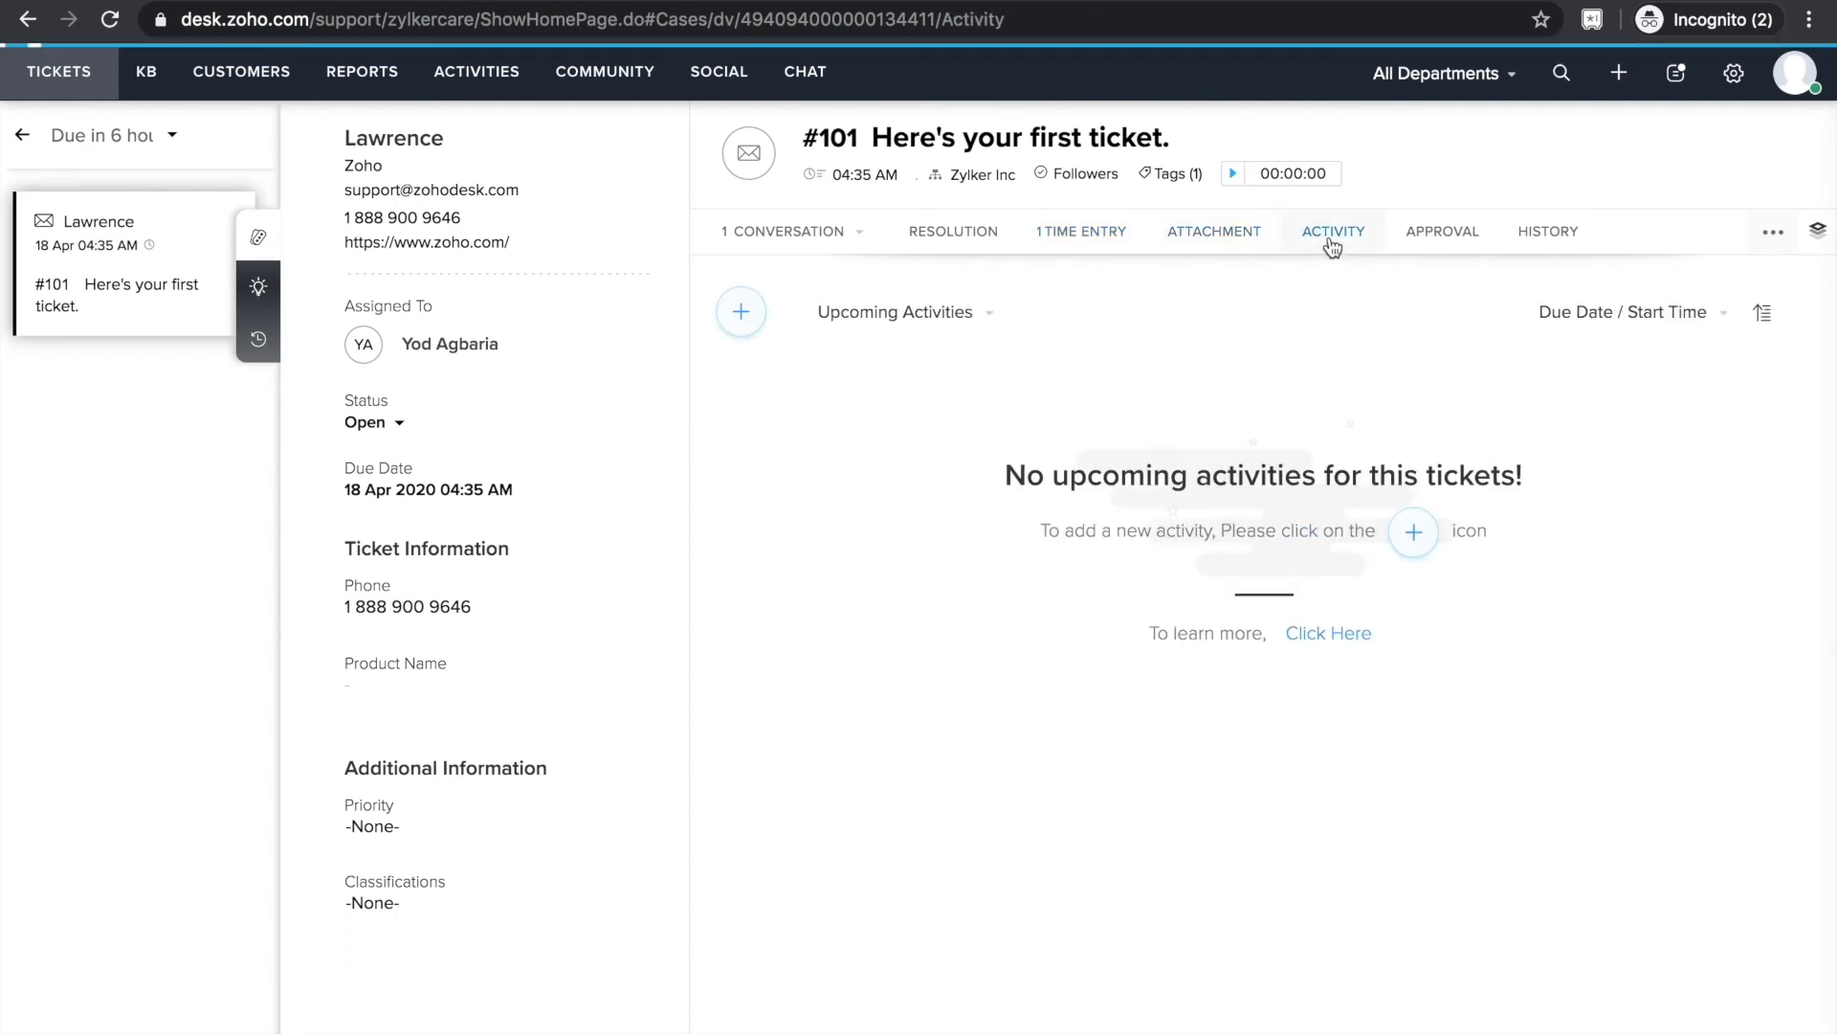
pyautogui.moveTo(1455, 180)
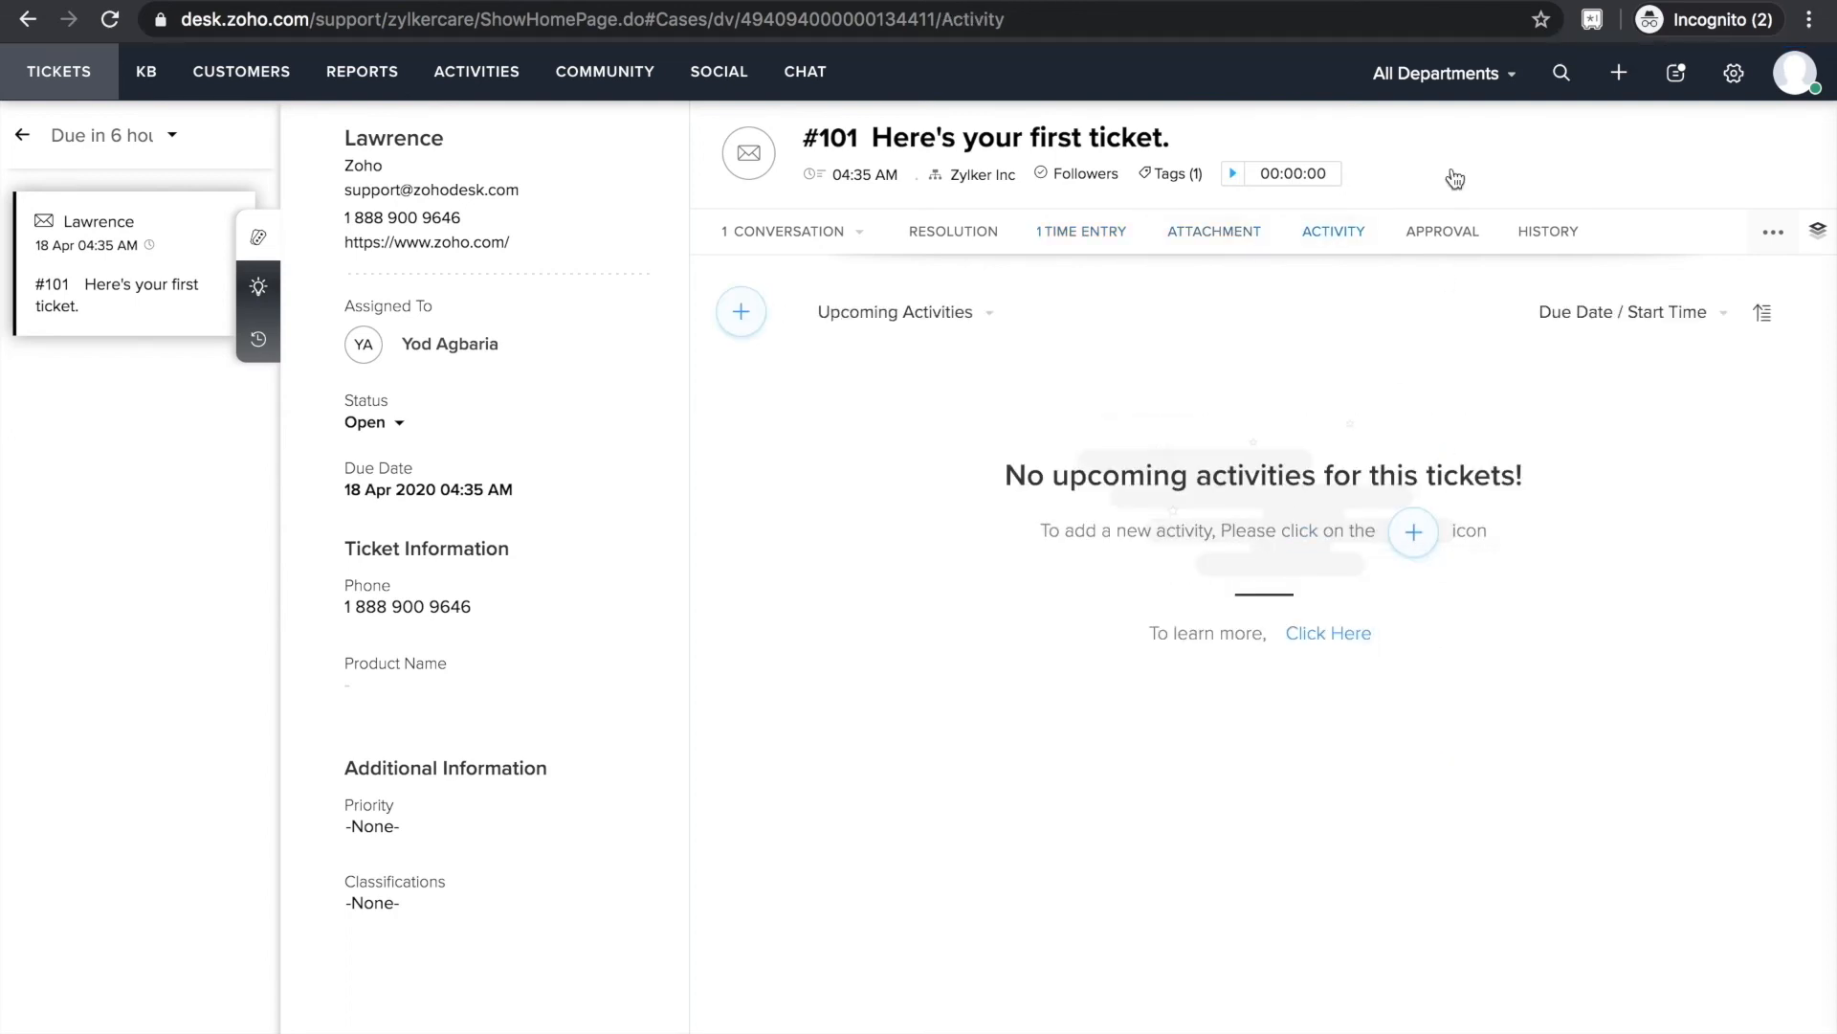
pyautogui.click(1547, 232)
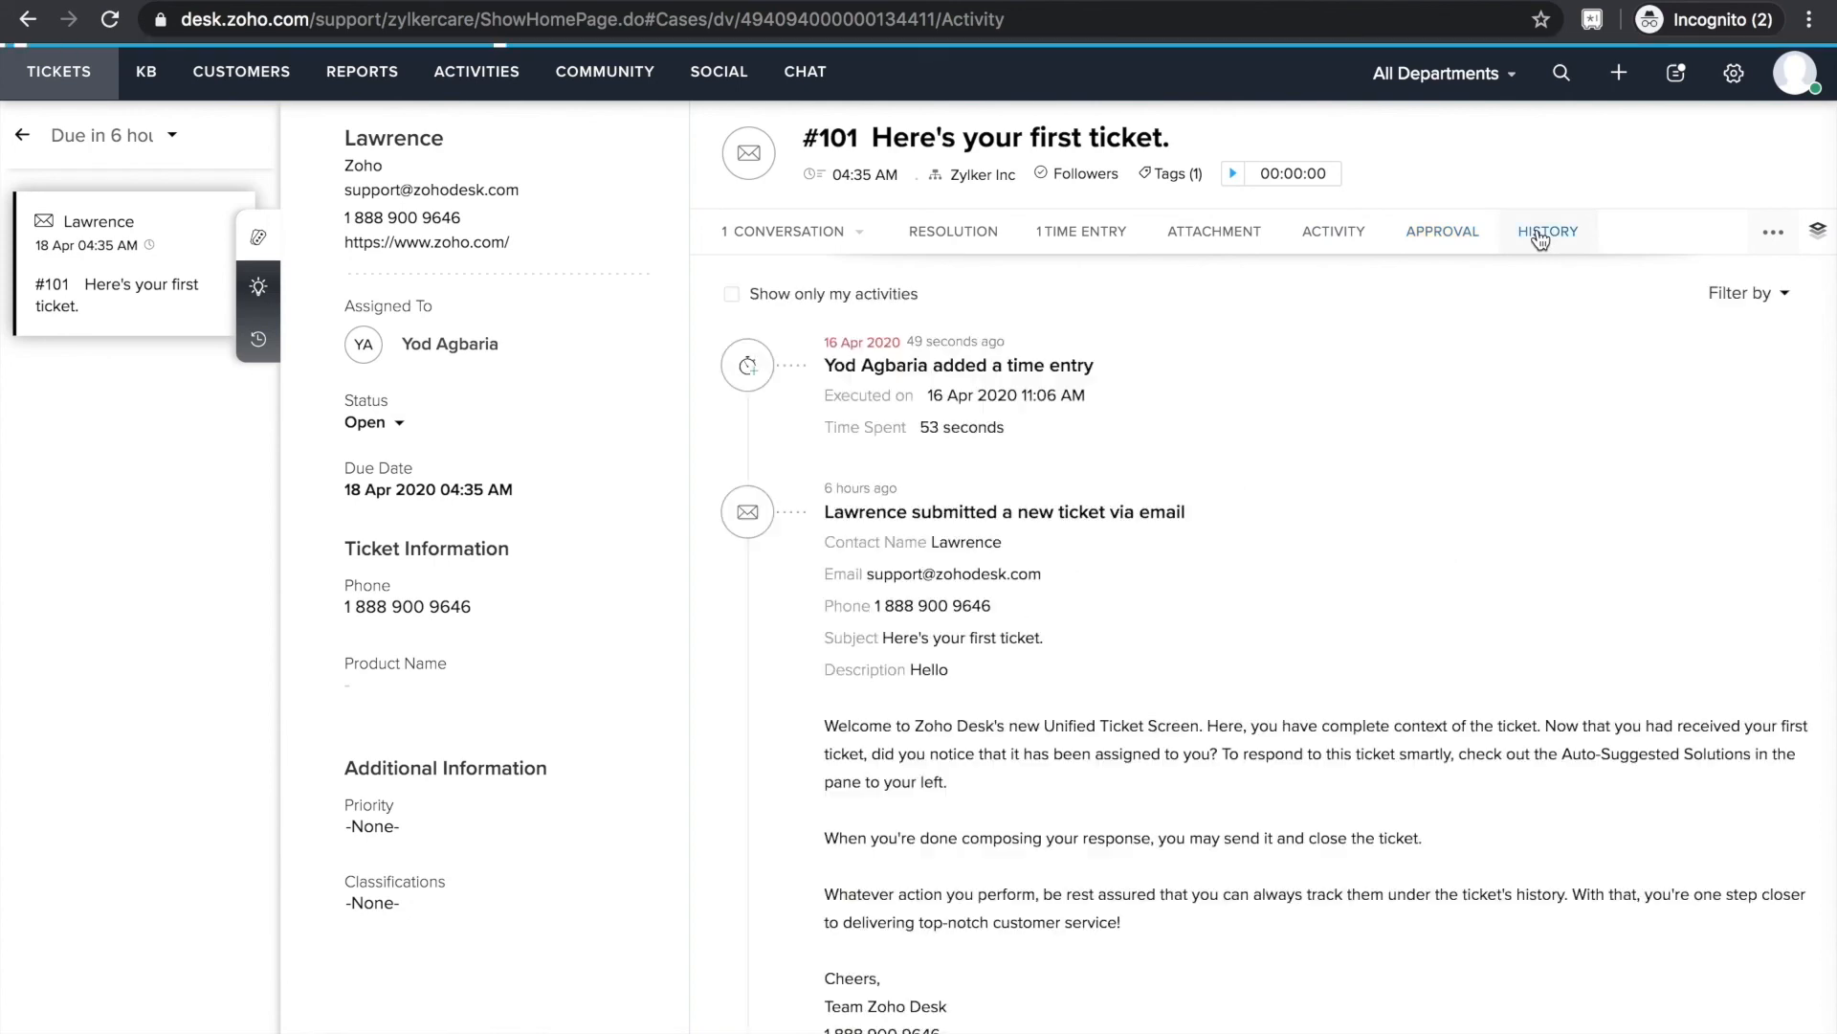
pyautogui.click(781, 232)
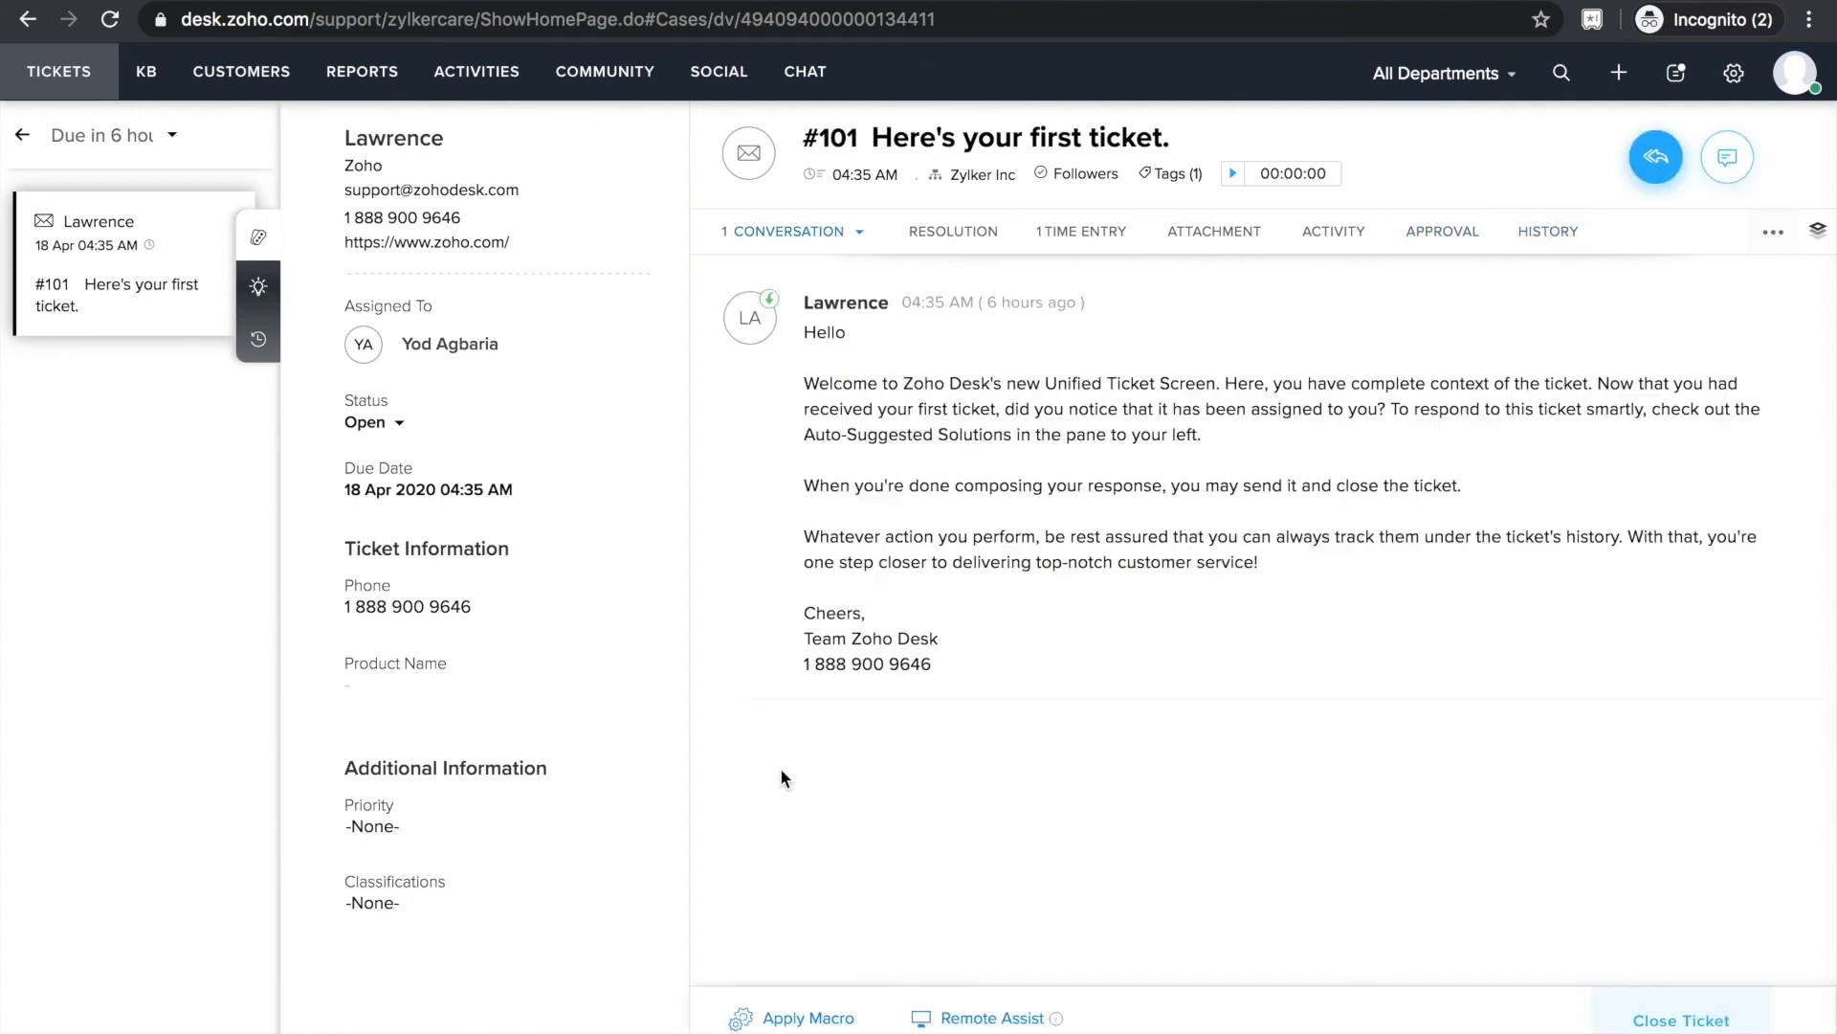
pyautogui.moveTo(302, 289)
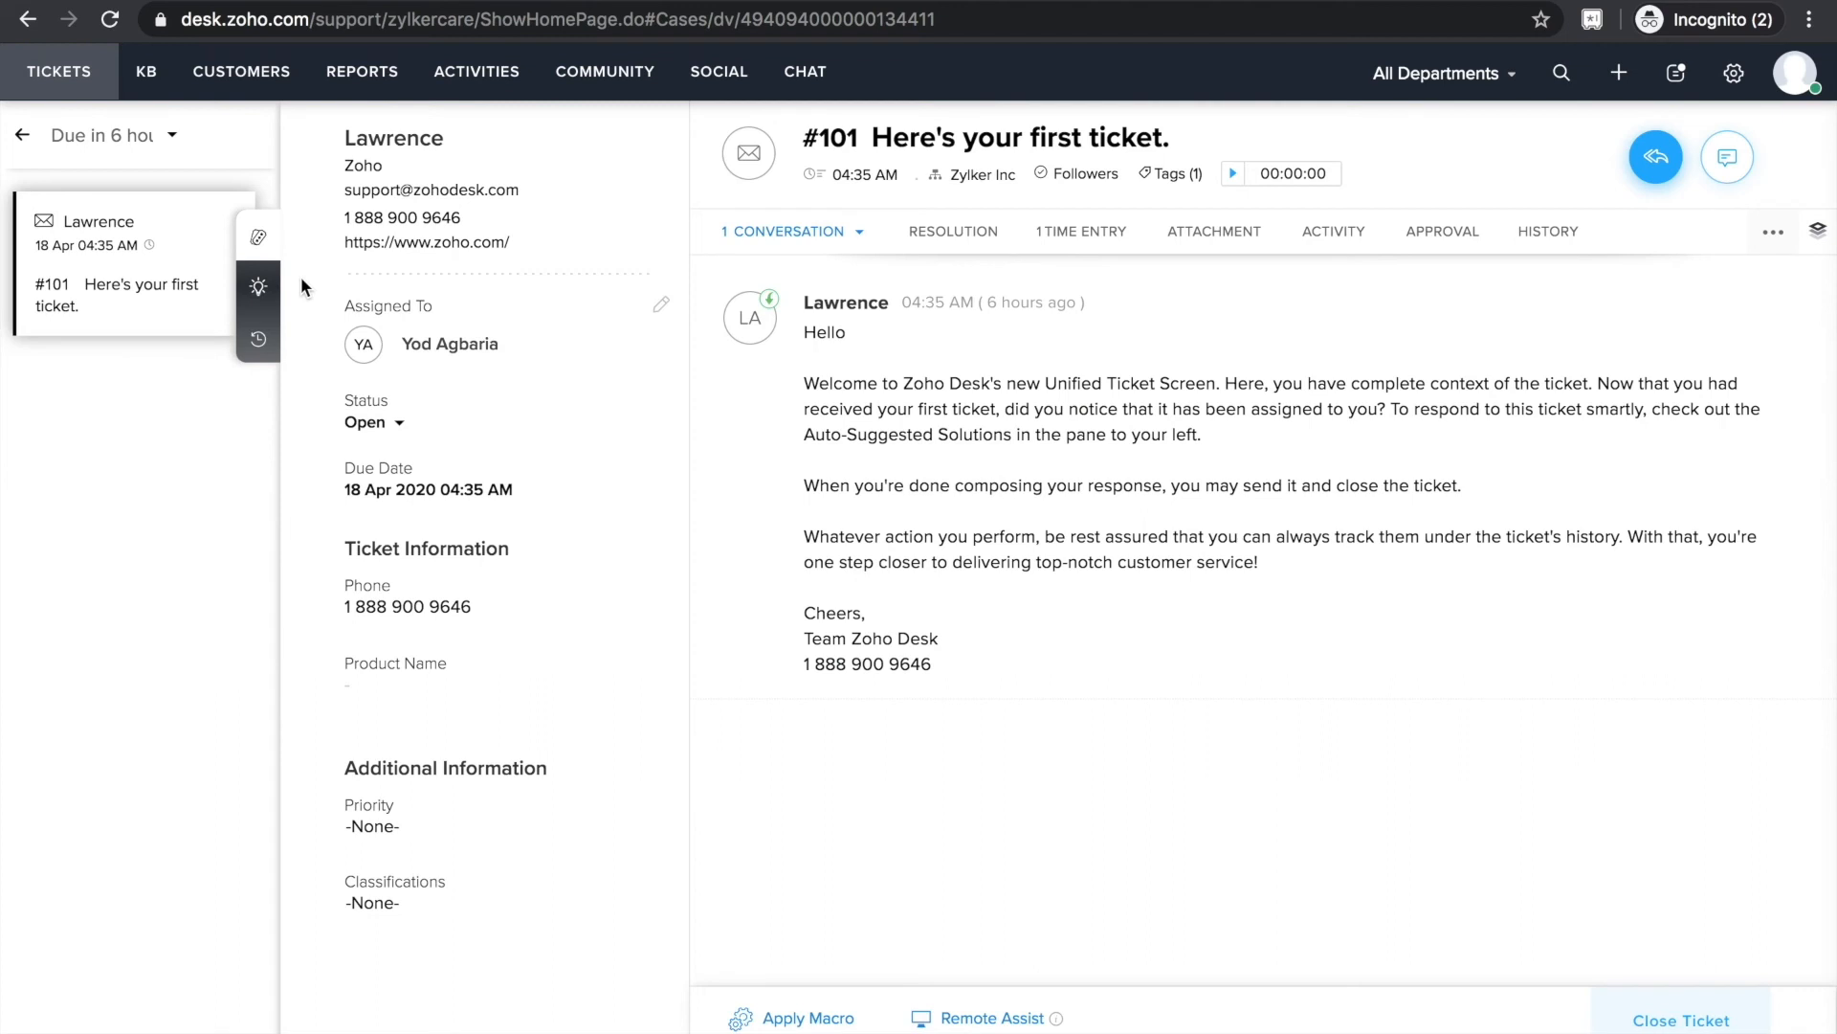
pyautogui.moveTo(257, 236)
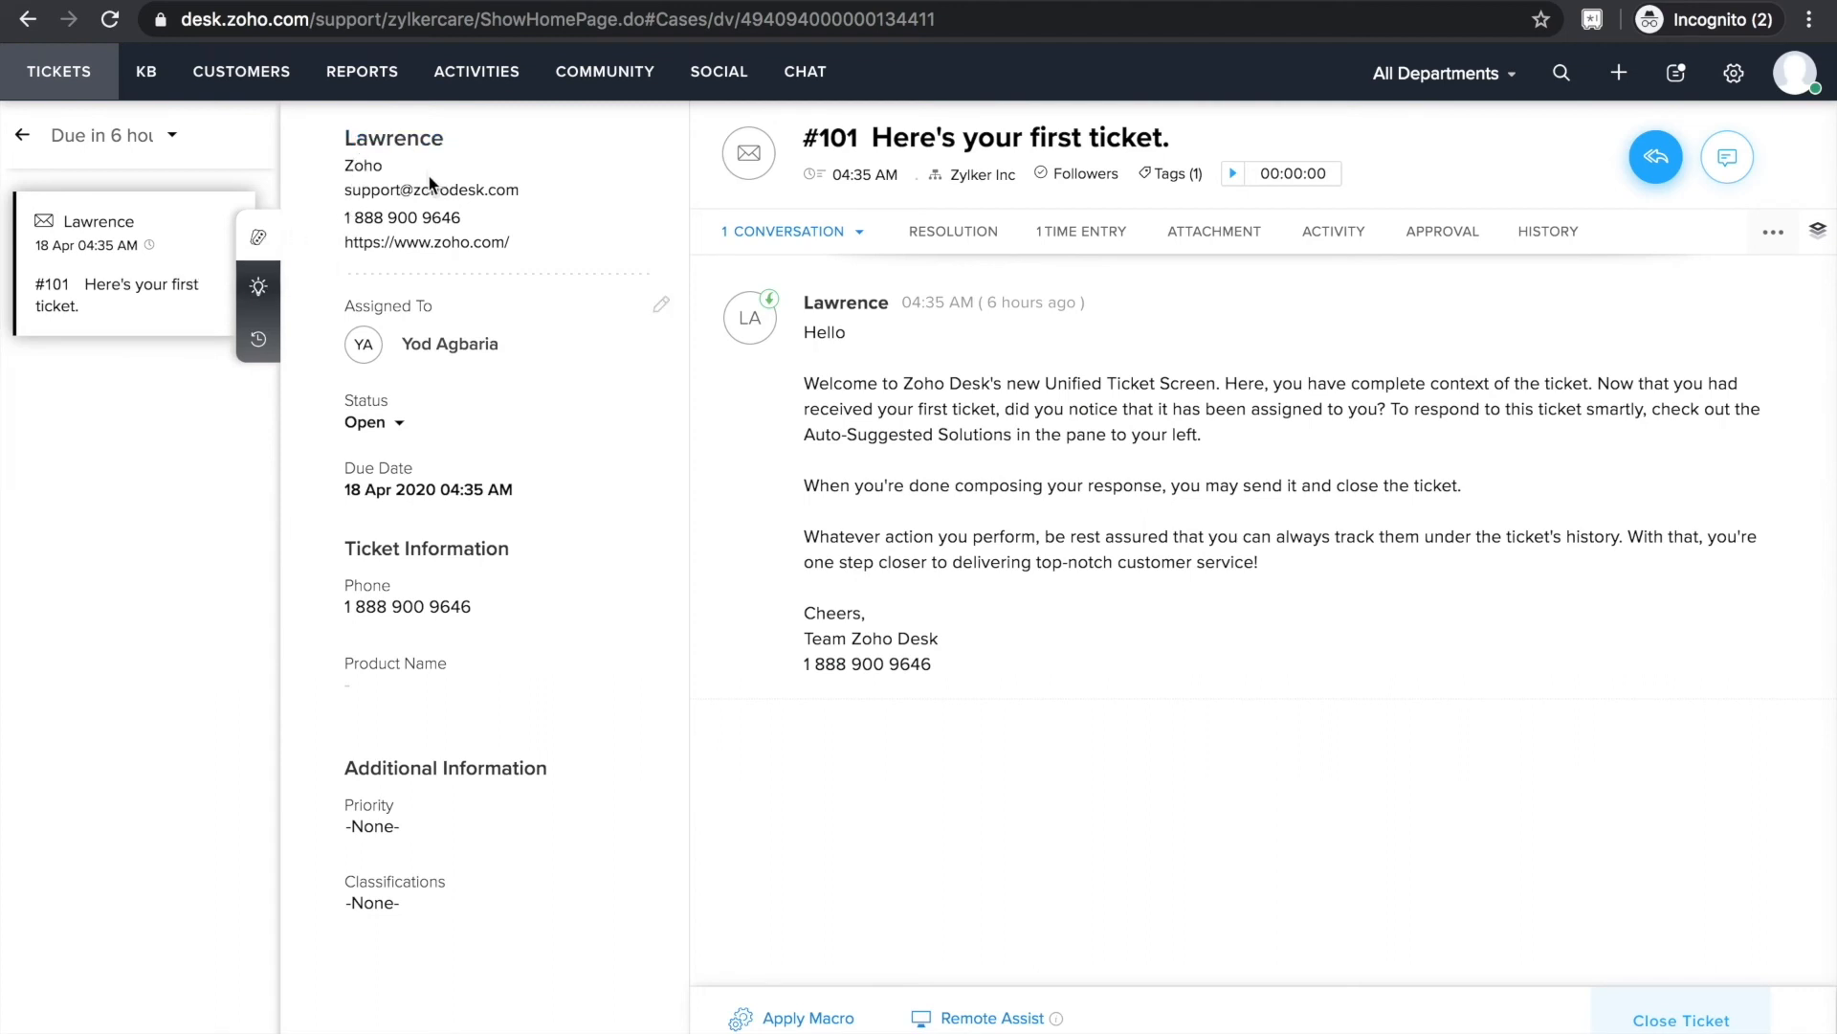
pyautogui.moveTo(520, 280)
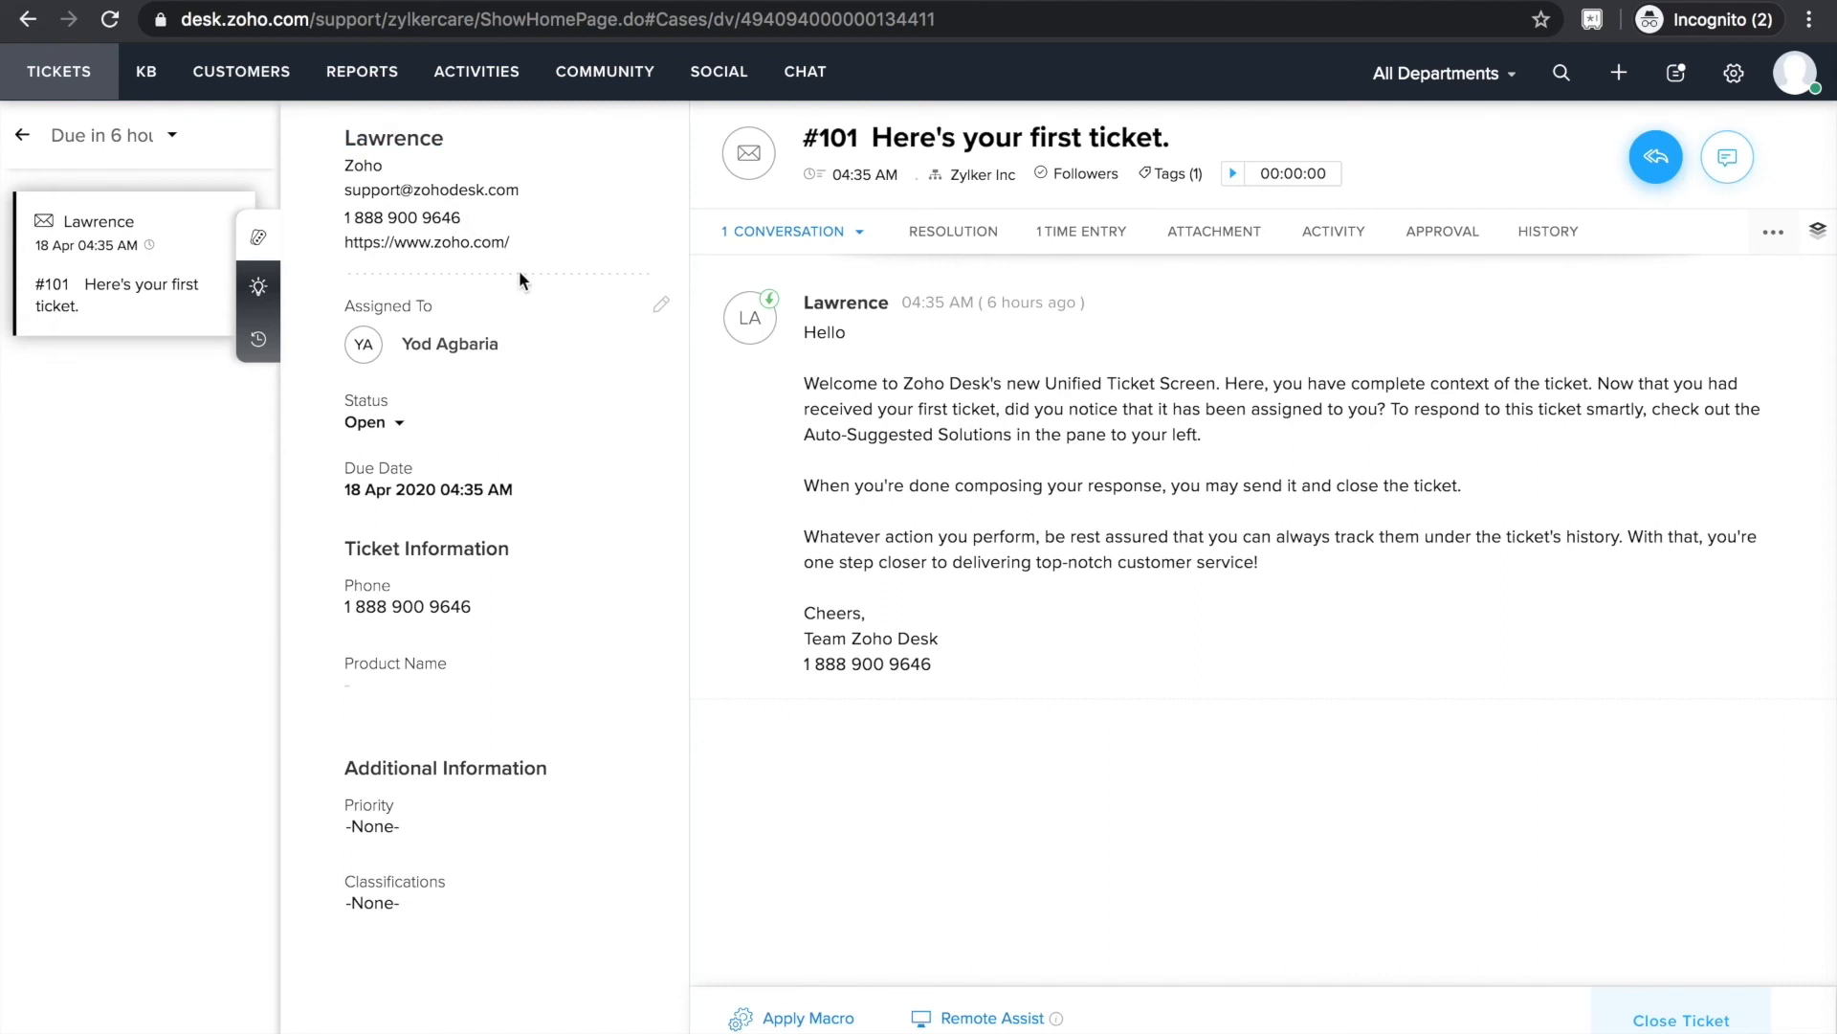
pyautogui.moveTo(398, 441)
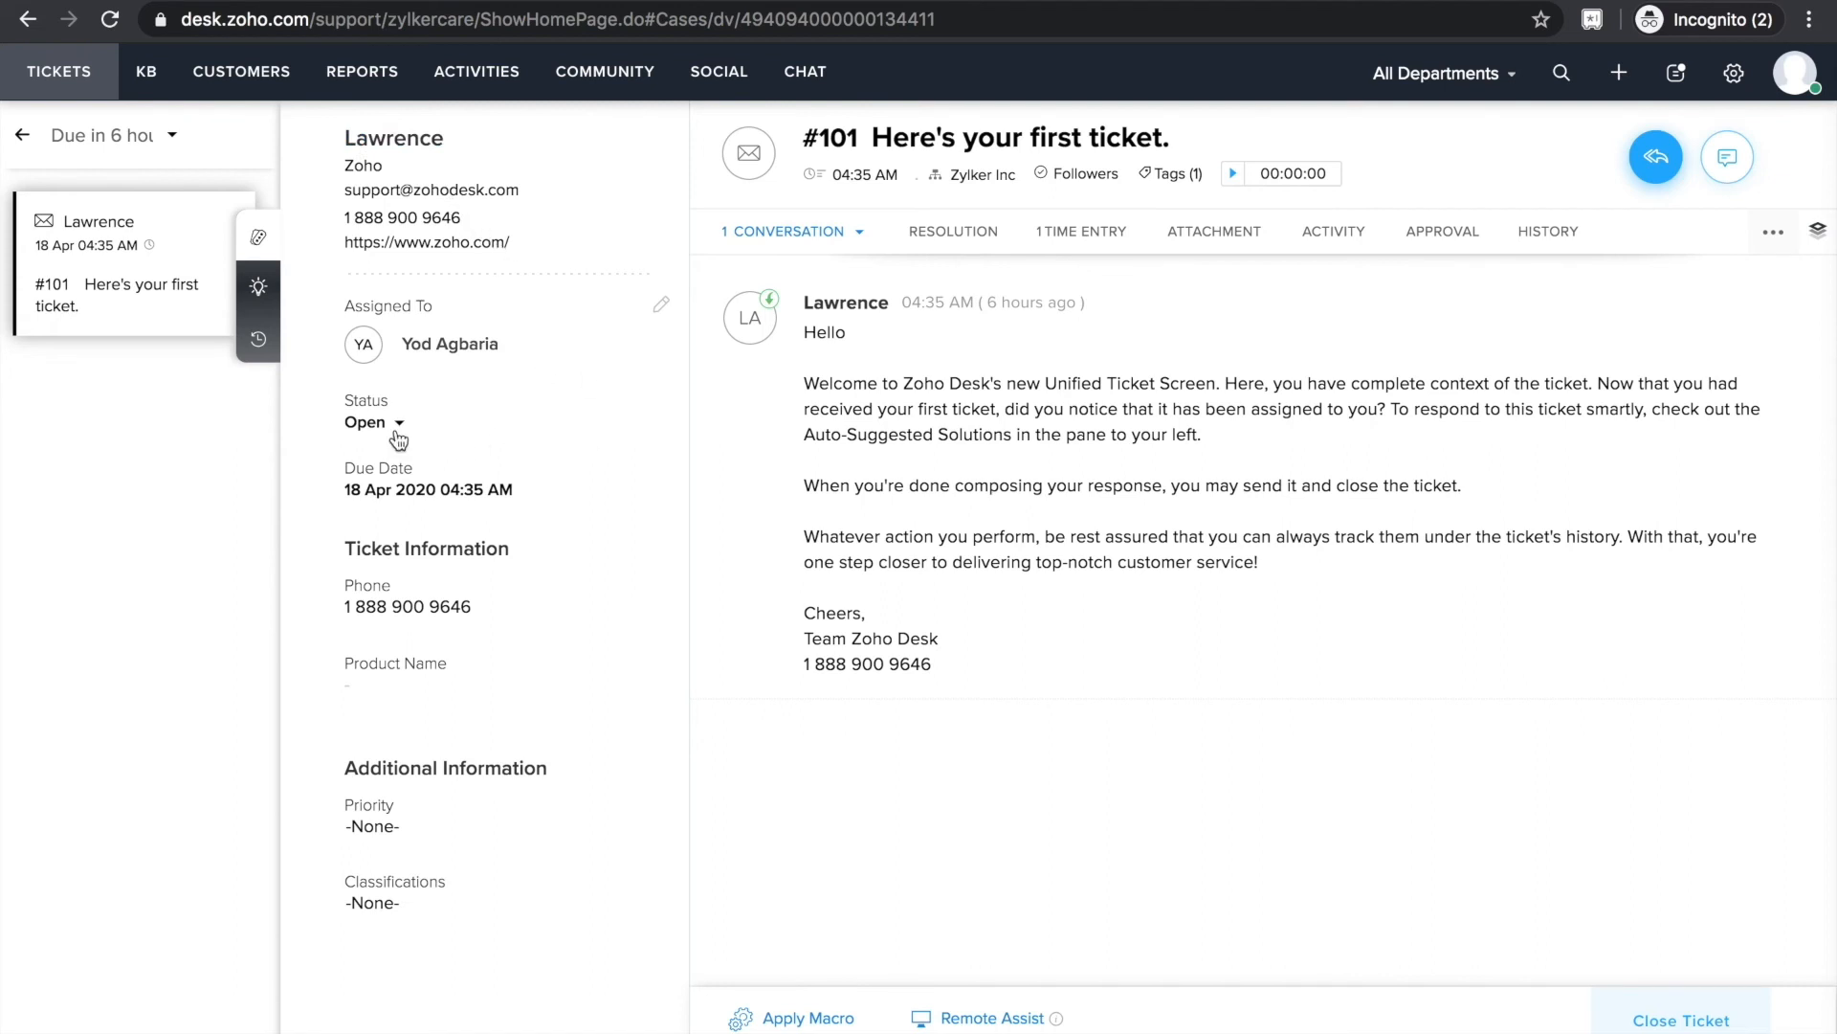
pyautogui.moveTo(343, 607)
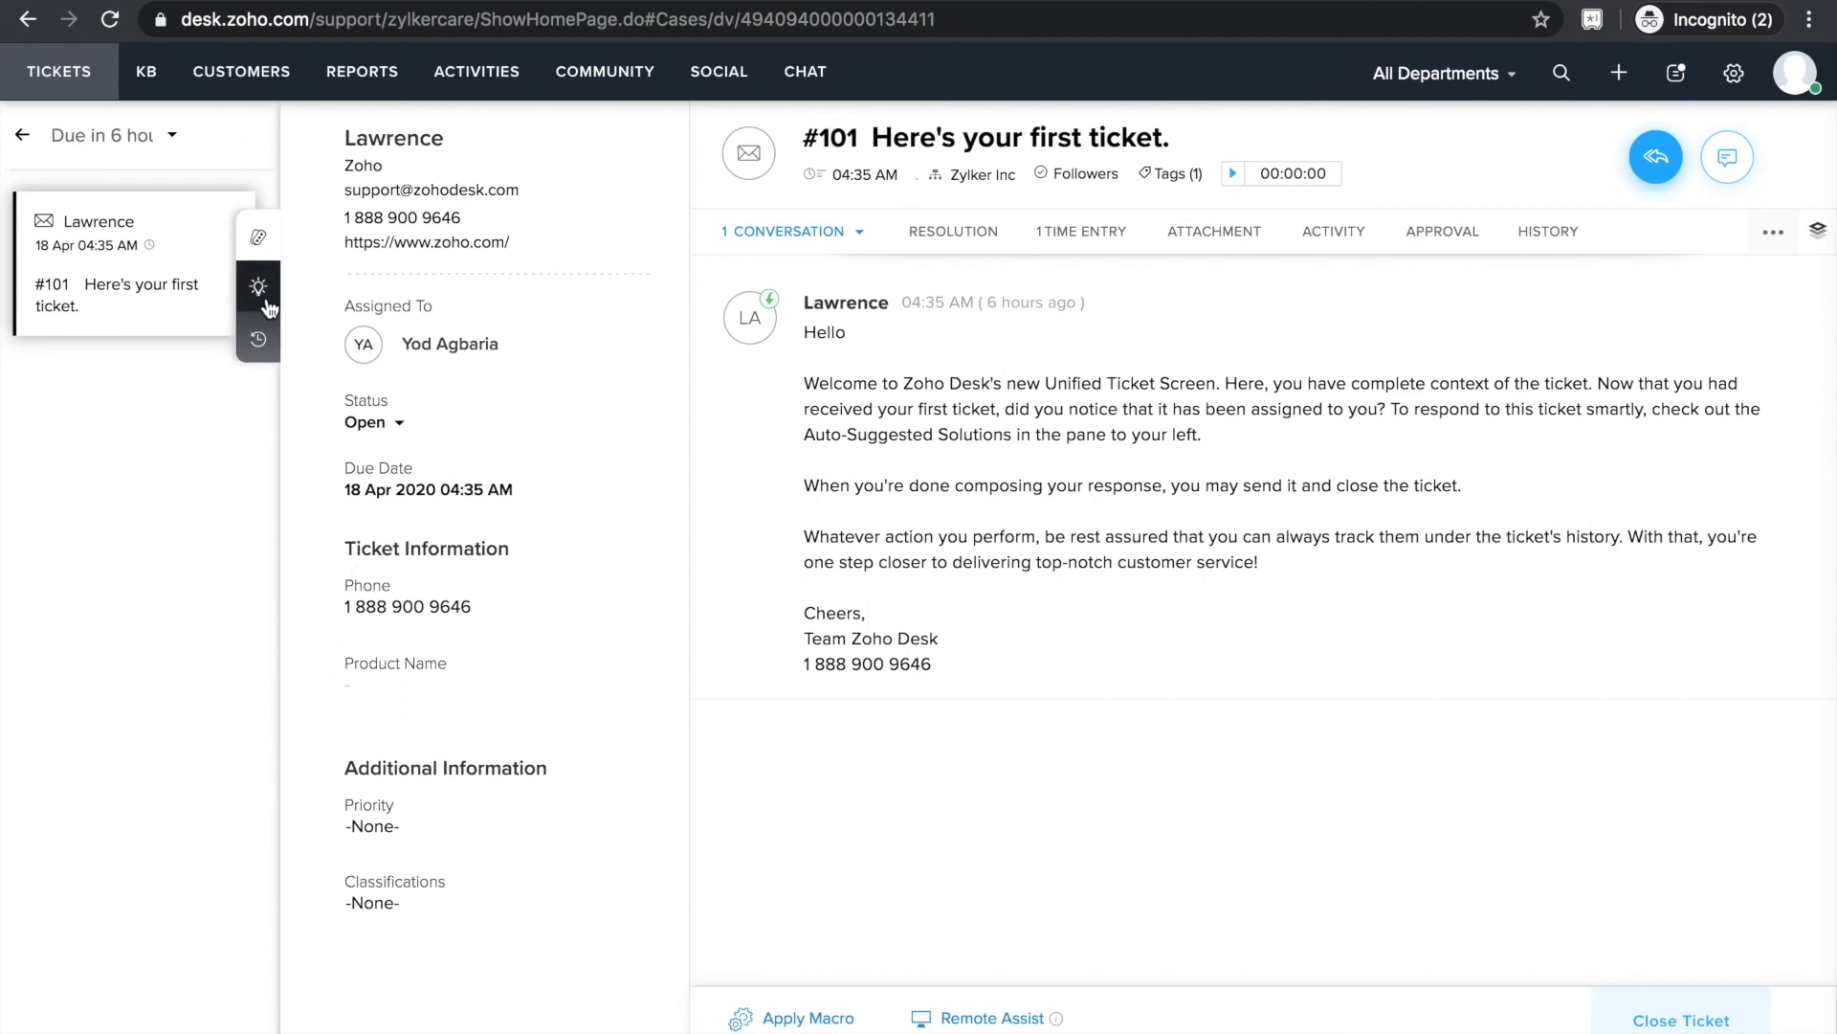
# Step: Insert the suggested 'Answering your first ticket' article into a reply to ticket #101
pyautogui.click(258, 287)
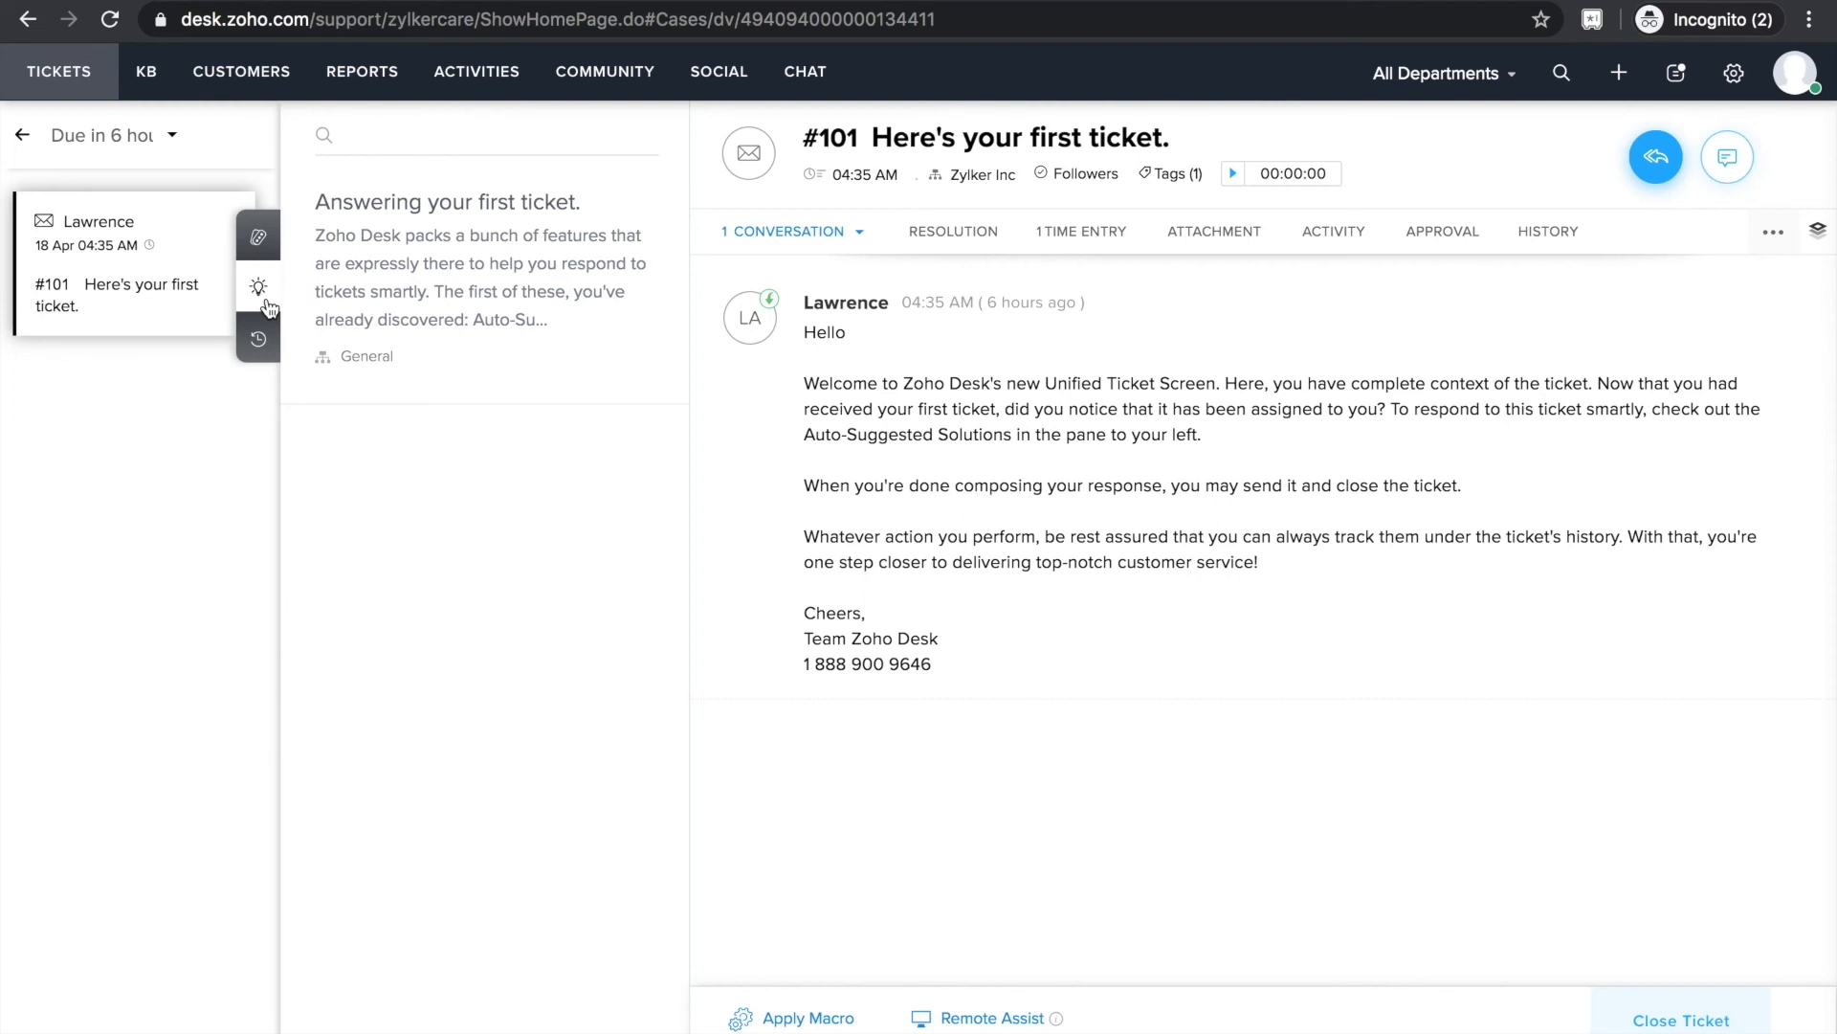
pyautogui.moveTo(647, 362)
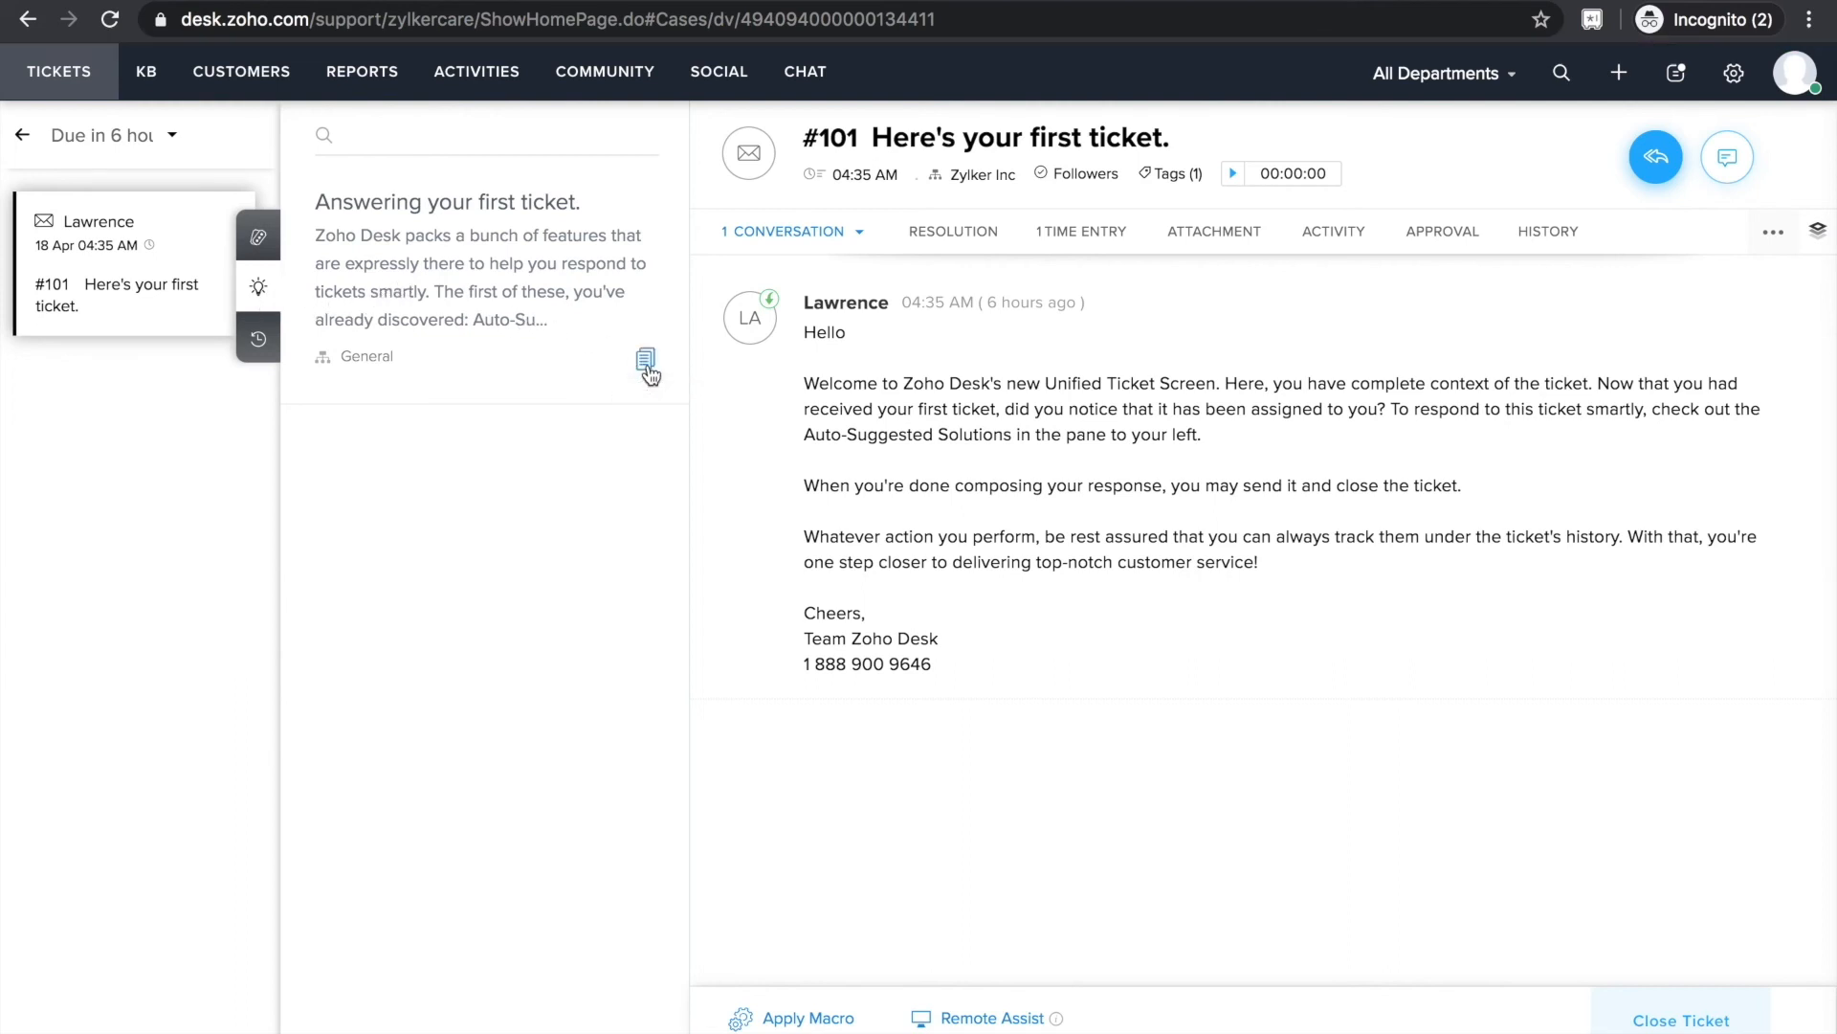
pyautogui.click(1654, 155)
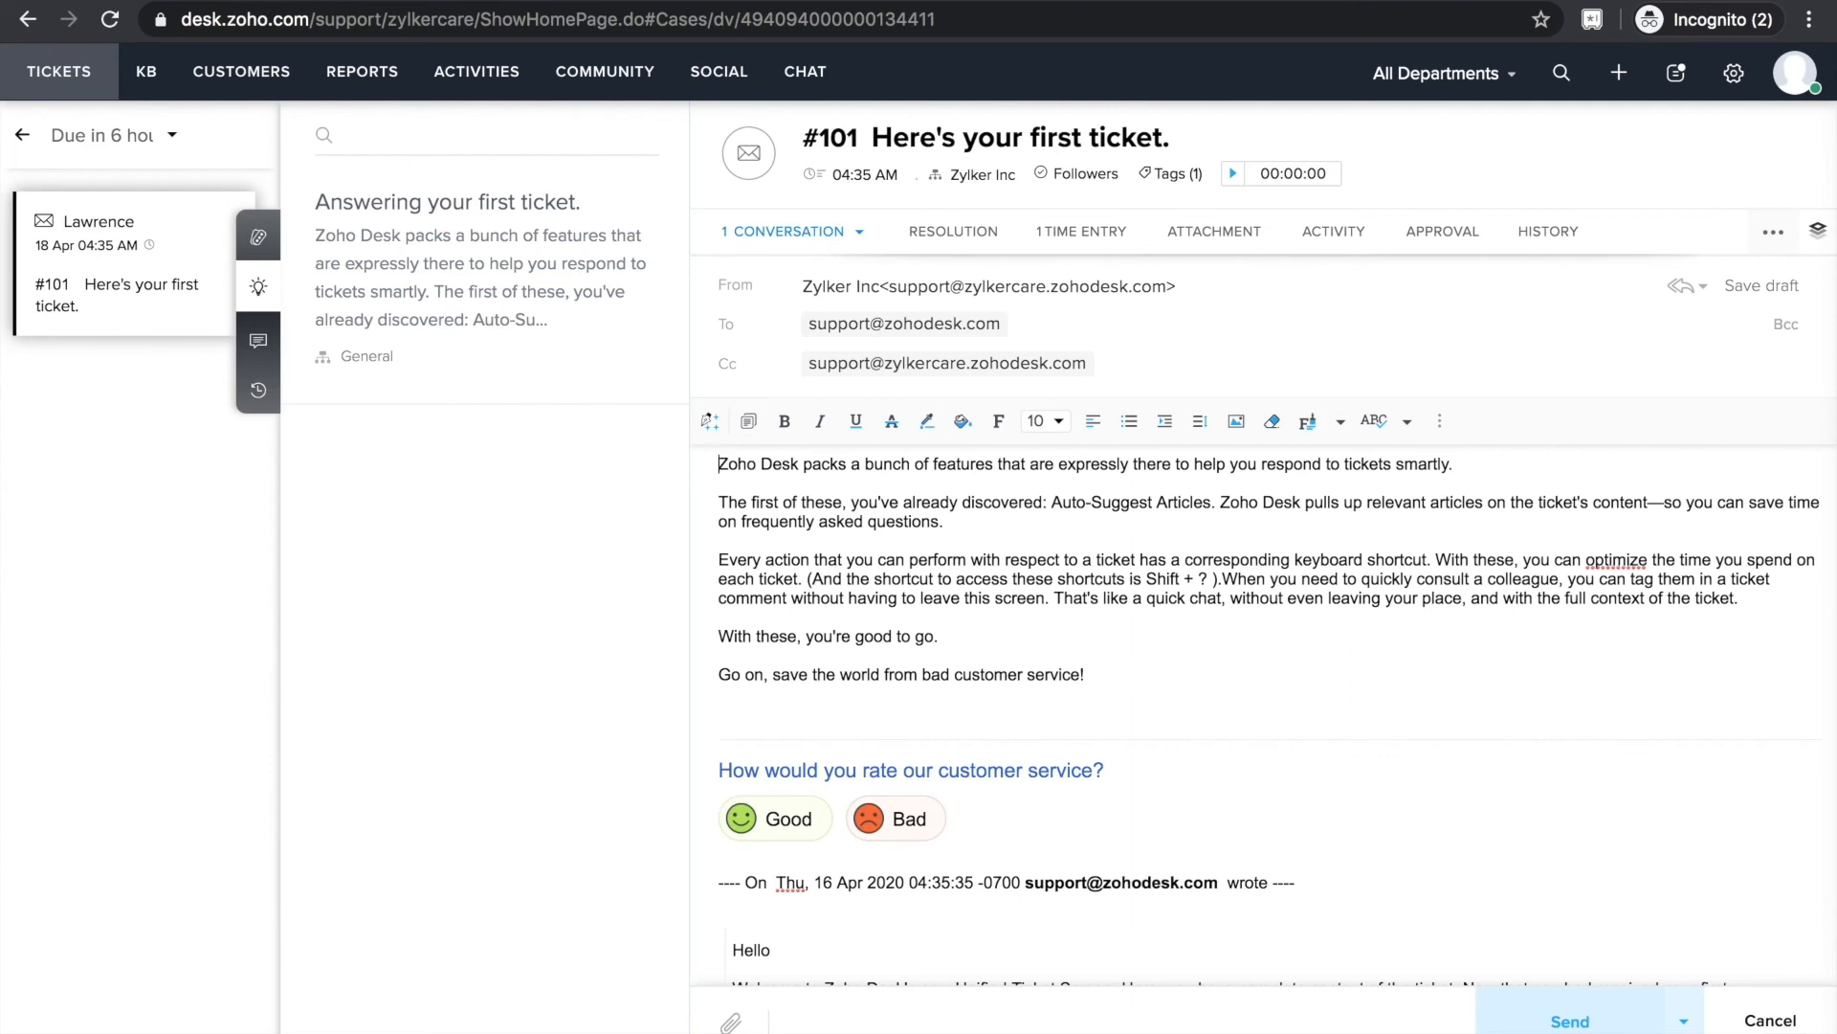
pyautogui.moveTo(1084, 733)
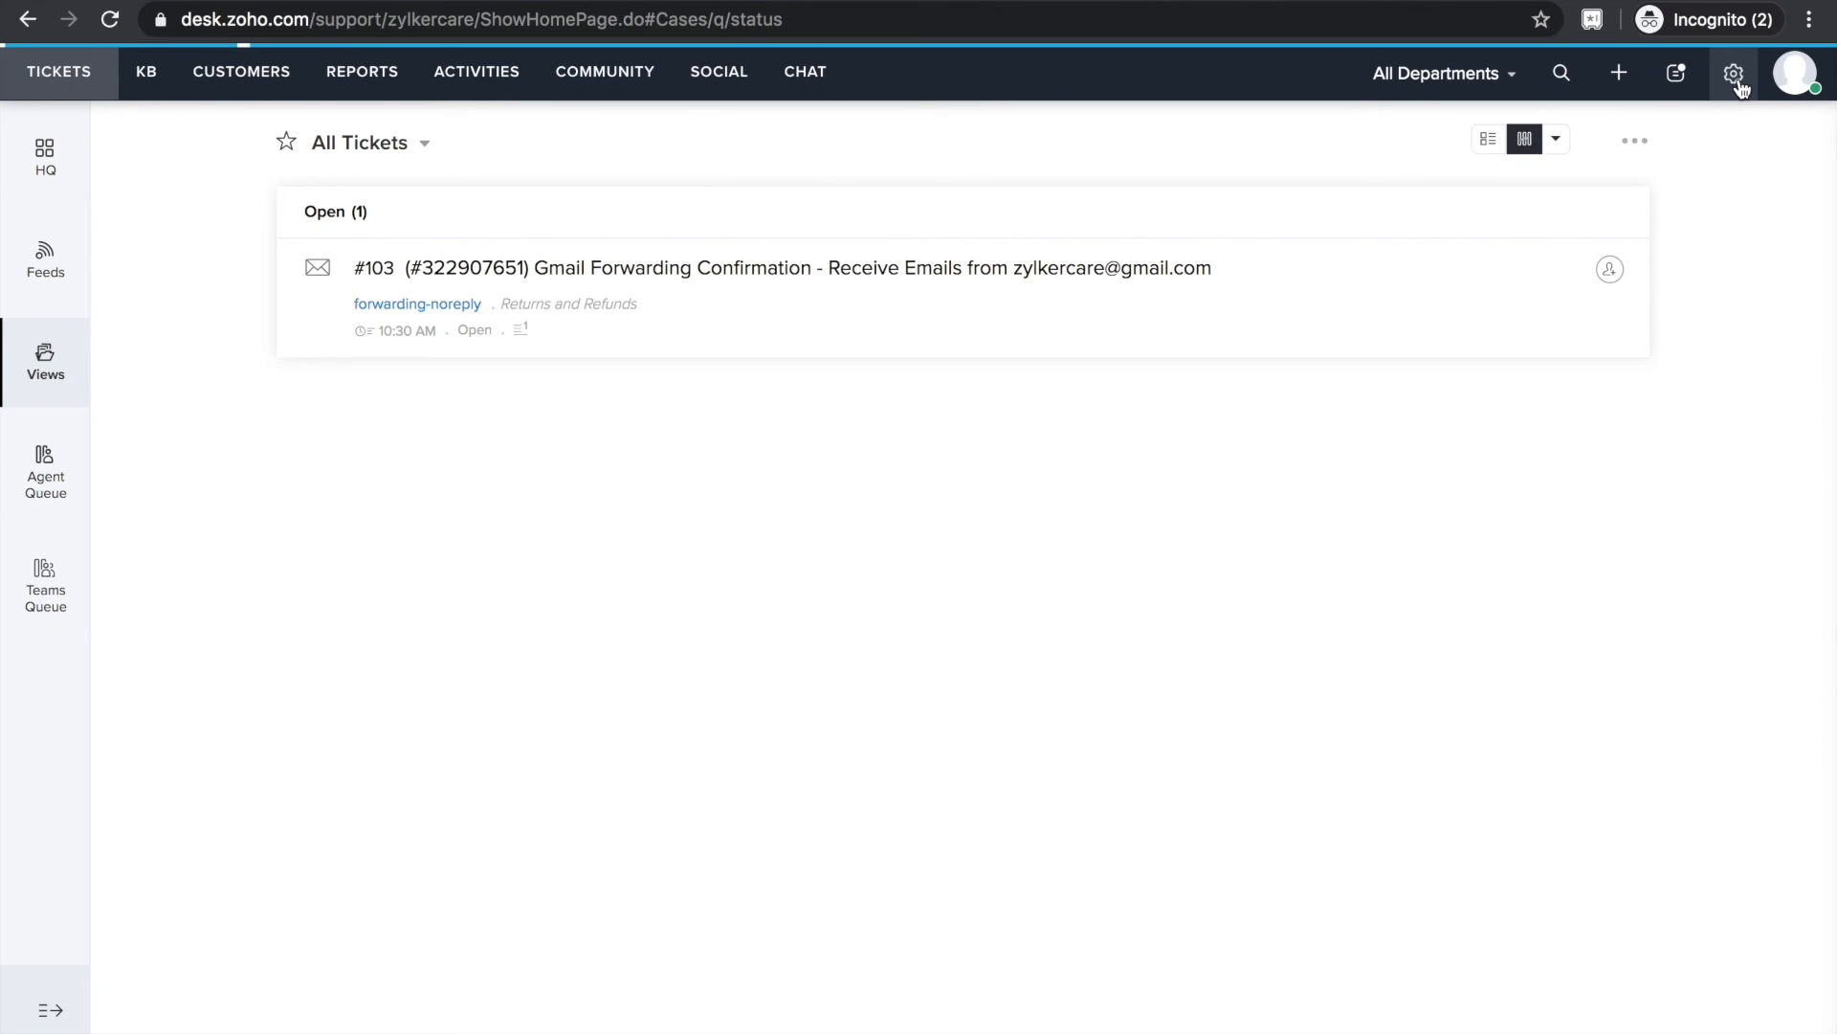
# Step: In Setup > Customer Happiness, enable the Okay rating option
pyautogui.click(1734, 73)
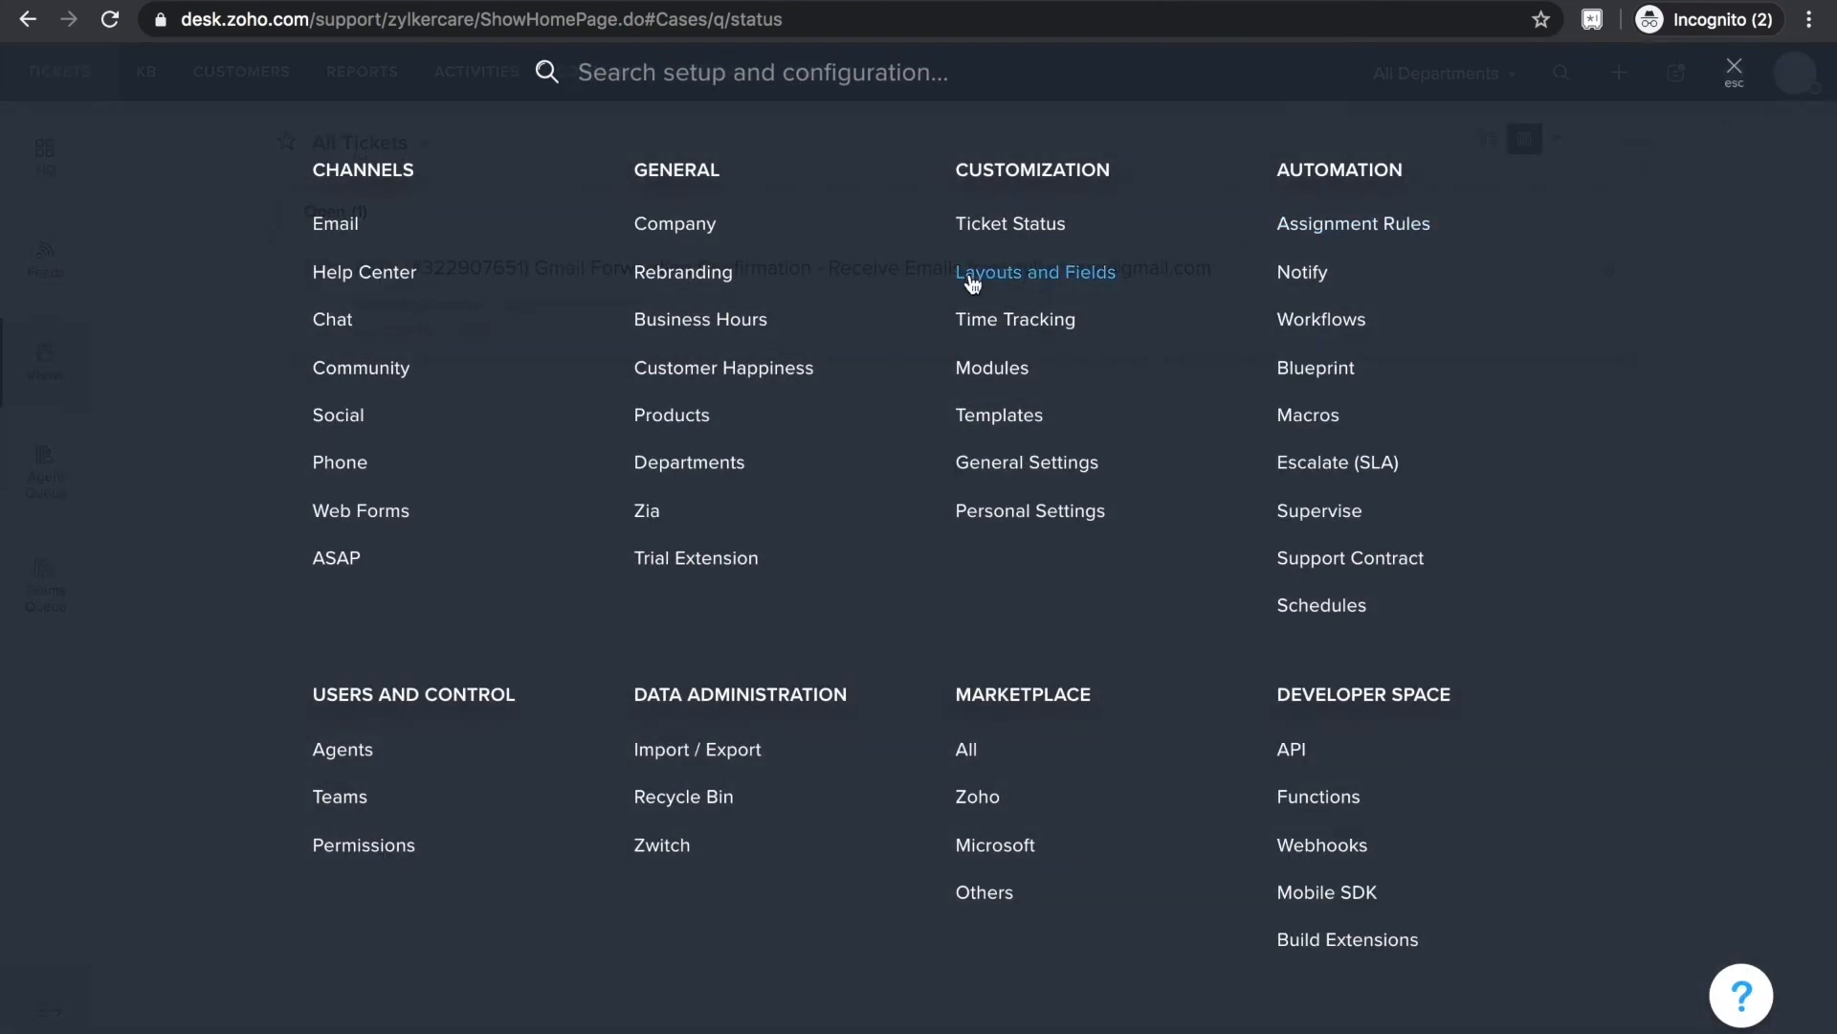
pyautogui.click(724, 368)
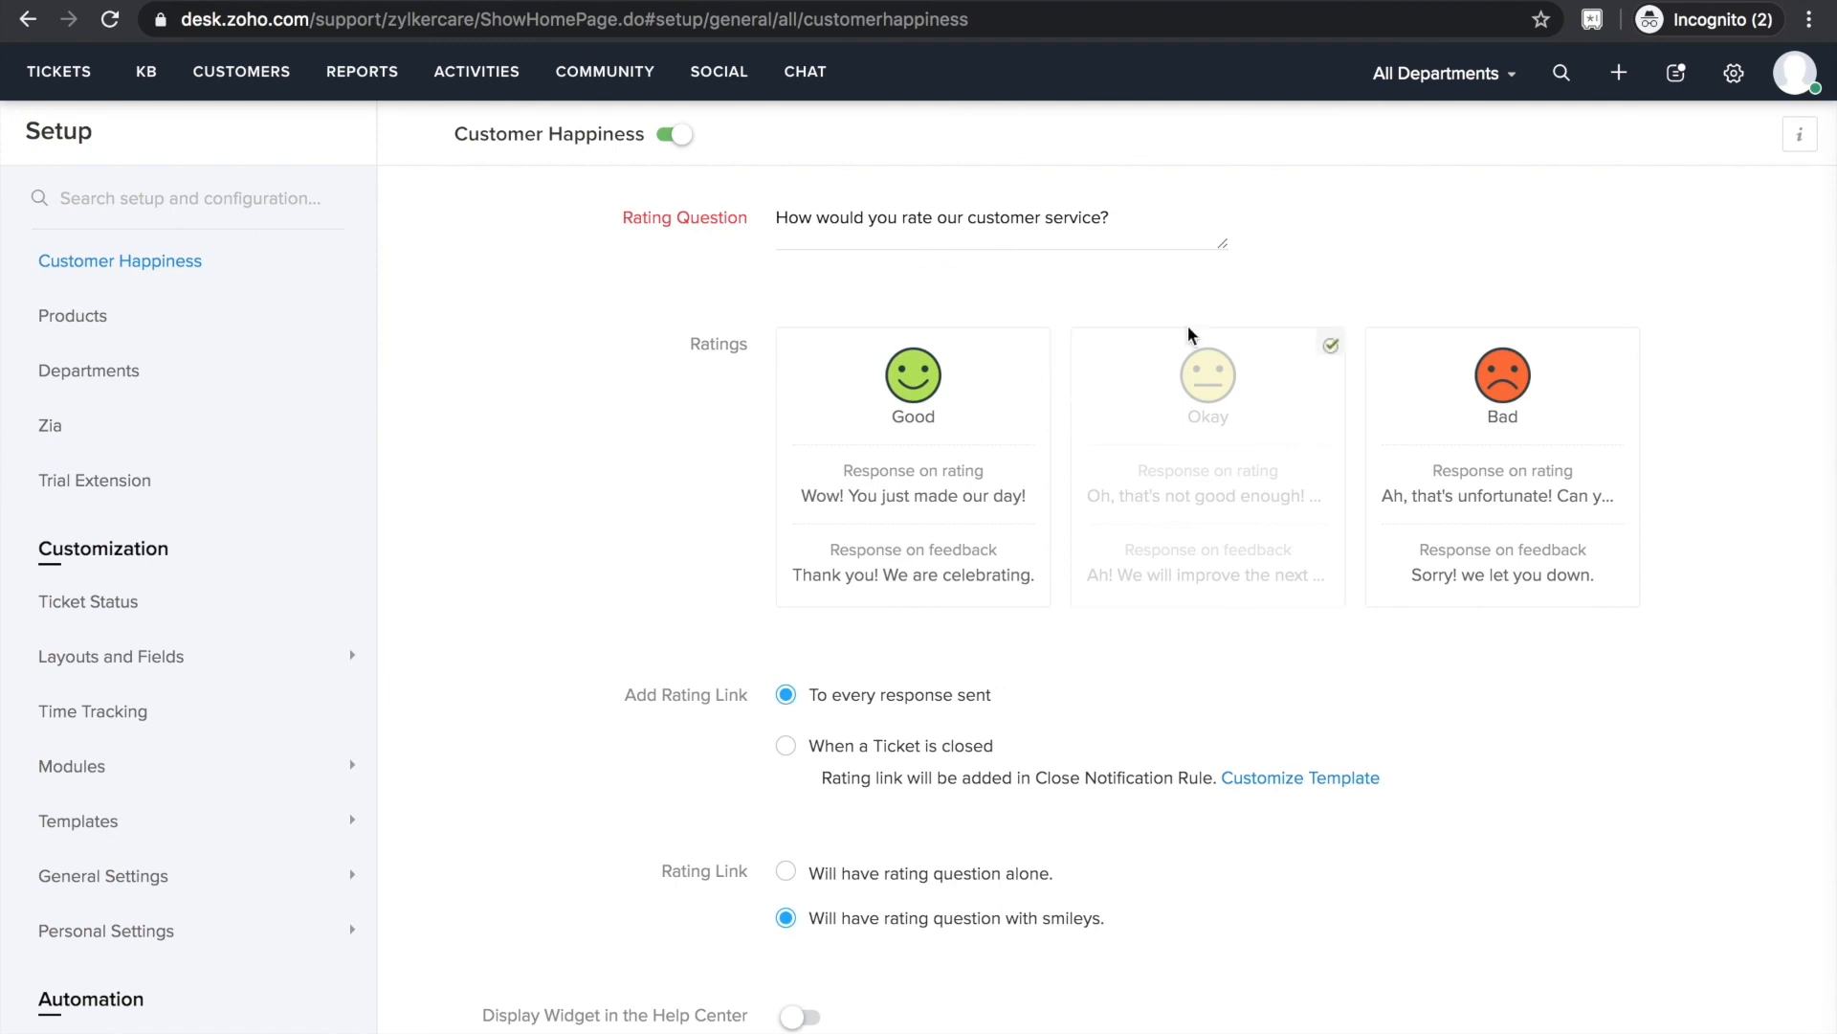
pyautogui.click(1330, 345)
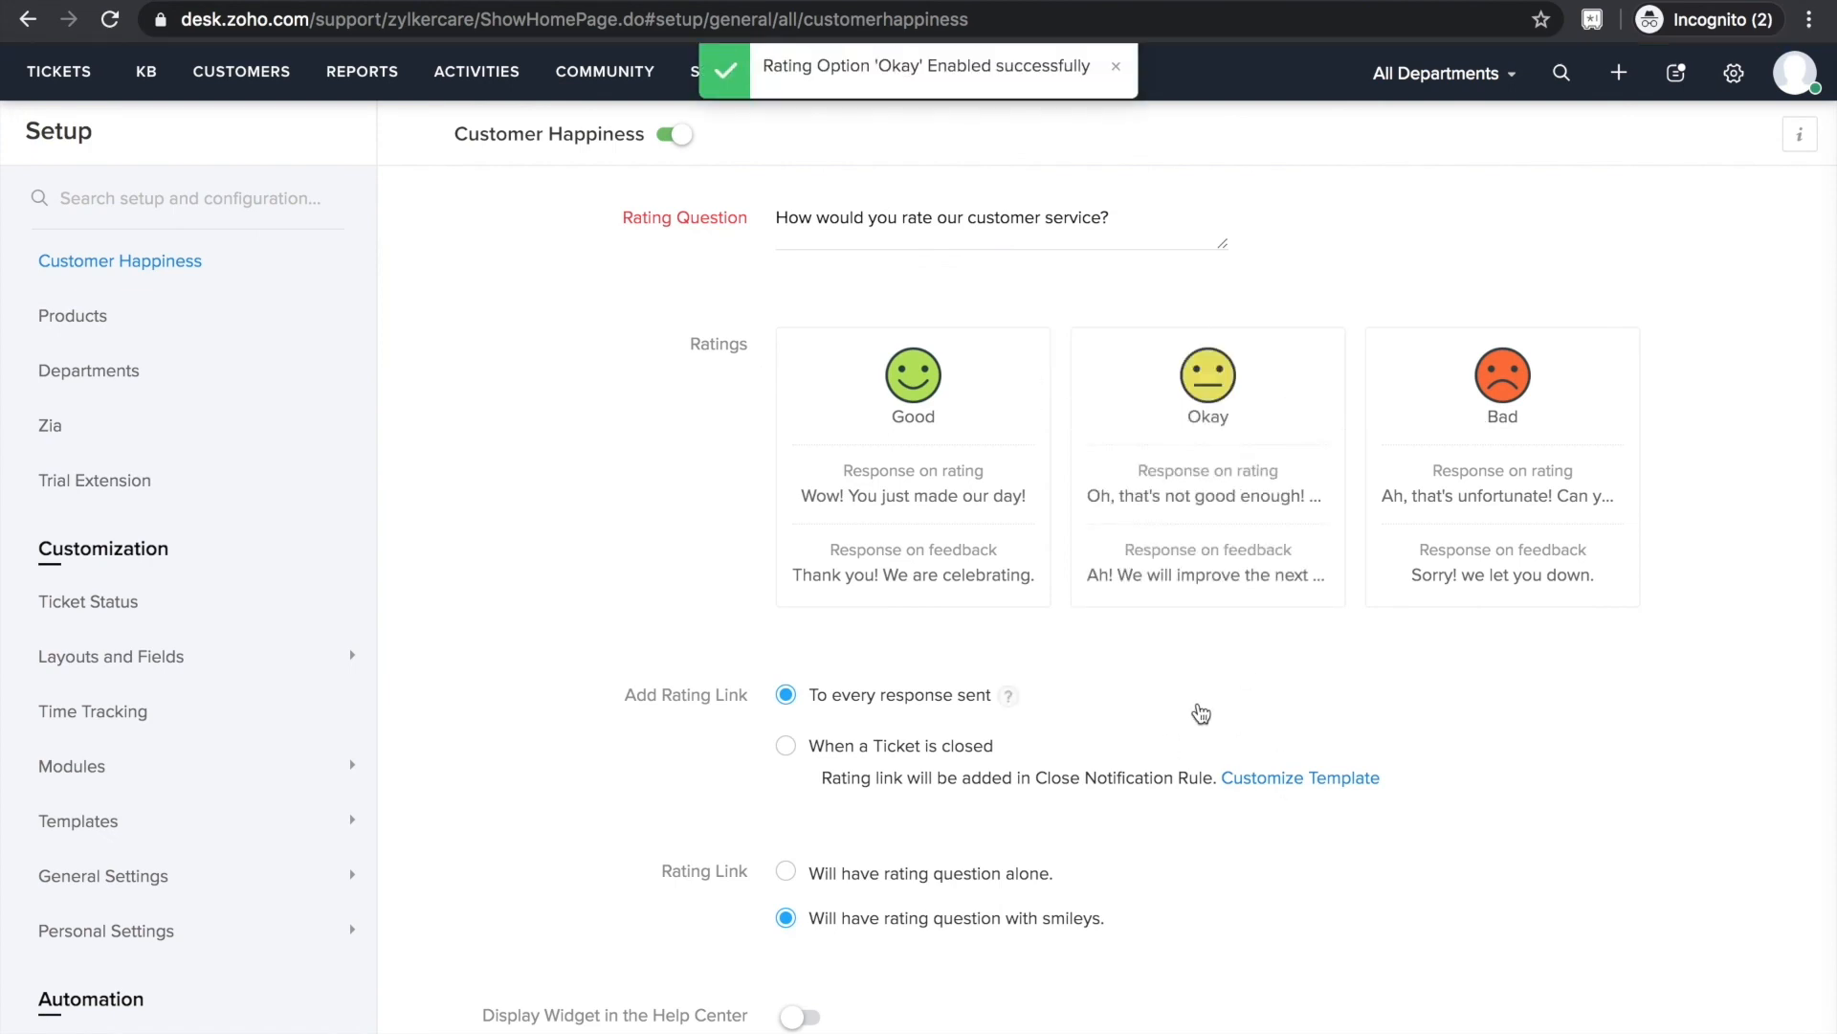
pyautogui.scroll(-3)
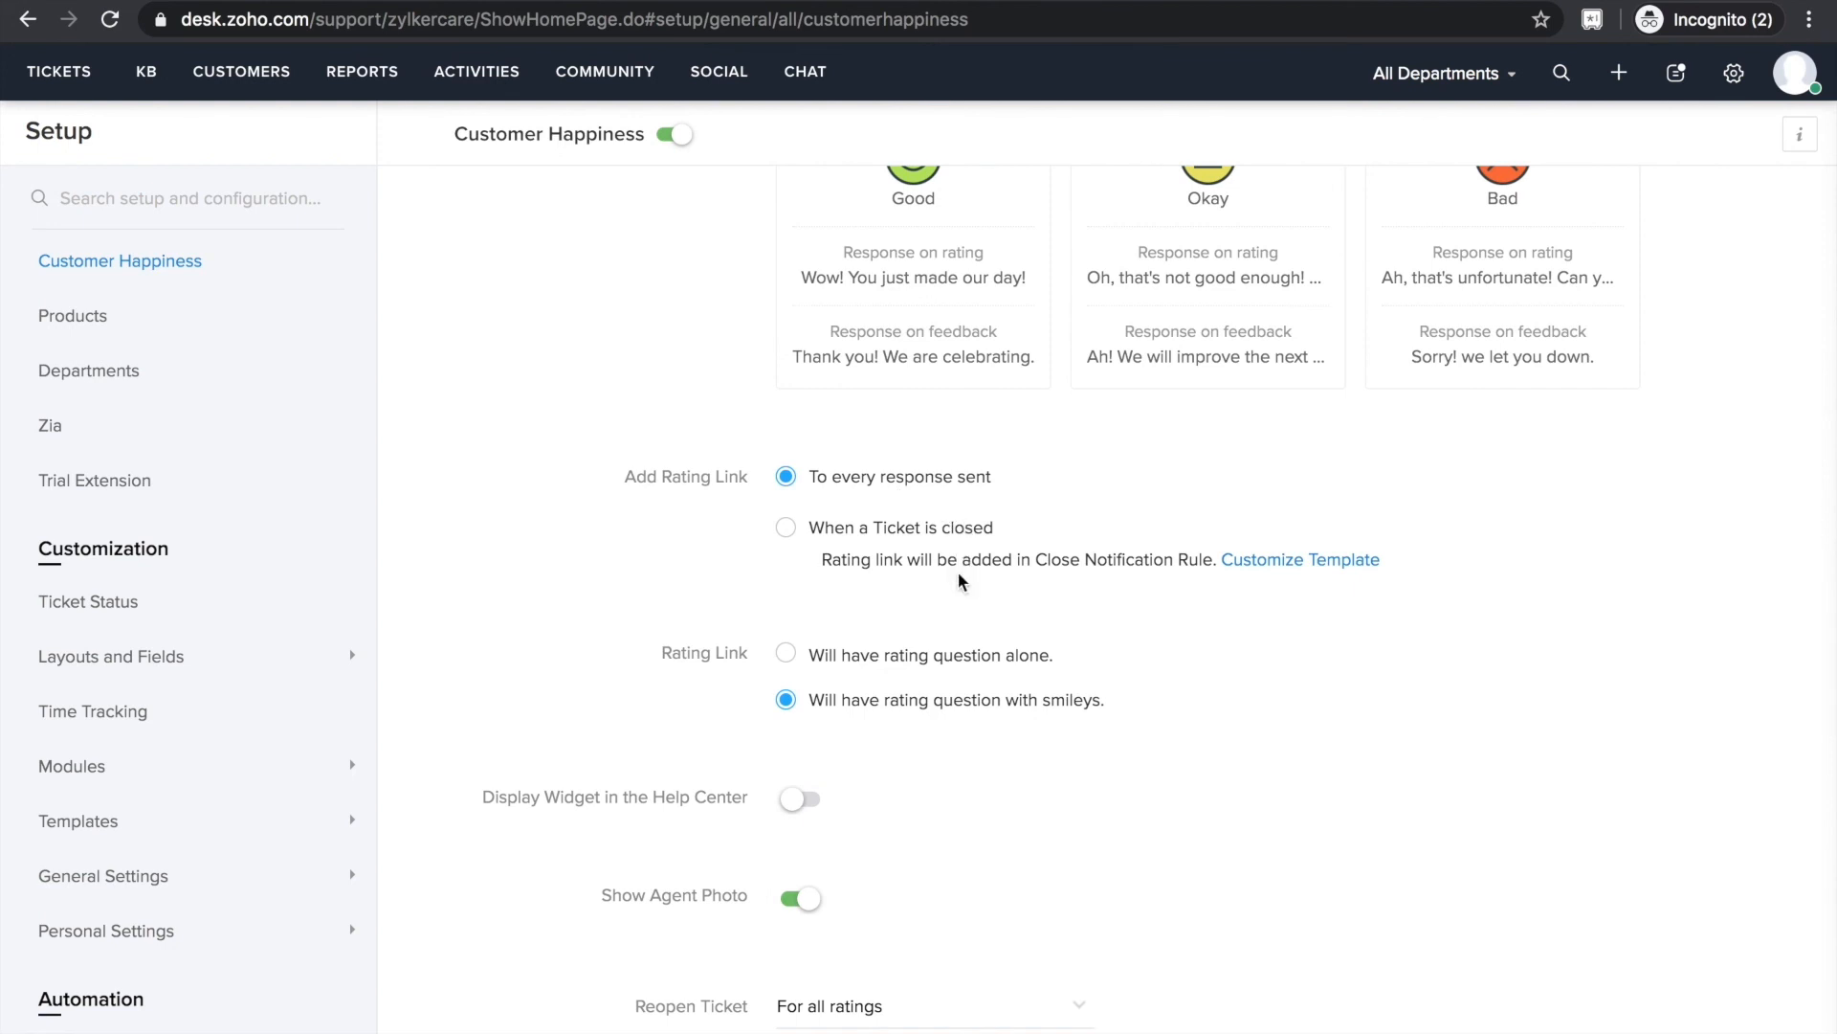
pyautogui.scroll(-3)
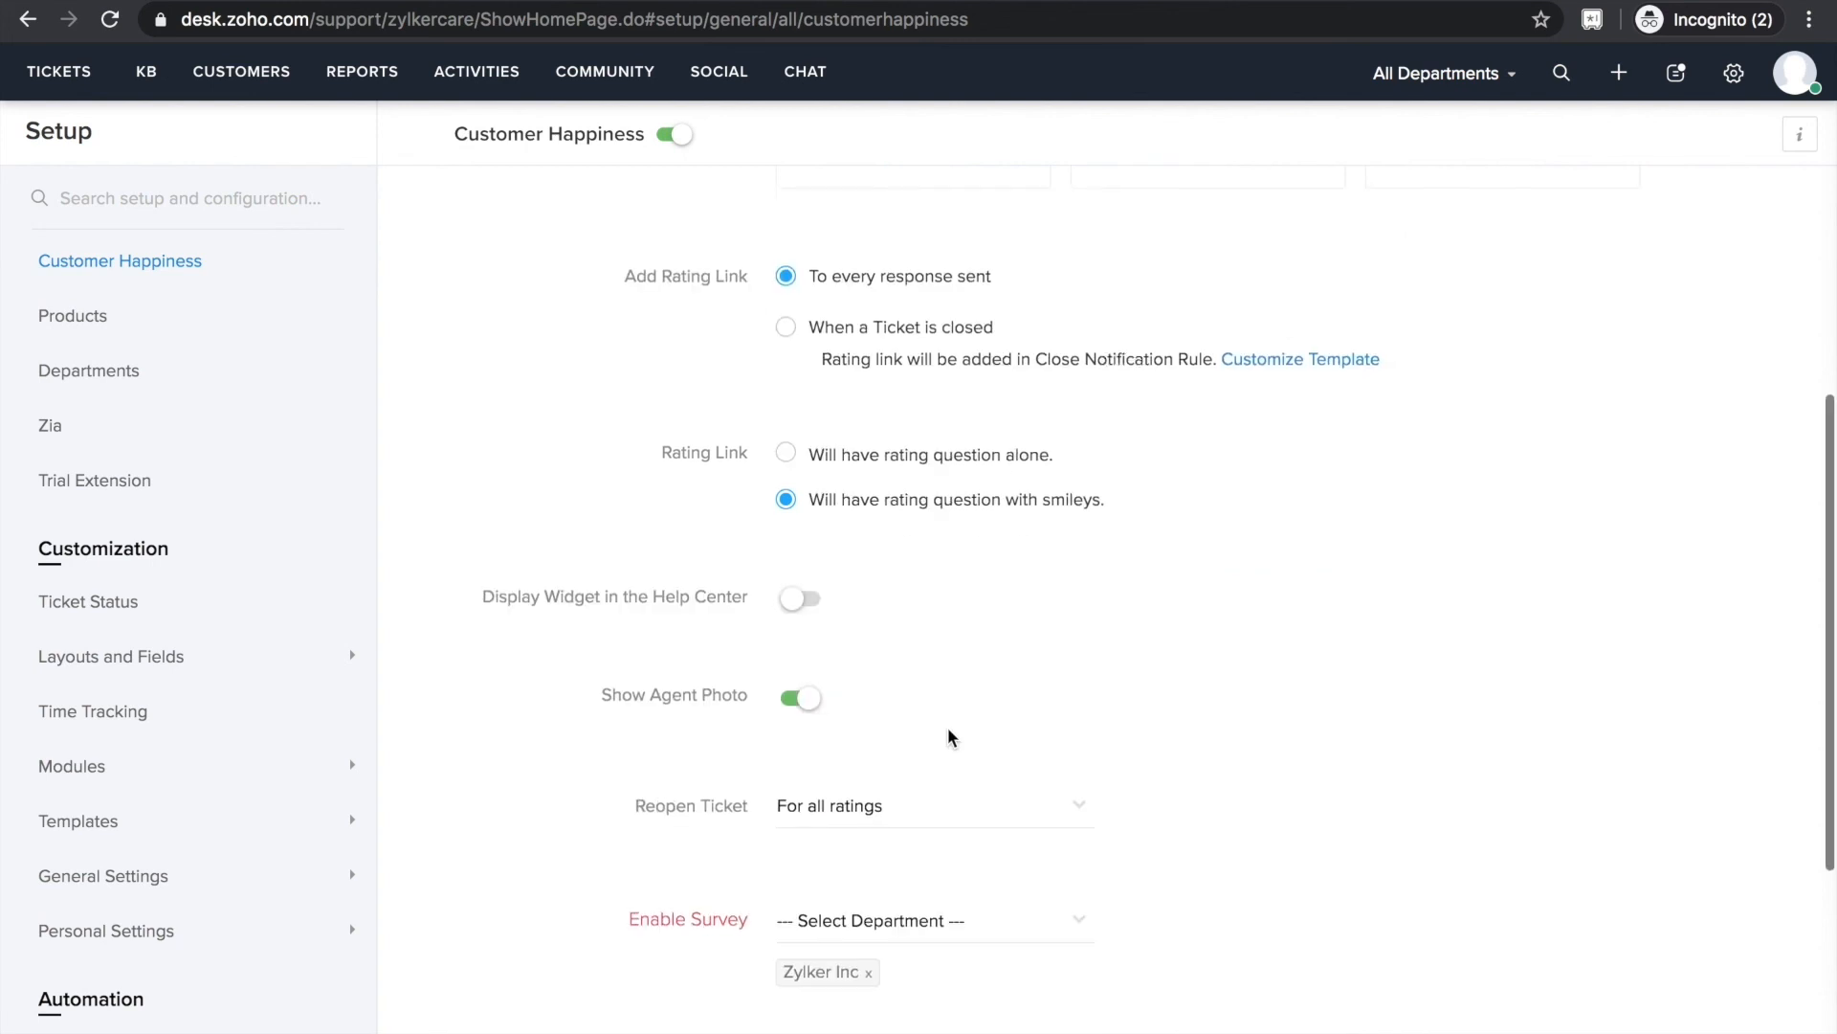
pyautogui.scroll(-3)
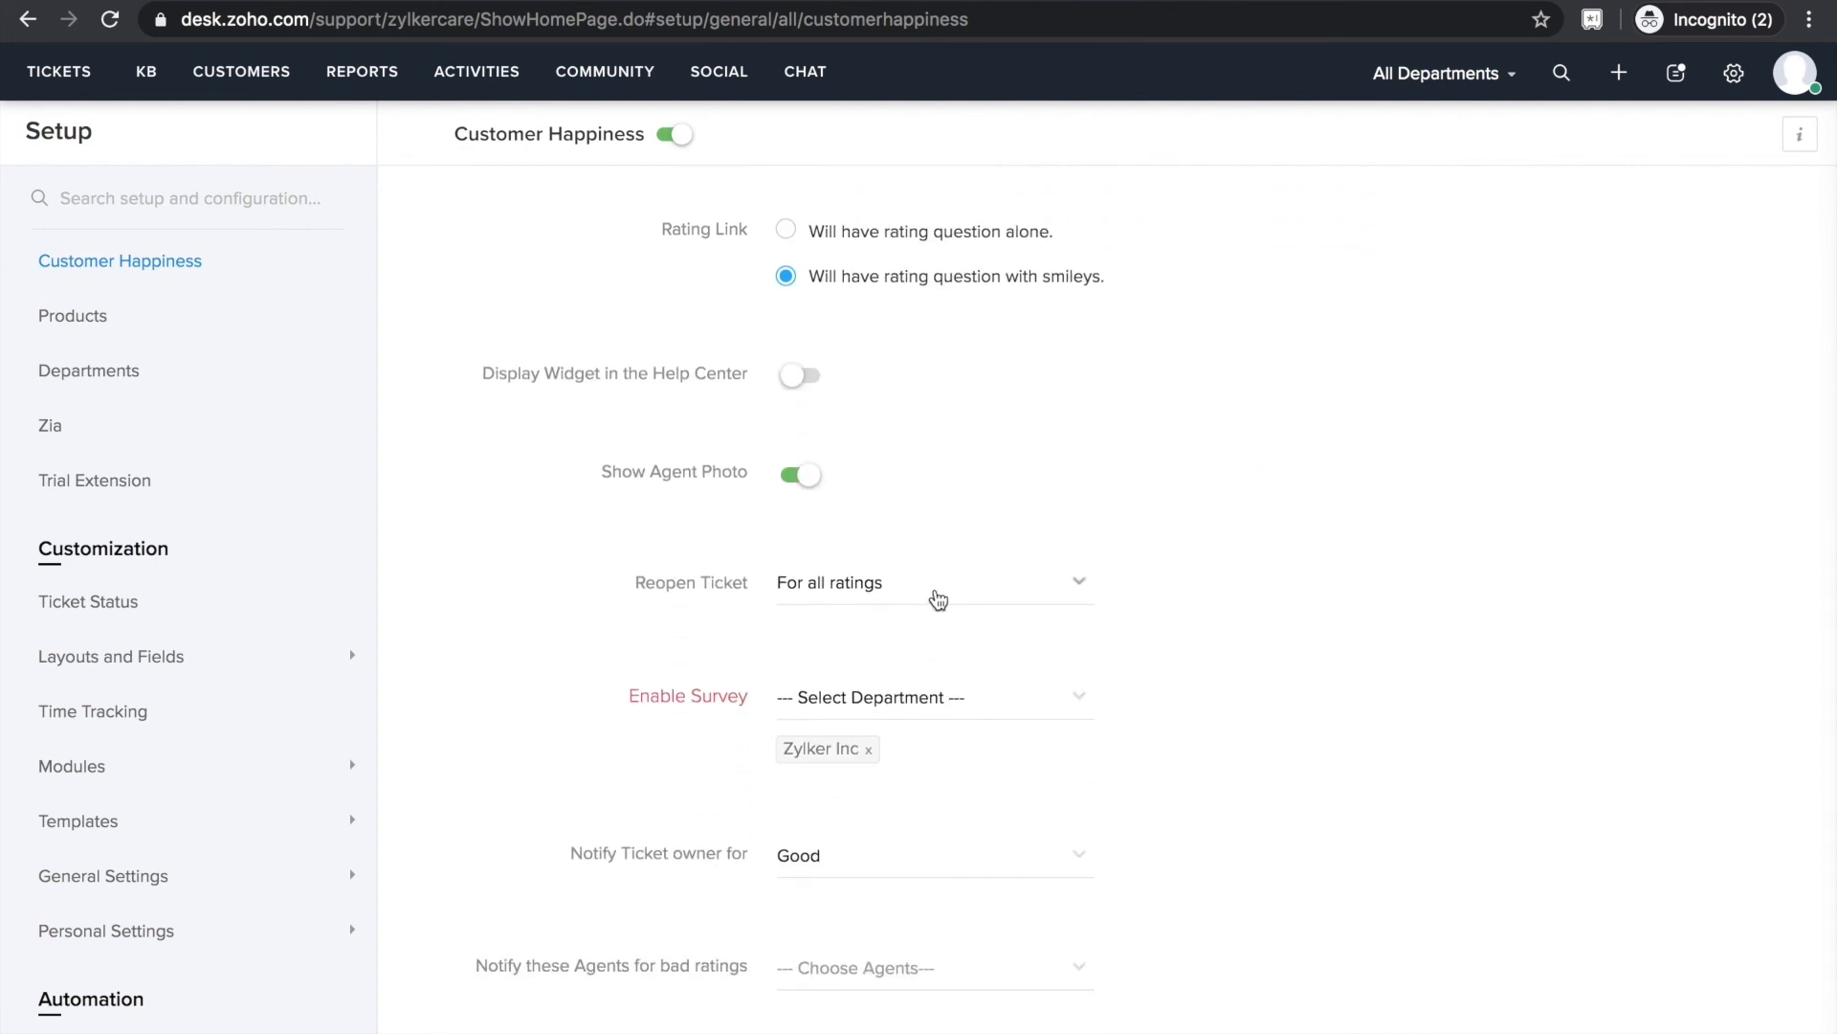
# Step: Set Reopen Ticket to Don't reopen, enable the survey for All Public Departments, and save
pyautogui.click(927, 582)
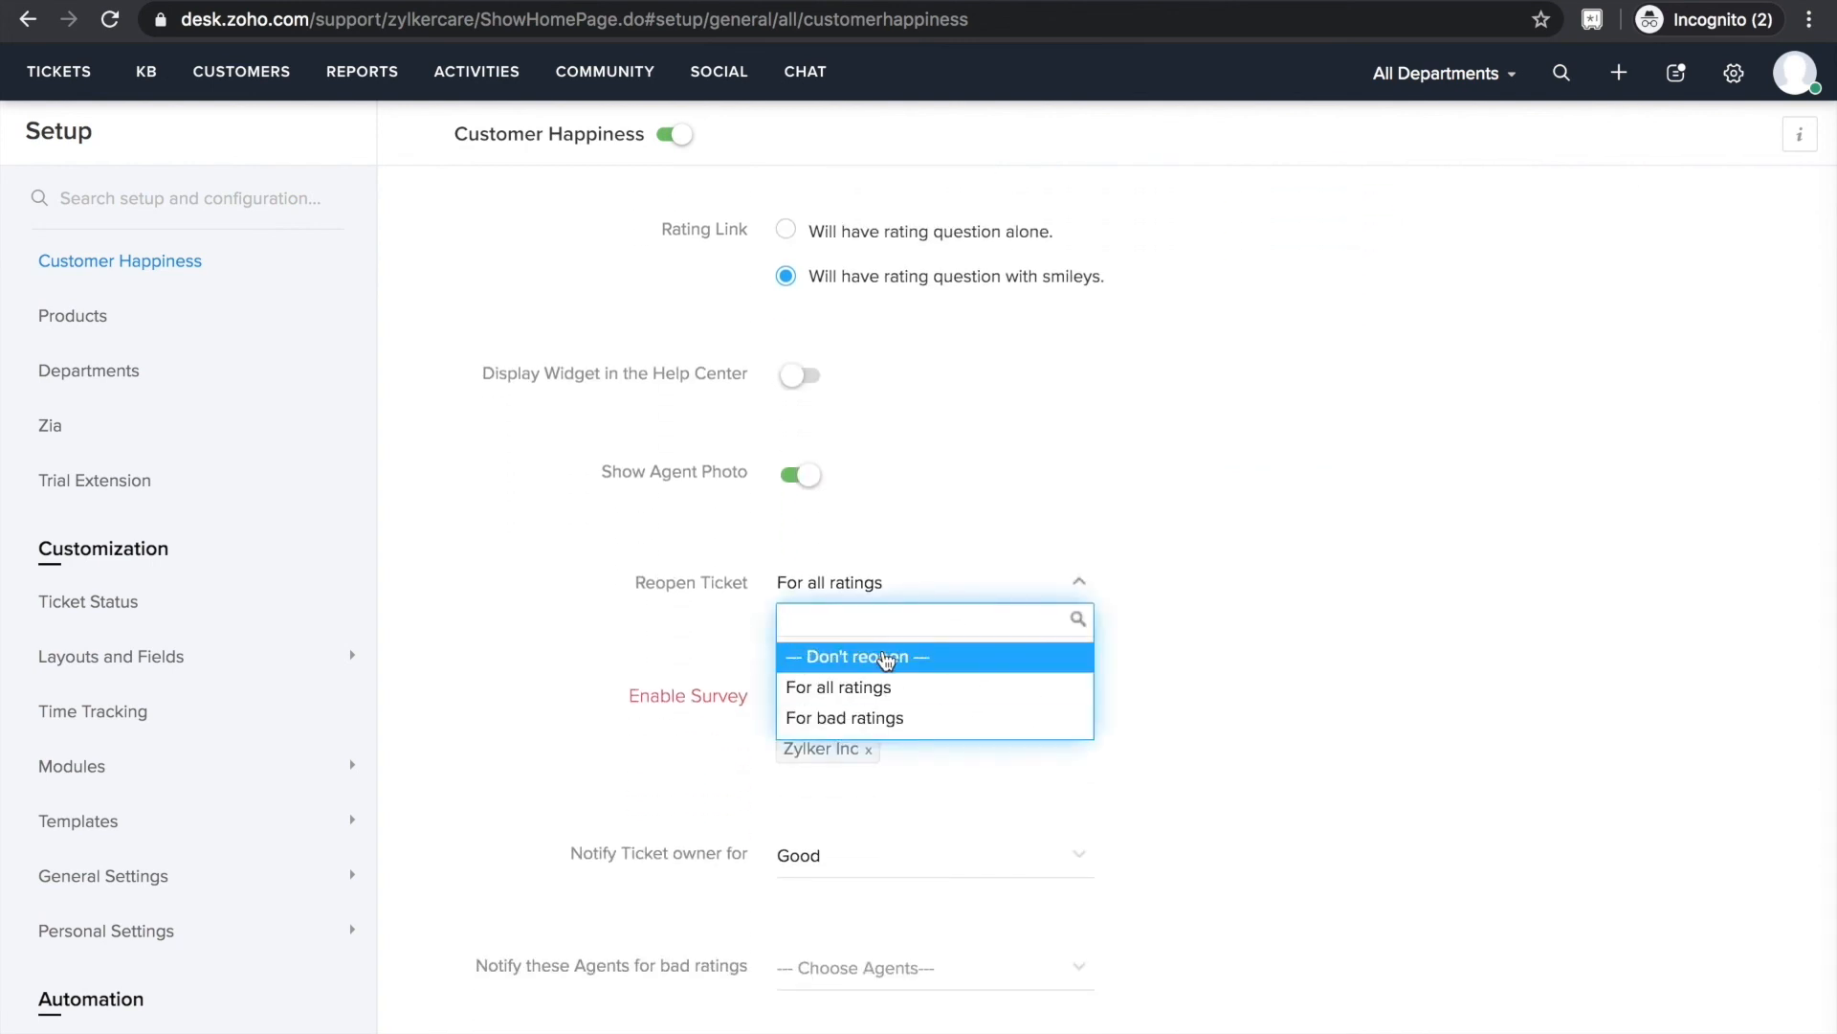
pyautogui.click(853, 656)
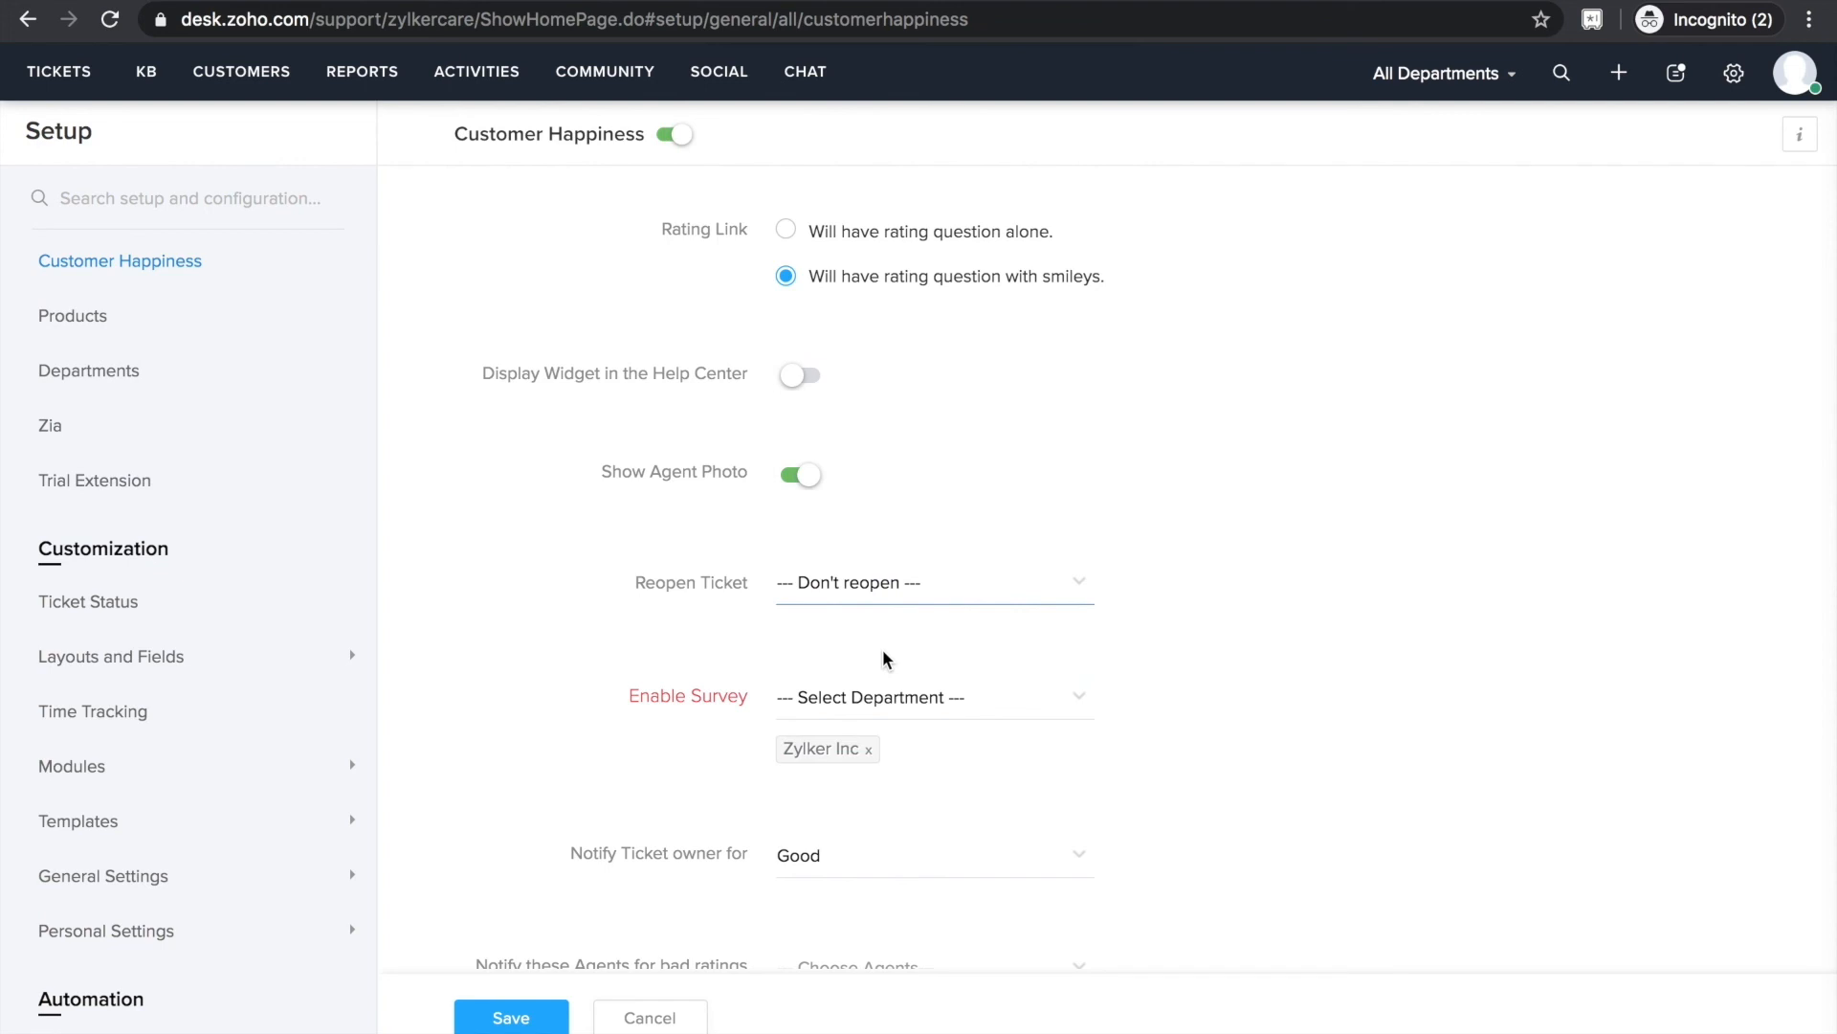
pyautogui.click(932, 696)
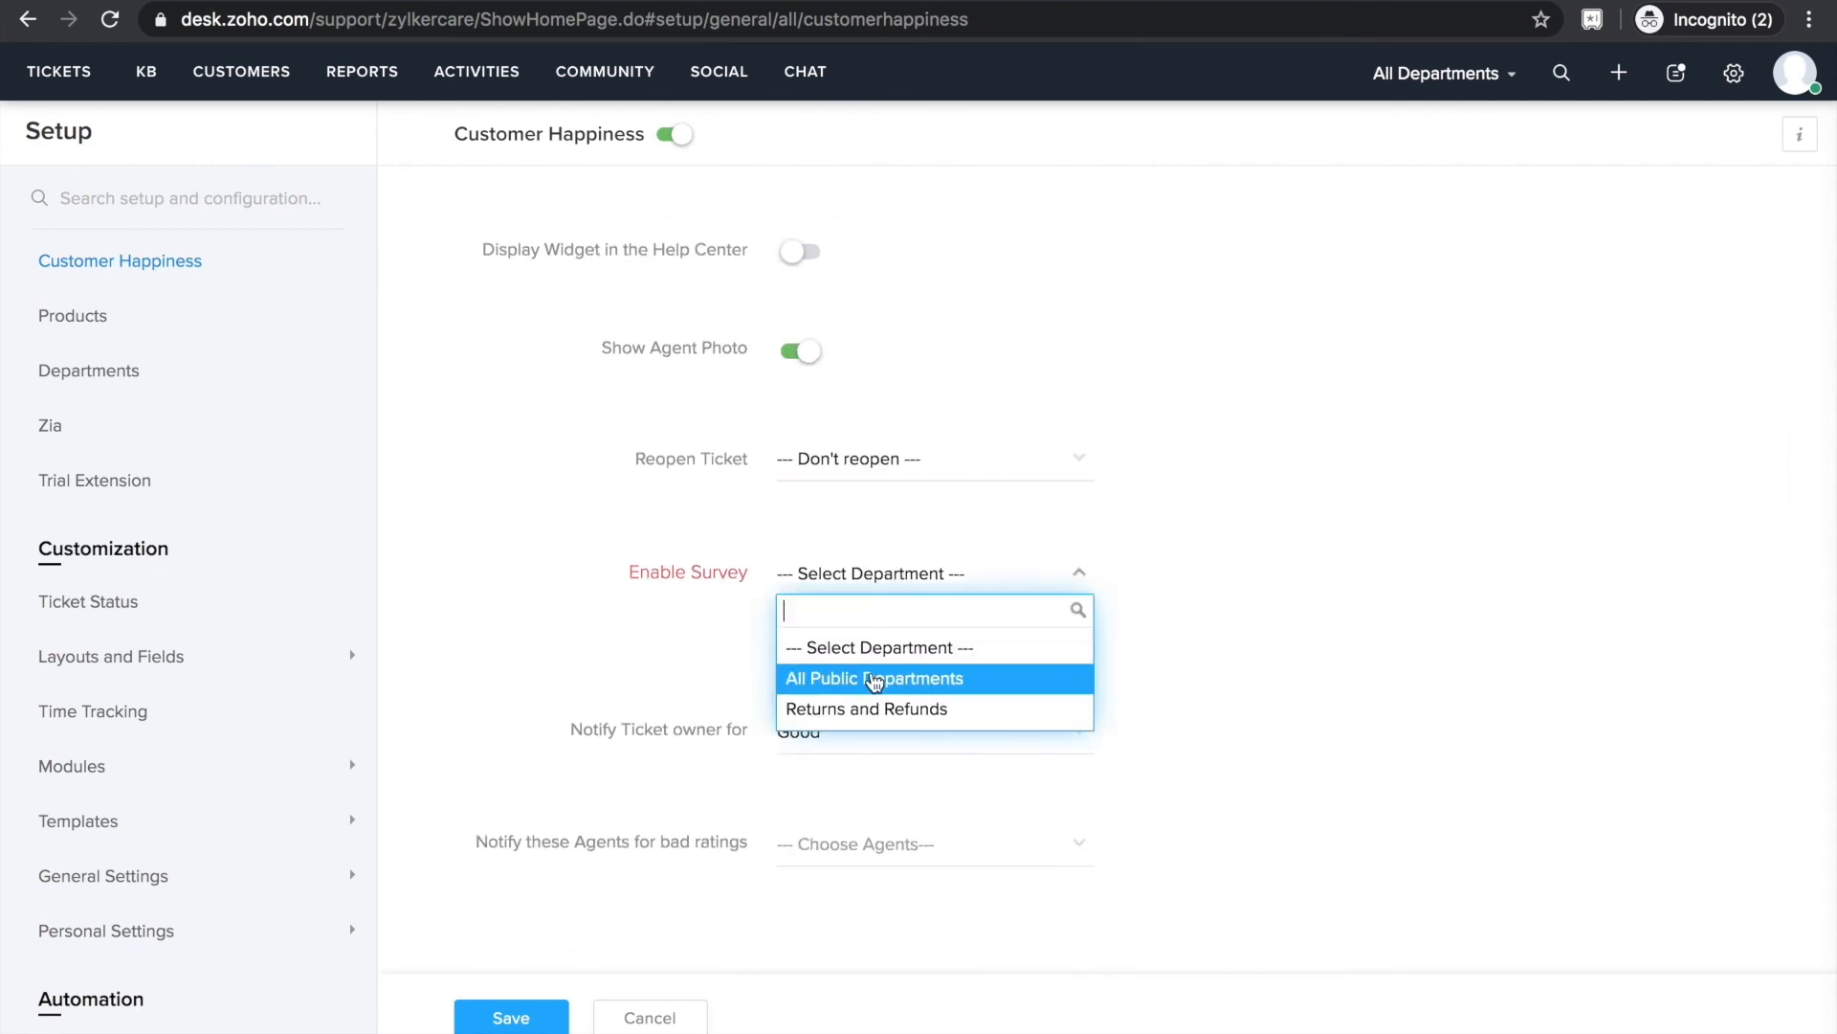
pyautogui.click(873, 678)
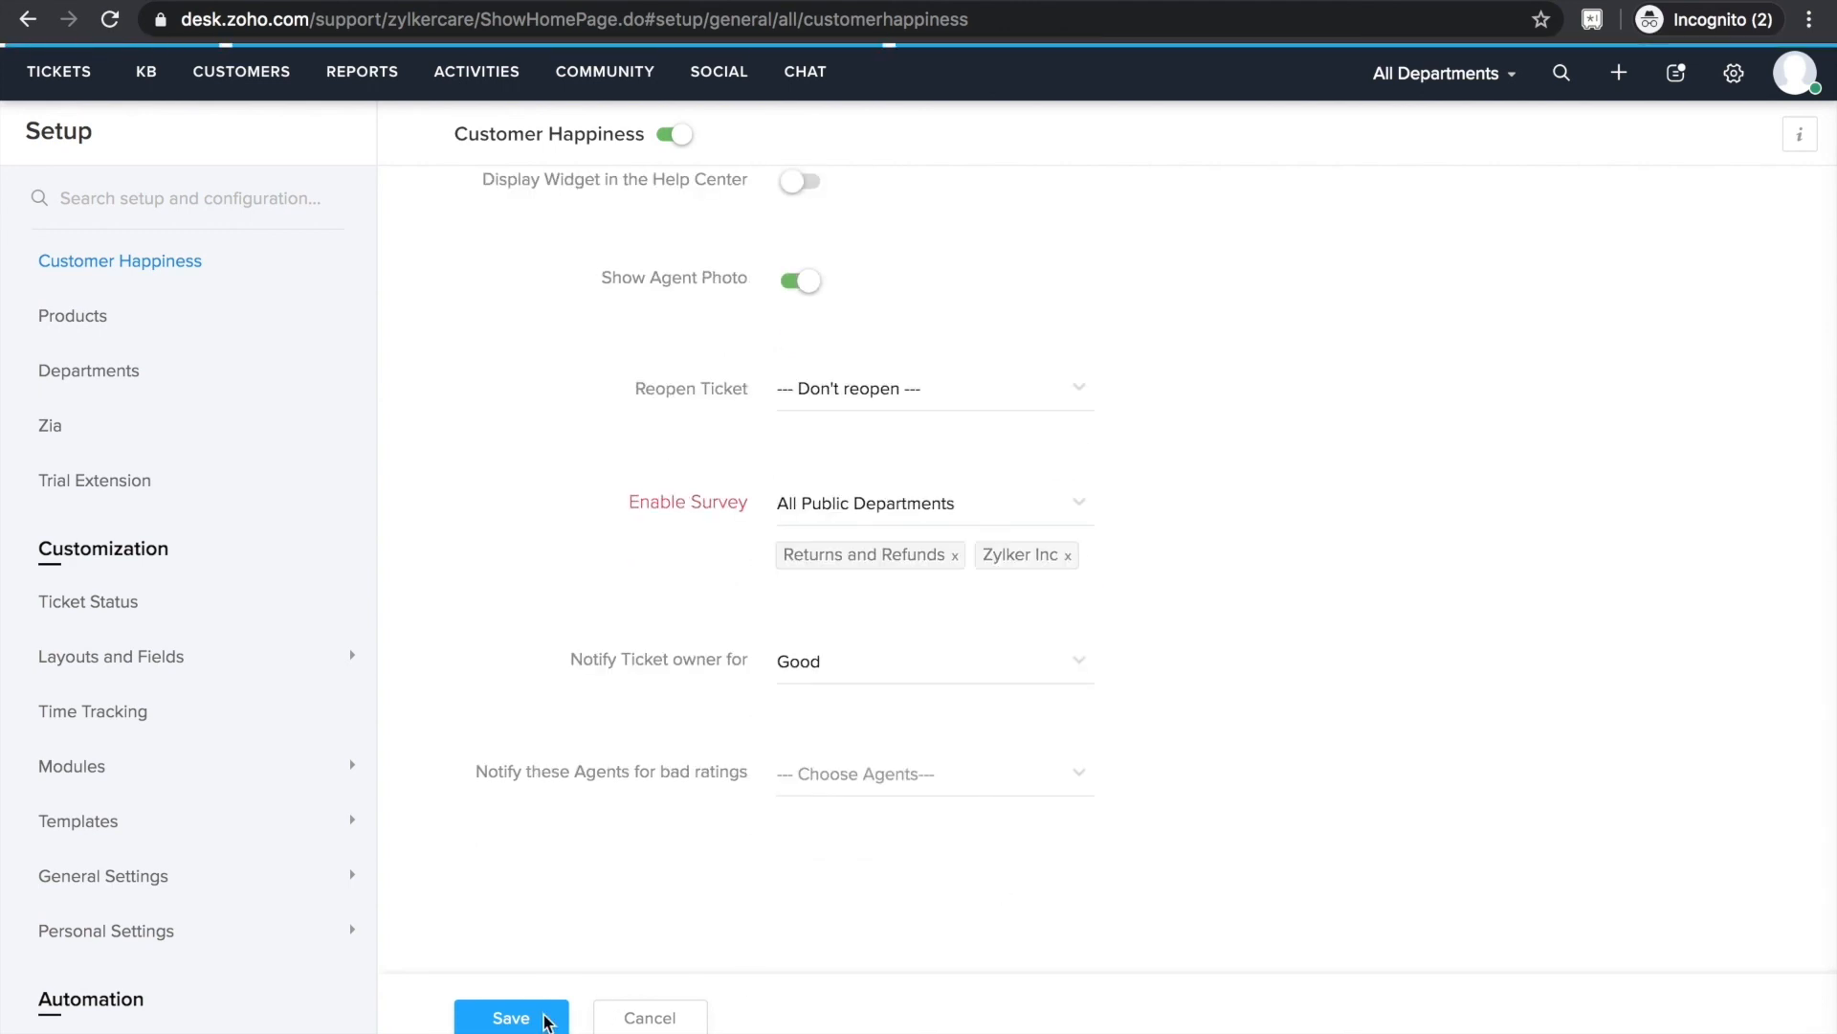
pyautogui.click(509, 1017)
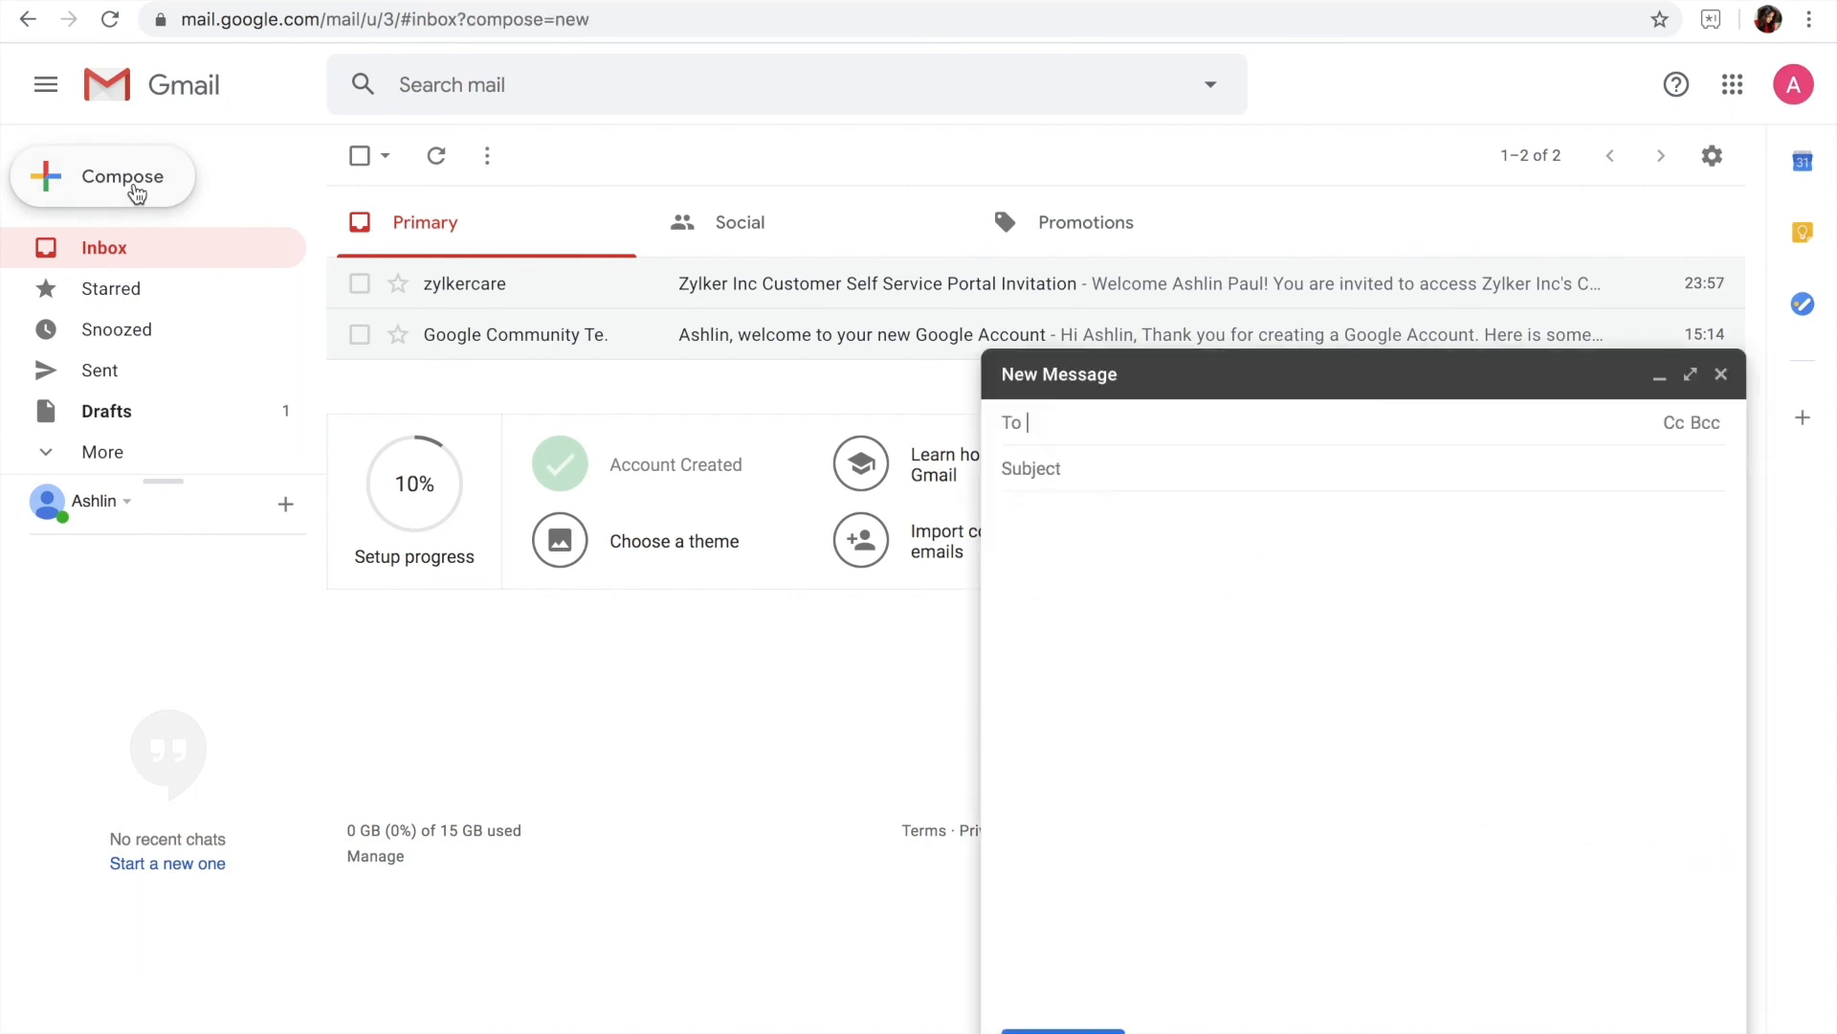
# Step: Begin addressing a new Gmail message to the support address, typing 'zy'
pyautogui.write('zy')
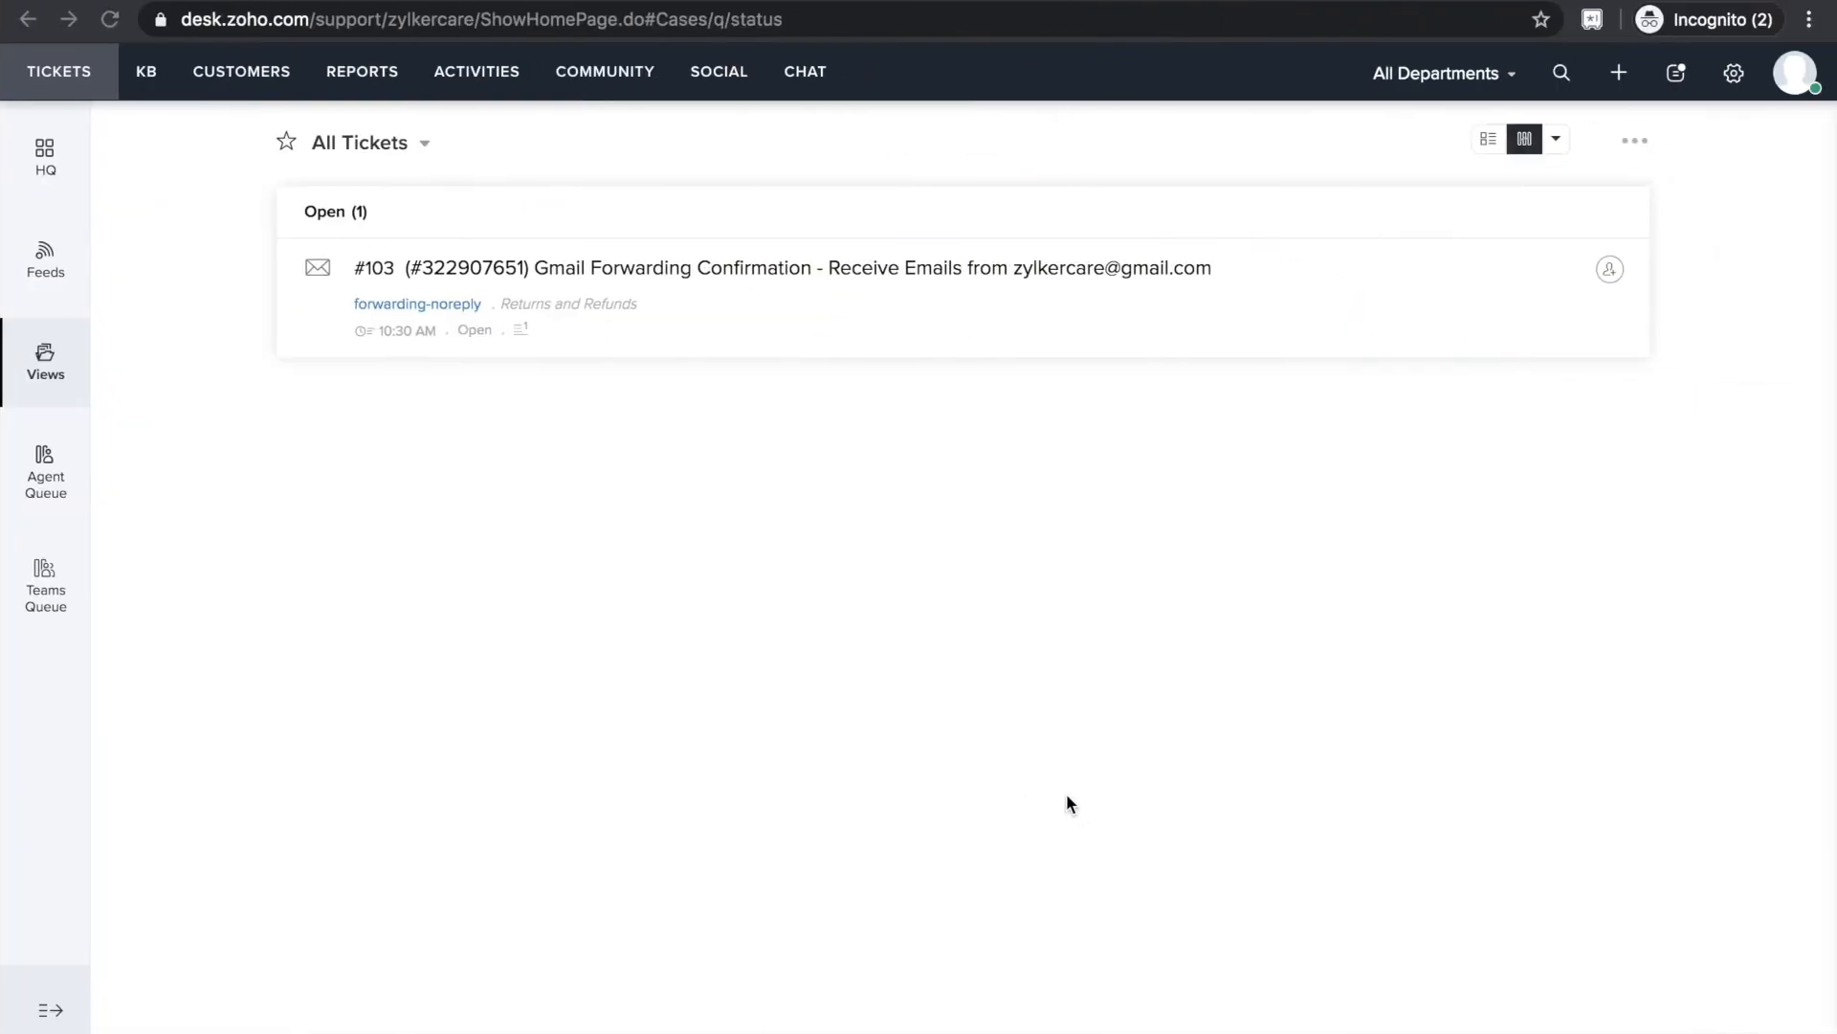
# Step: Reply to ticket #105 with 'If you have any more issues, please feel free to contact us.' and send it
pyautogui.click(1522, 138)
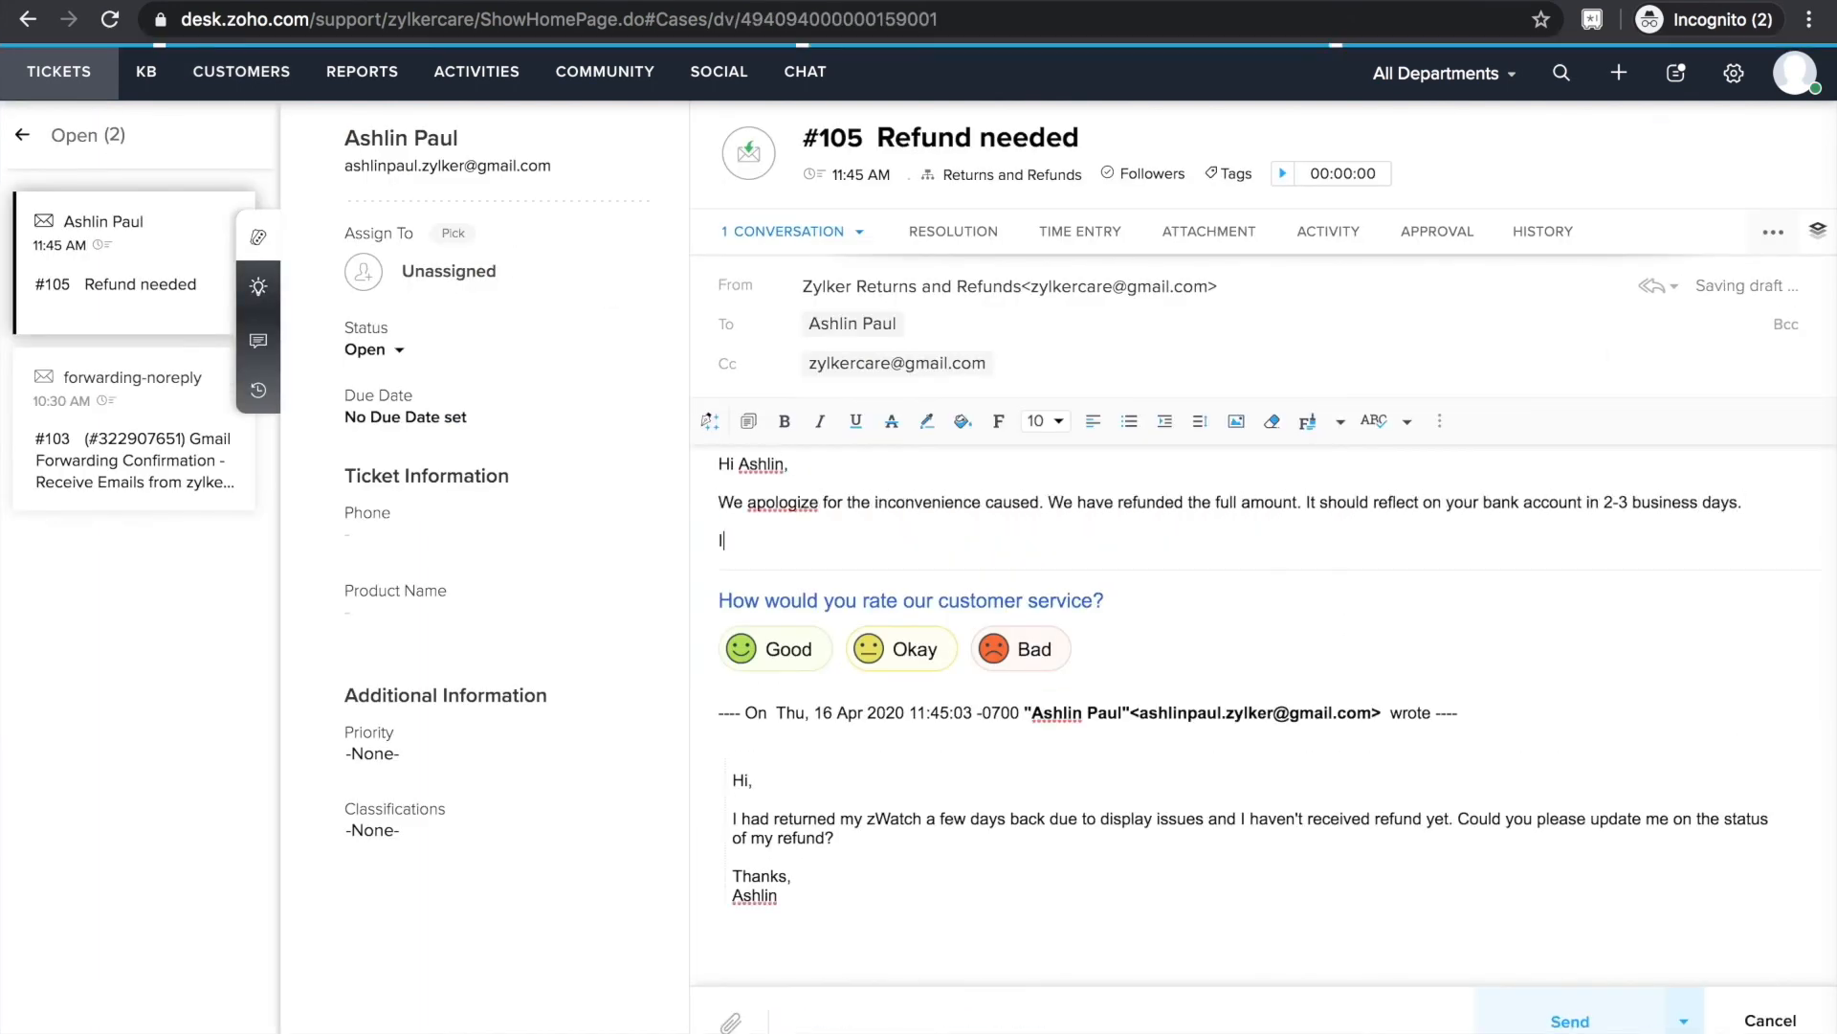
pyautogui.write('If you have any more issues, please feel free to contact us.')
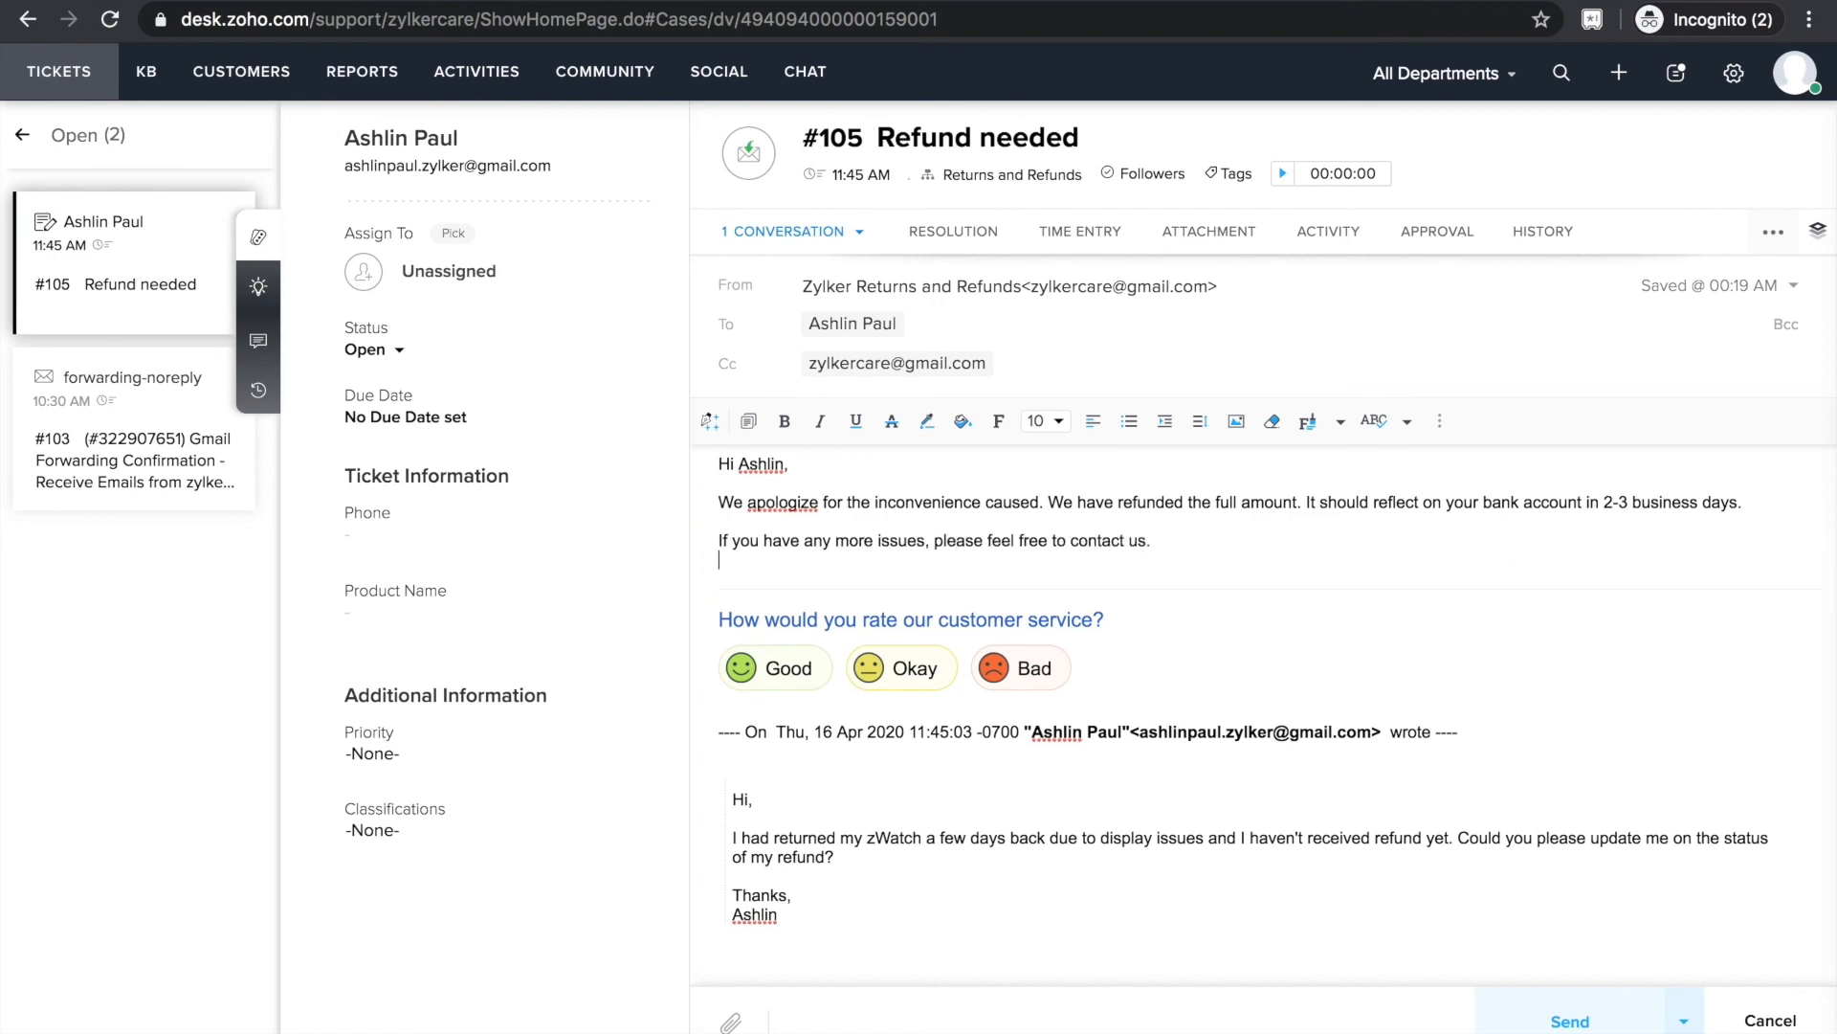
pyautogui.click(1570, 1020)
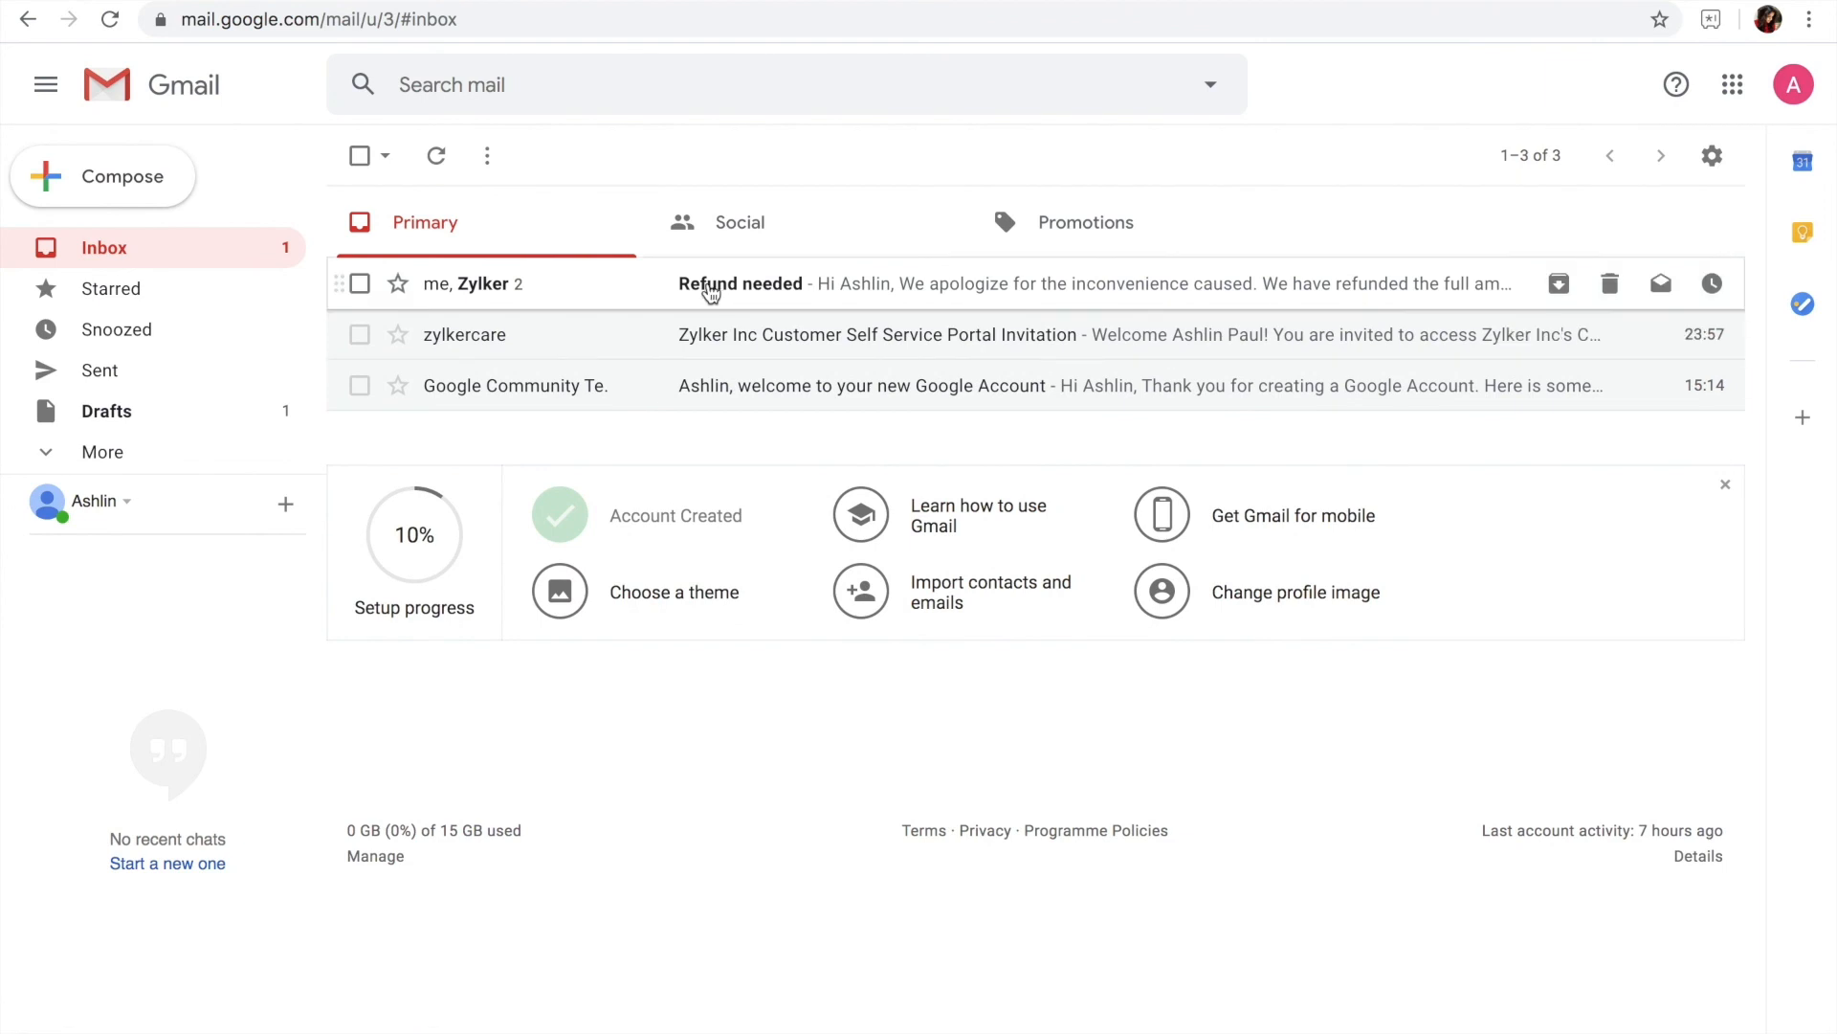
# Step: In Gmail, rate the Refund needed support reply as Good
pyautogui.click(739, 283)
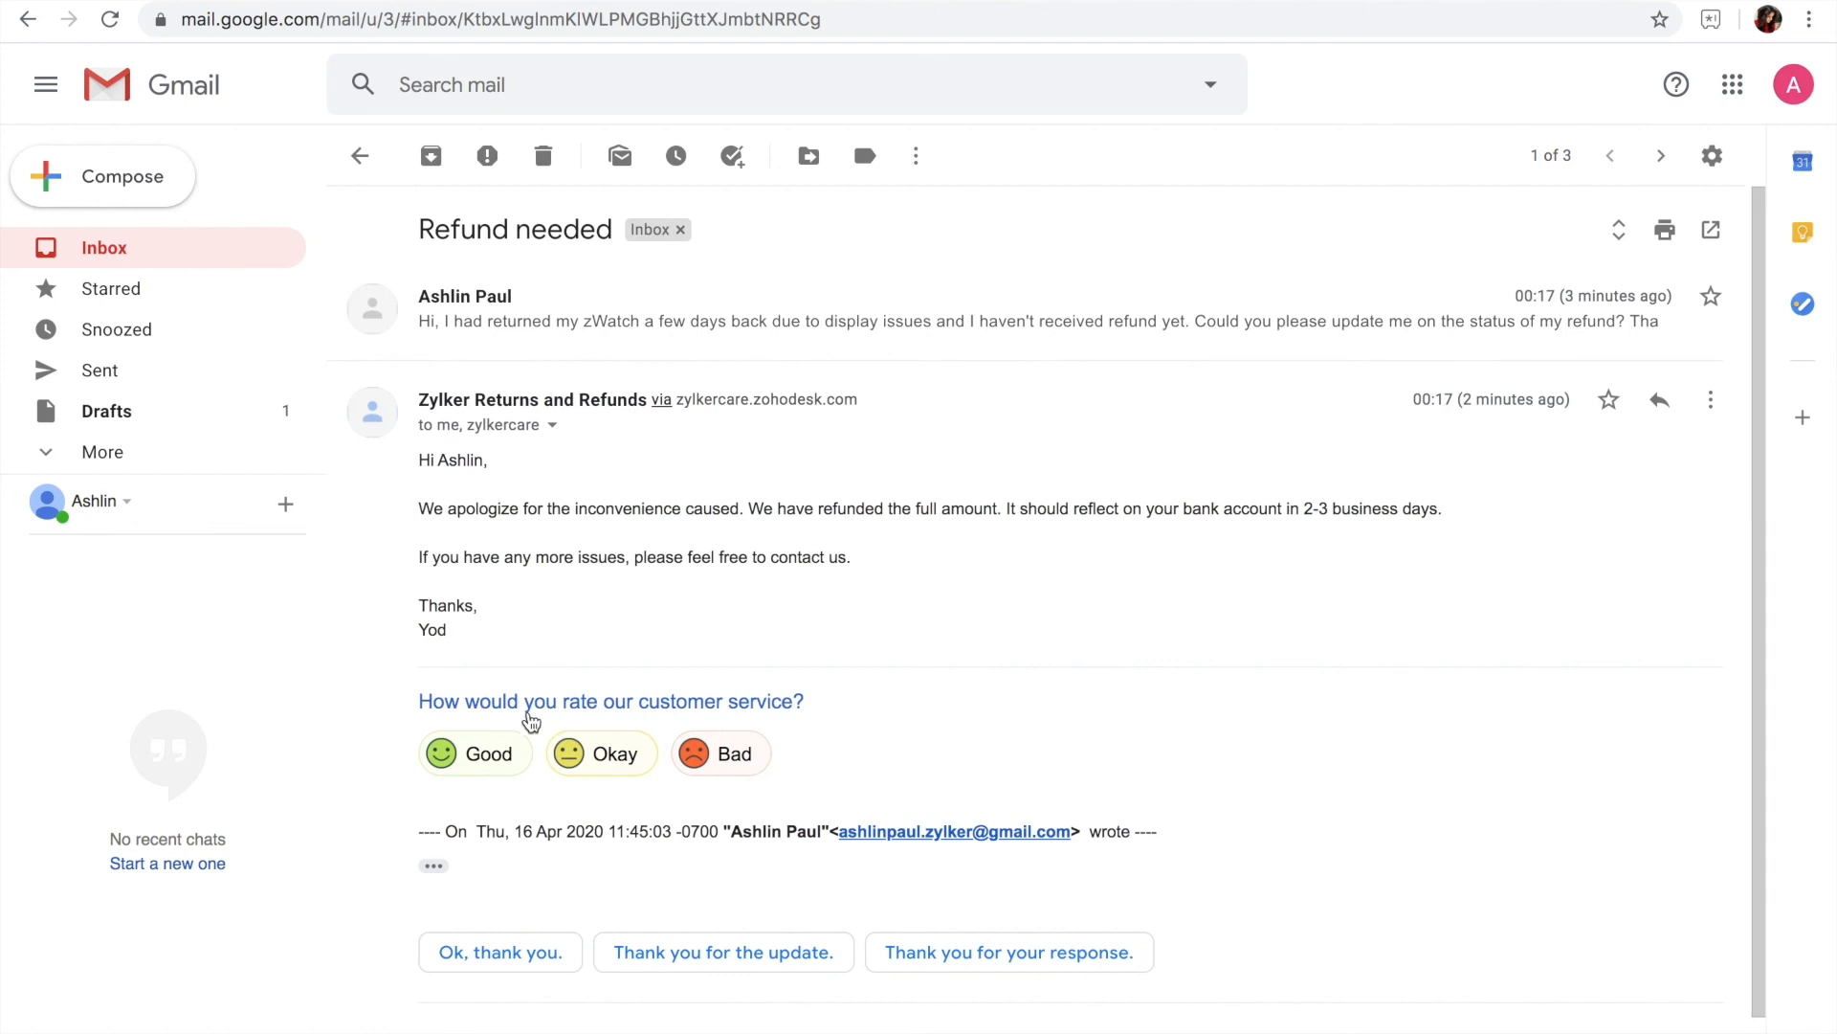
pyautogui.click(475, 754)
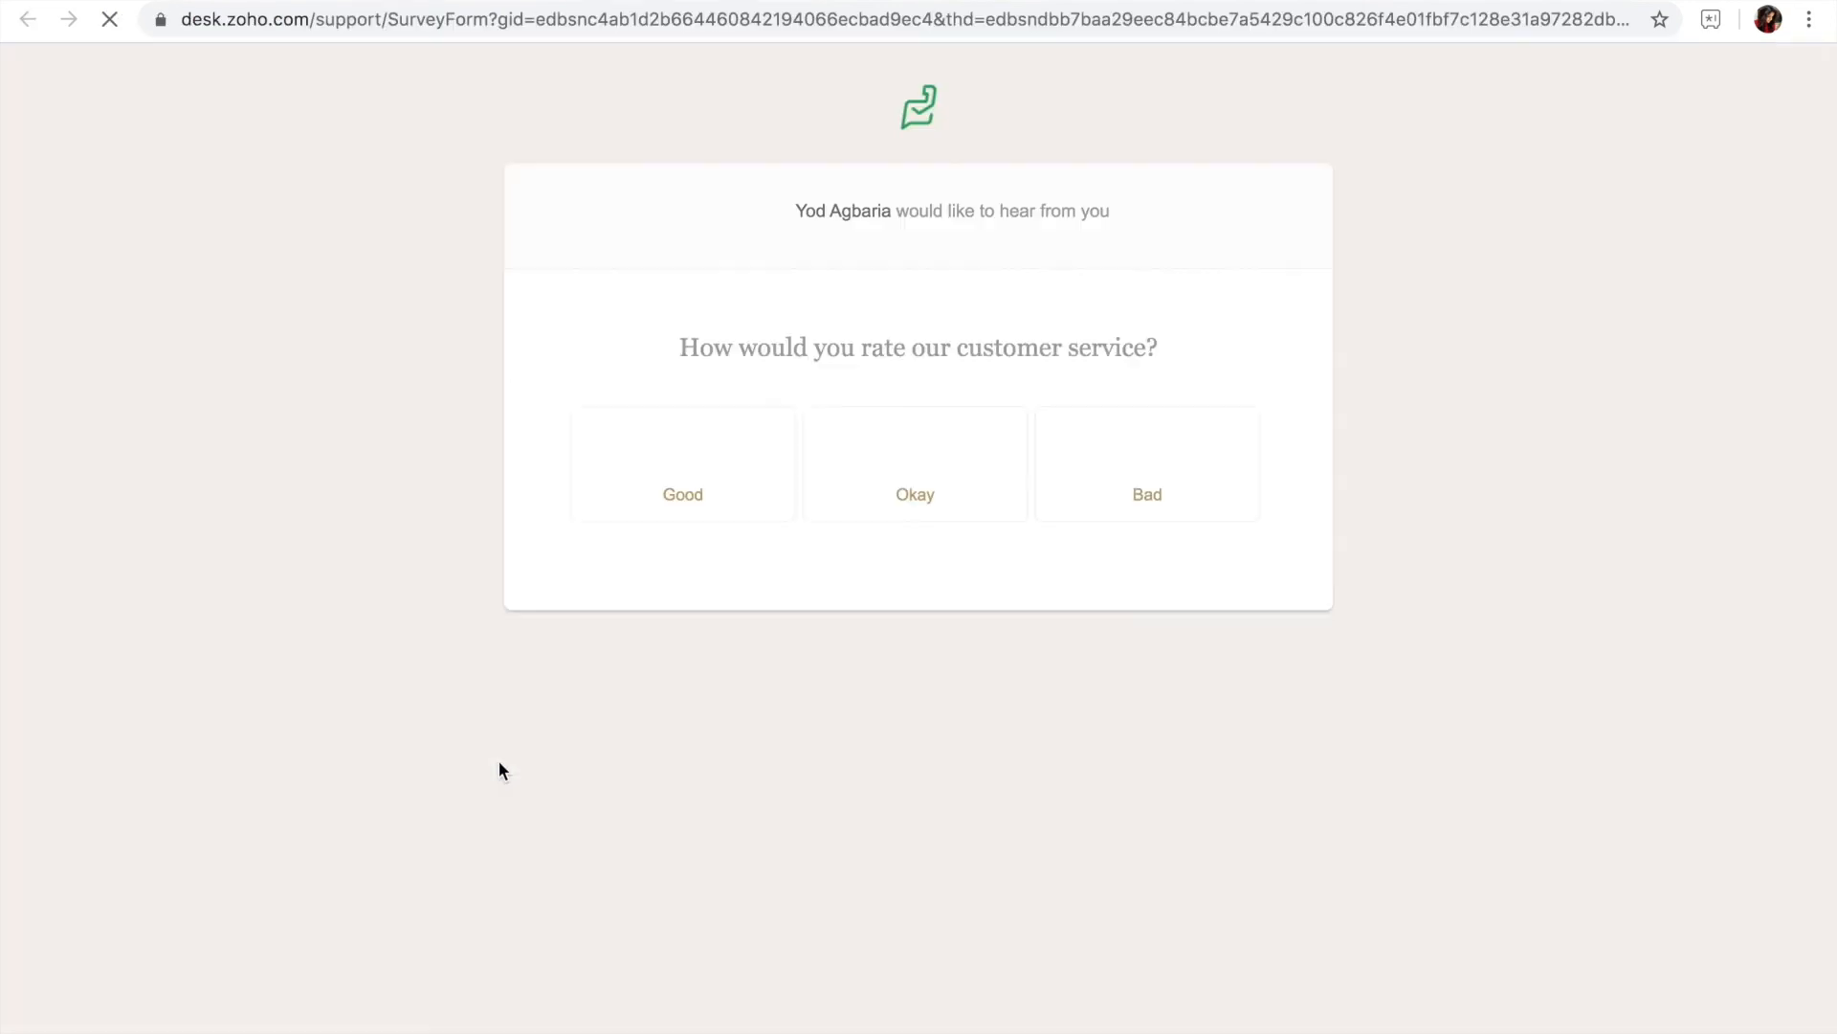
# Step: Rate the refund ticket's service as Good and submit the survey response
pyautogui.click(681, 463)
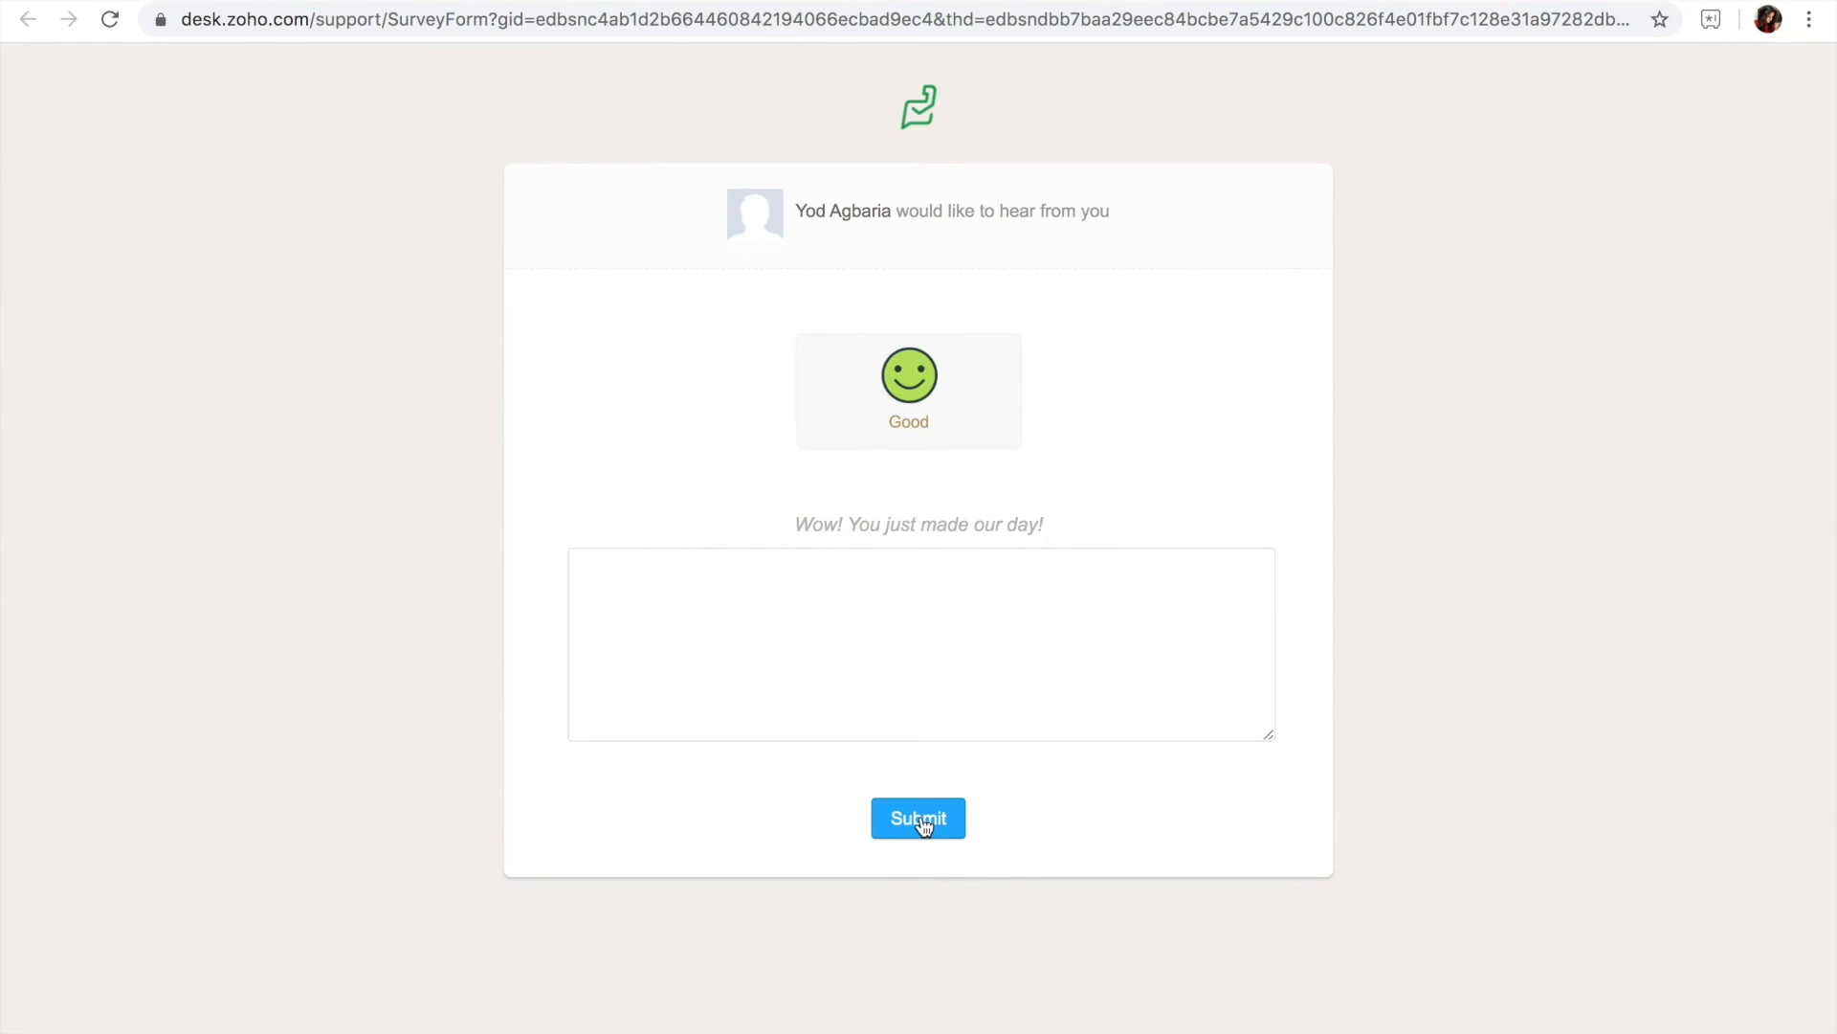
pyautogui.click(917, 817)
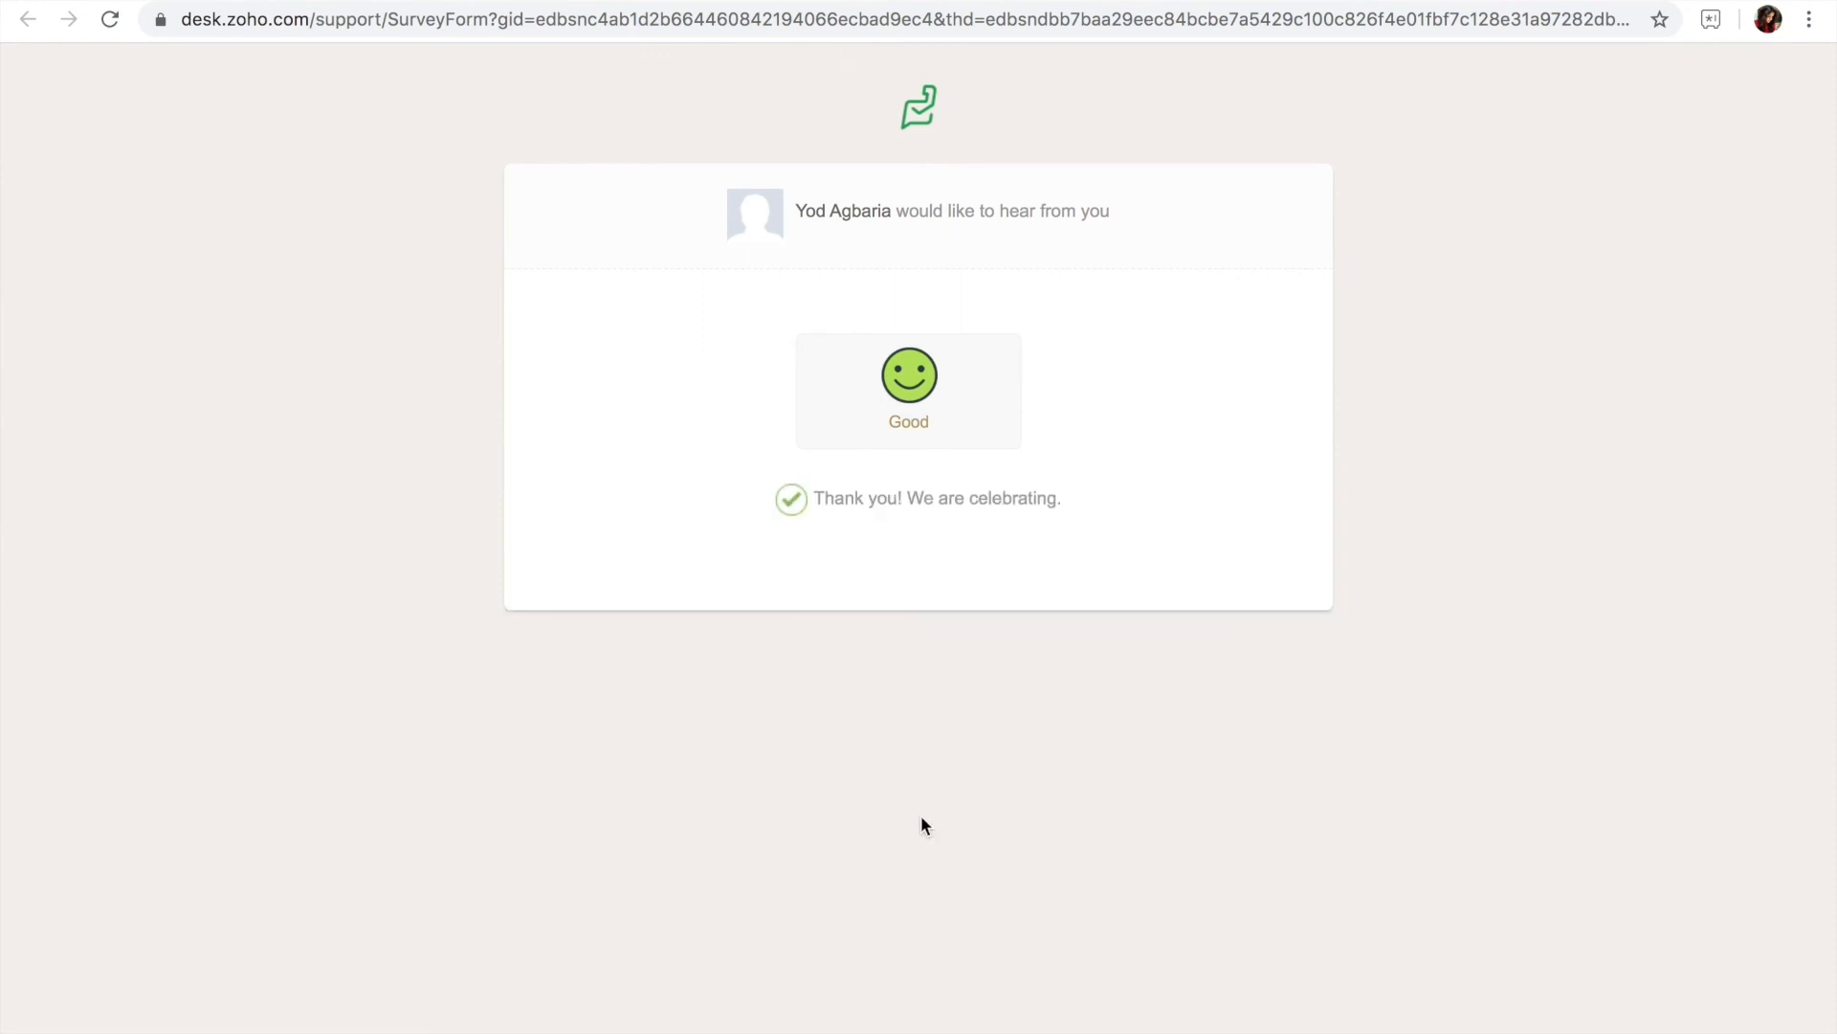